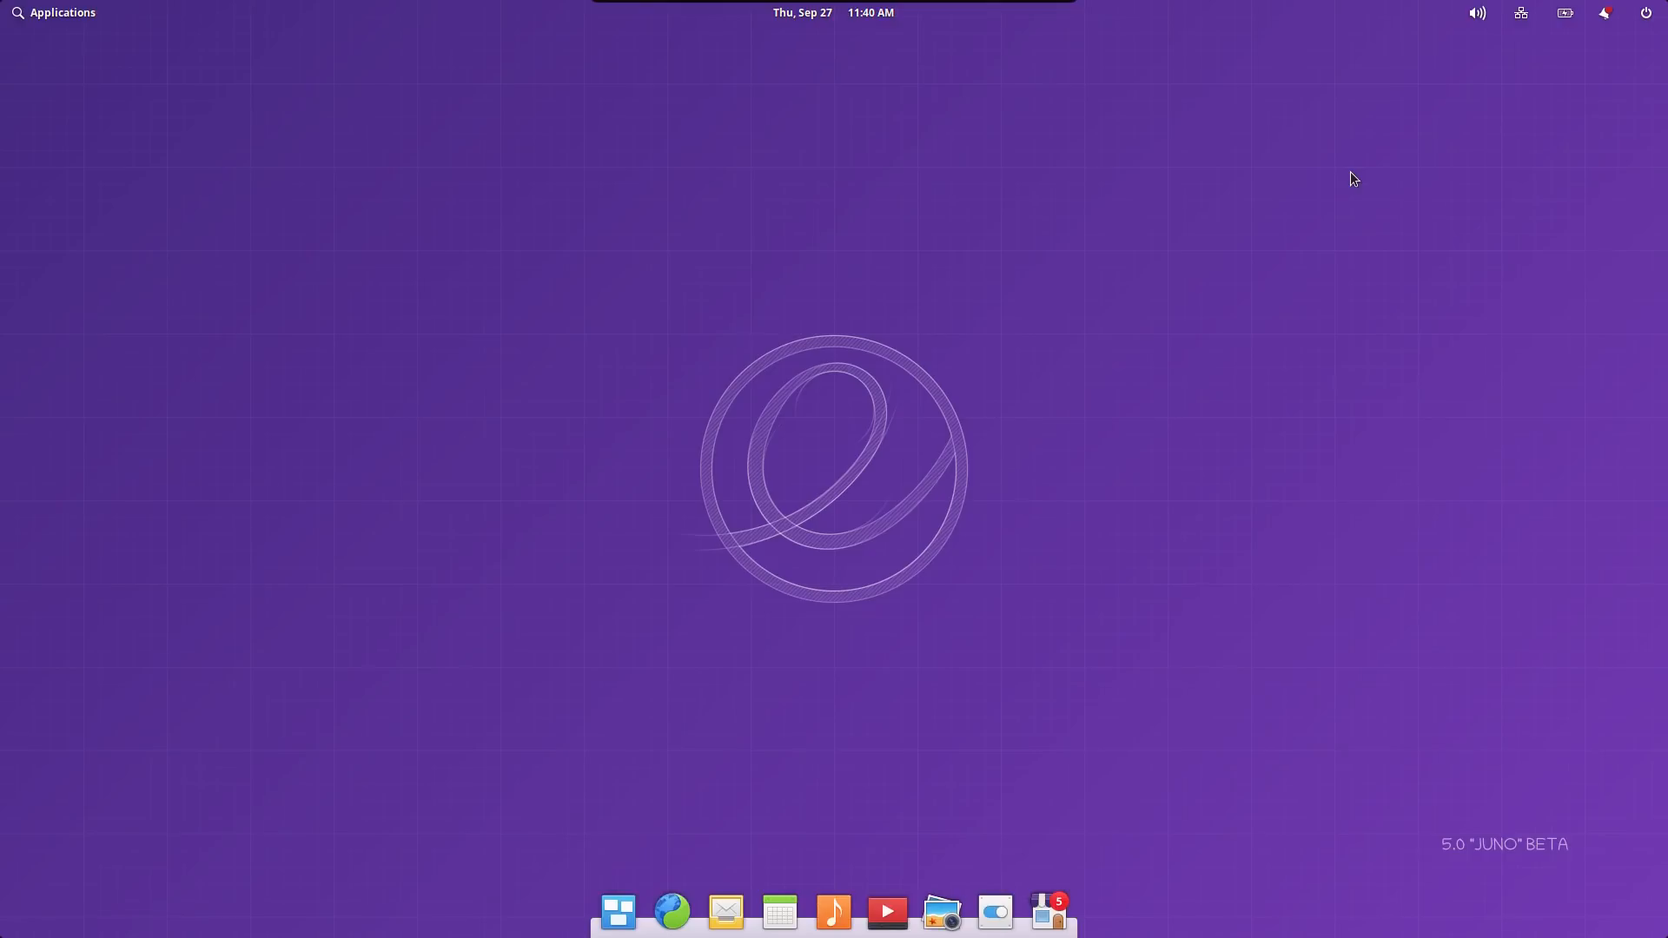
mouse_move(1324, 266)
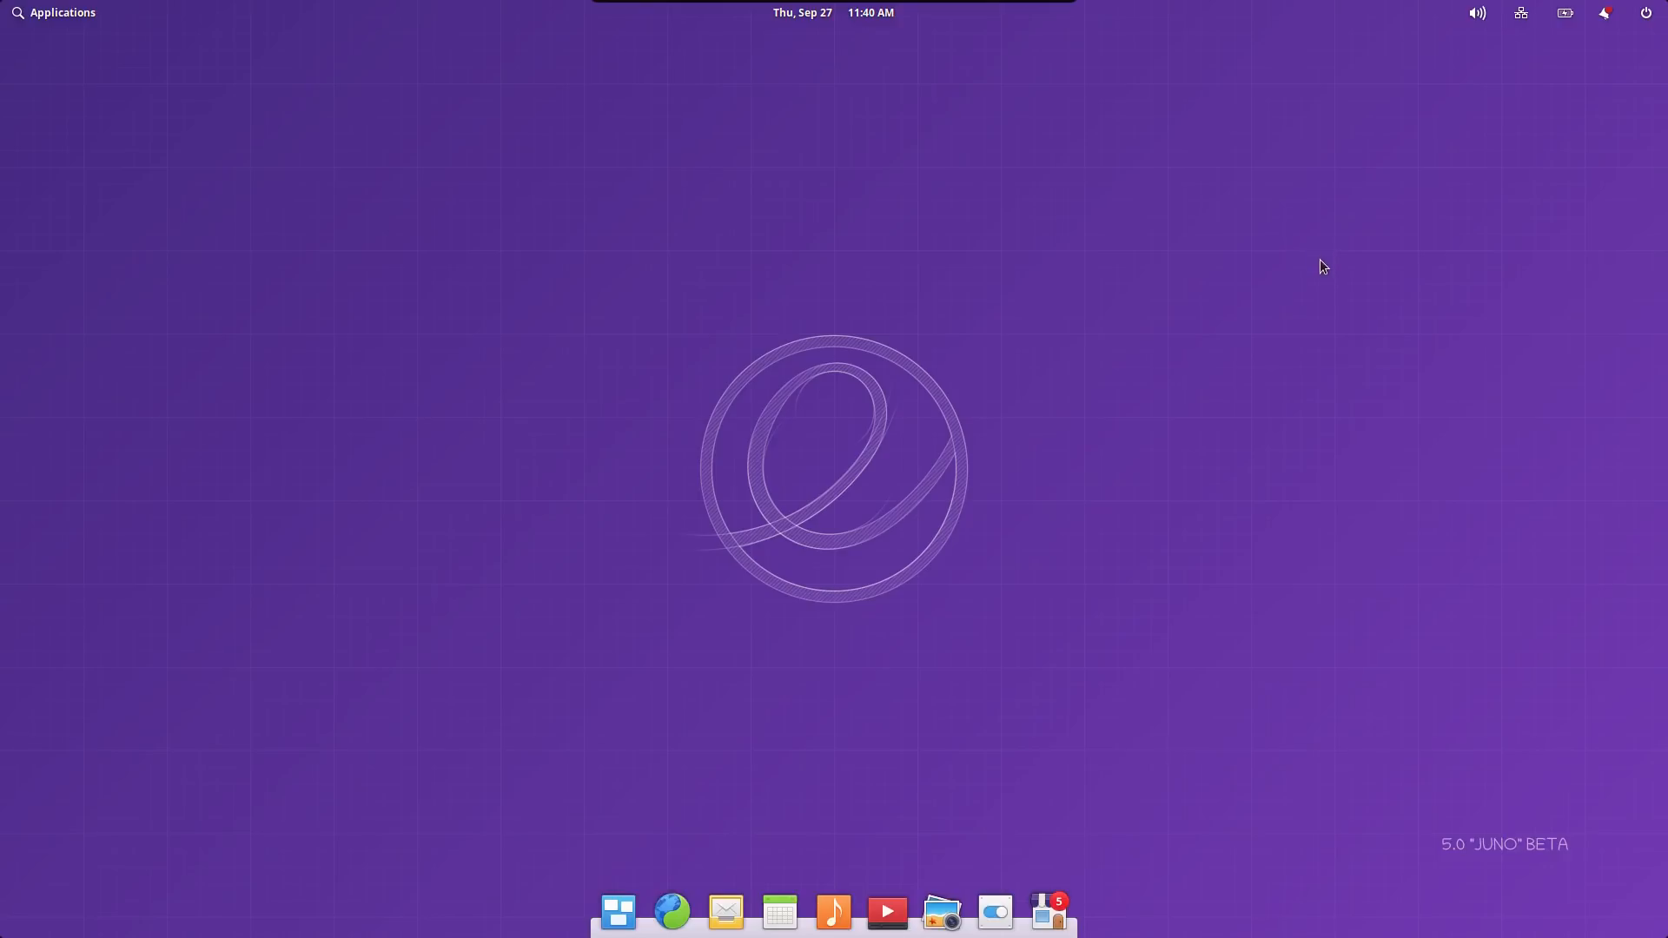
mouse_move(940, 912)
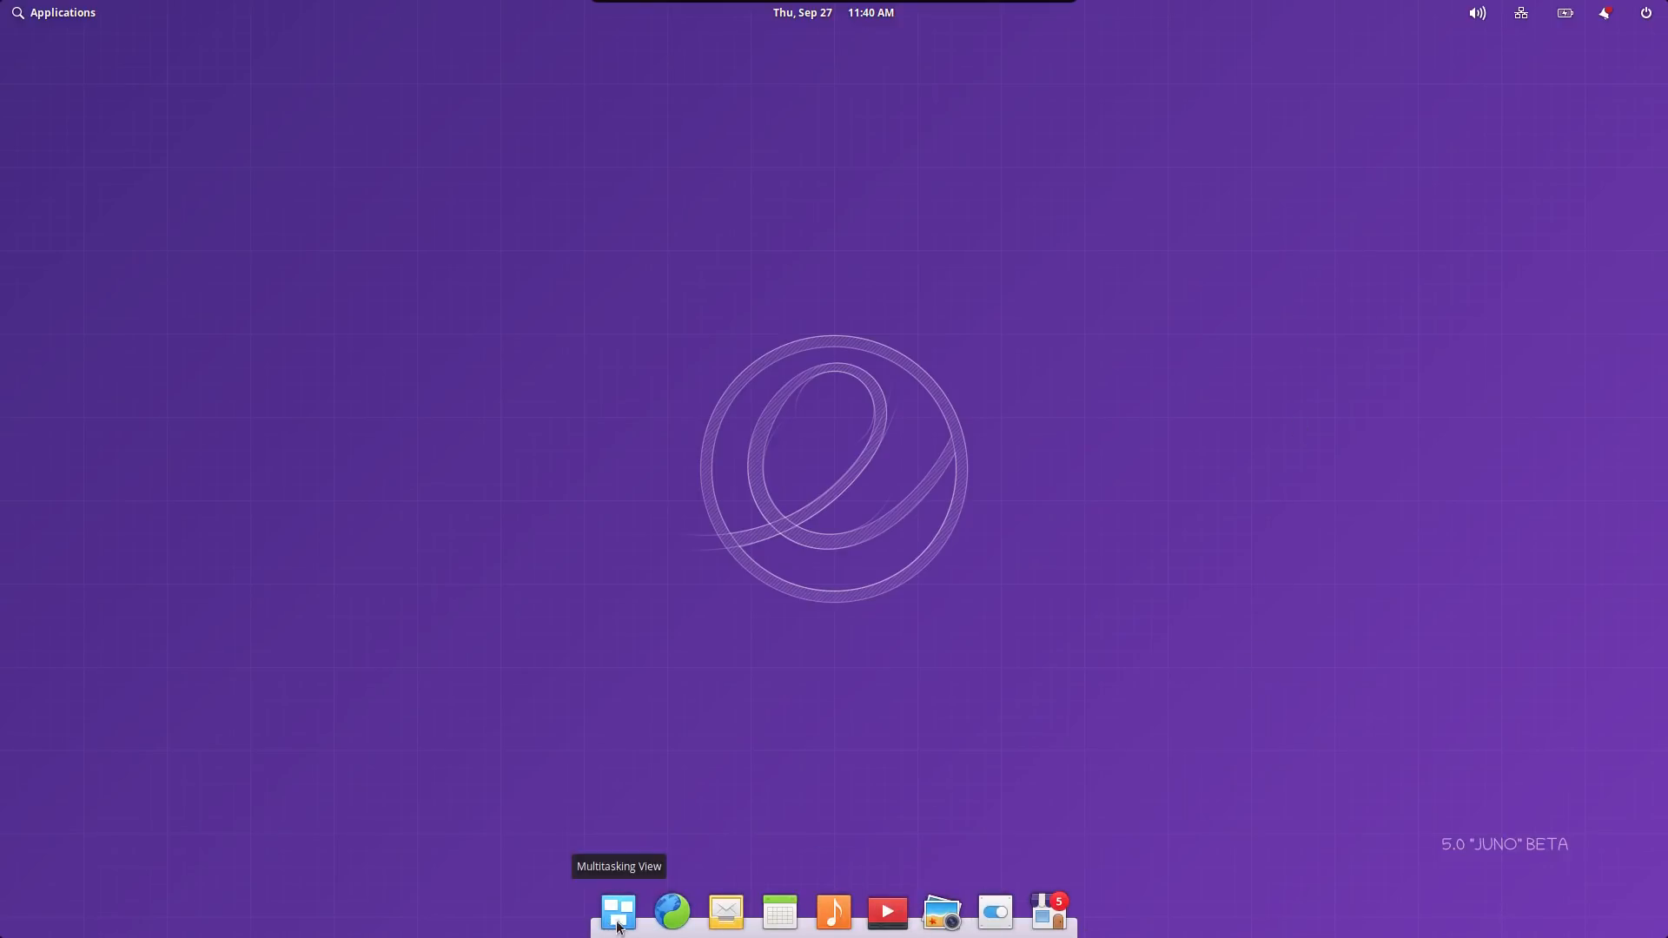
mouse_move(1049, 913)
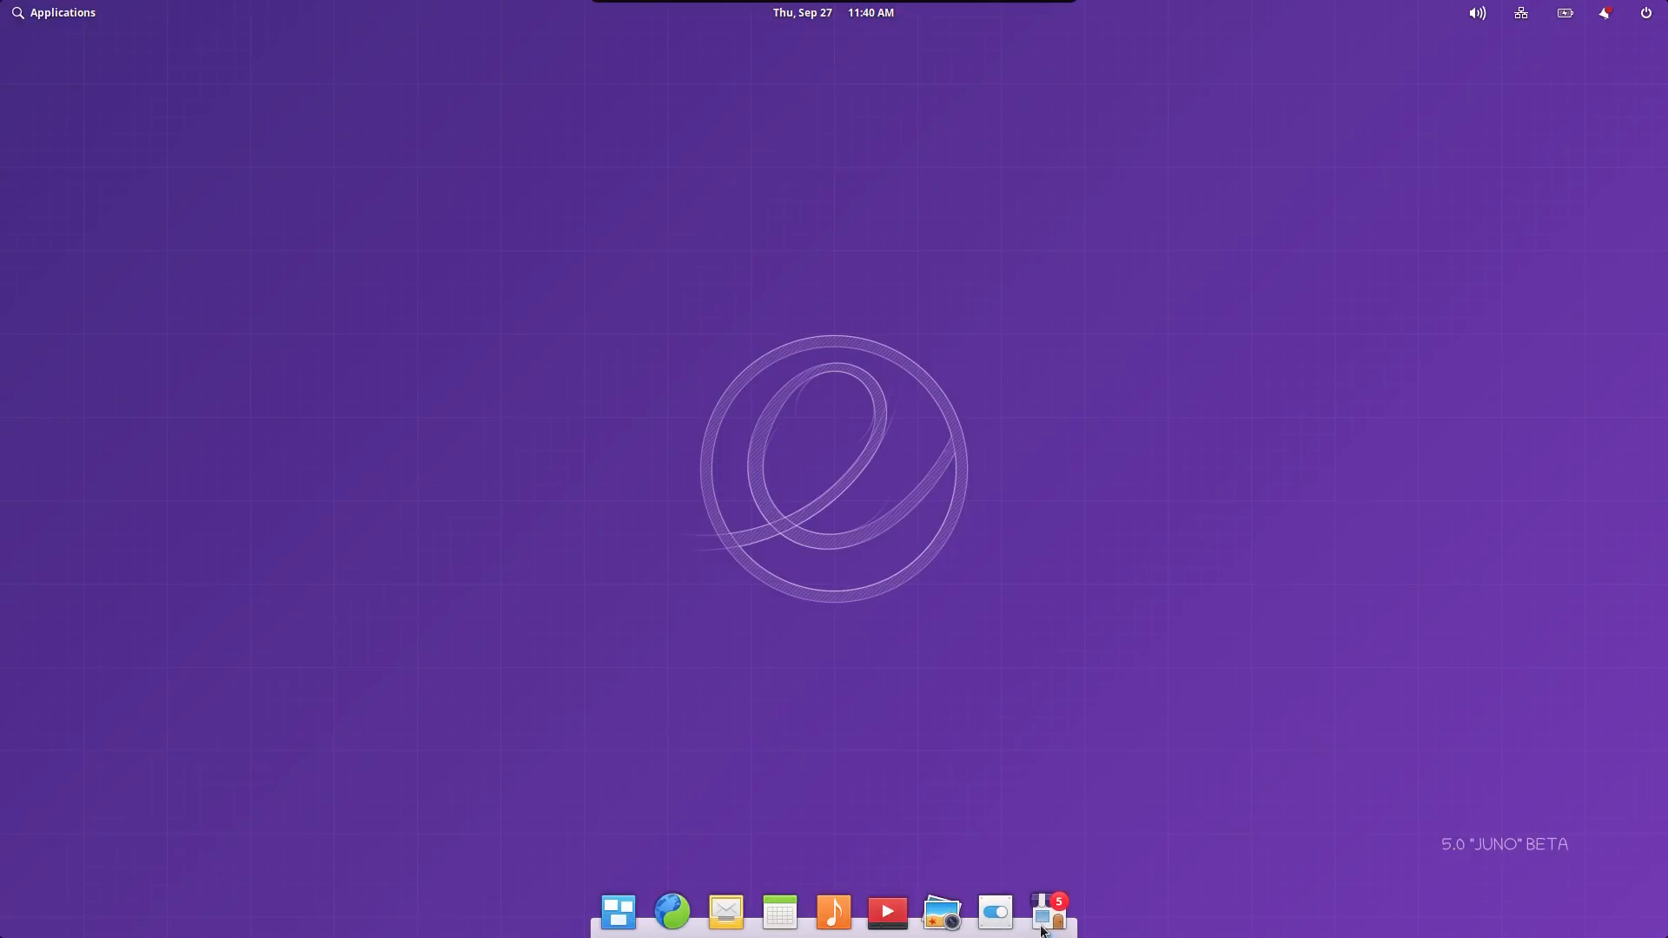
Launch AppCenter, browse its featured, trending and recently updated apps, and view its dock options.
left_click(1050, 912)
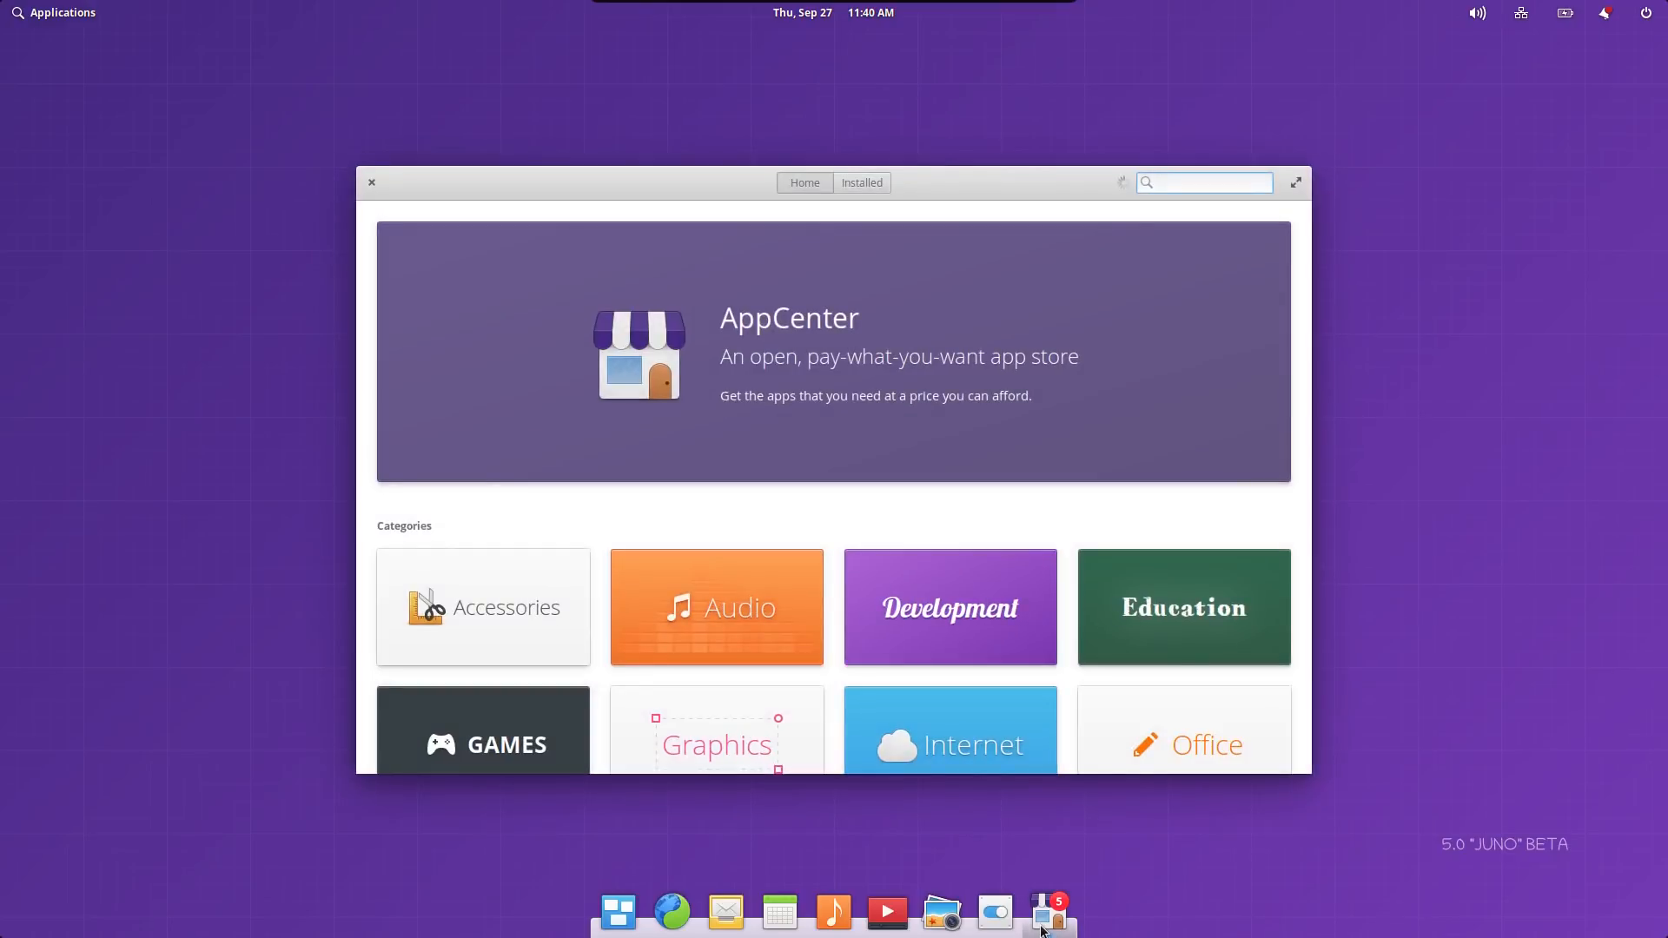
left_click(1204, 181)
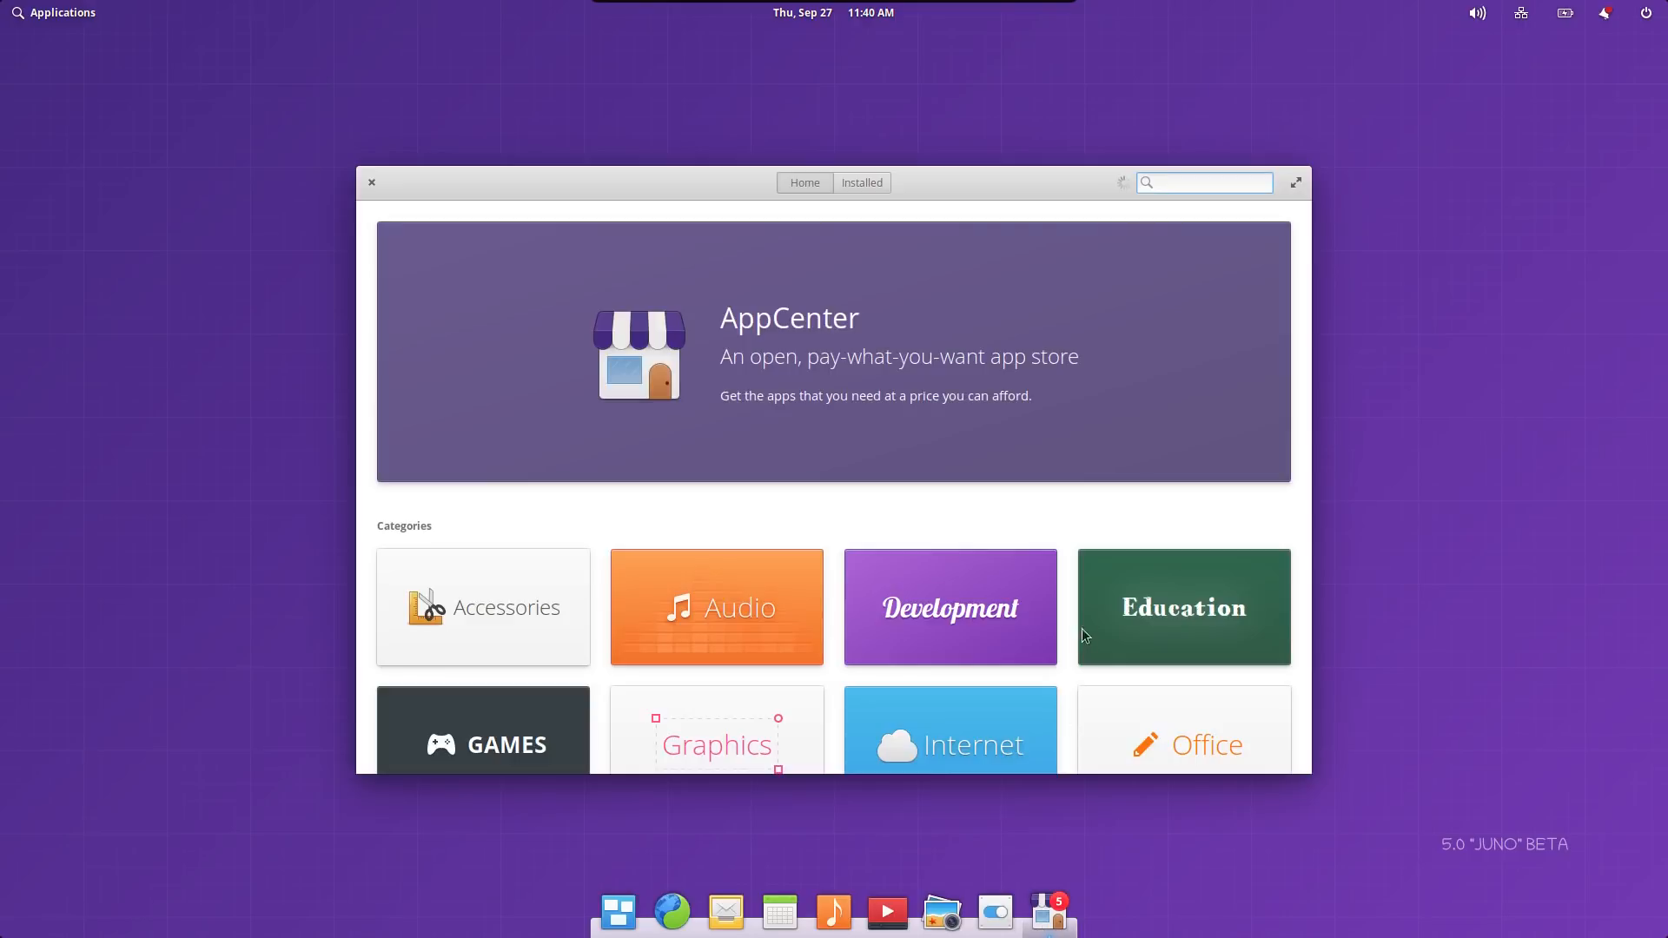
scroll("down", 3)
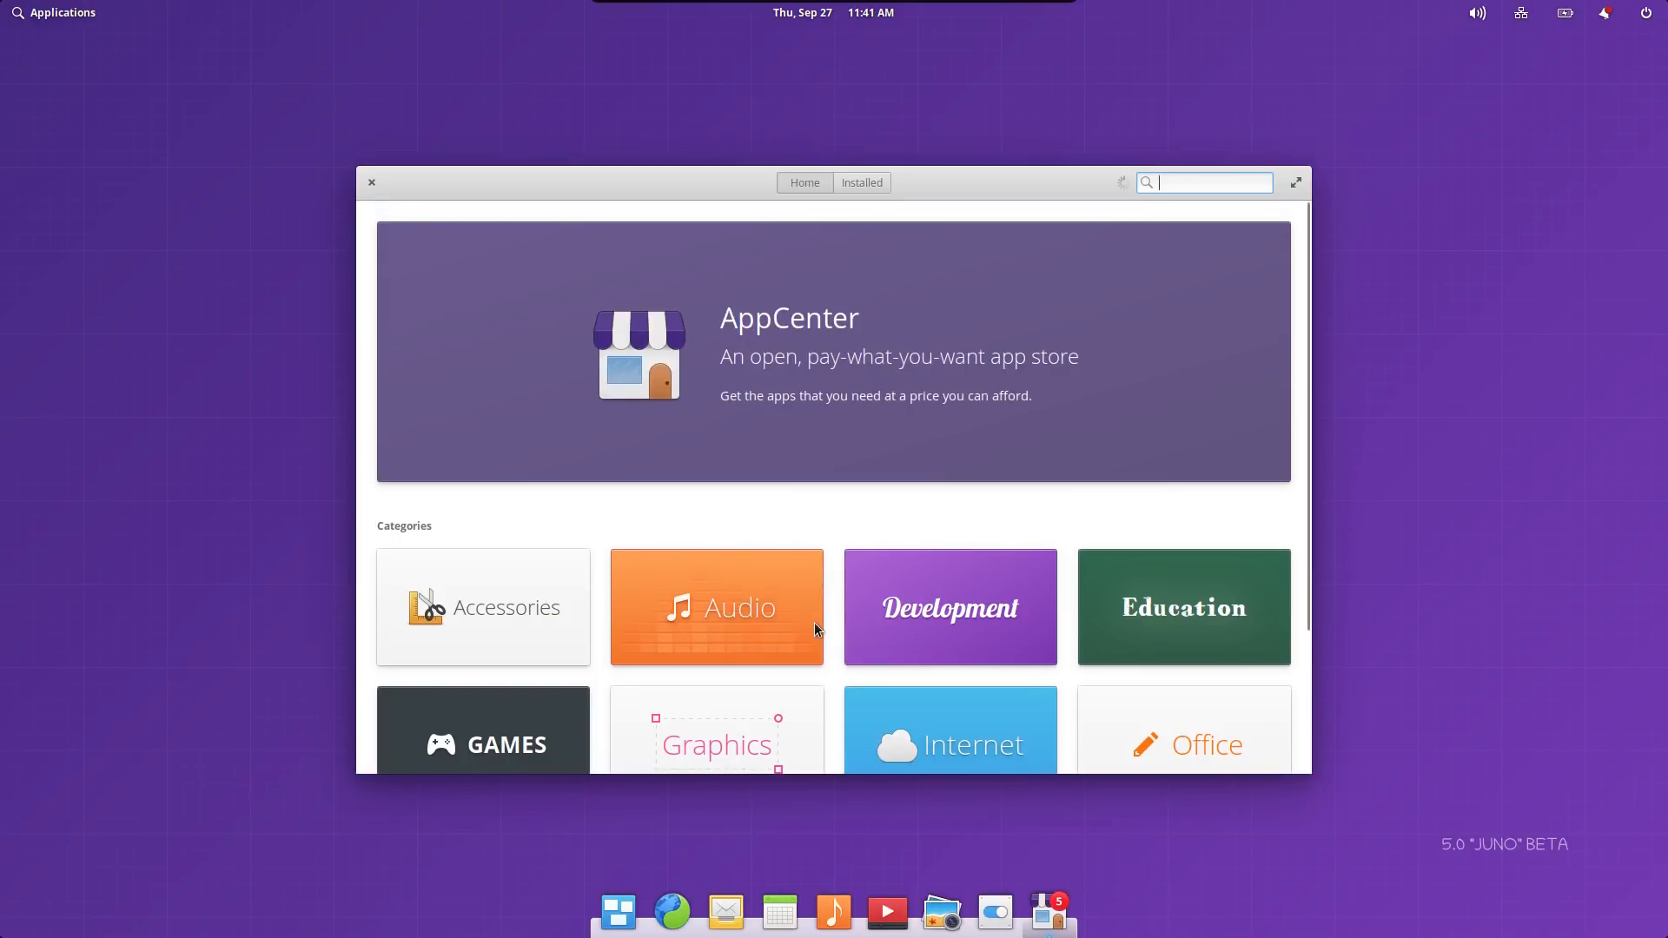
mouse_move(816, 718)
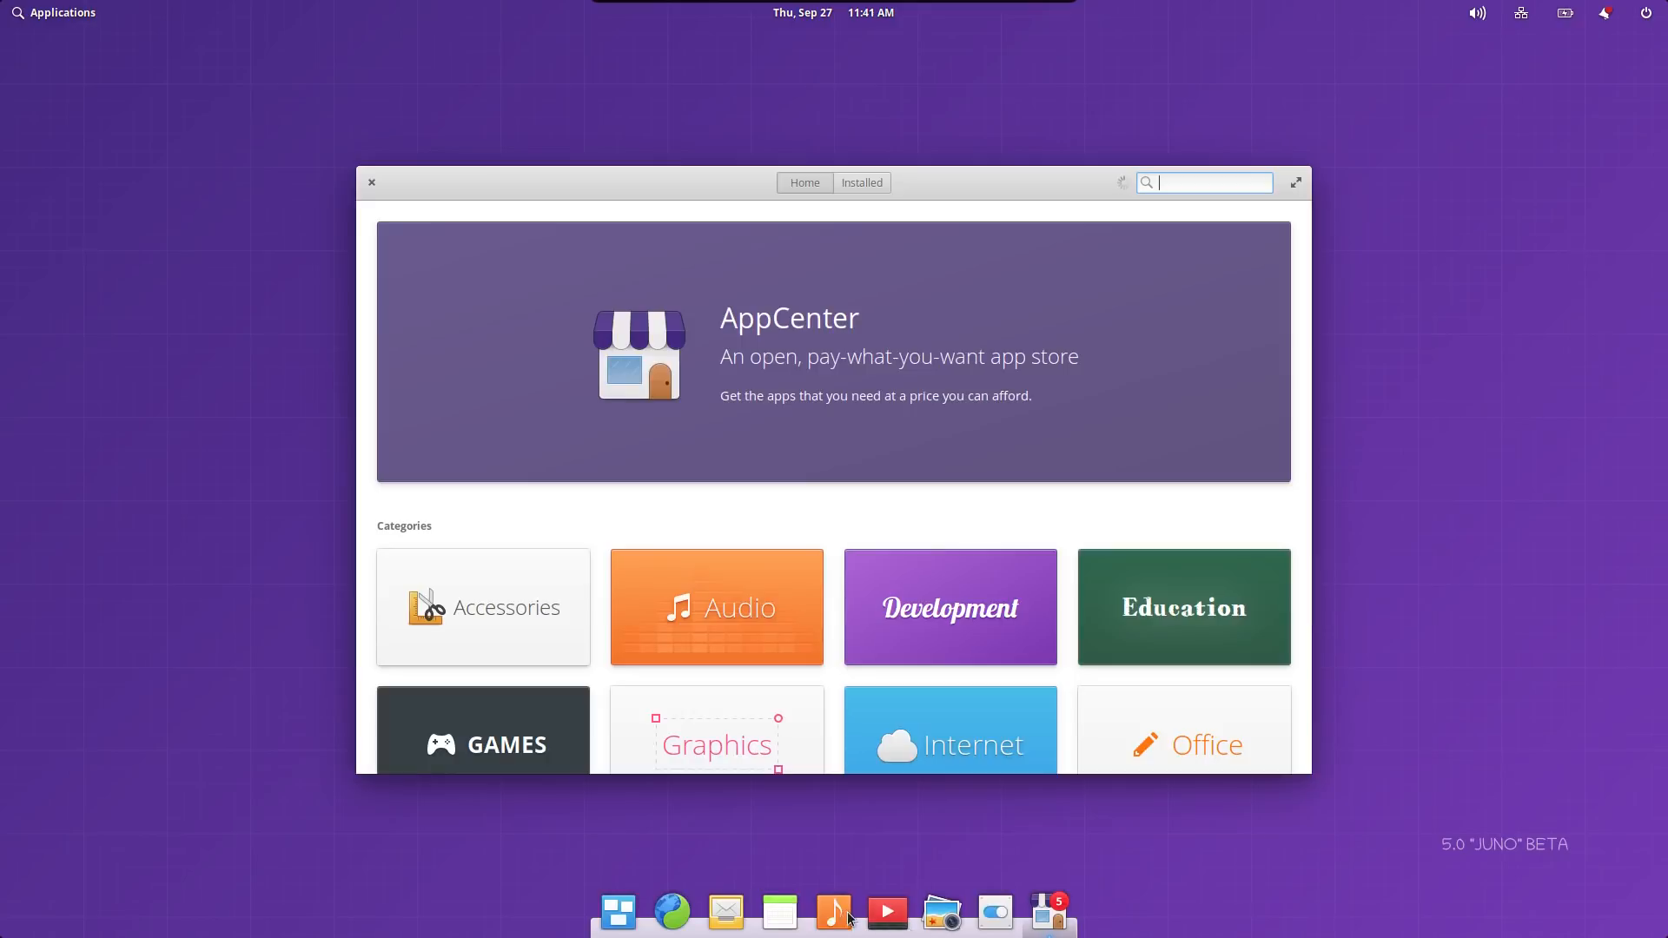
right_click(887, 912)
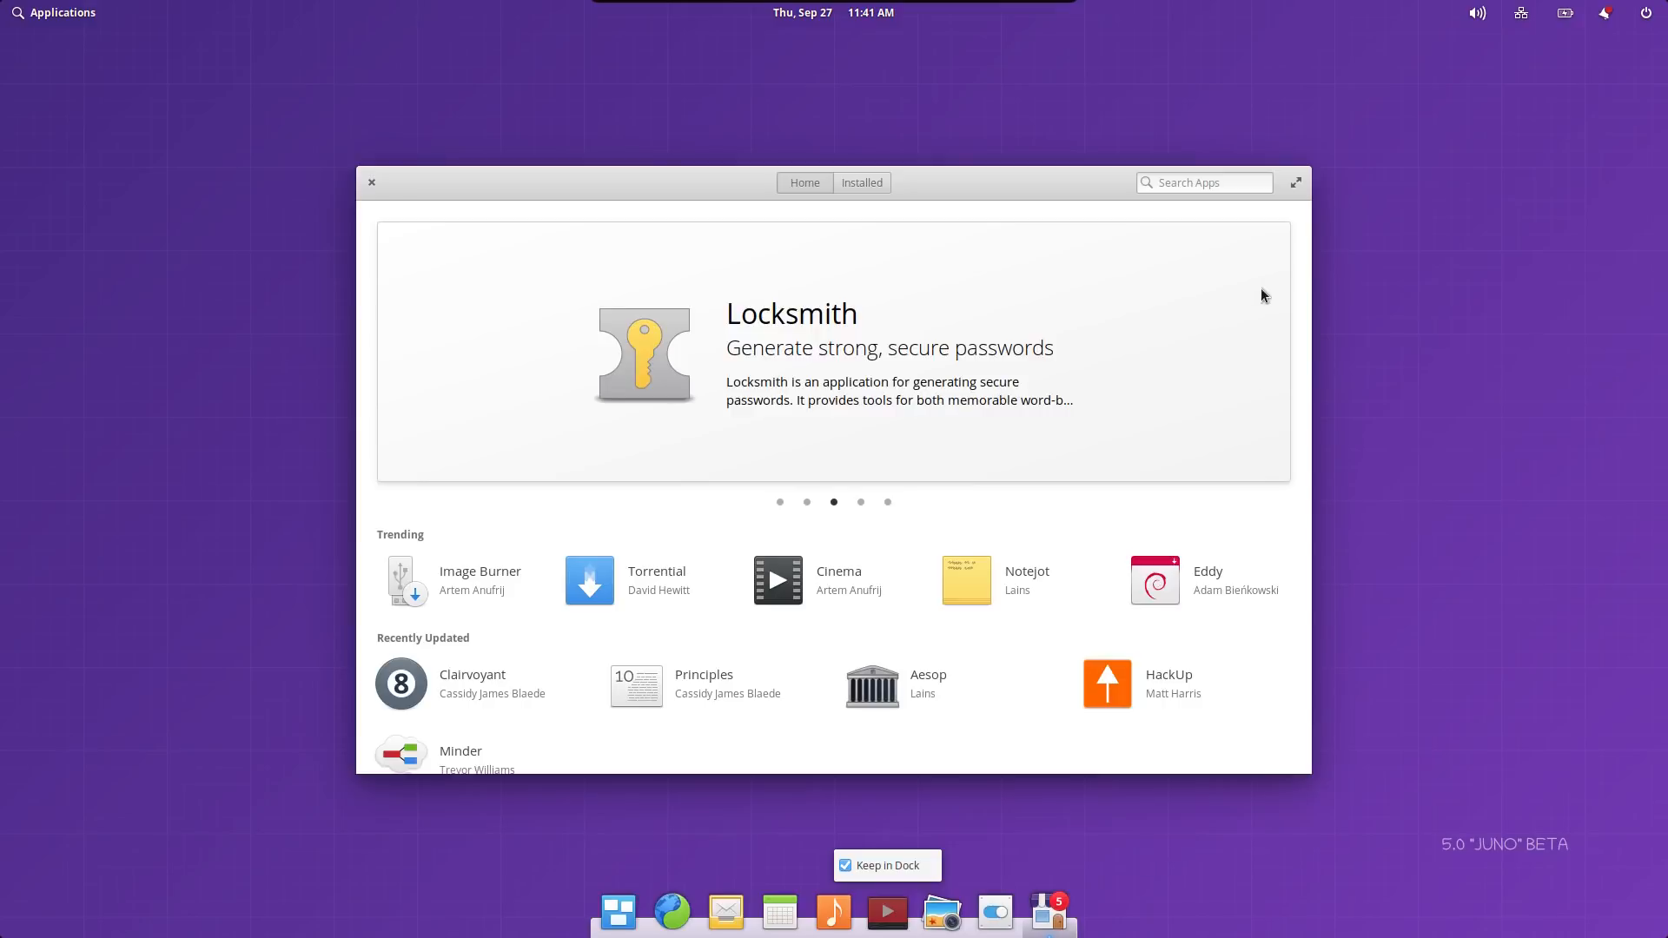
mouse_move(368, 179)
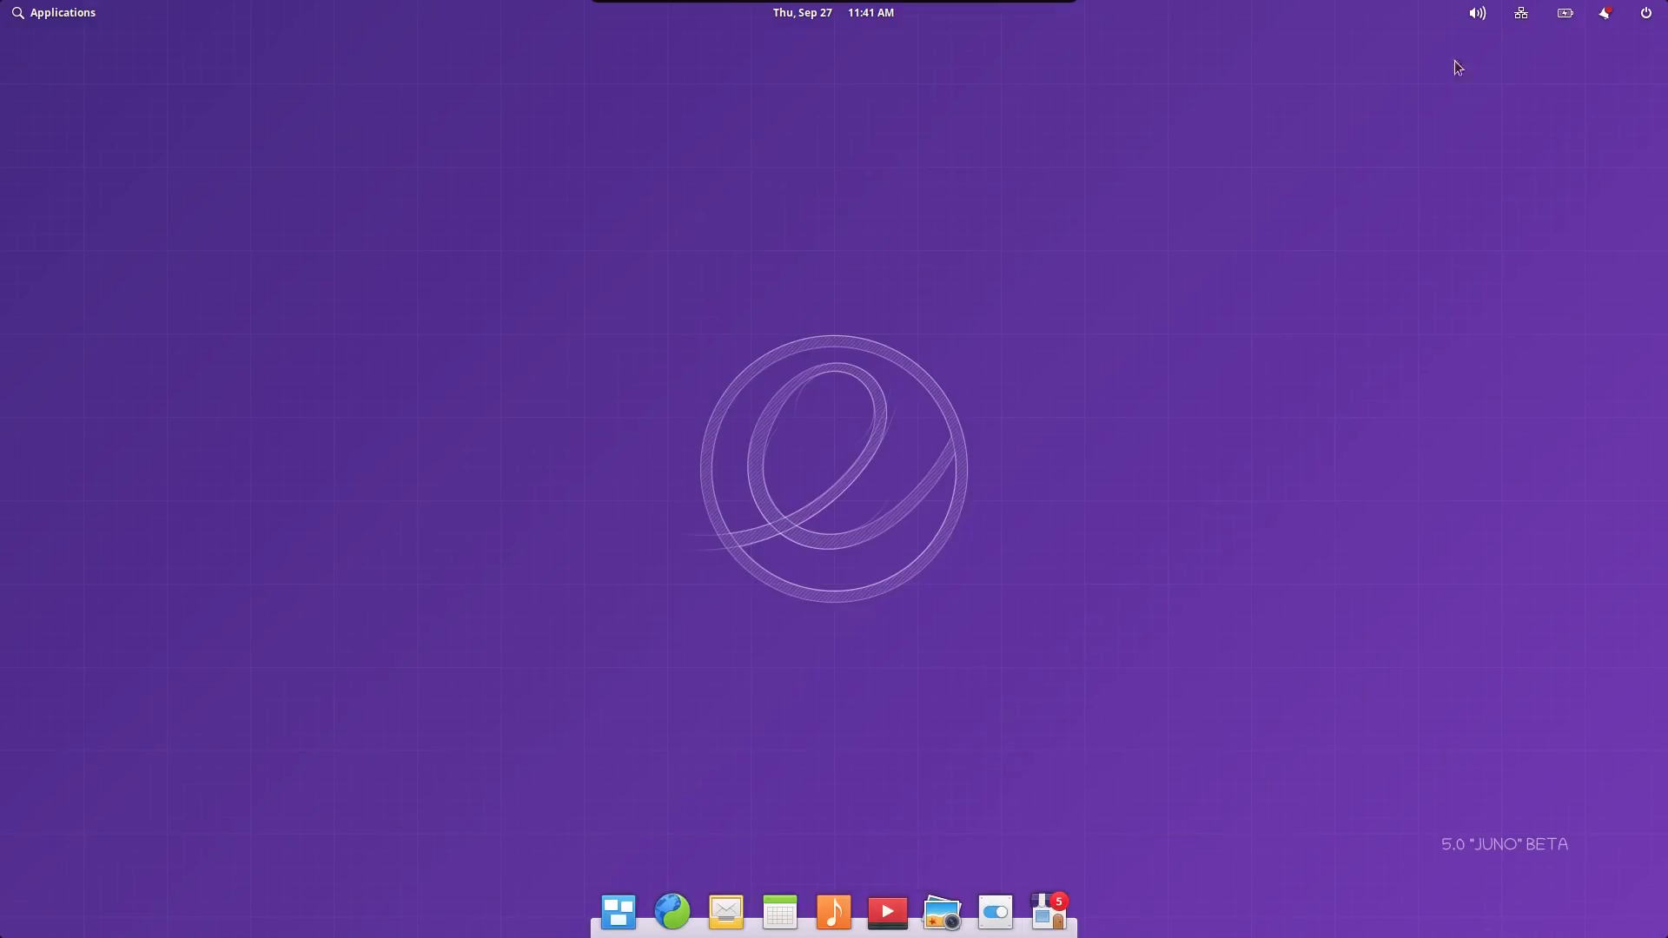
mouse_move(275, 14)
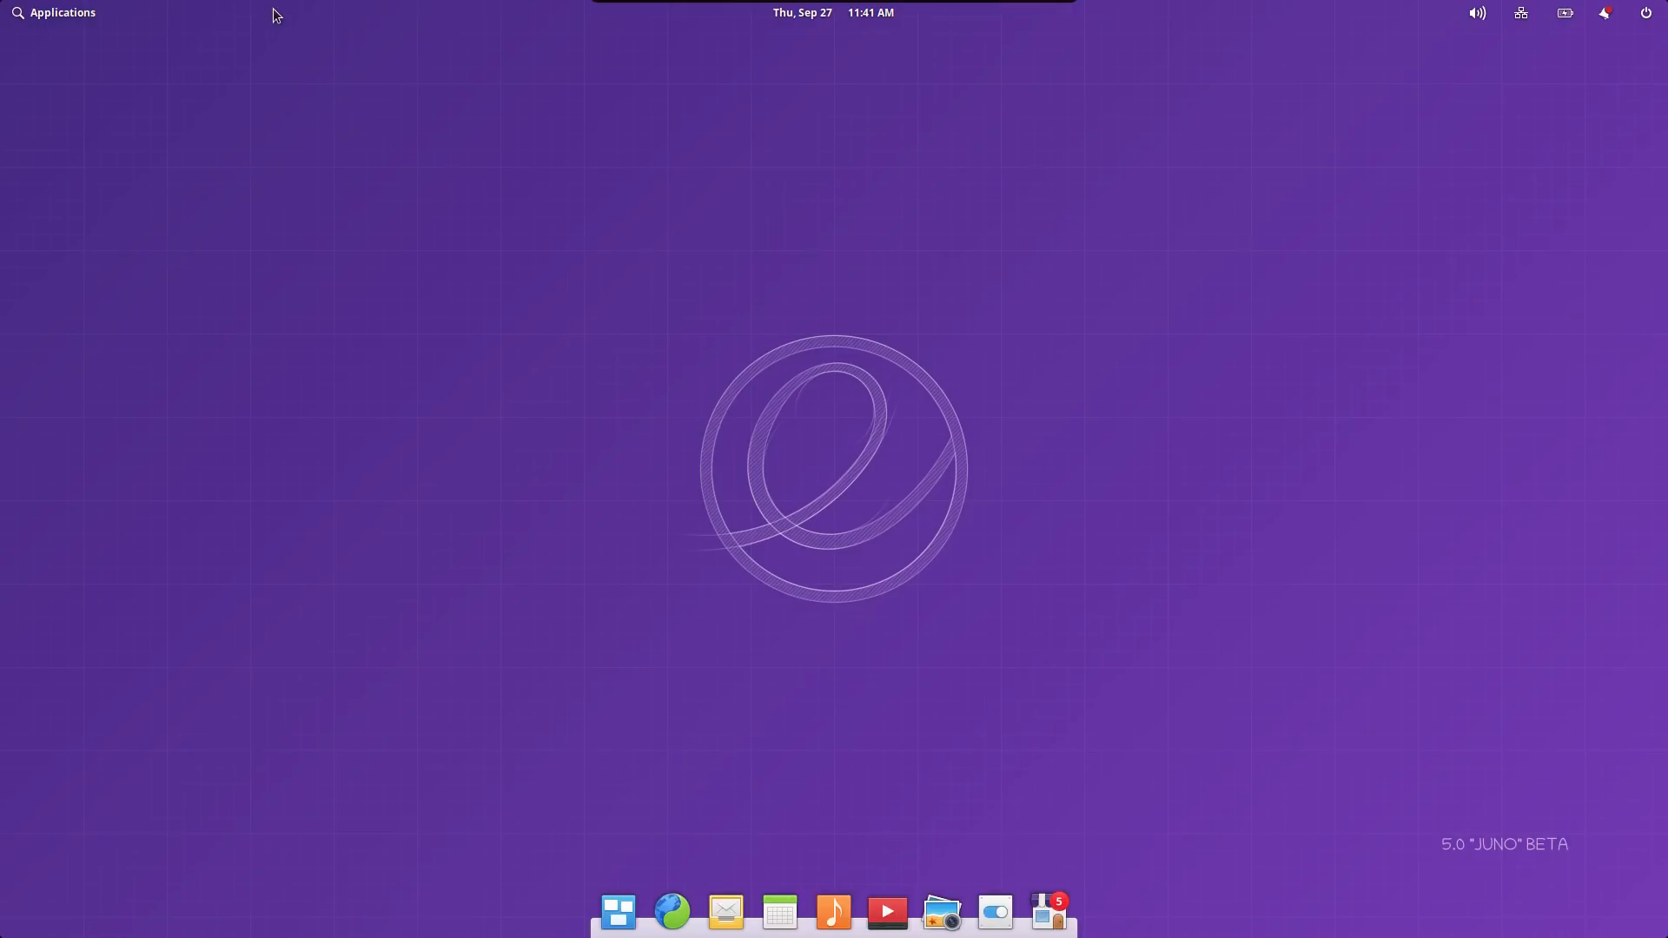
mouse_move(1630, 10)
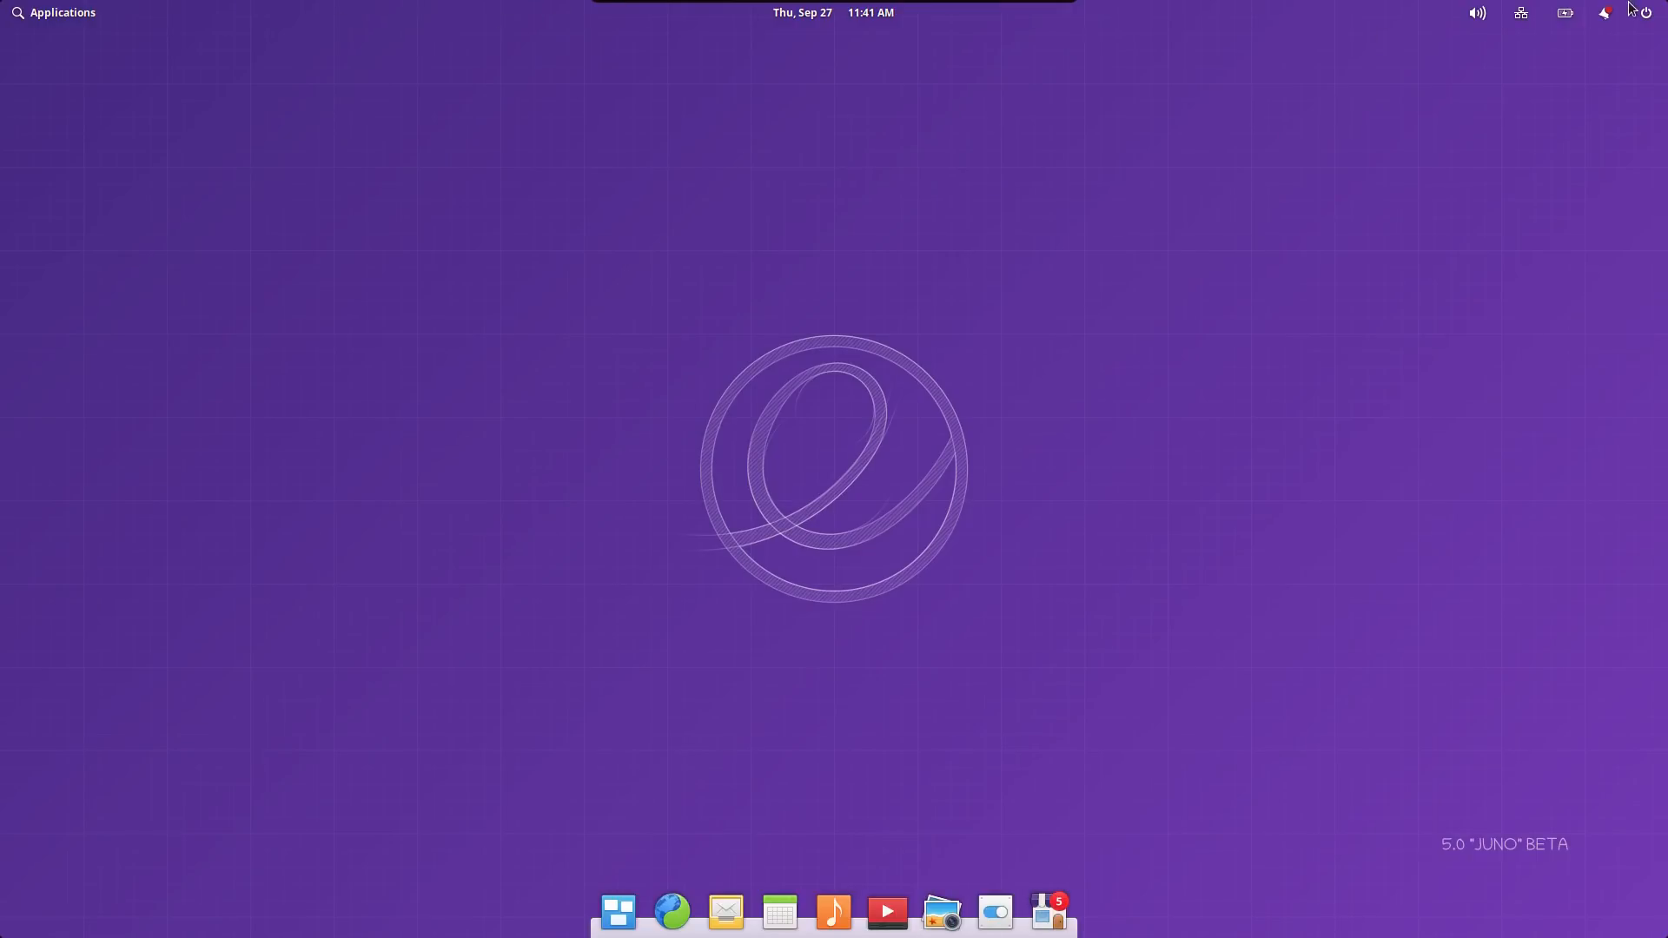
Open the session menu from the power icon in the top-right panel.
left_click(1650, 13)
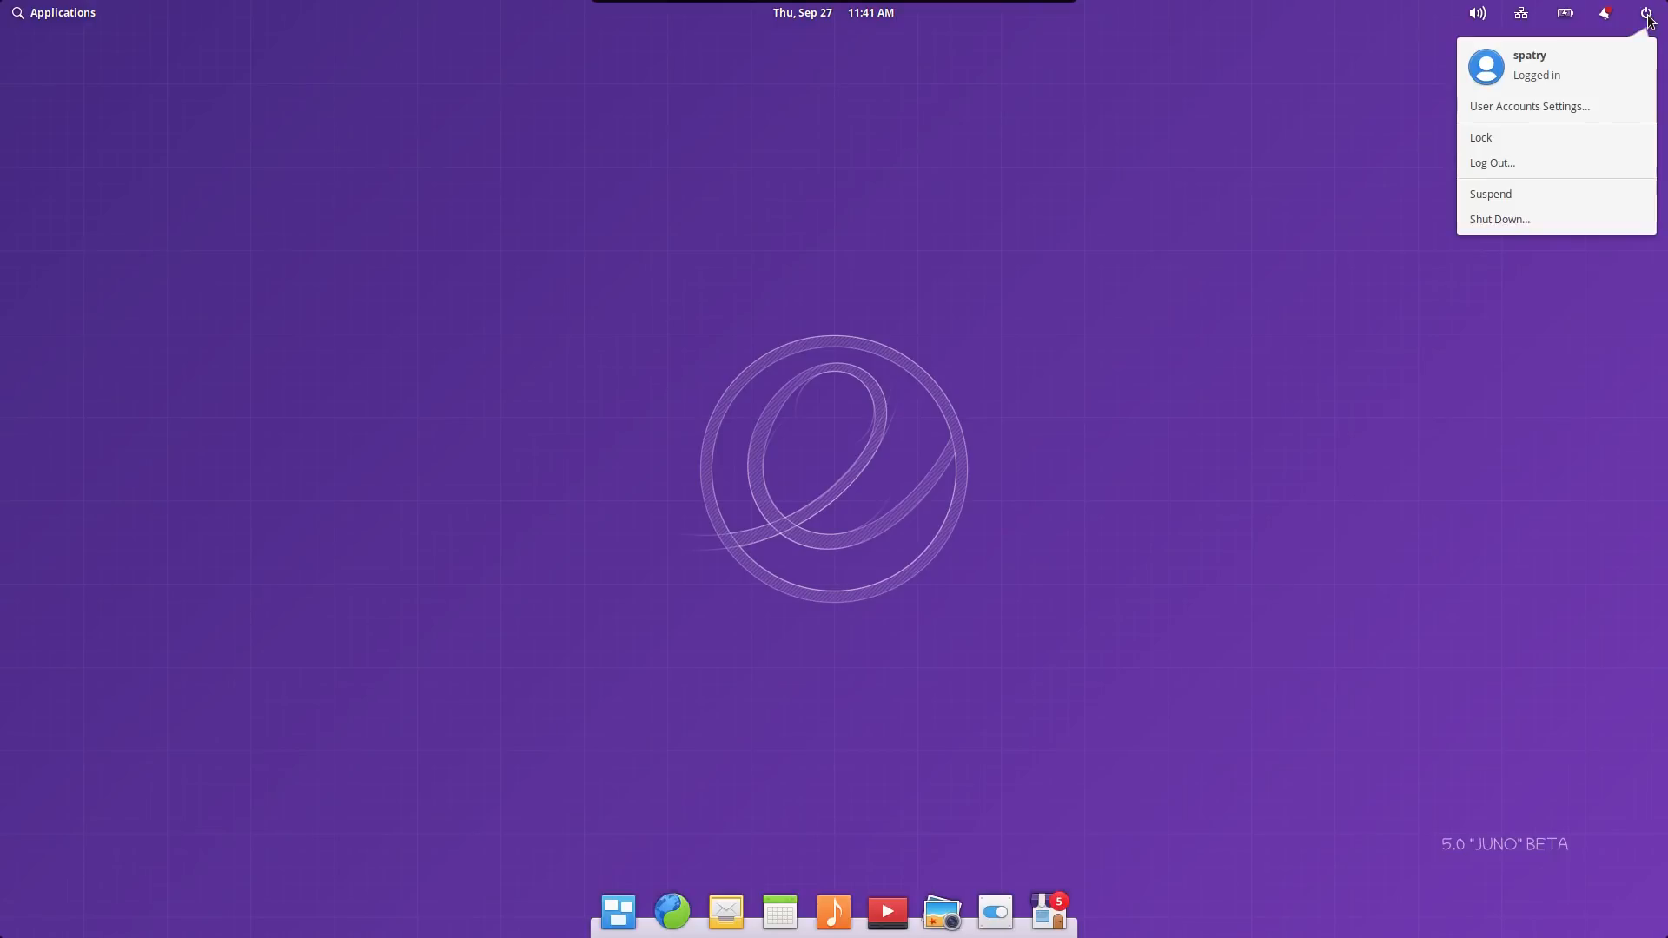
Open User Accounts settings, review the administrator account and Guest Session, then close it.
left_click(1651, 11)
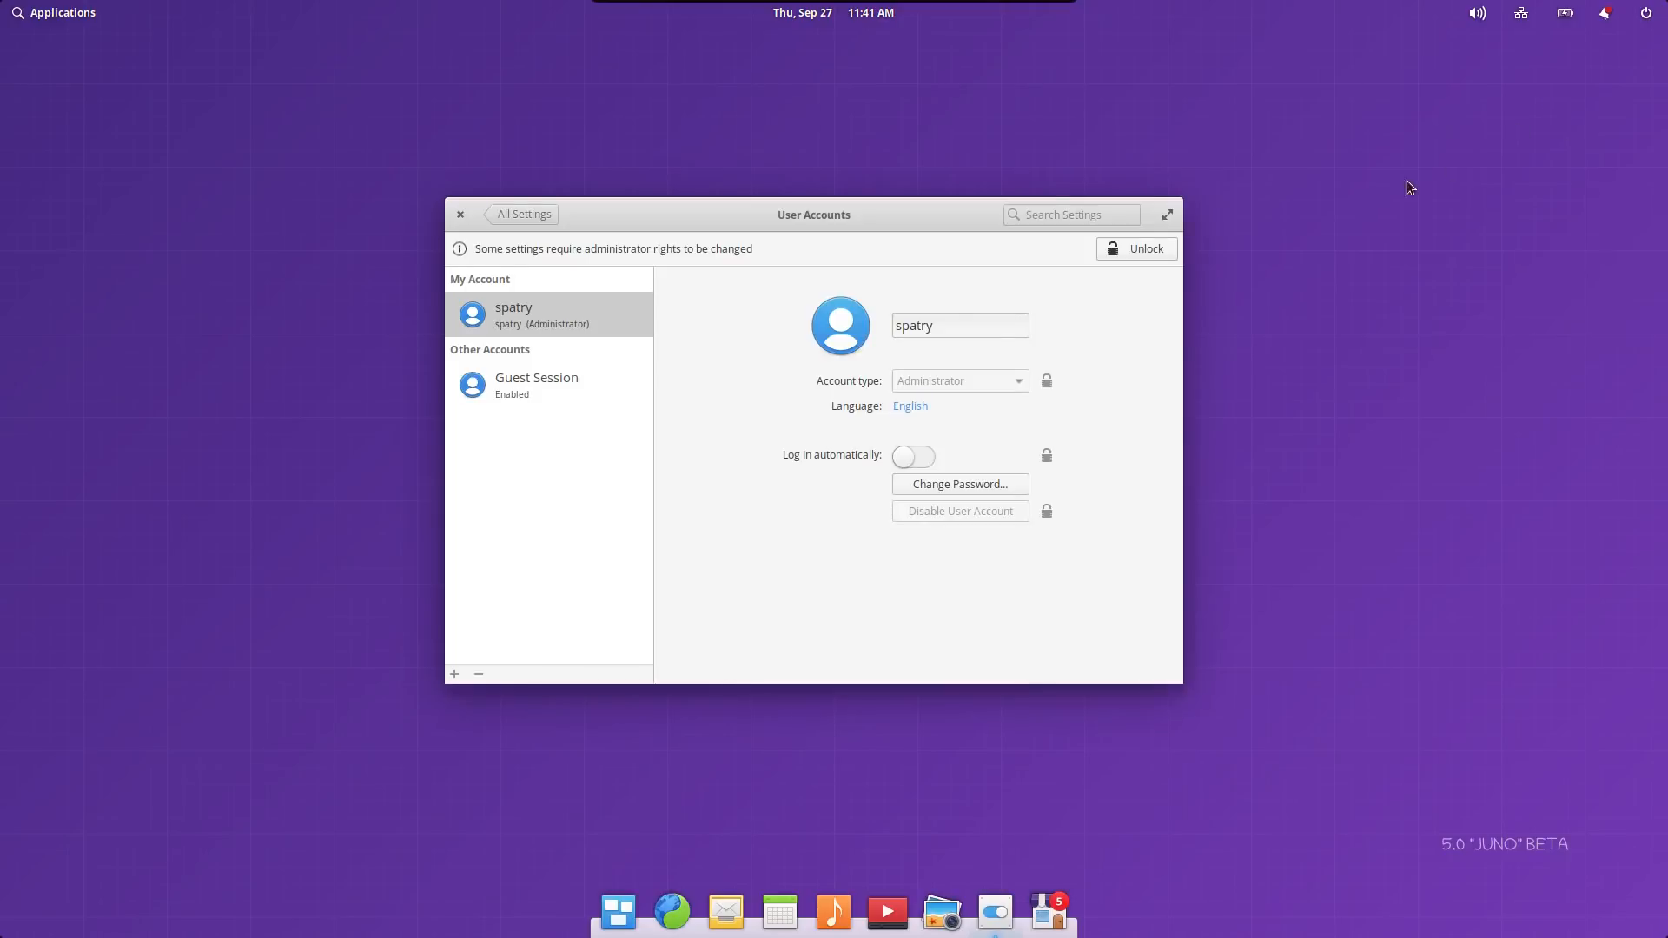
mouse_move(963, 380)
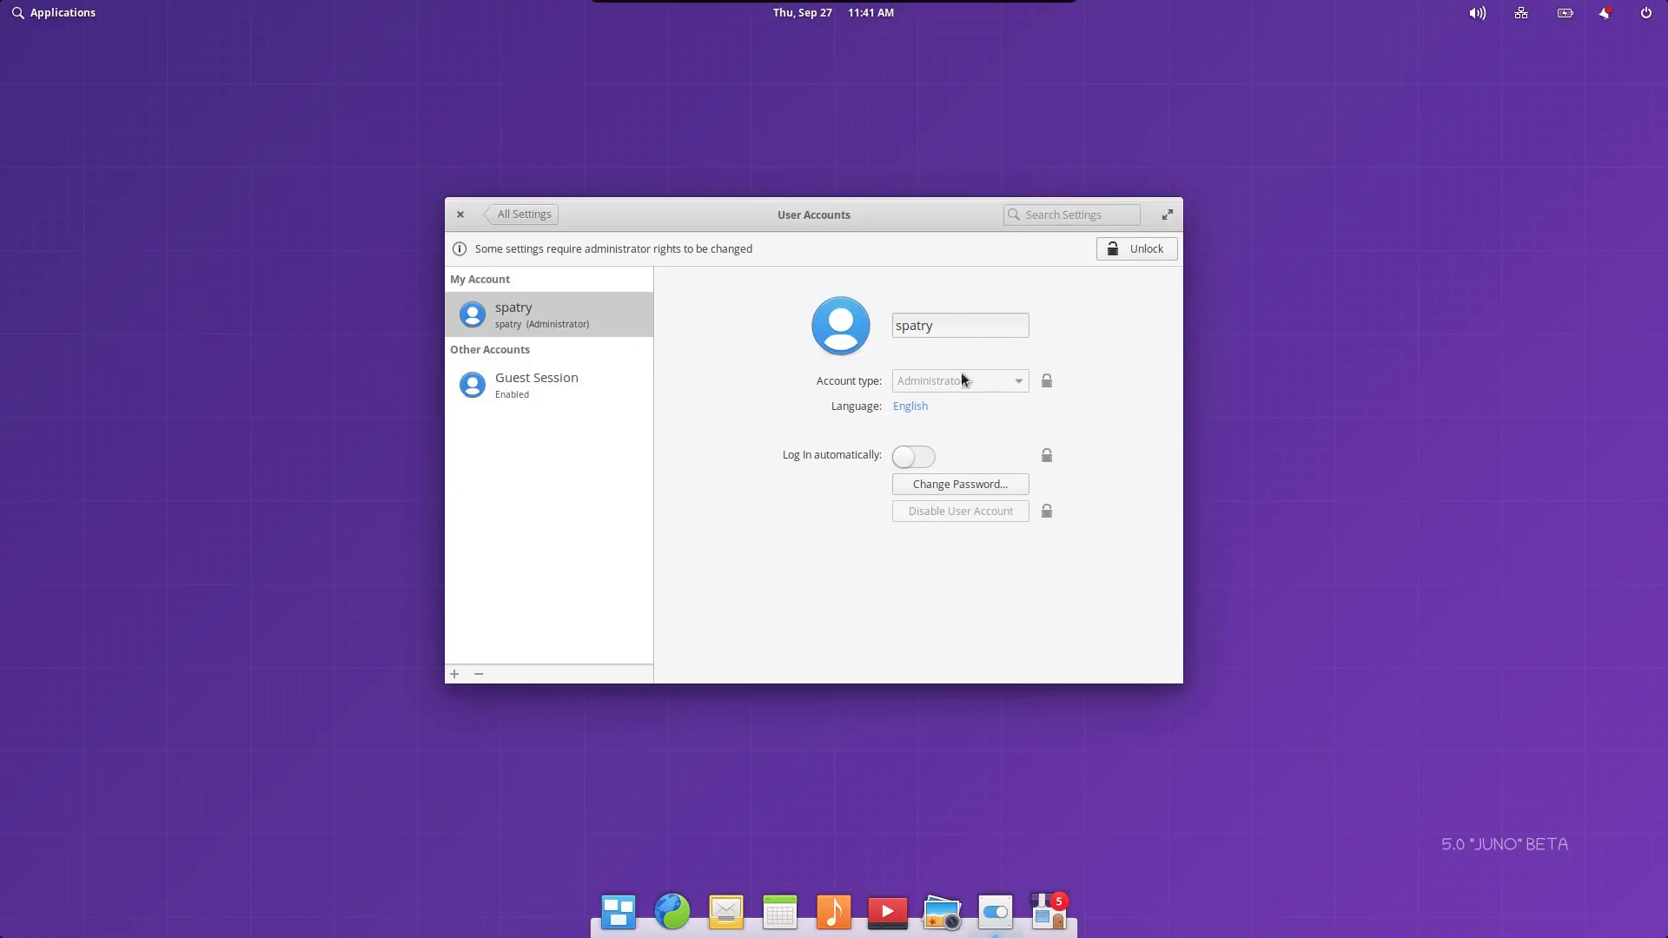
mouse_move(1072, 395)
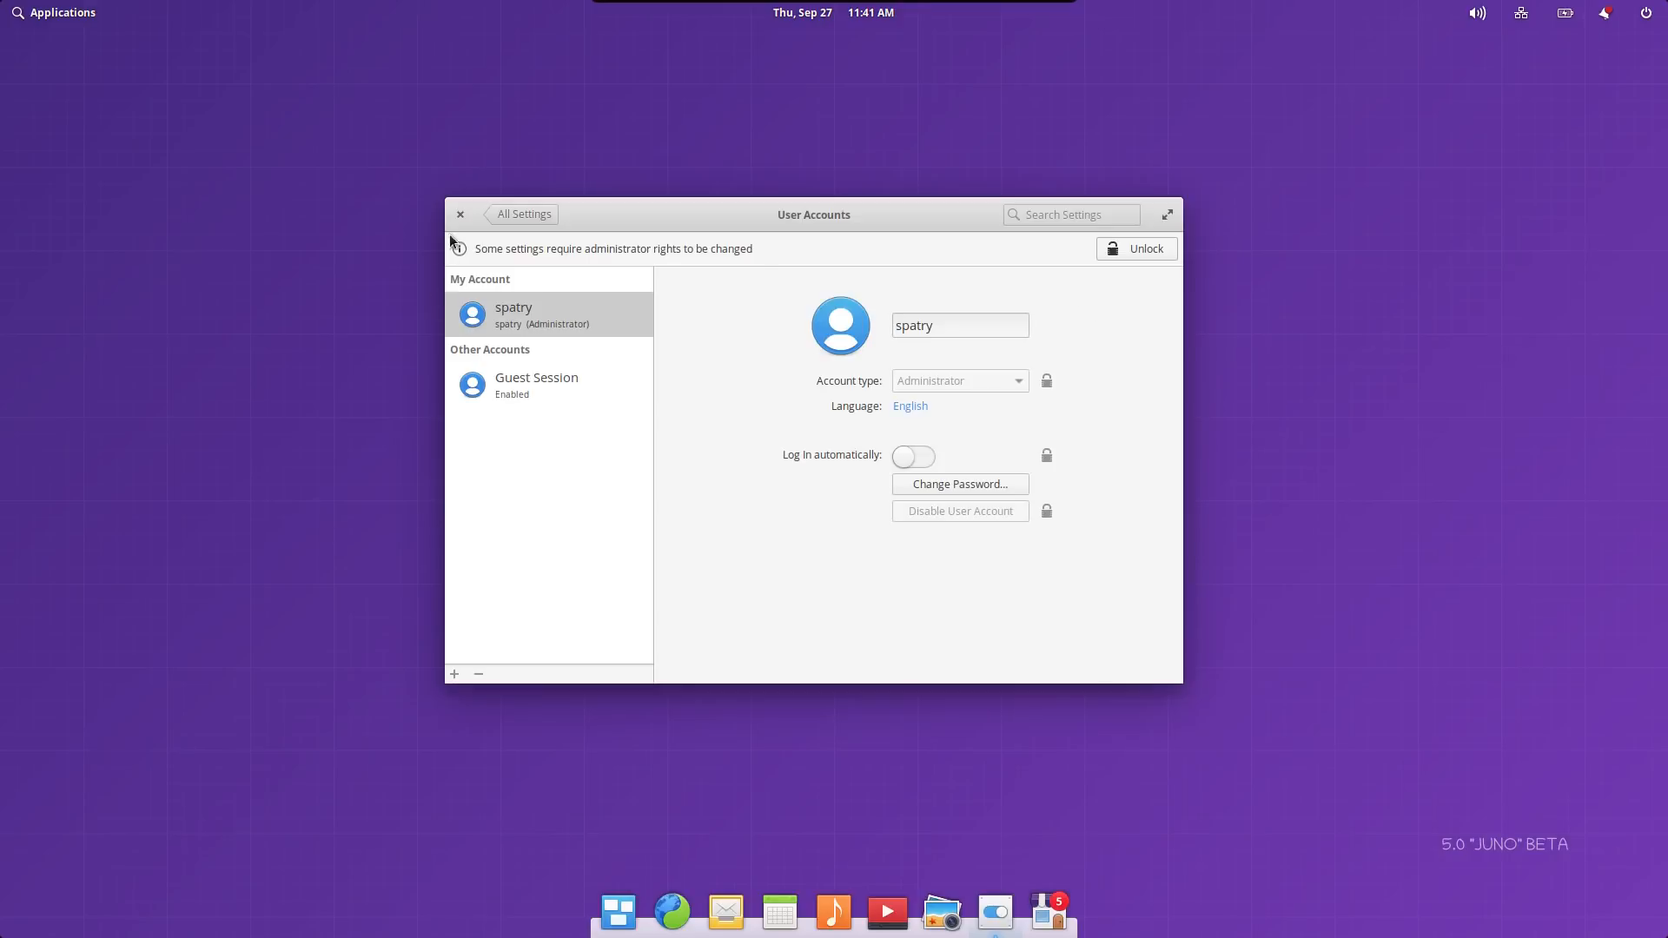
left_click(461, 214)
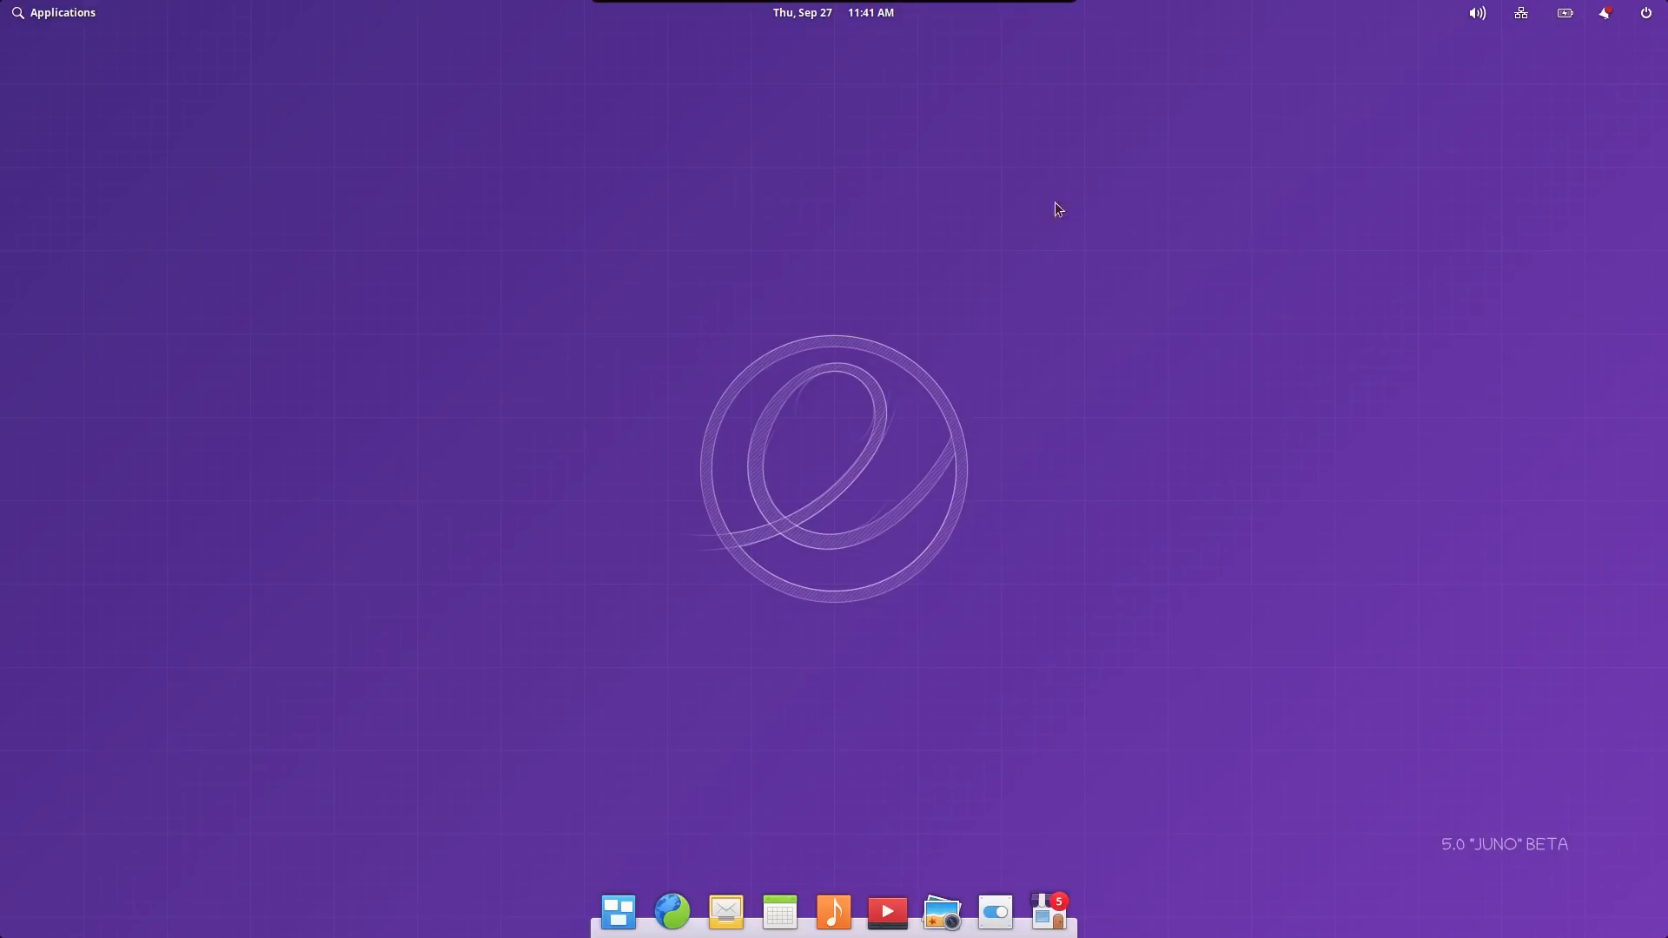
left_click(1607, 13)
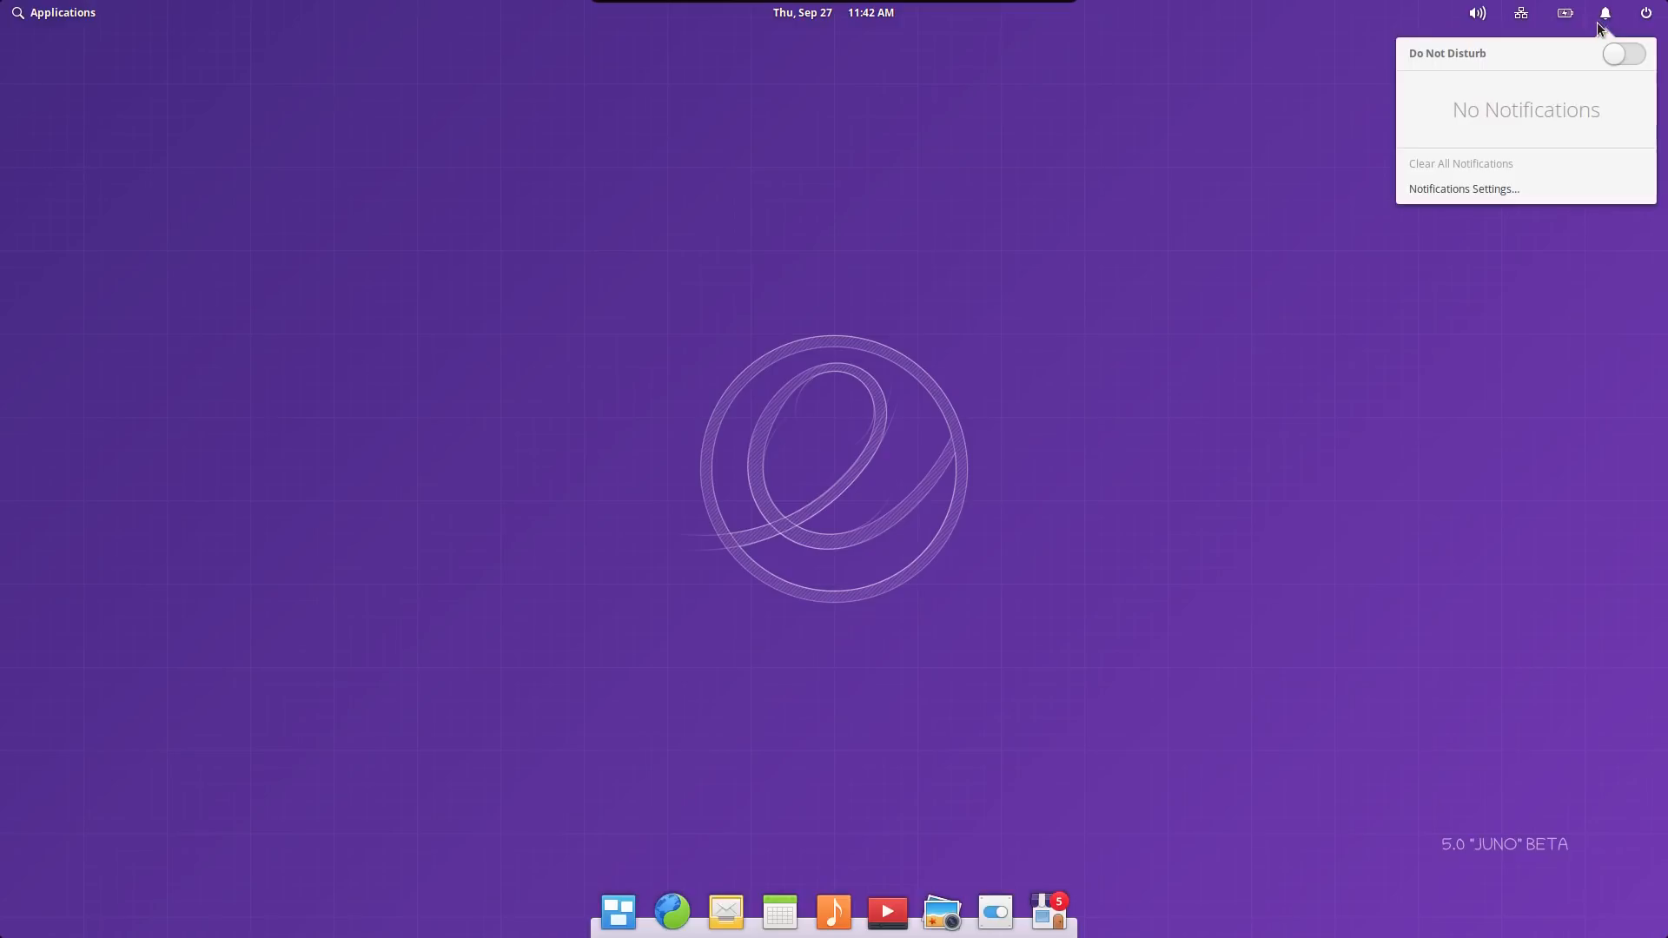
left_click(1621, 53)
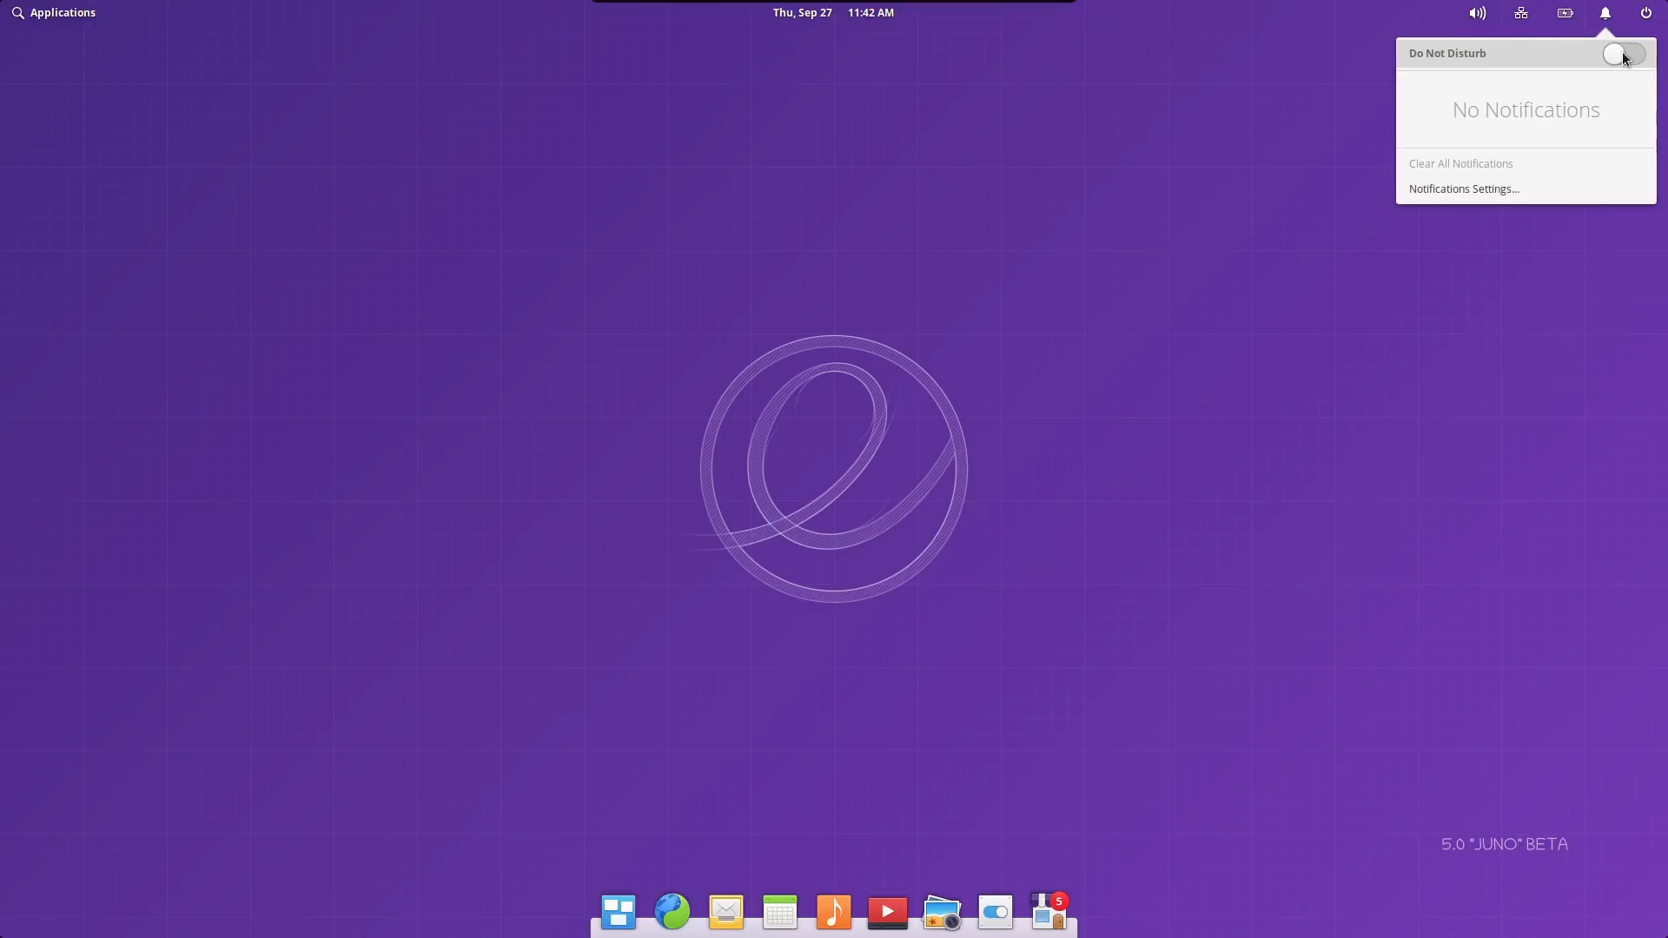
left_click(1605, 14)
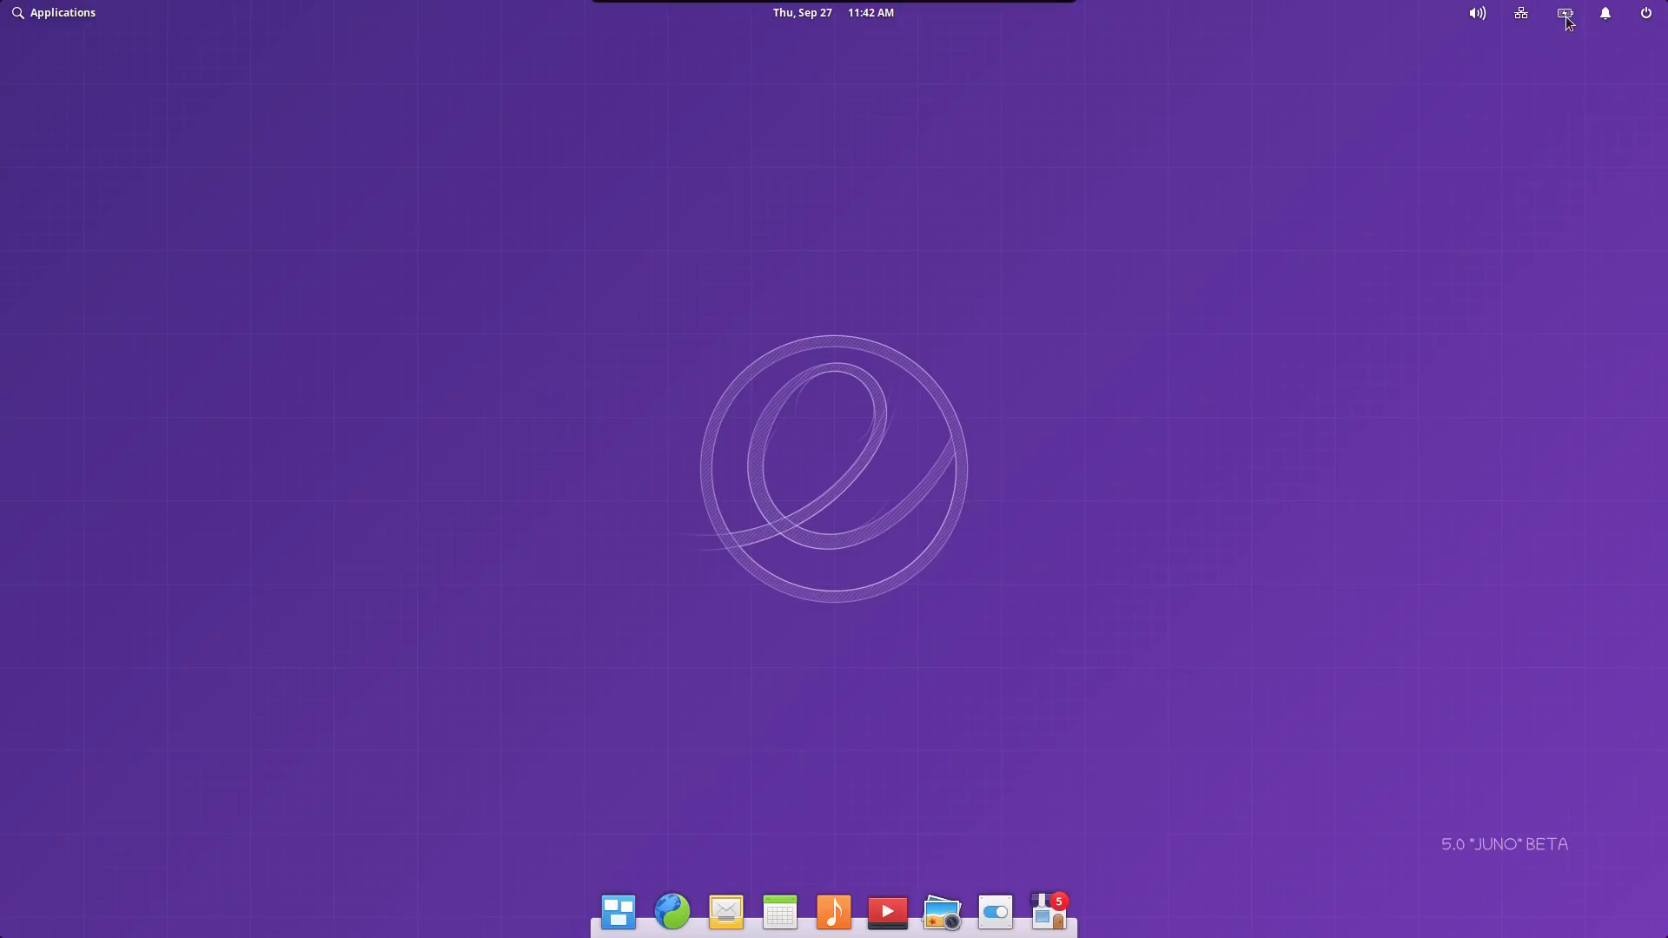
left_click(1564, 13)
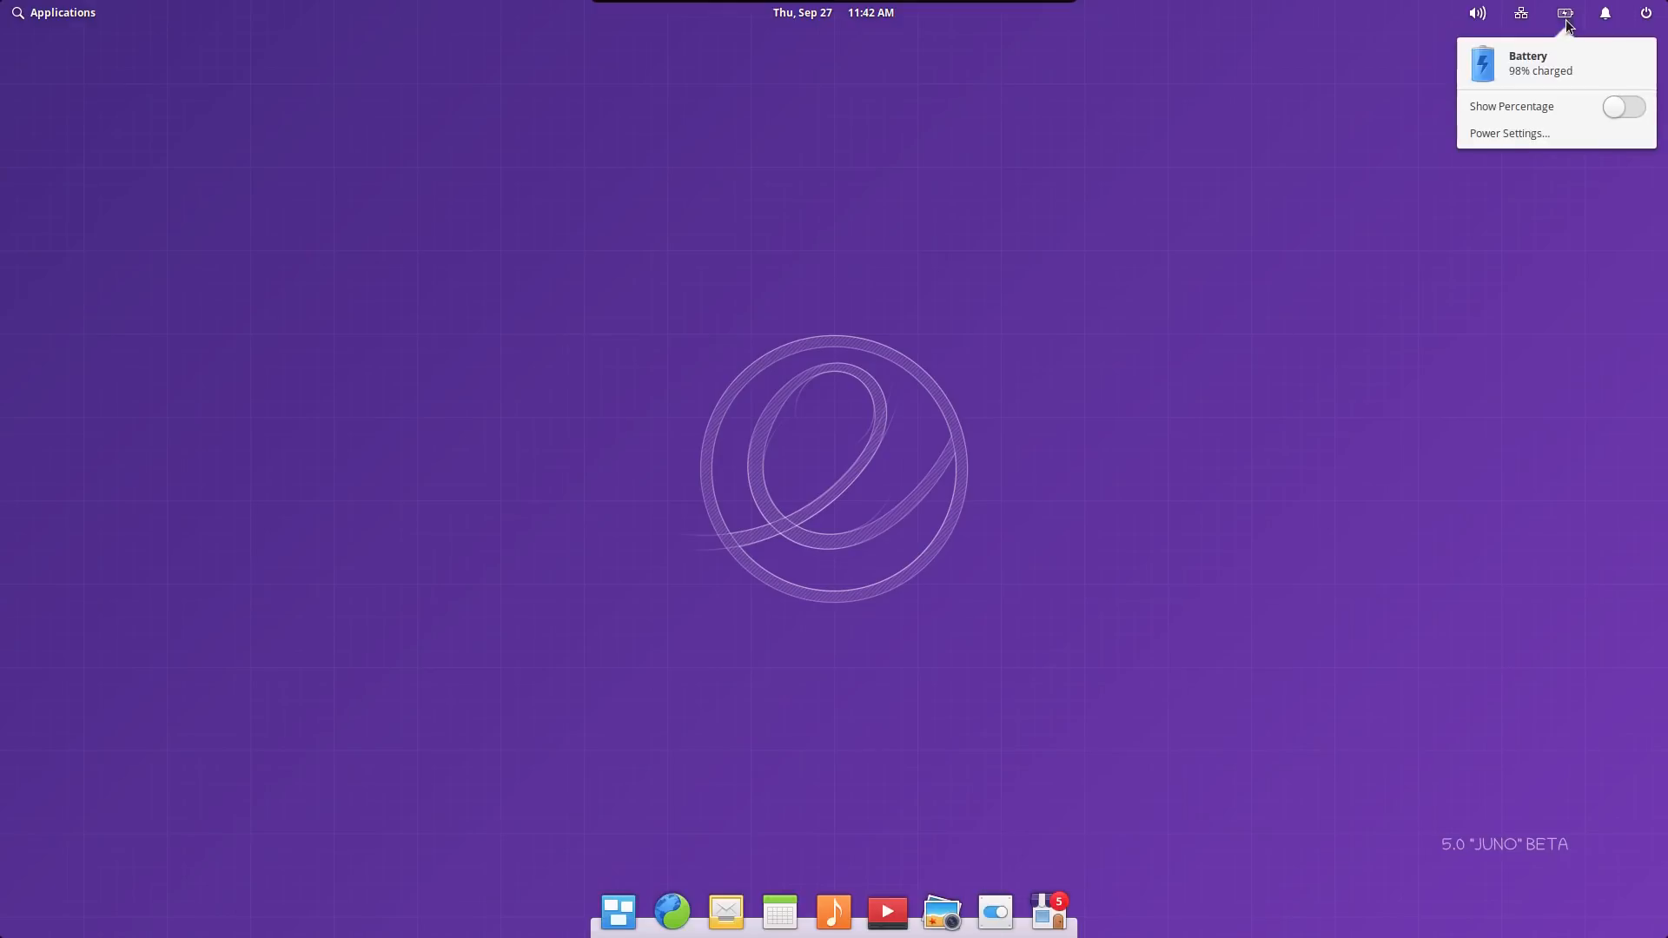
mouse_move(1540, 105)
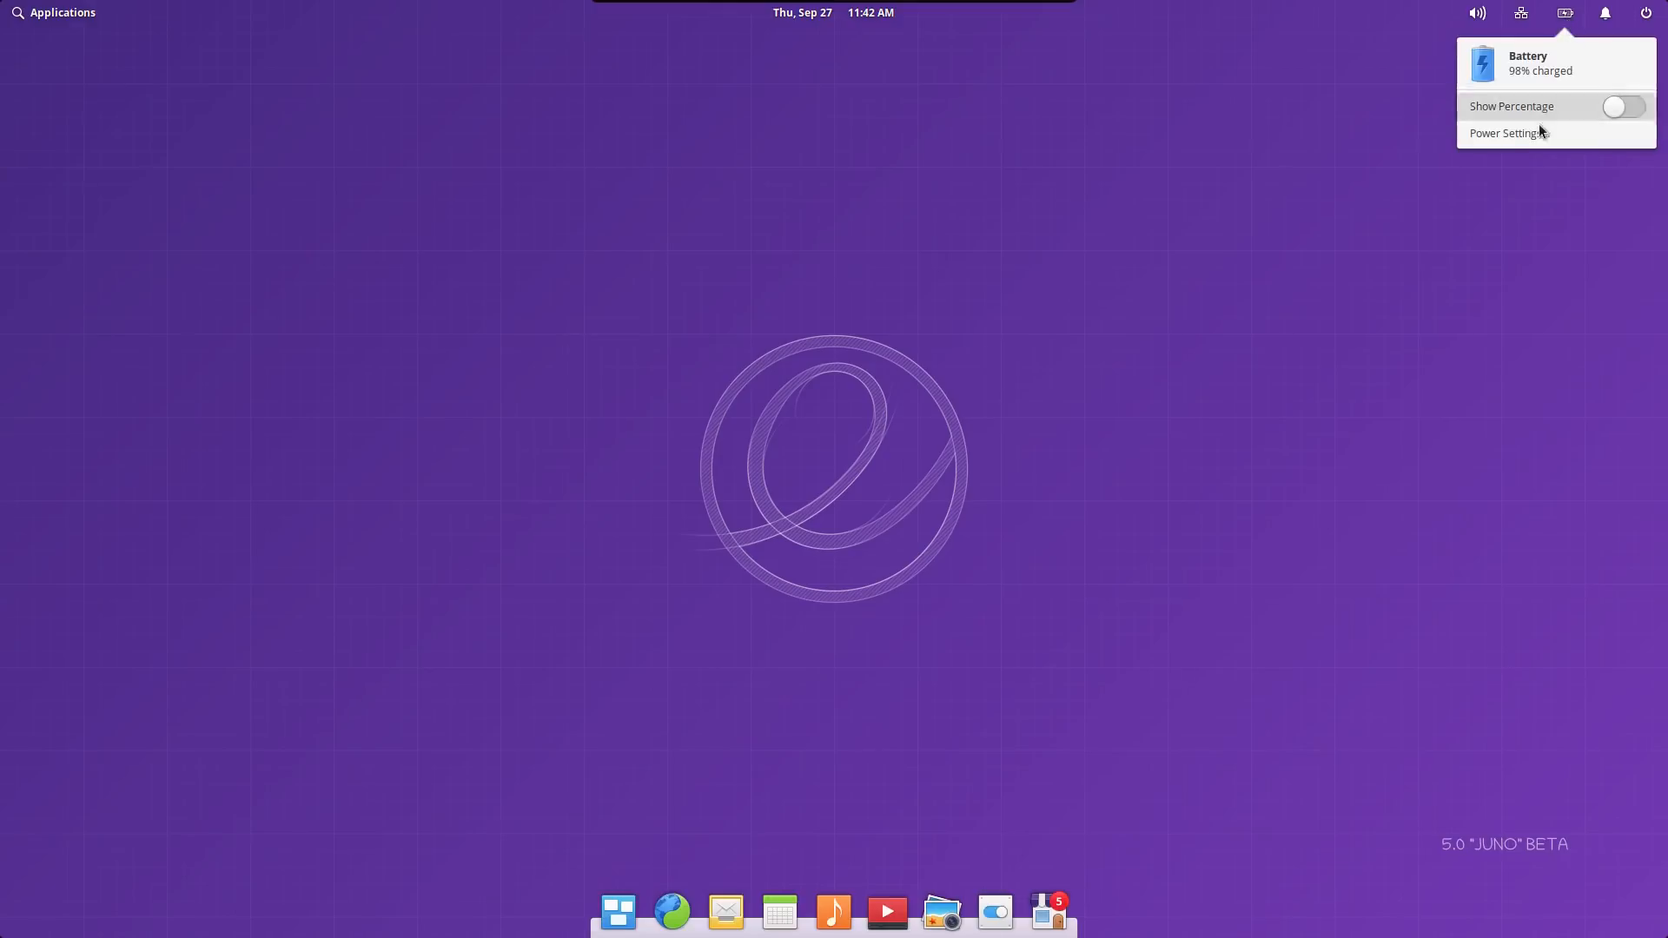
left_click(1520, 13)
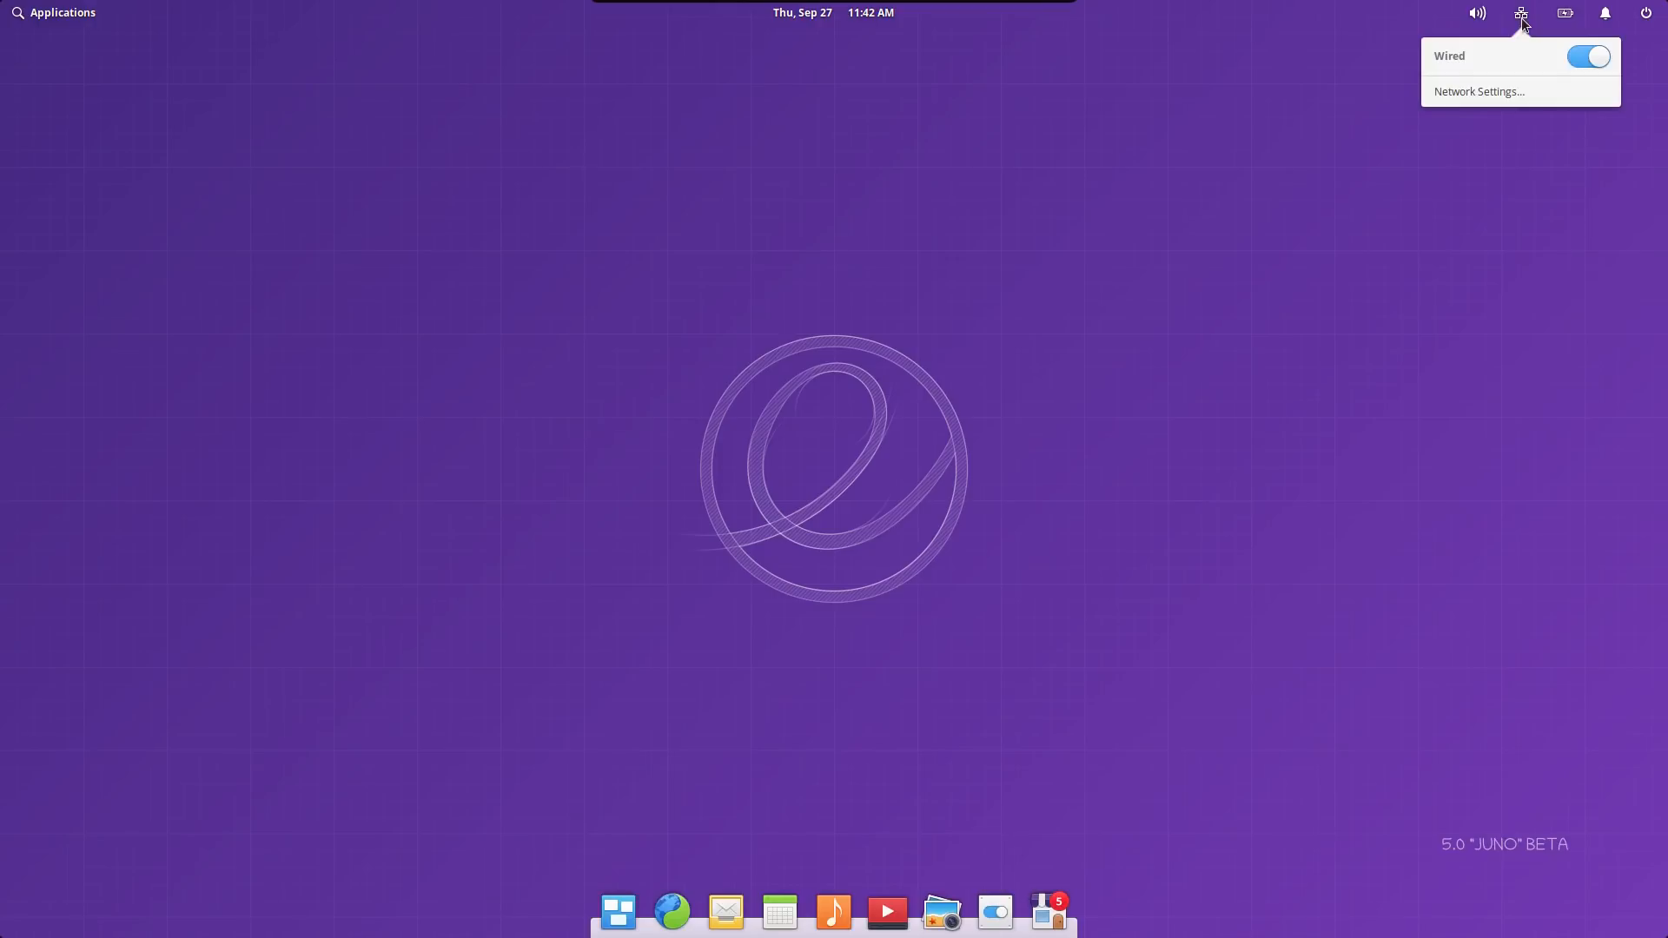
mouse_move(1513, 27)
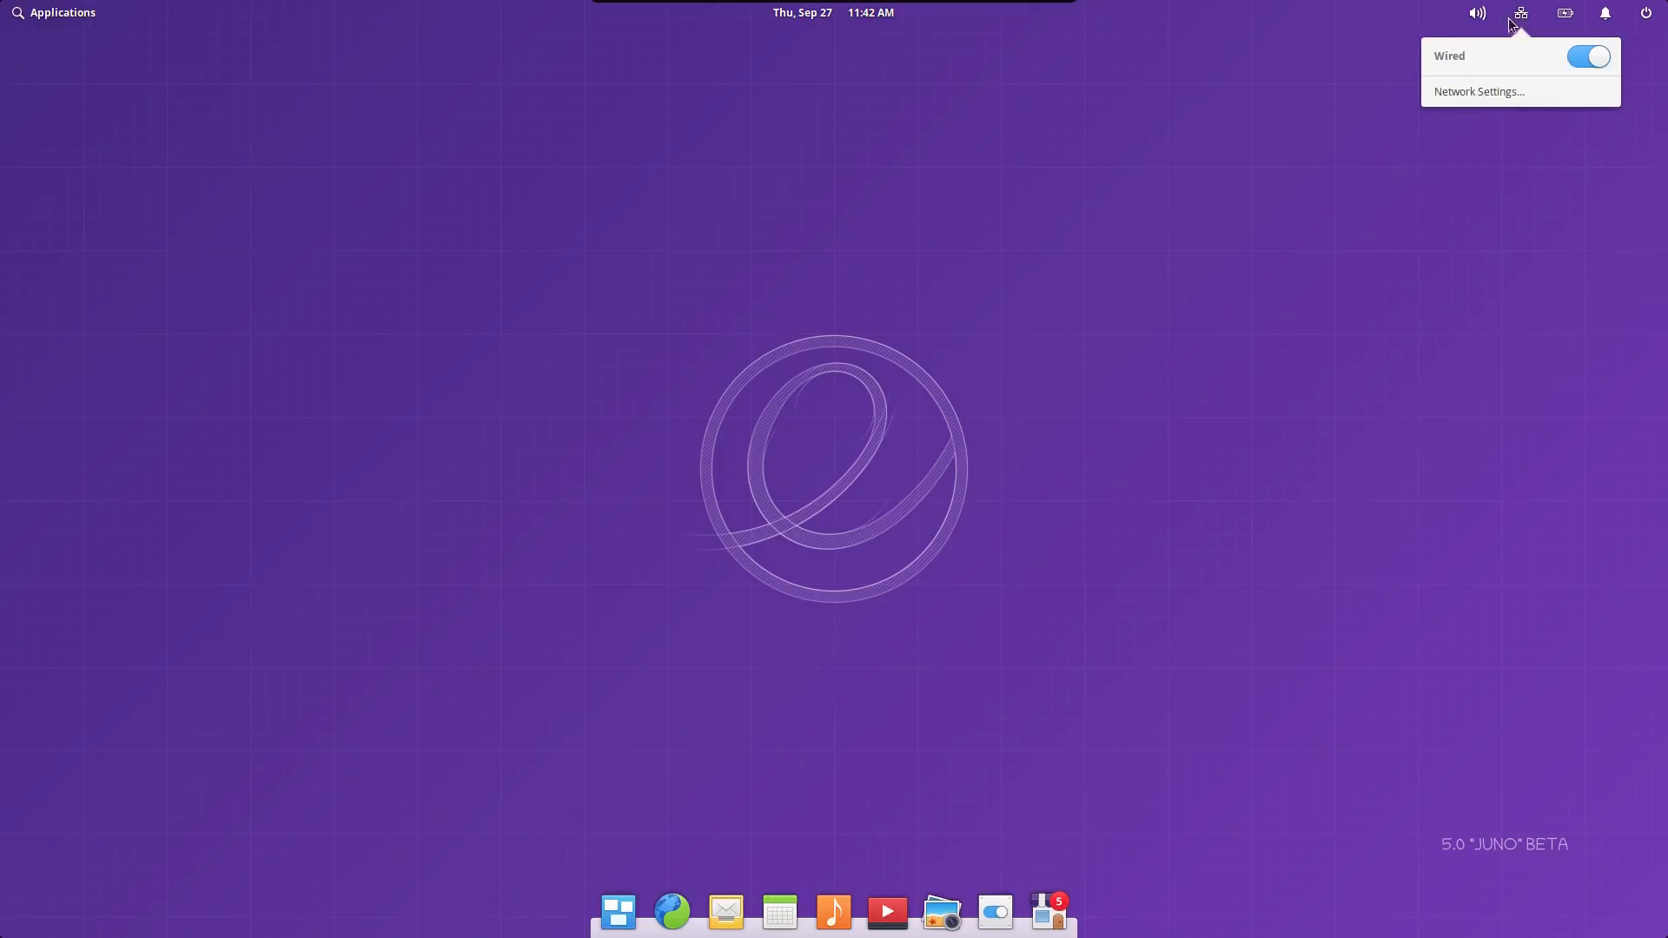
left_click(1475, 13)
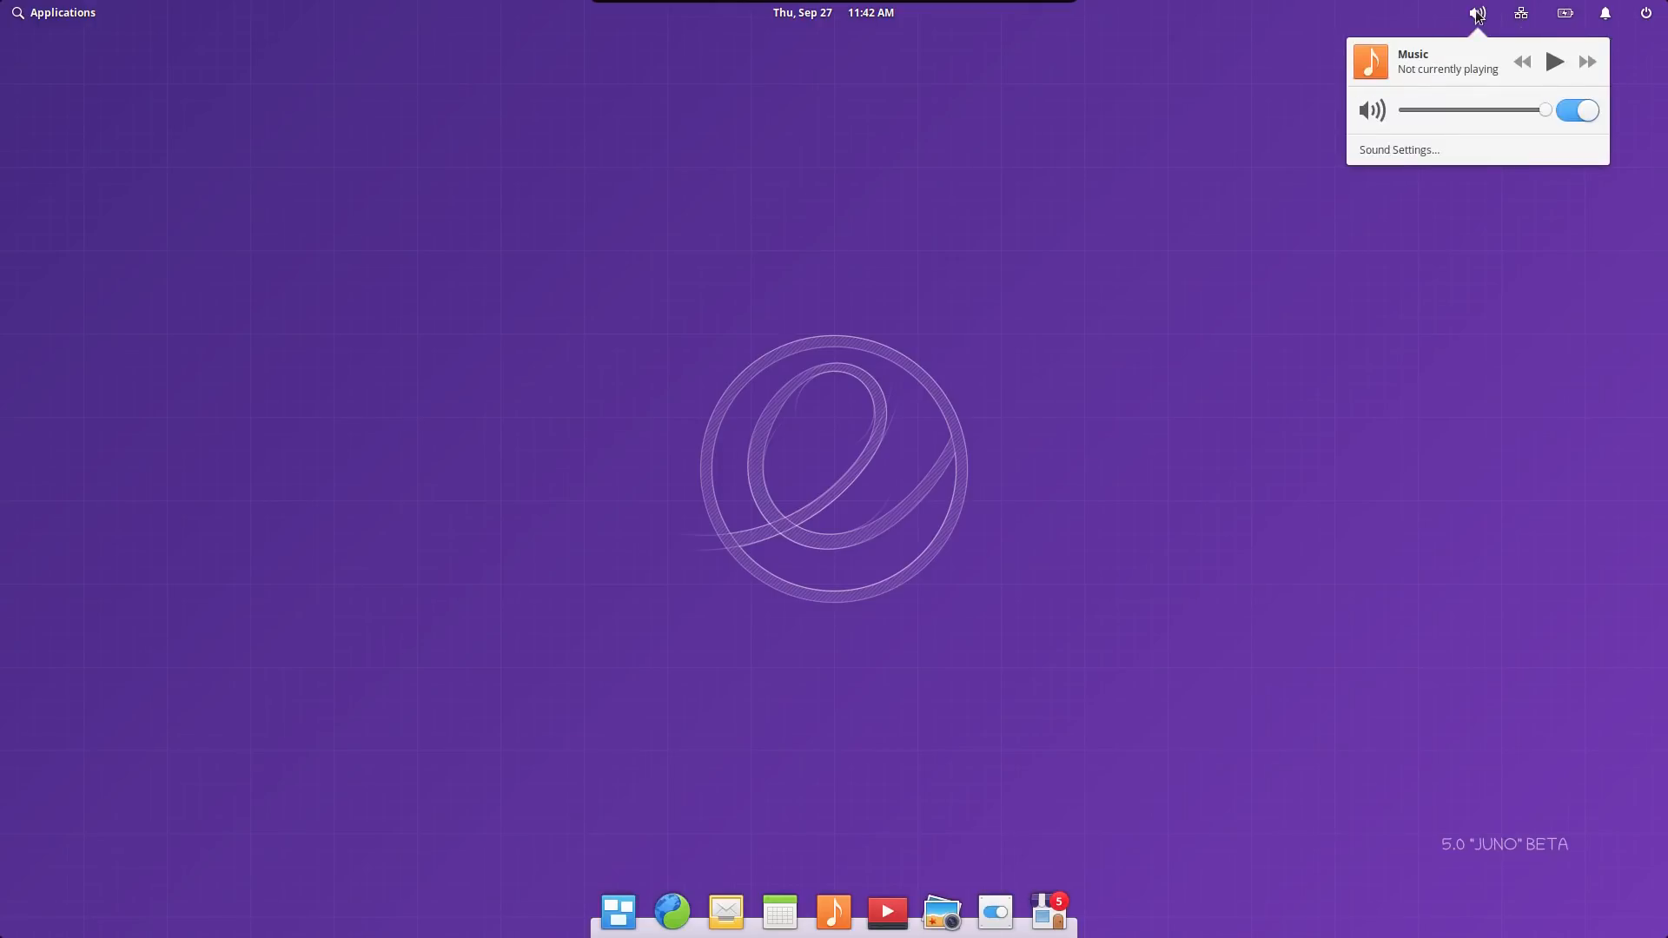
left_click(1477, 13)
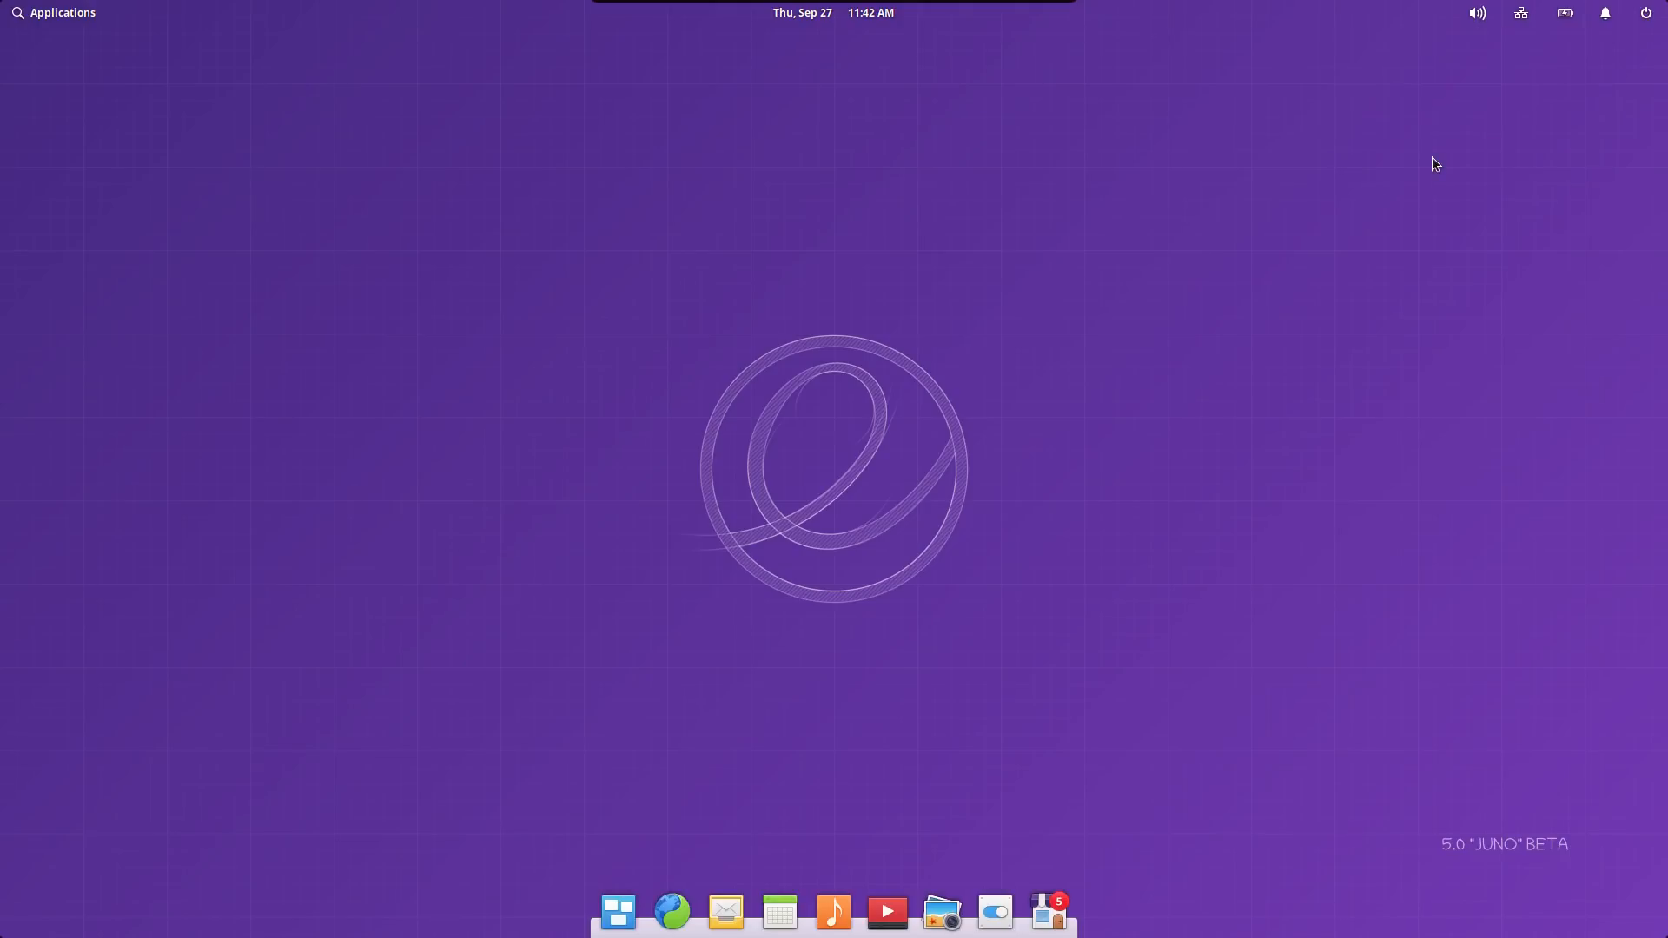
Open Sound settings from the sound indicator and check the Input tab, then Output.
left_click(1476, 14)
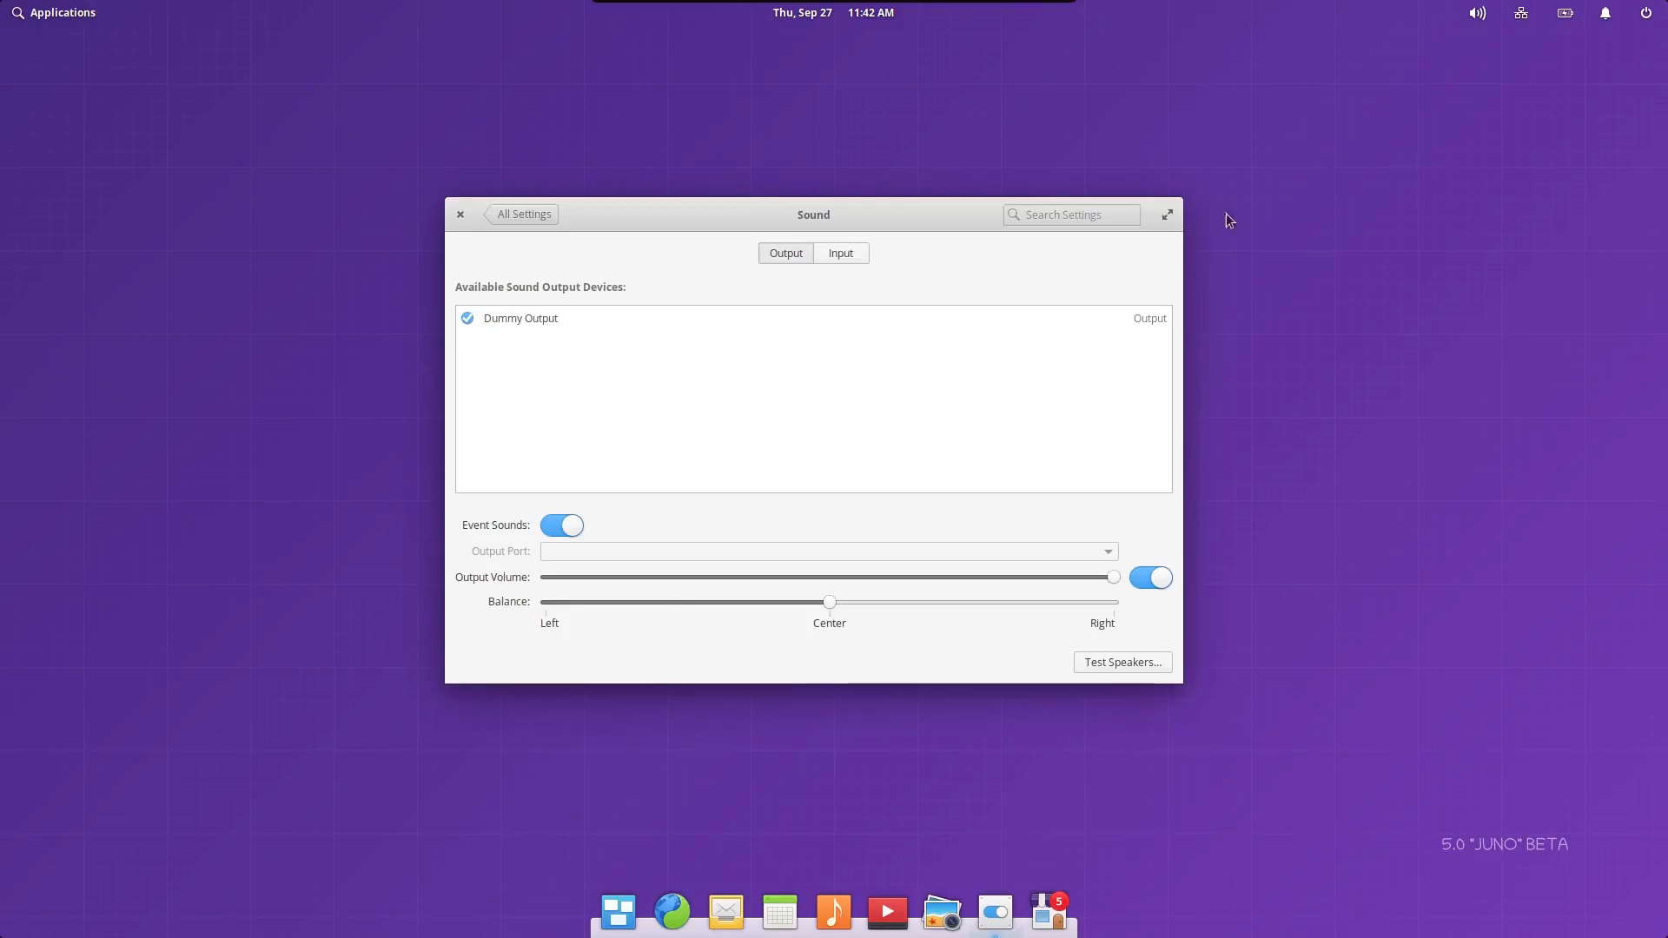
mouse_move(1065, 418)
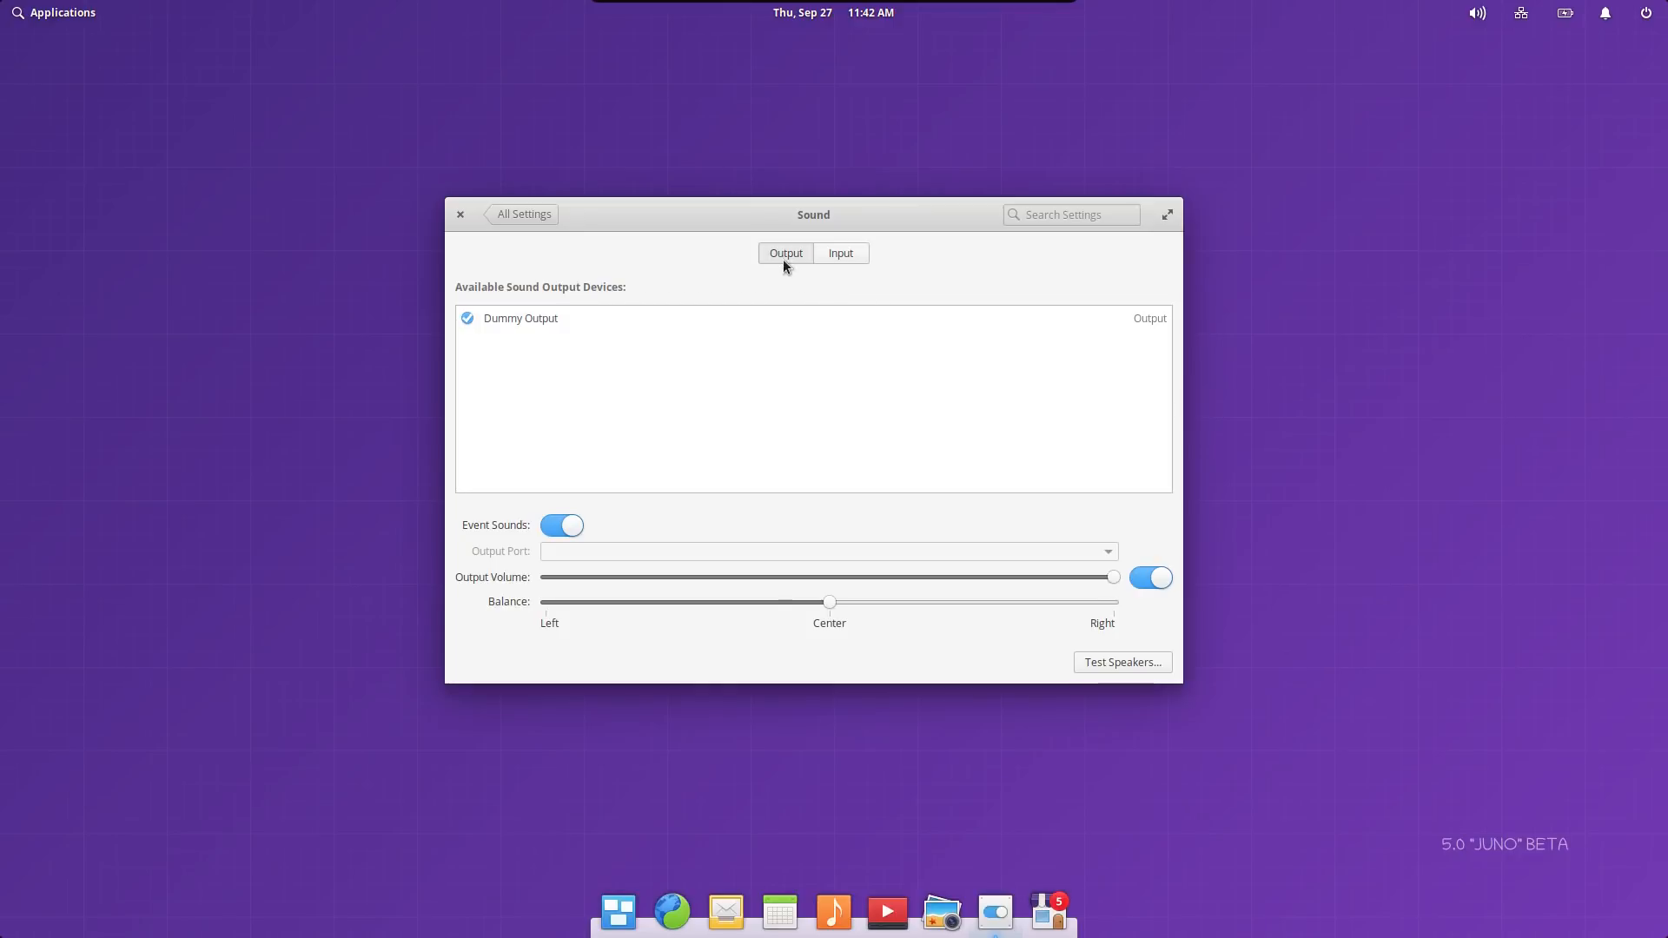
left_click(839, 253)
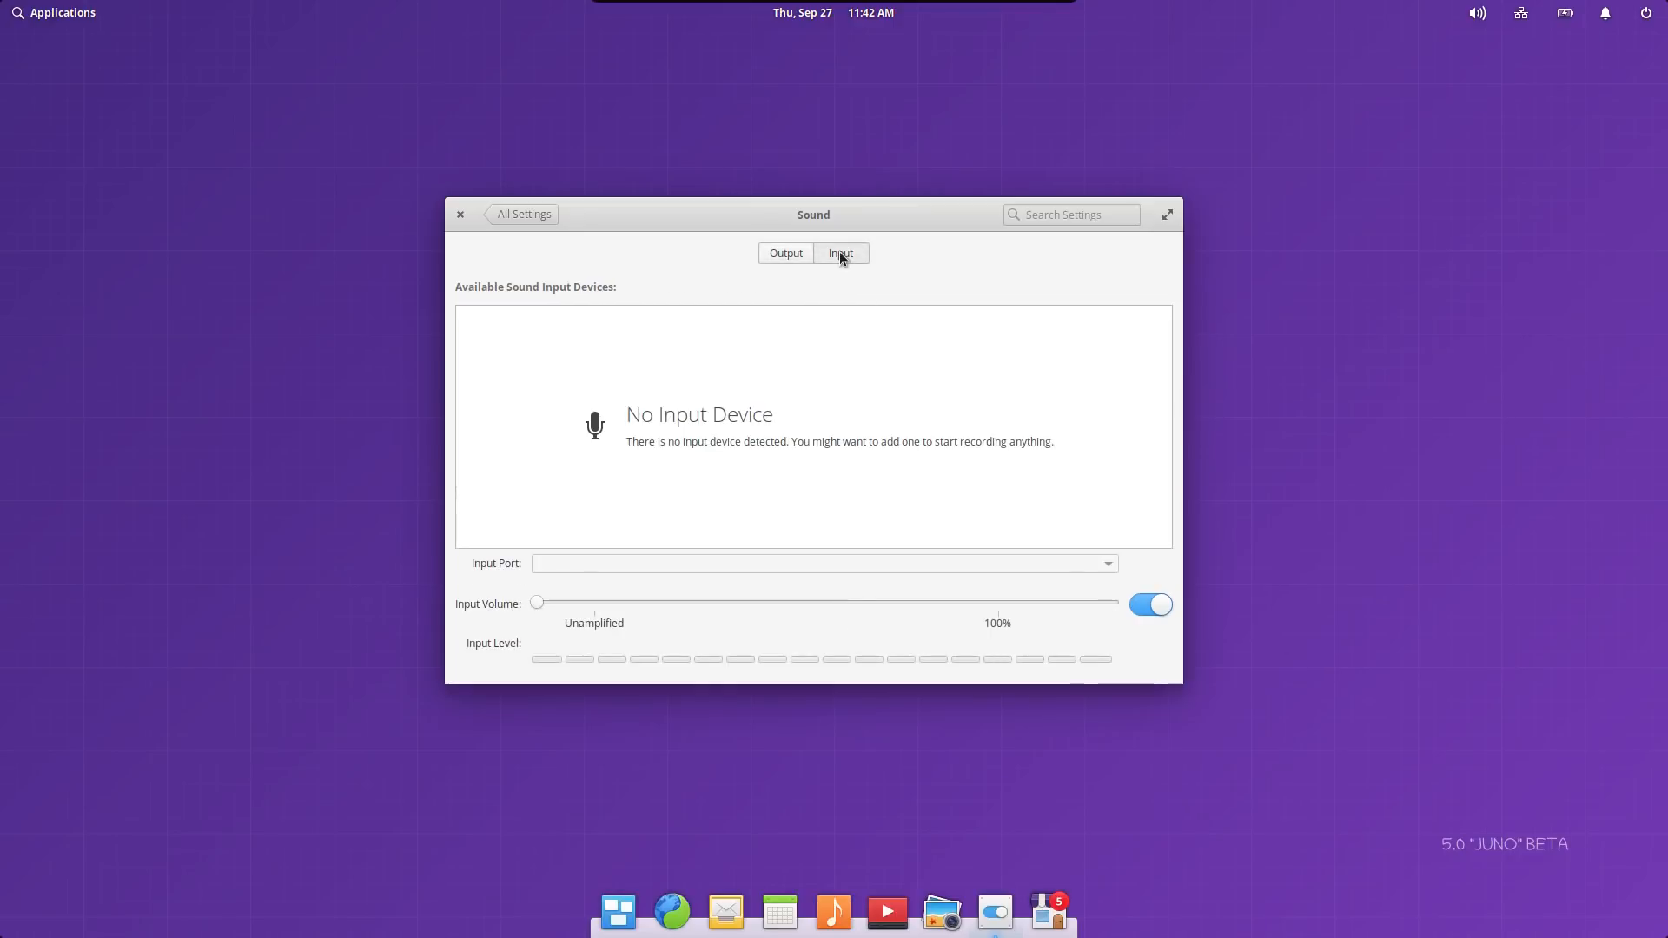
left_click(785, 253)
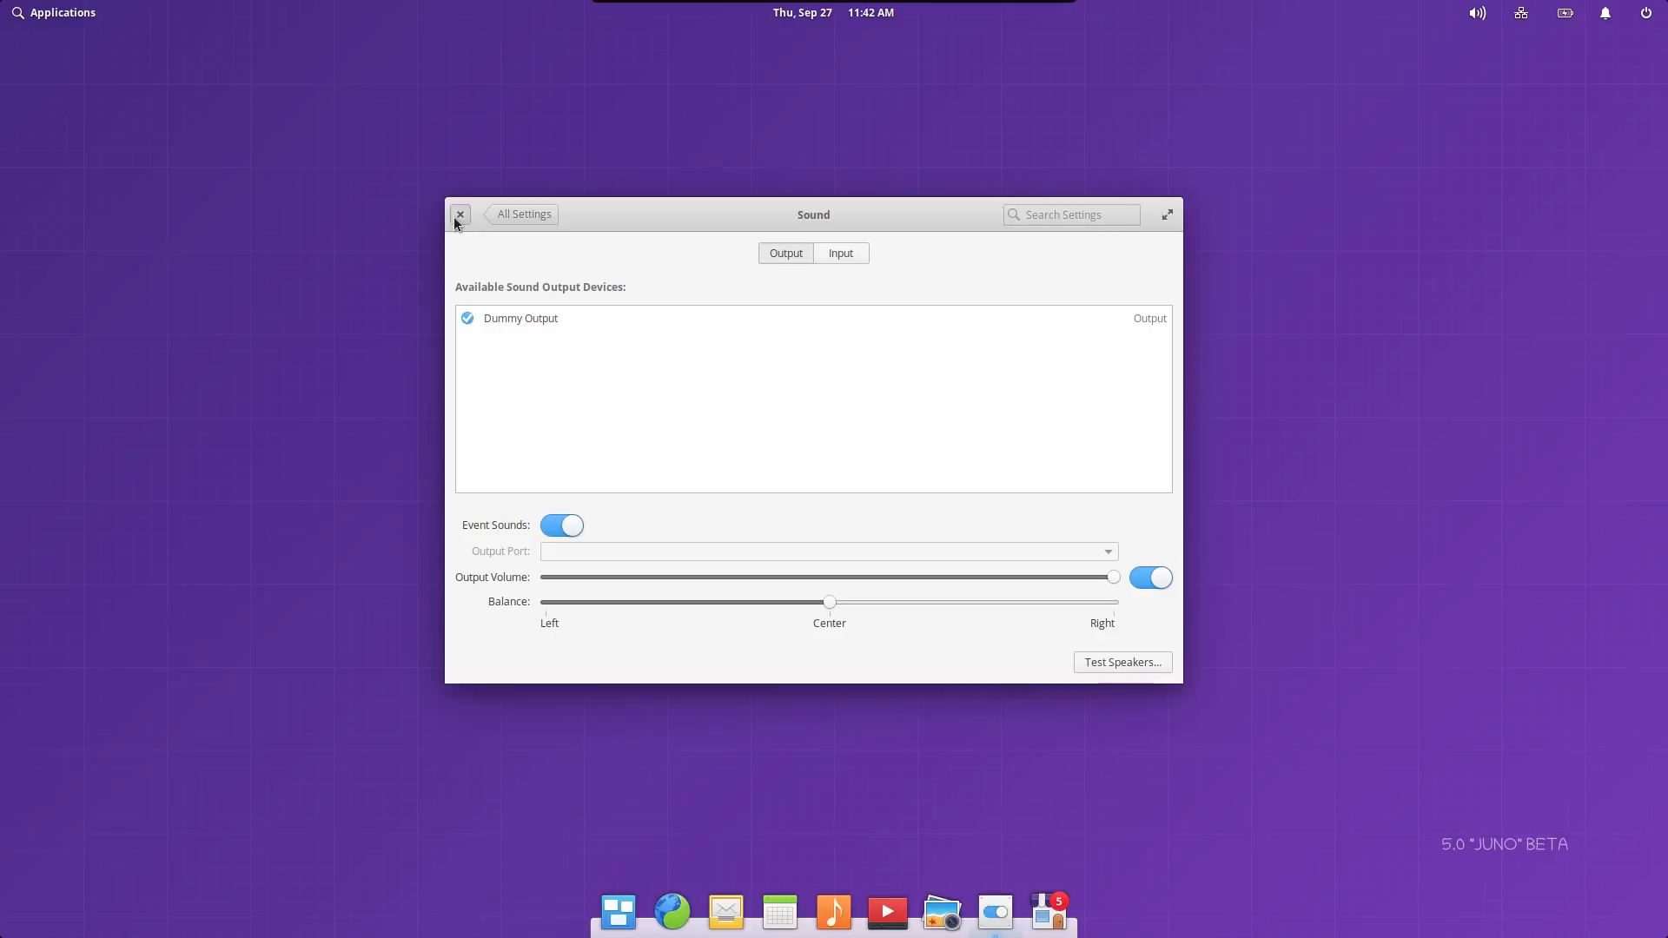
Open Date & Time settings from the panel calendar, check the New York time zone, then close.
left_click(802, 11)
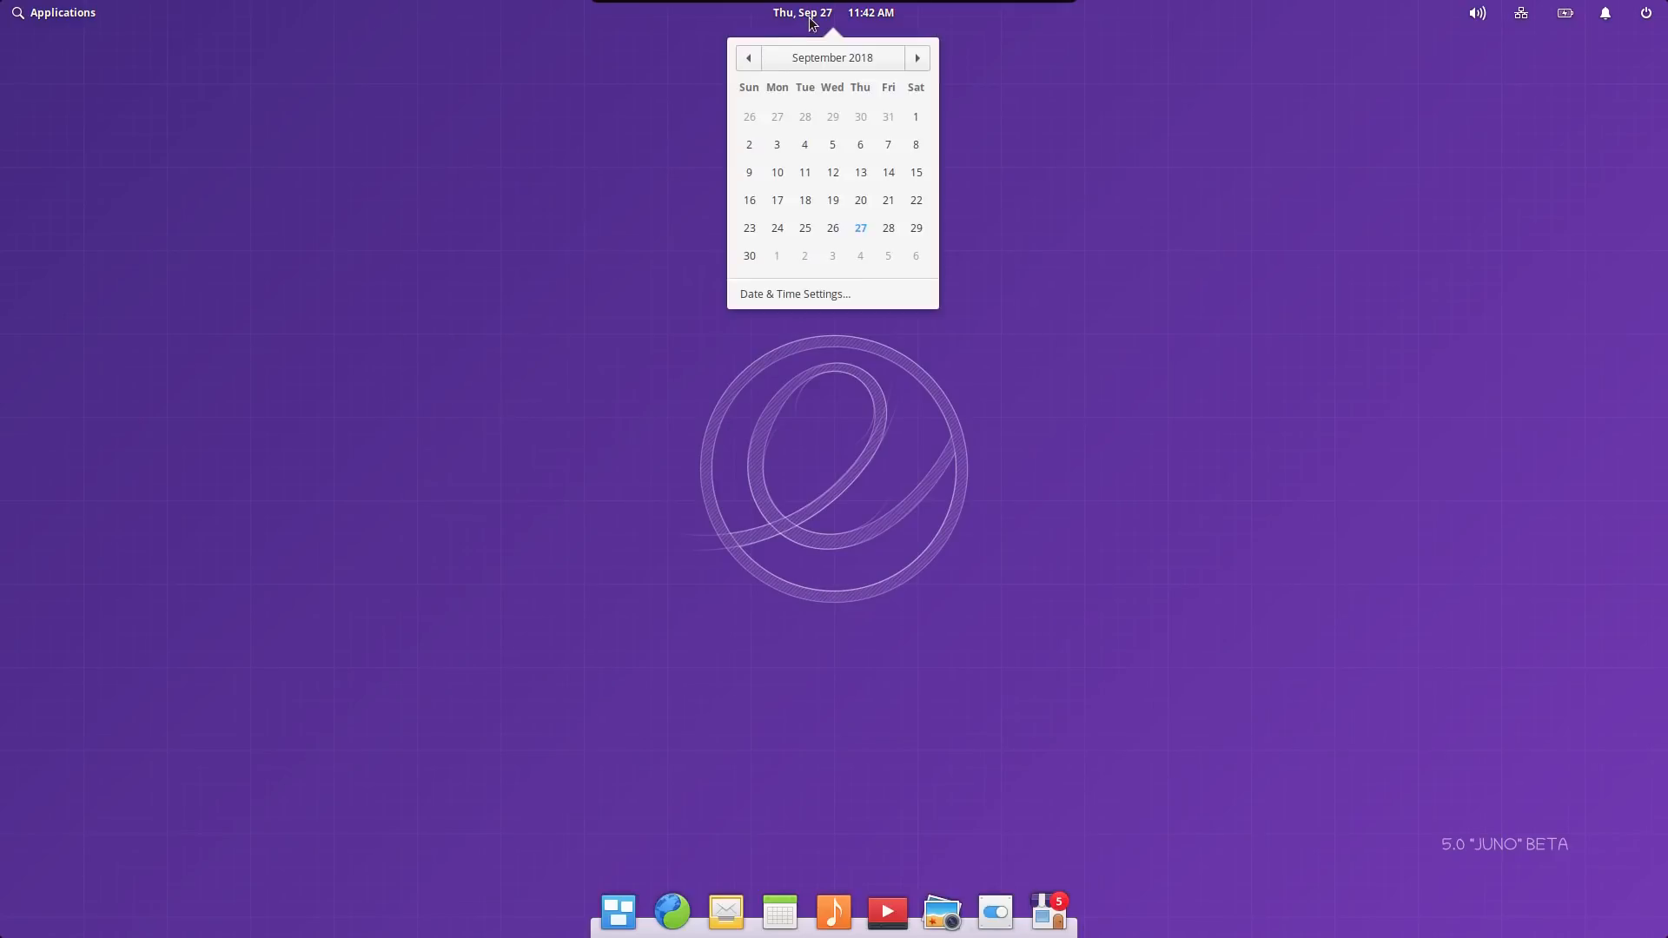
mouse_move(805, 317)
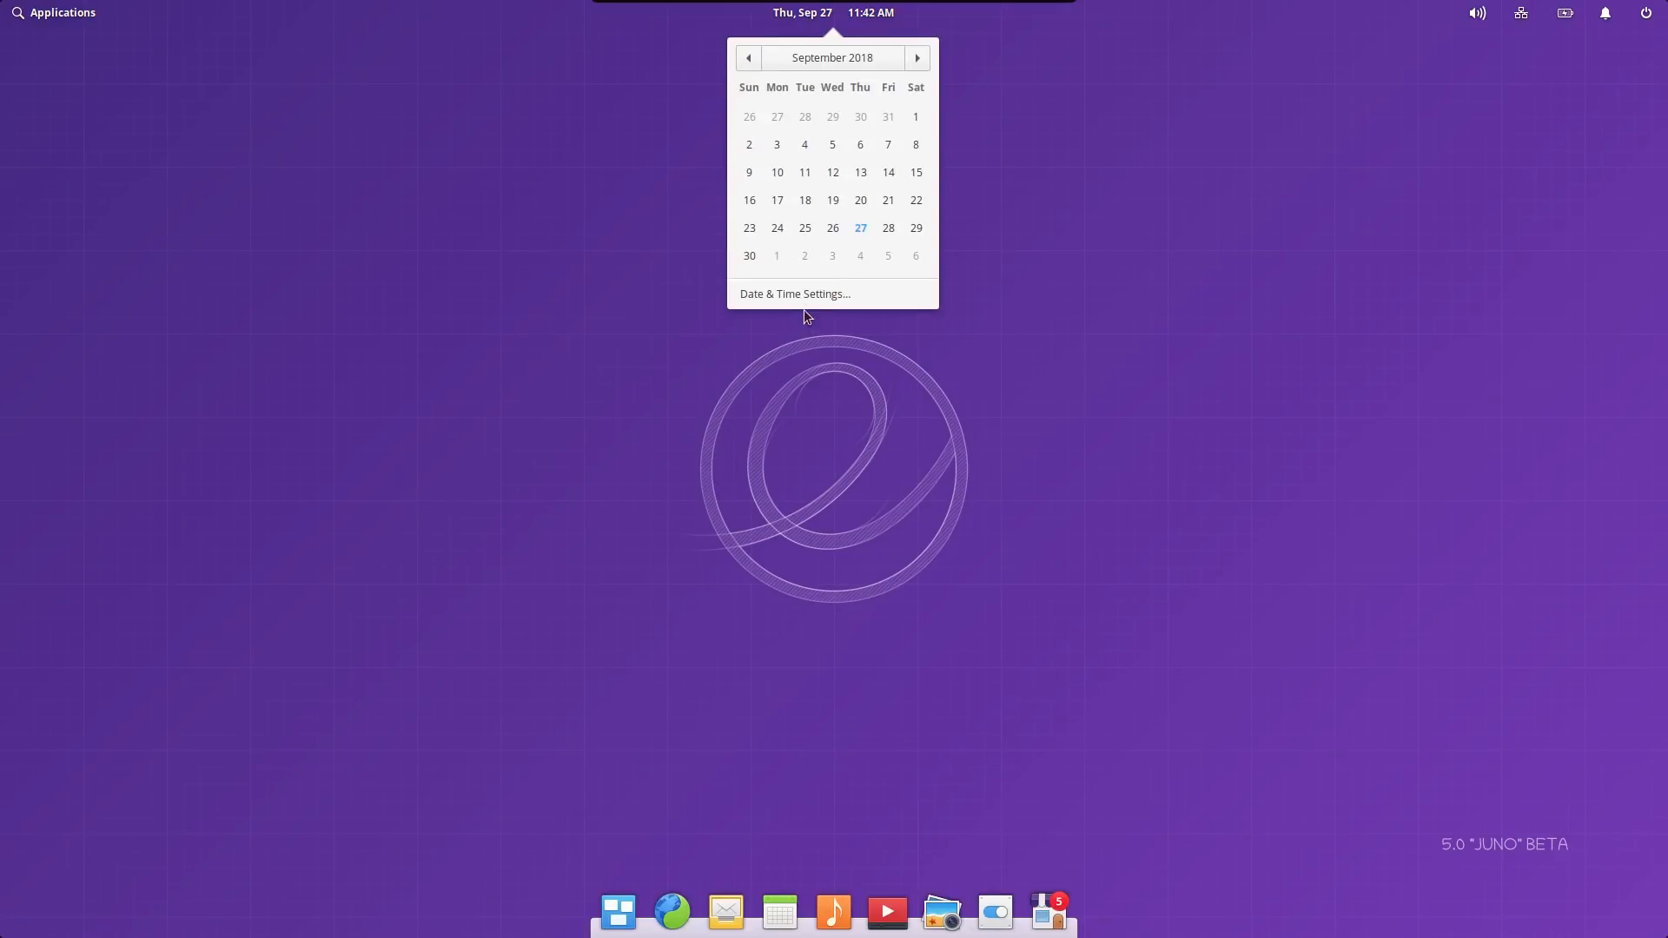
left_click(795, 294)
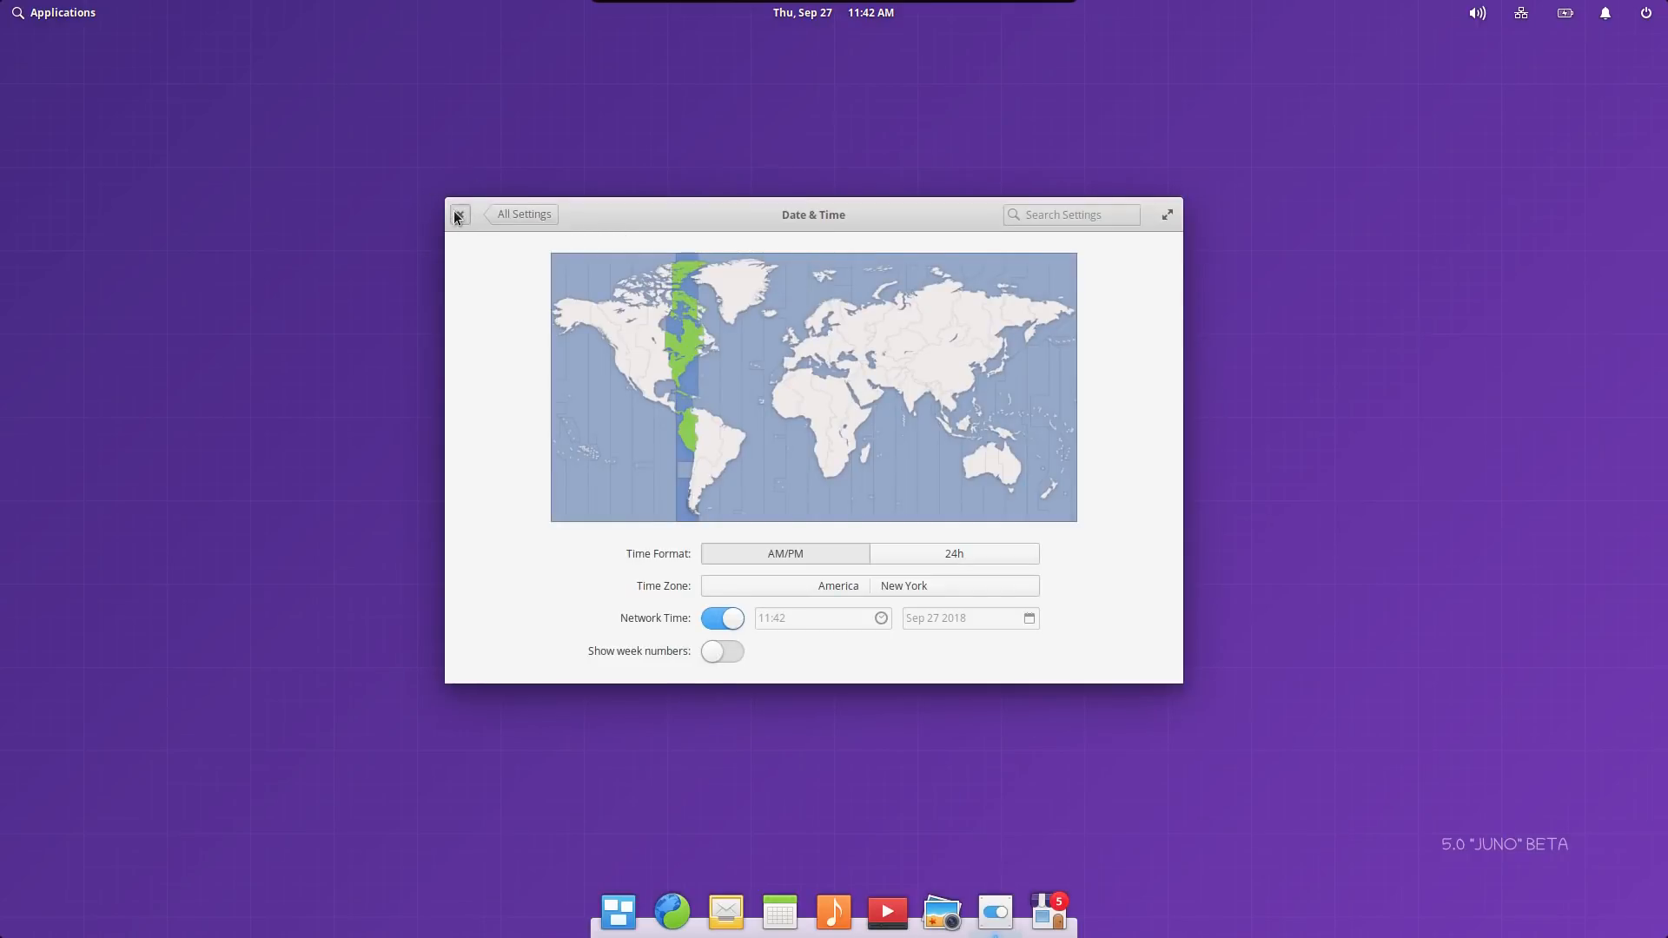
left_click(458, 214)
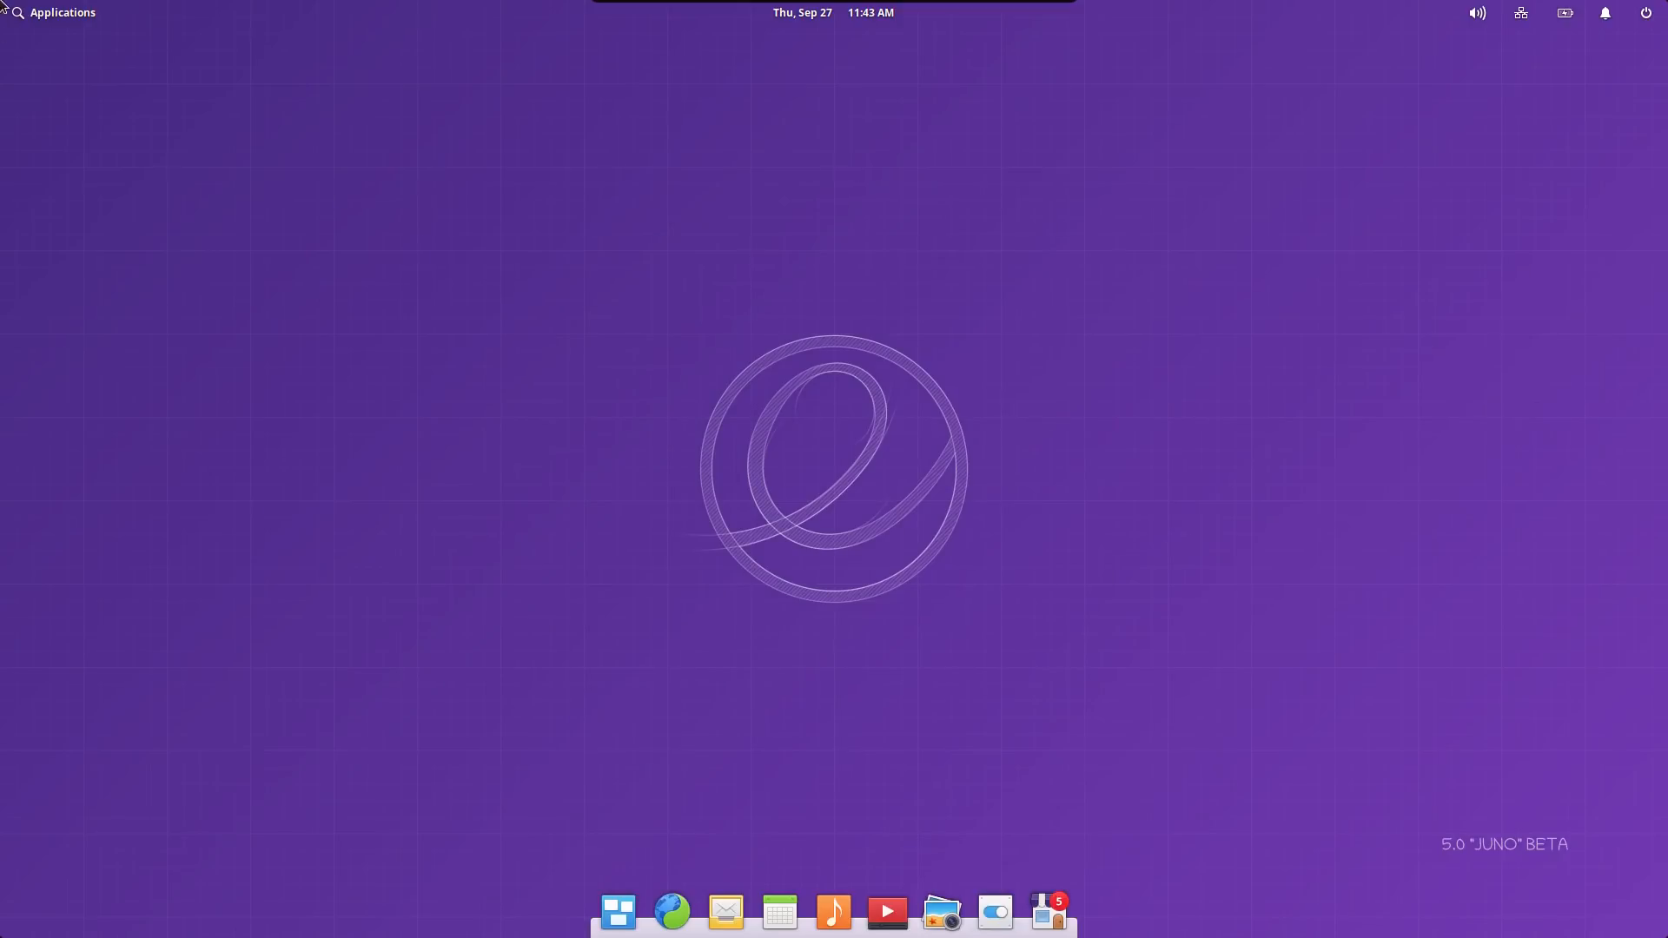
mouse_move(51, 13)
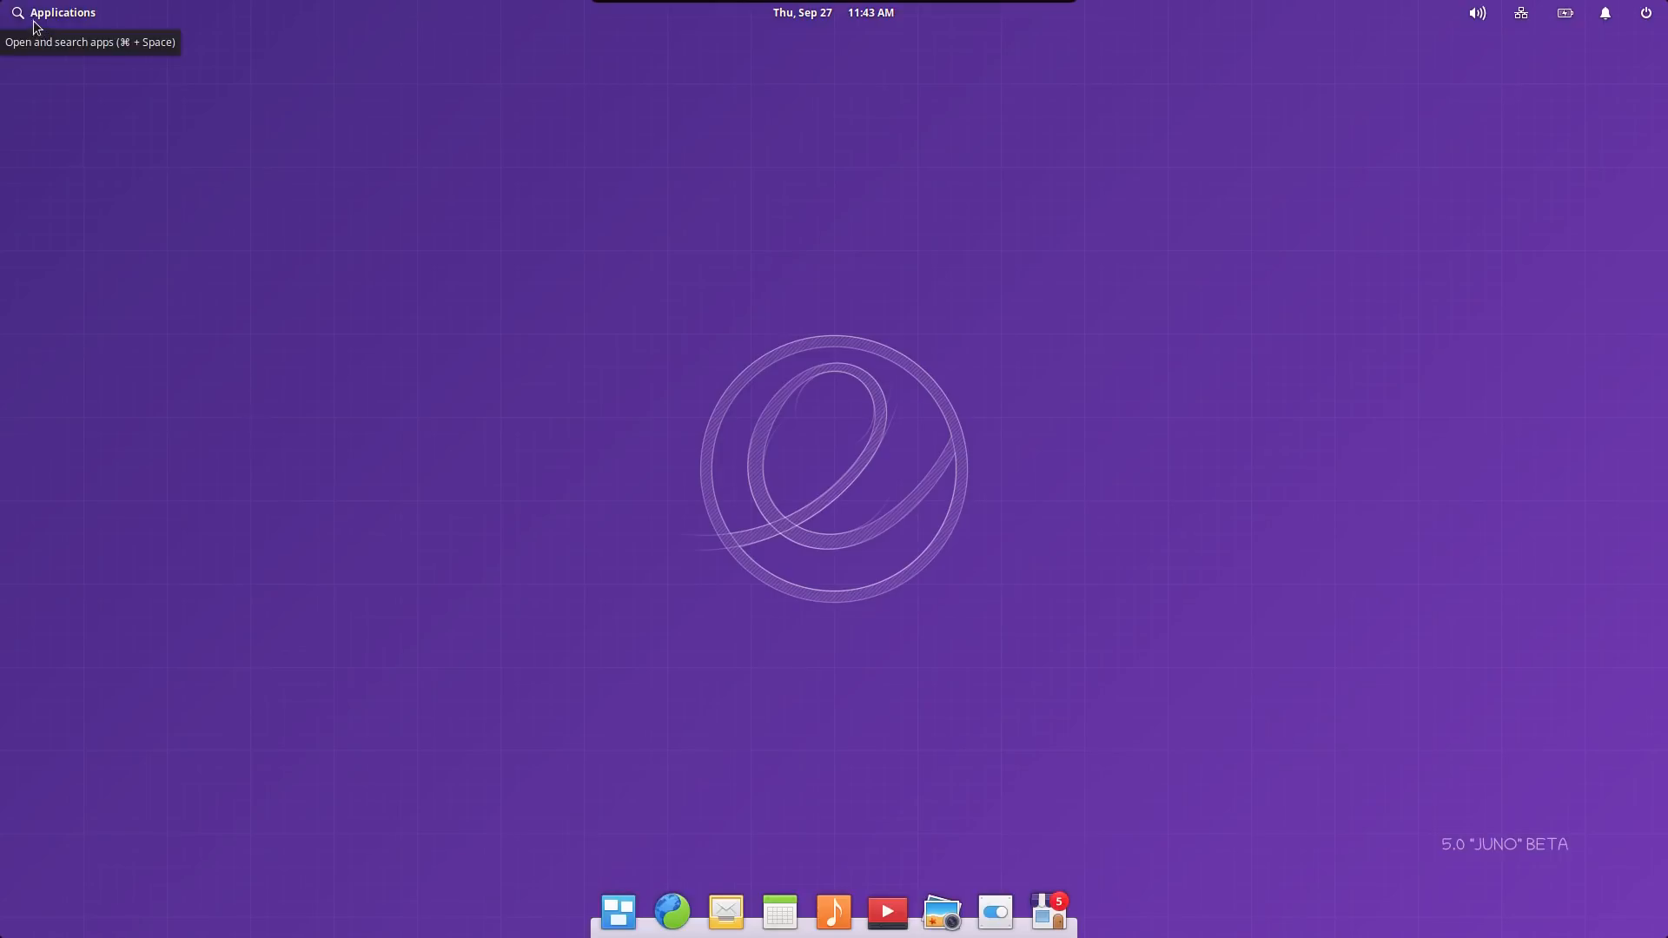
Open the Applications menu, browse Accessories in category view, then return to the grid view.
left_click(53, 12)
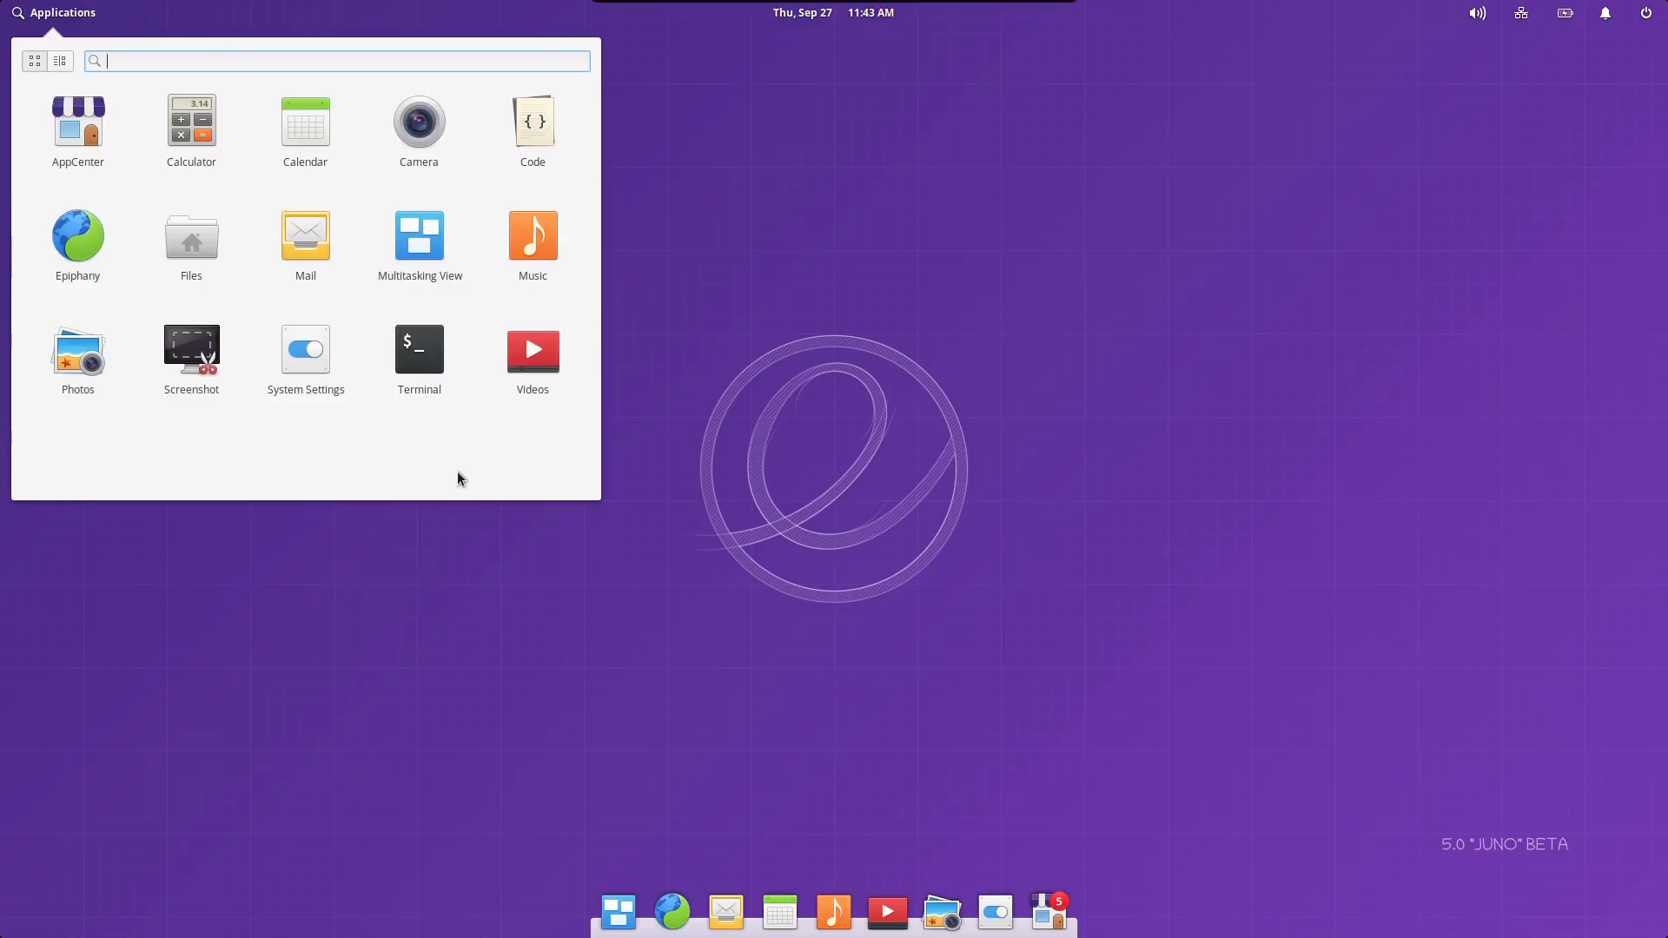
mouse_move(447, 331)
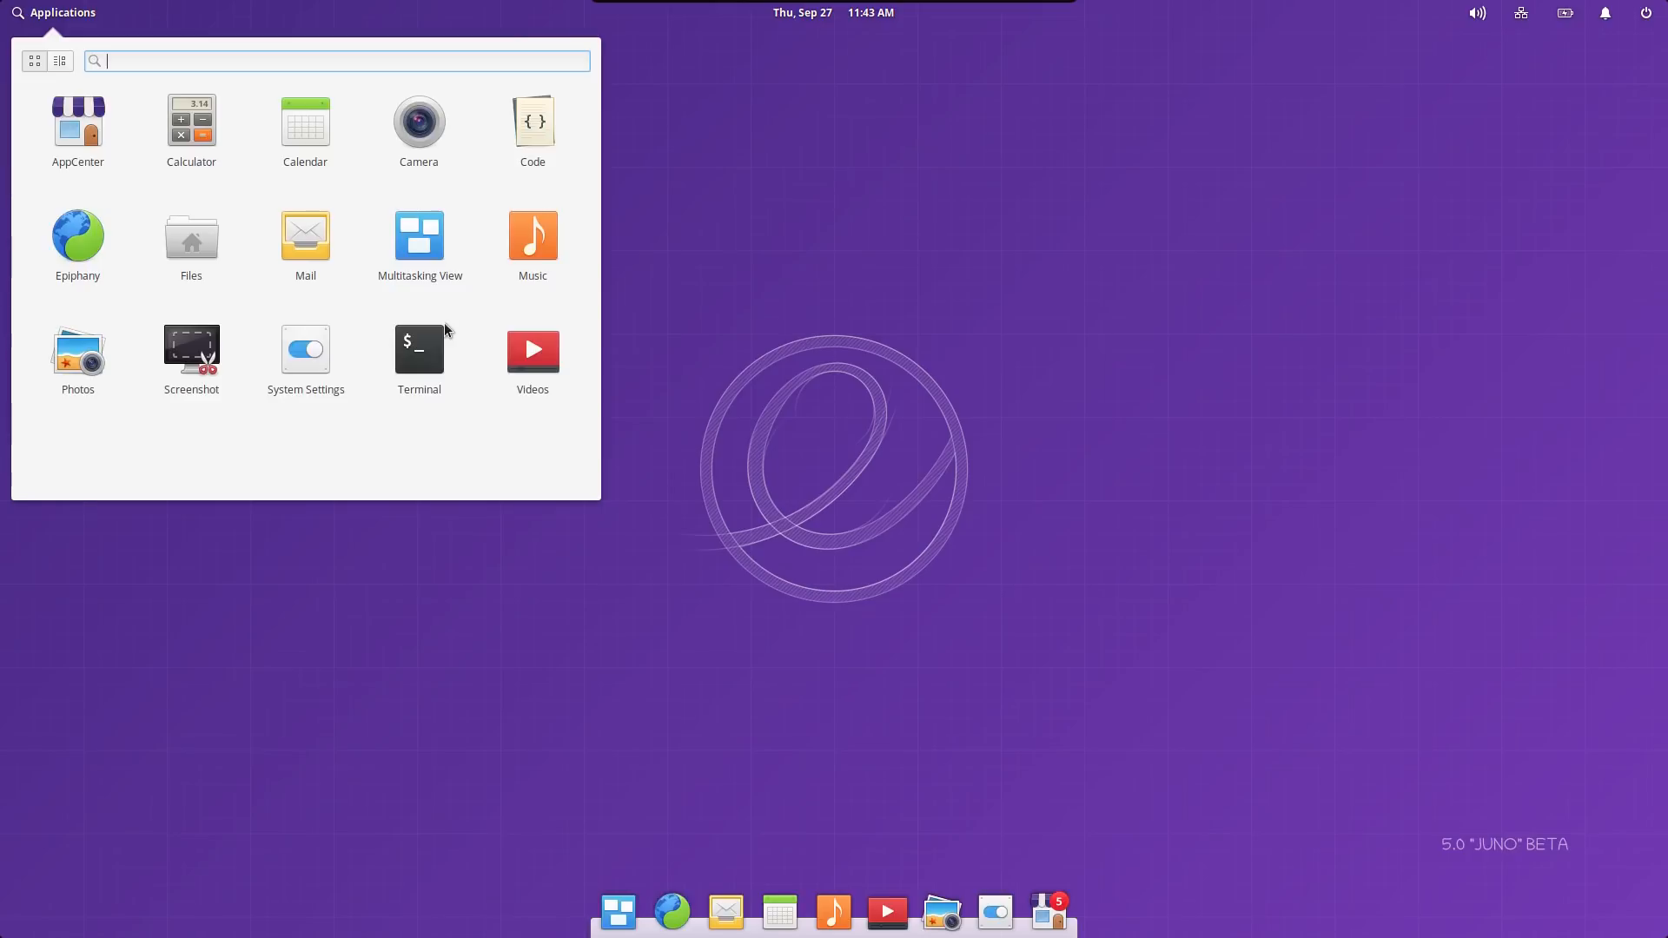
mouse_move(391, 219)
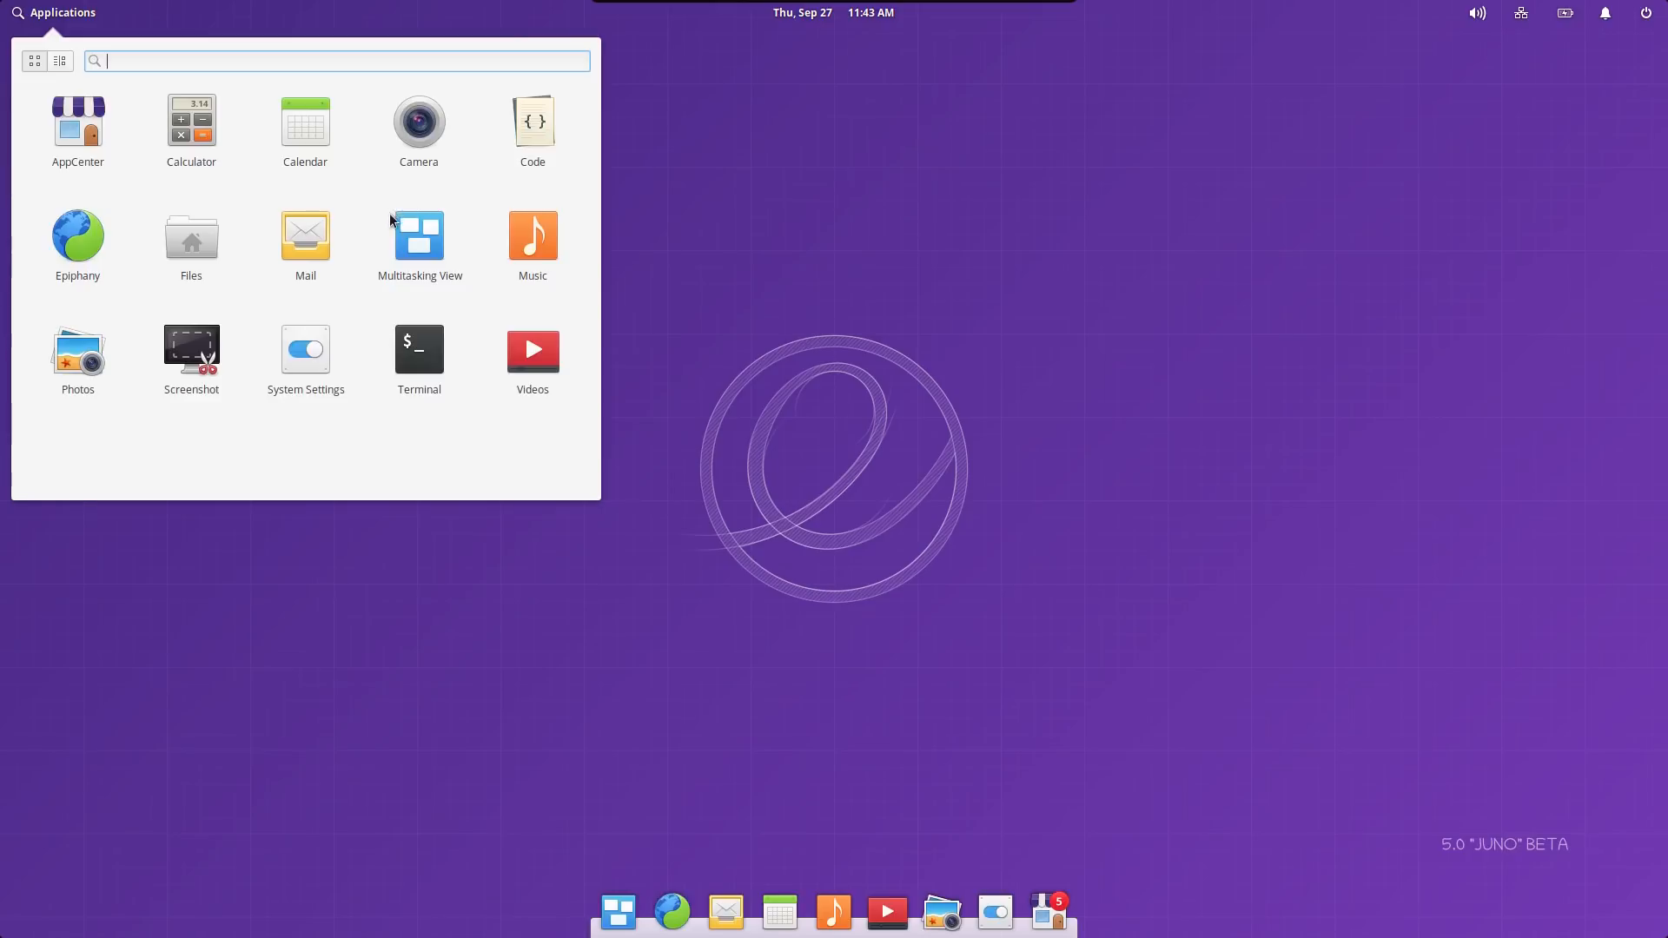
mouse_move(565, 160)
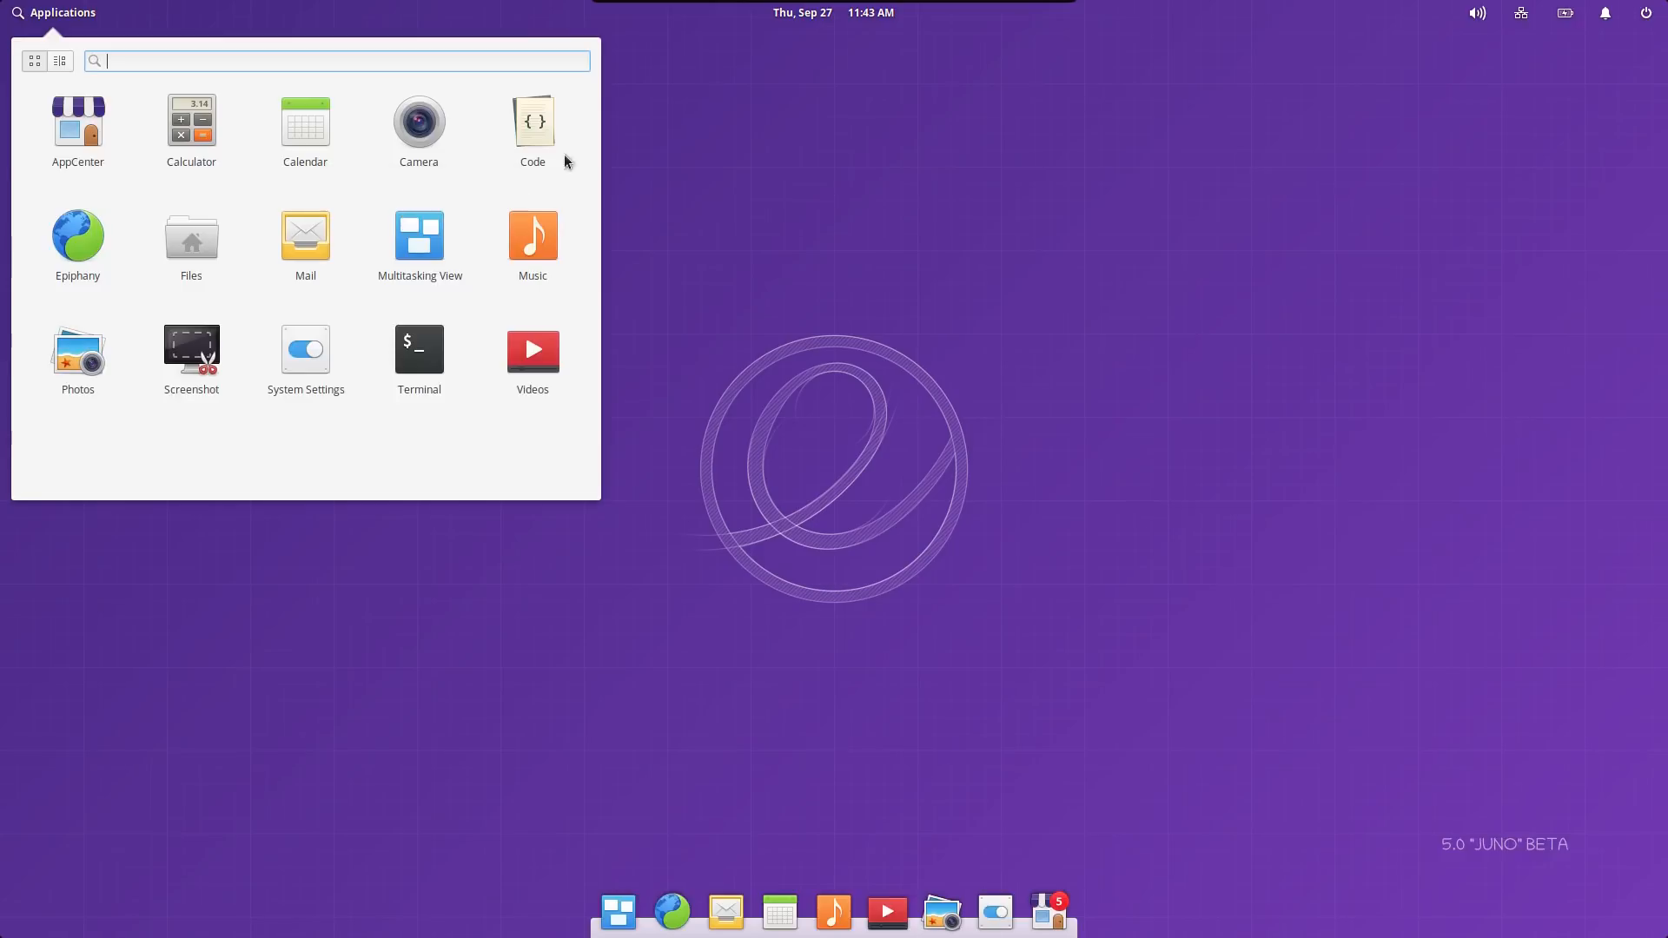
mouse_move(549, 189)
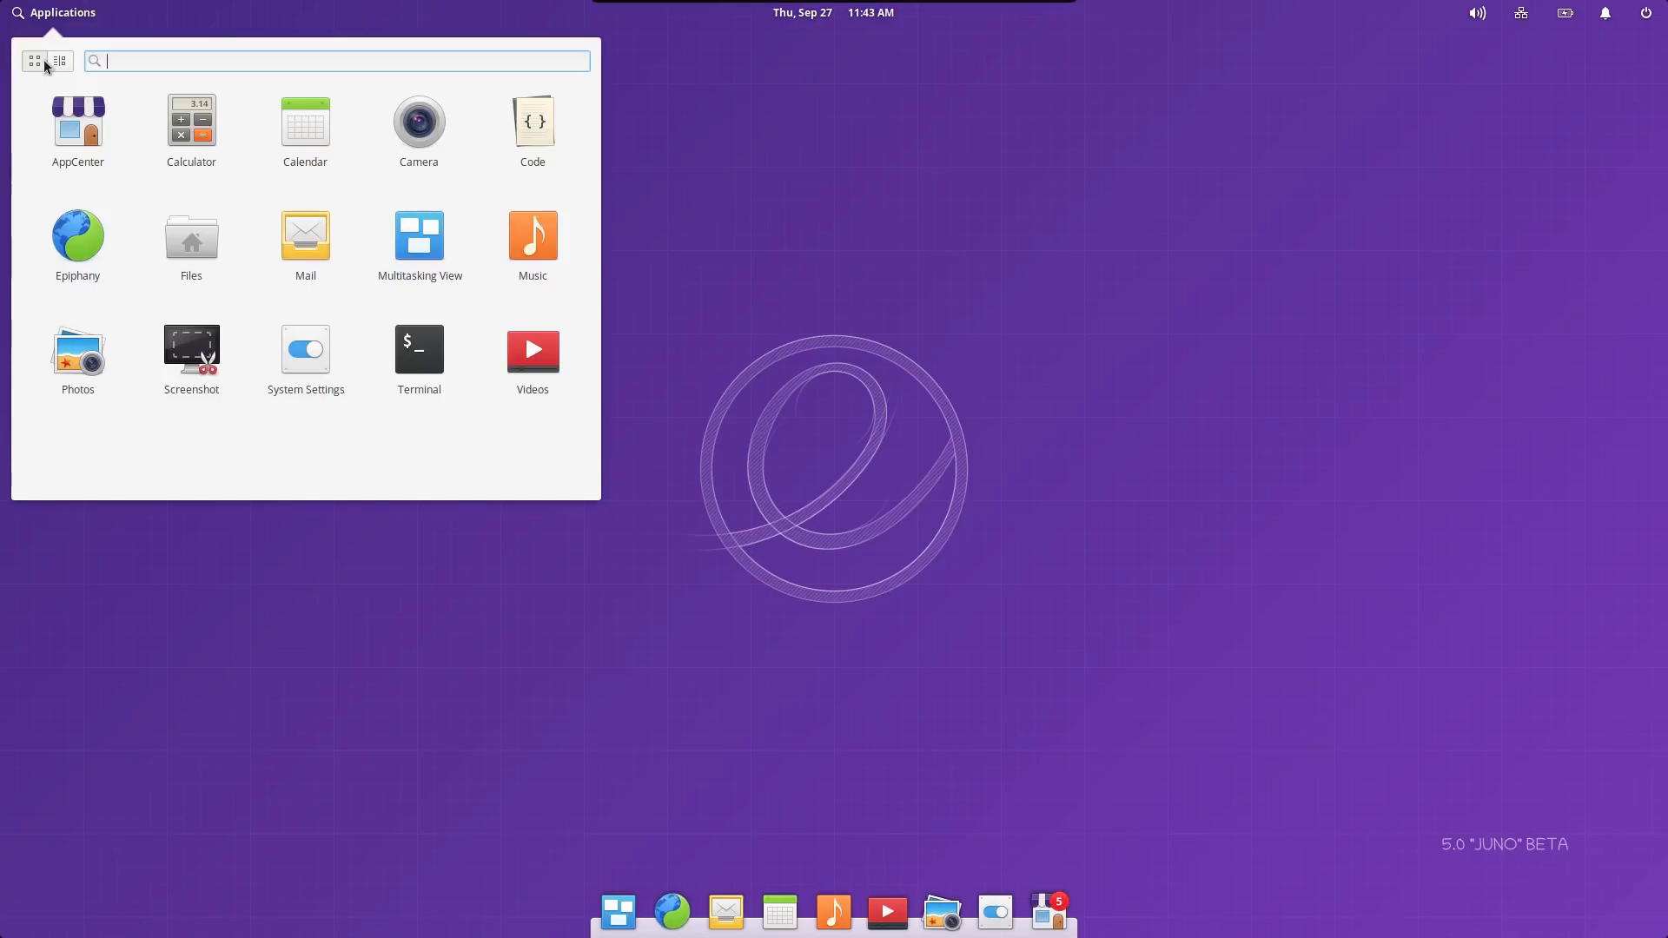
left_click(33, 61)
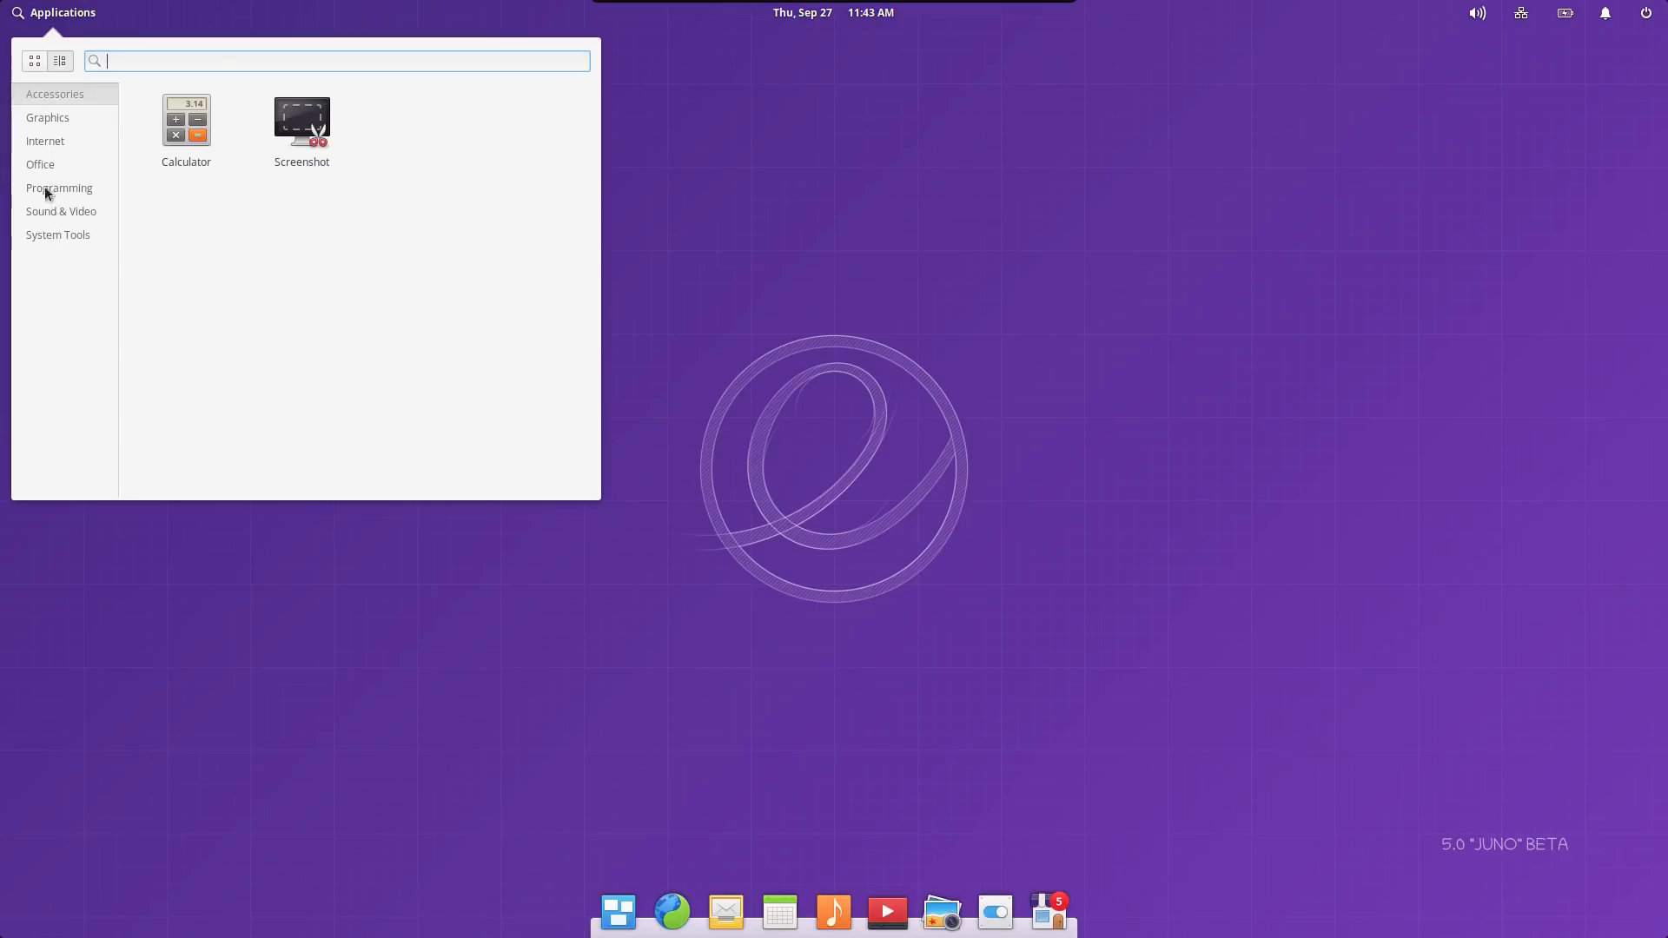
left_click(33, 61)
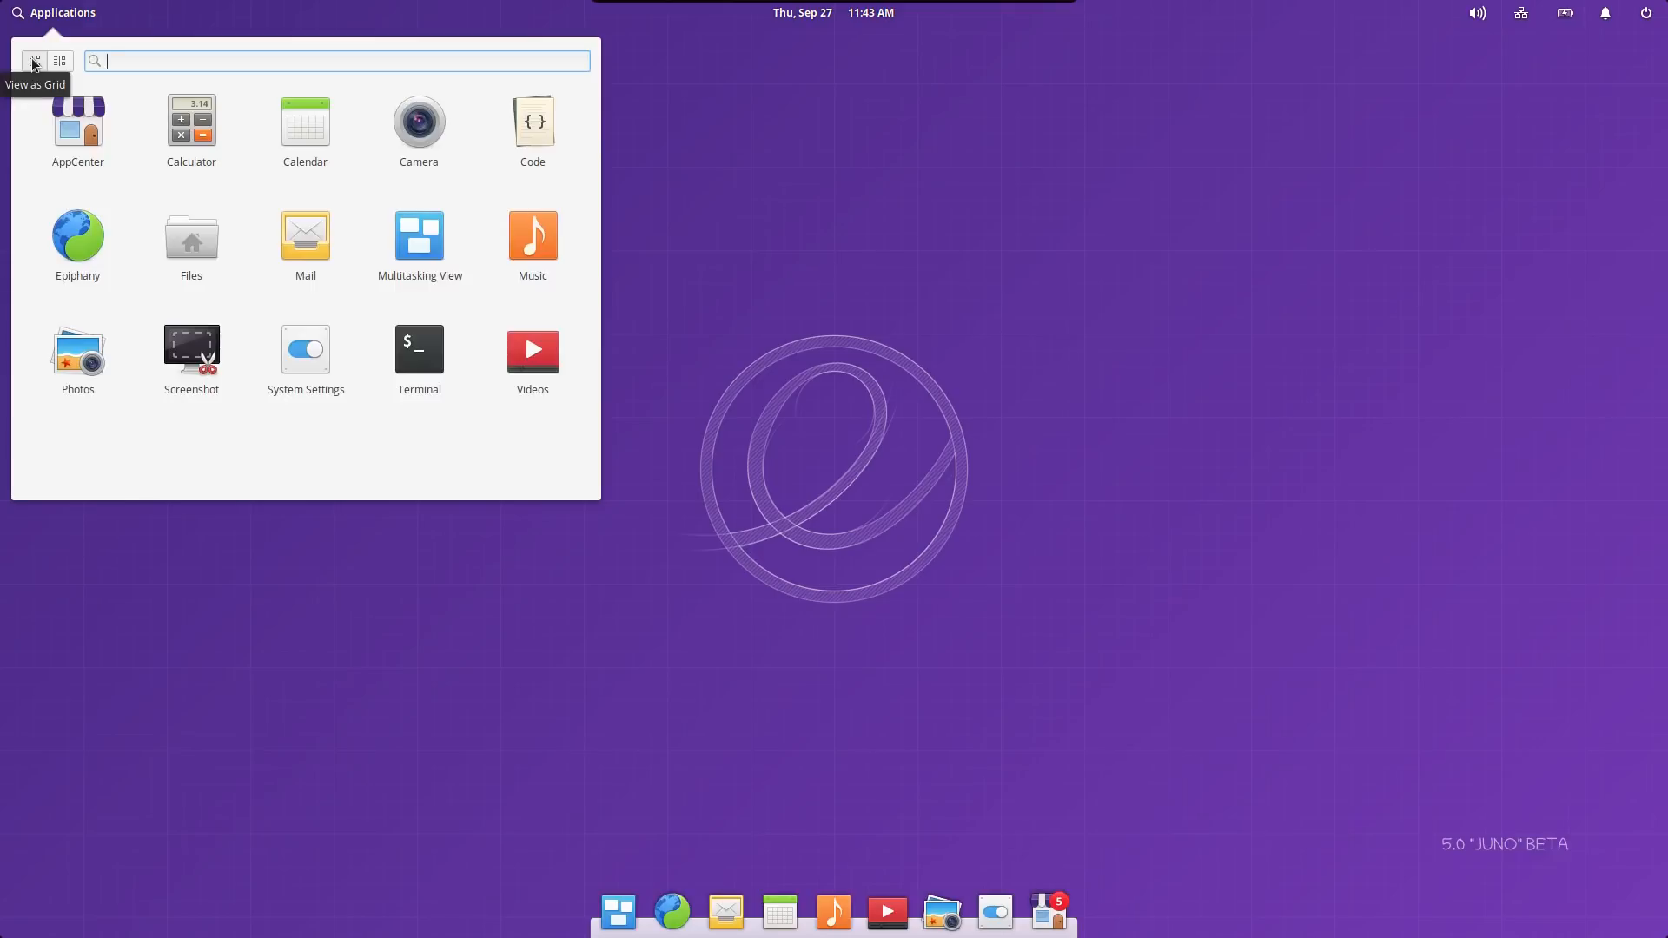
mouse_move(561, 115)
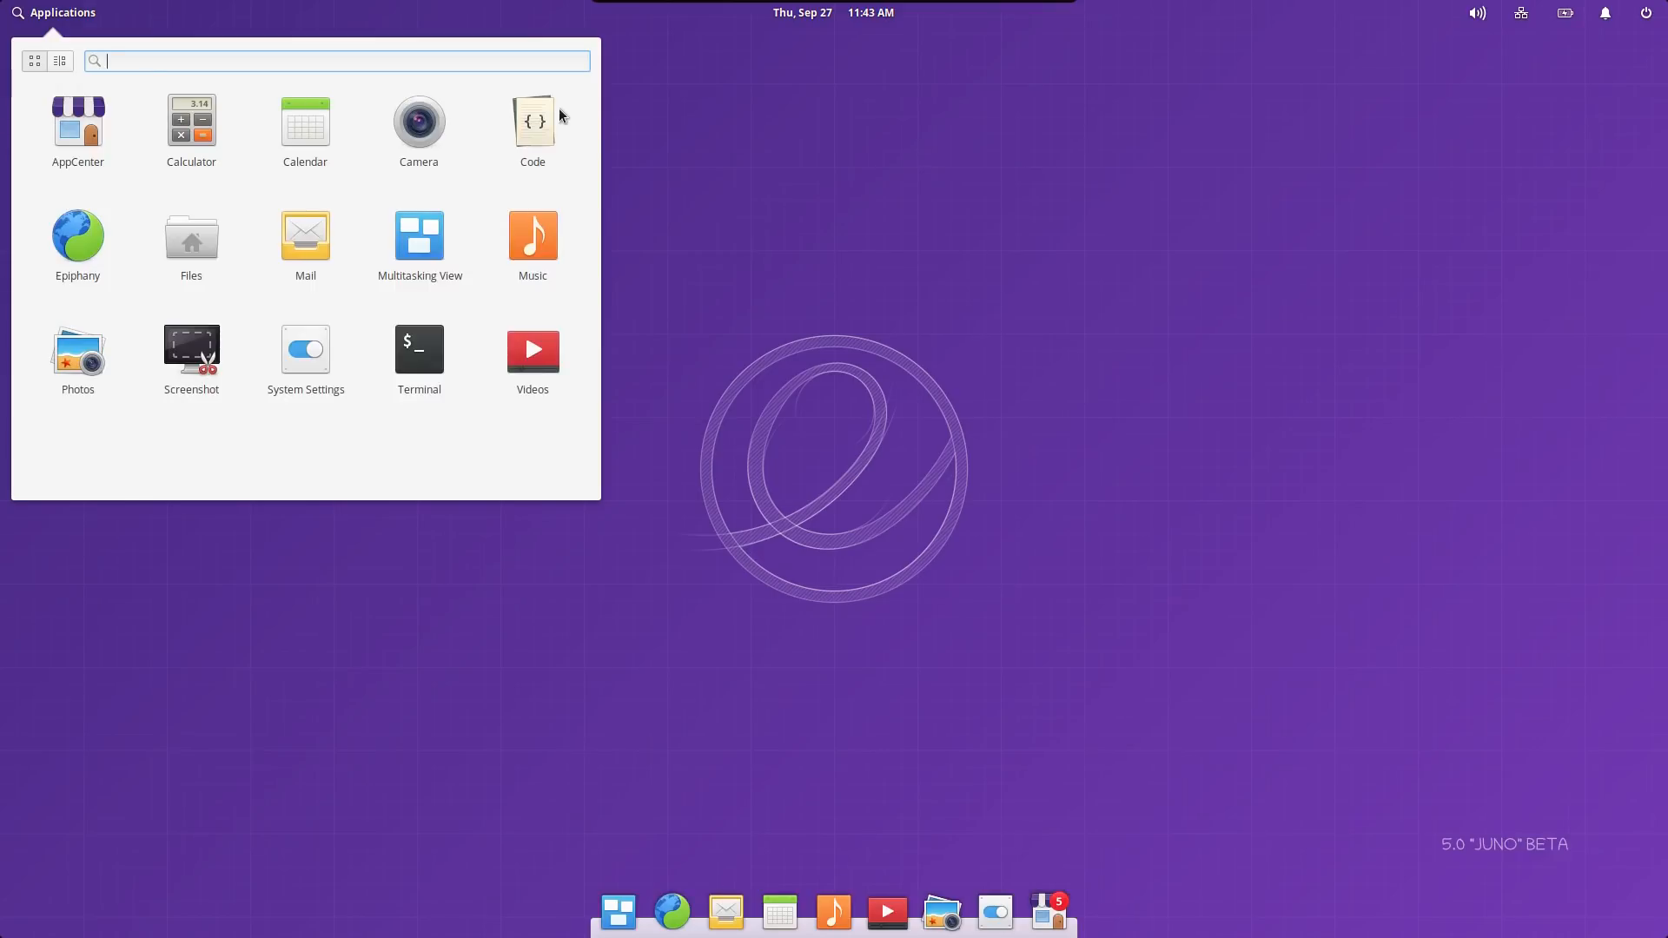
Launch Code and look over its Preferences dialog from the gear menu.
left_click(531, 123)
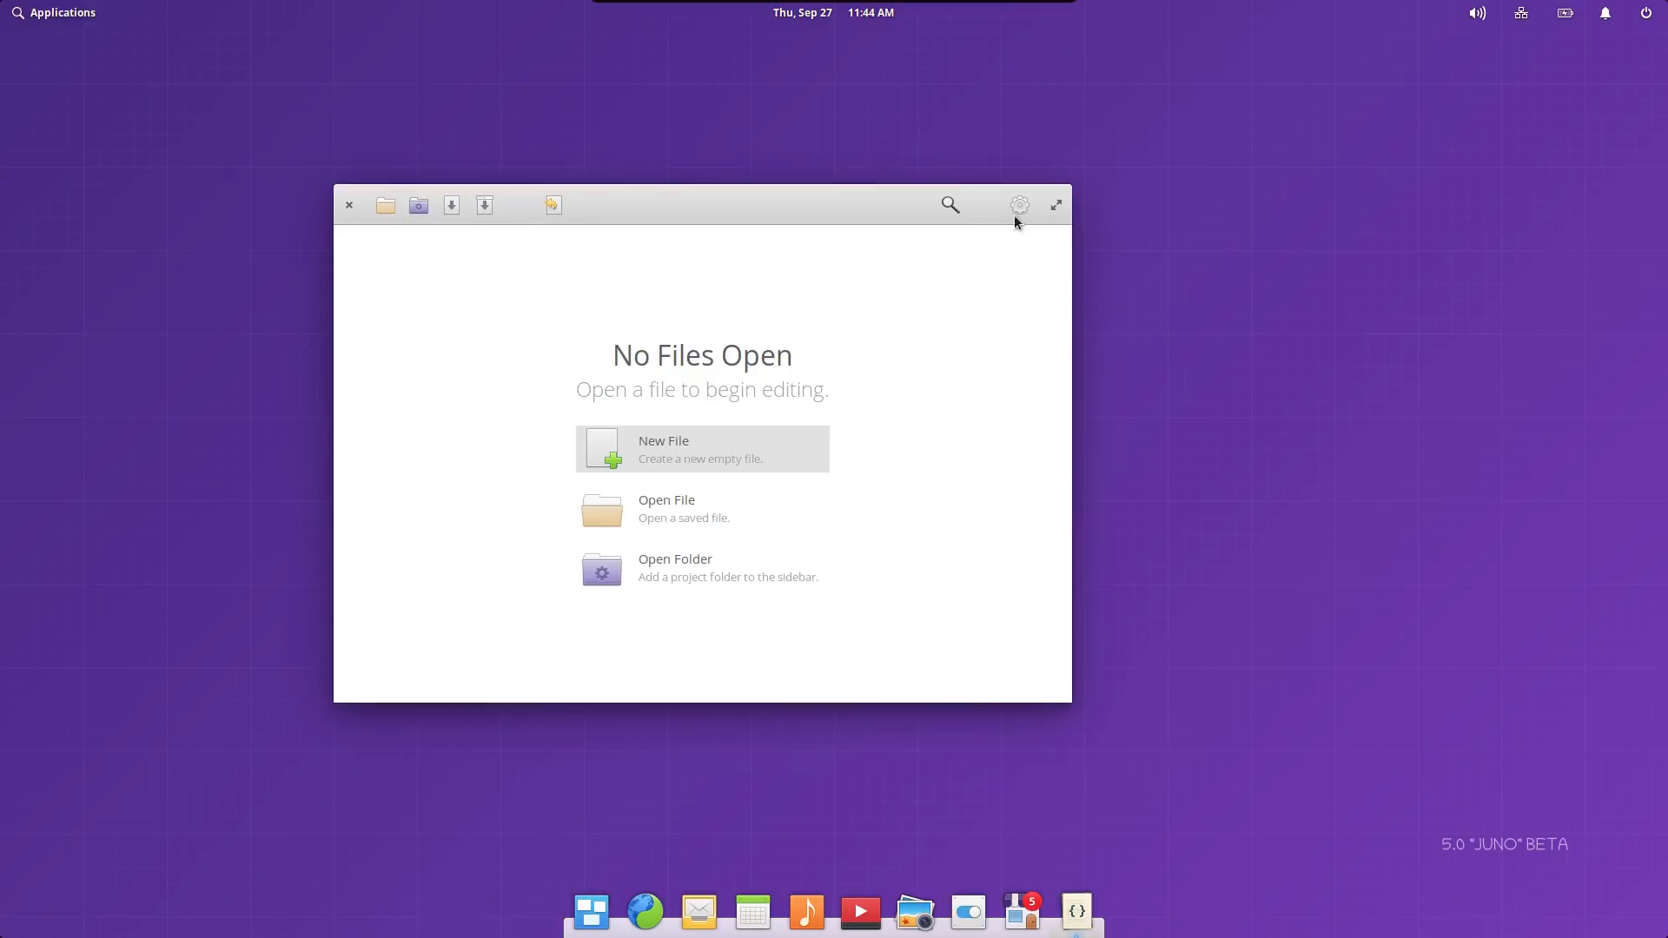
left_click(1018, 204)
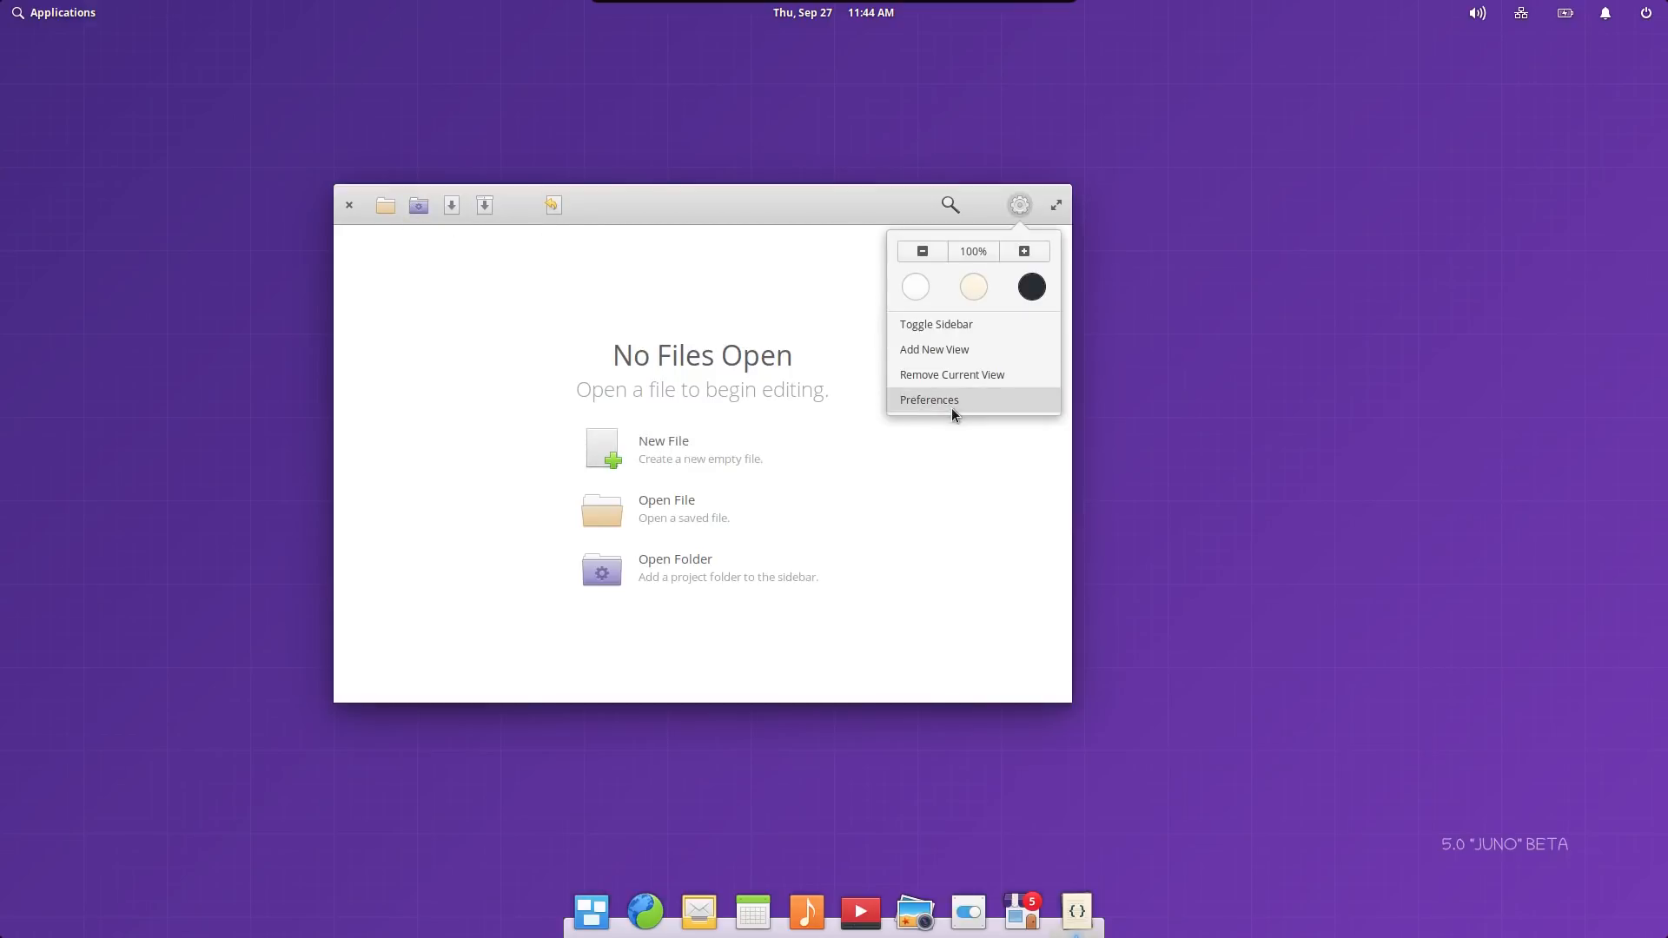
left_click(928, 399)
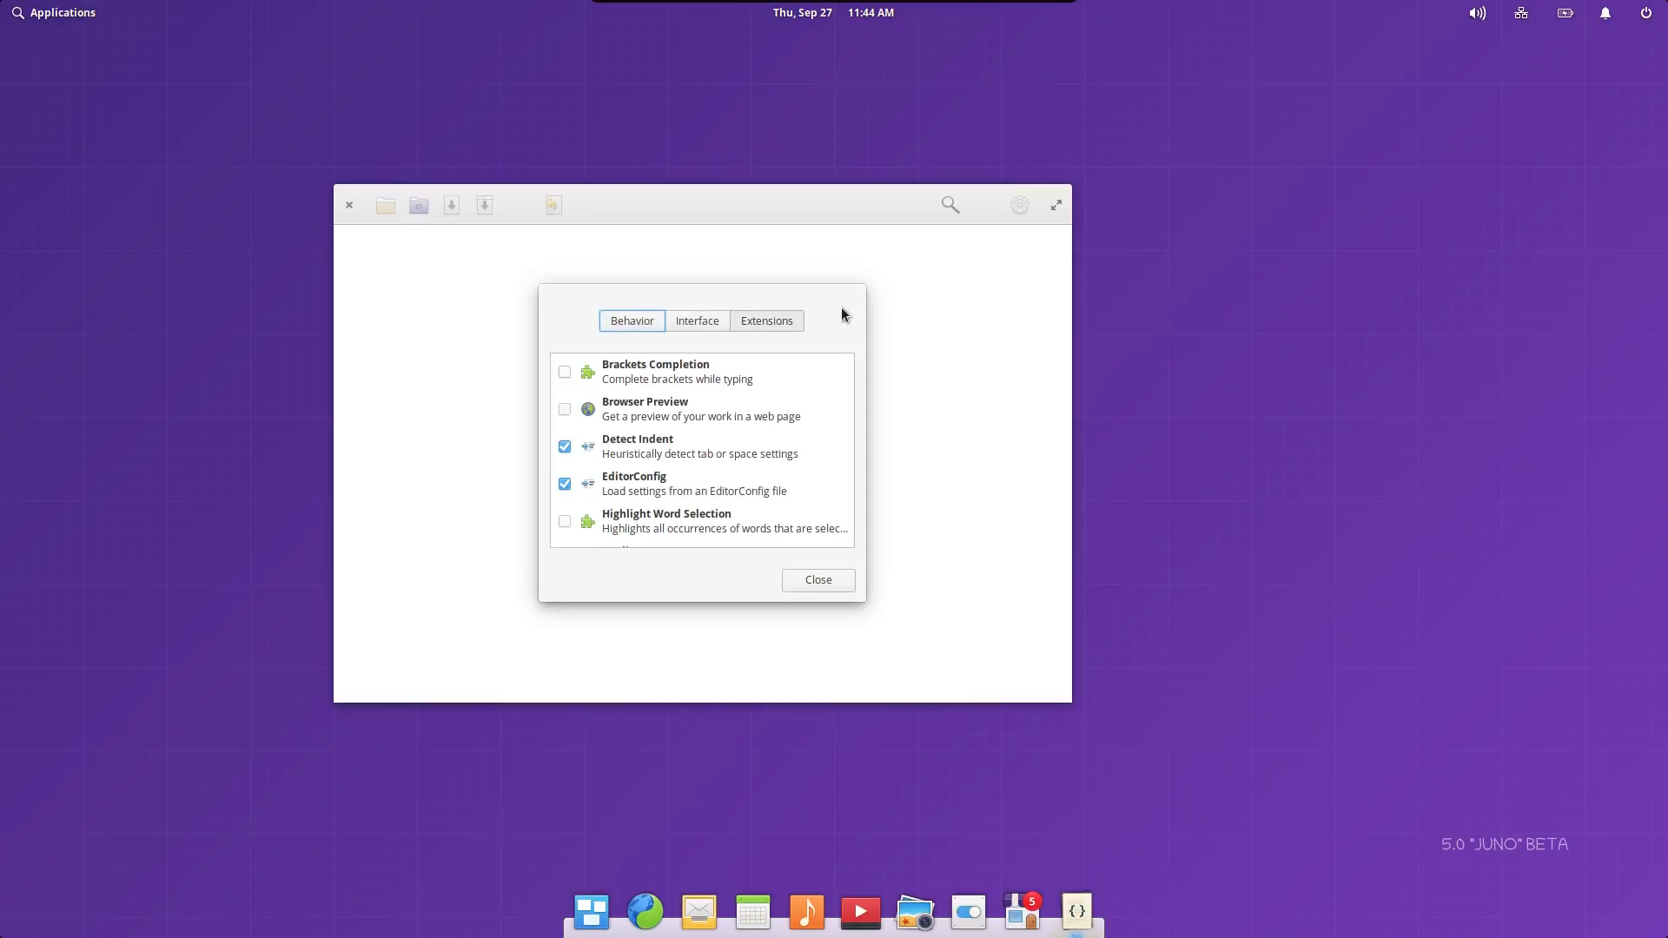
left_click(816, 579)
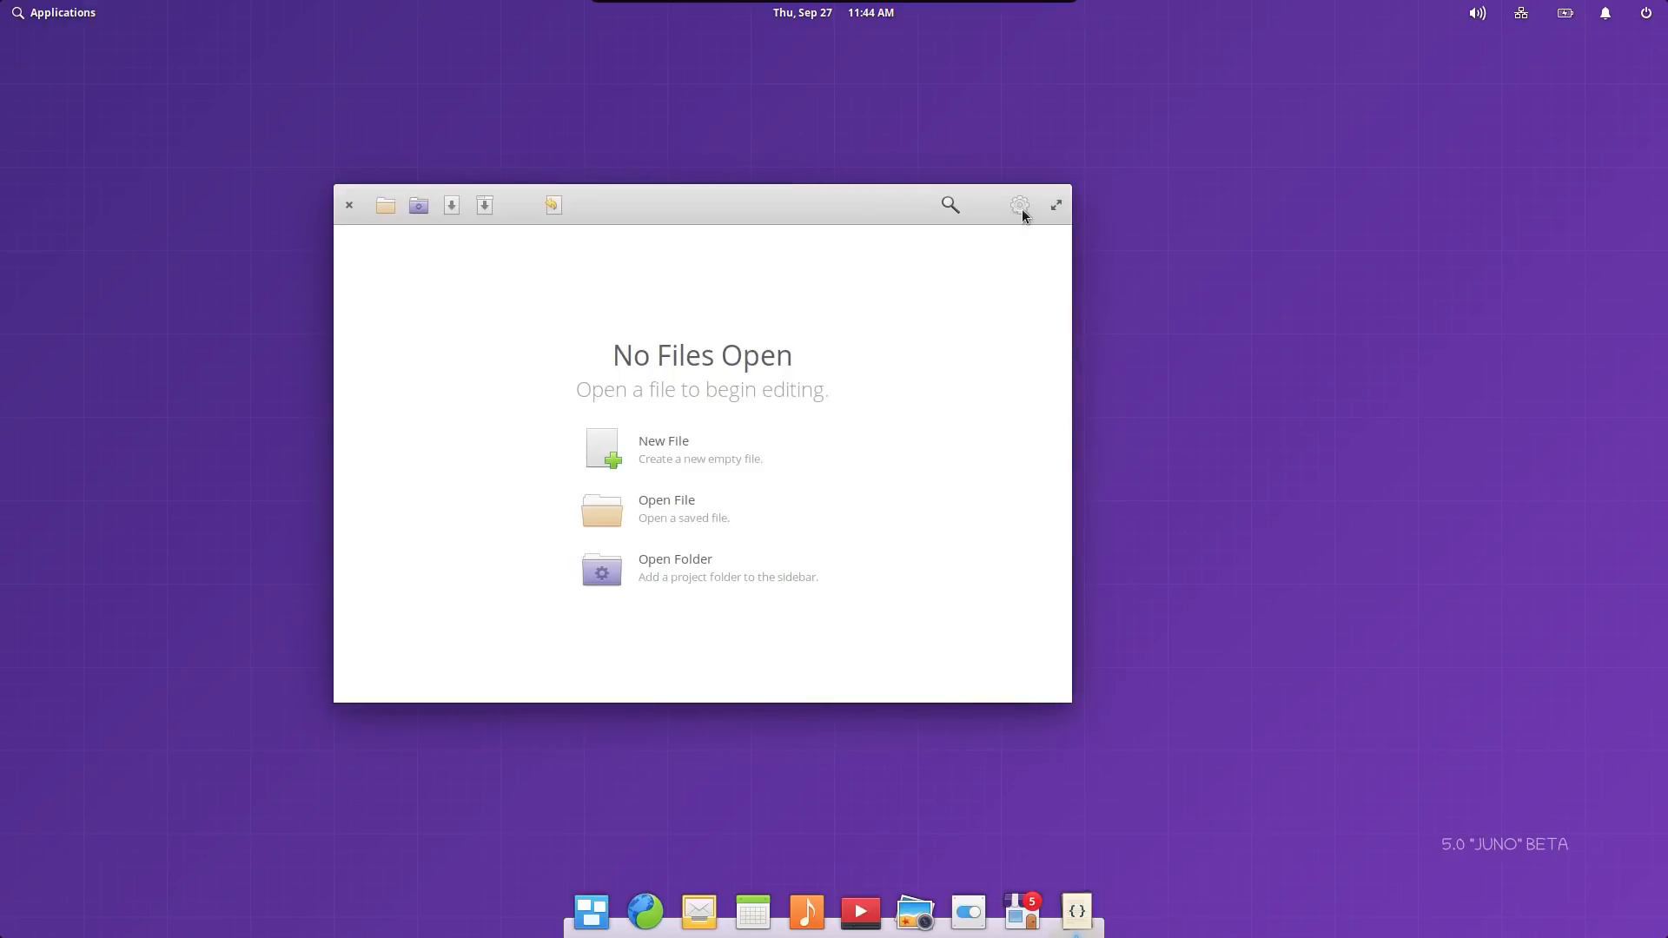
Choose the sepia colour scheme from Code's gear menu.
left_click(1018, 204)
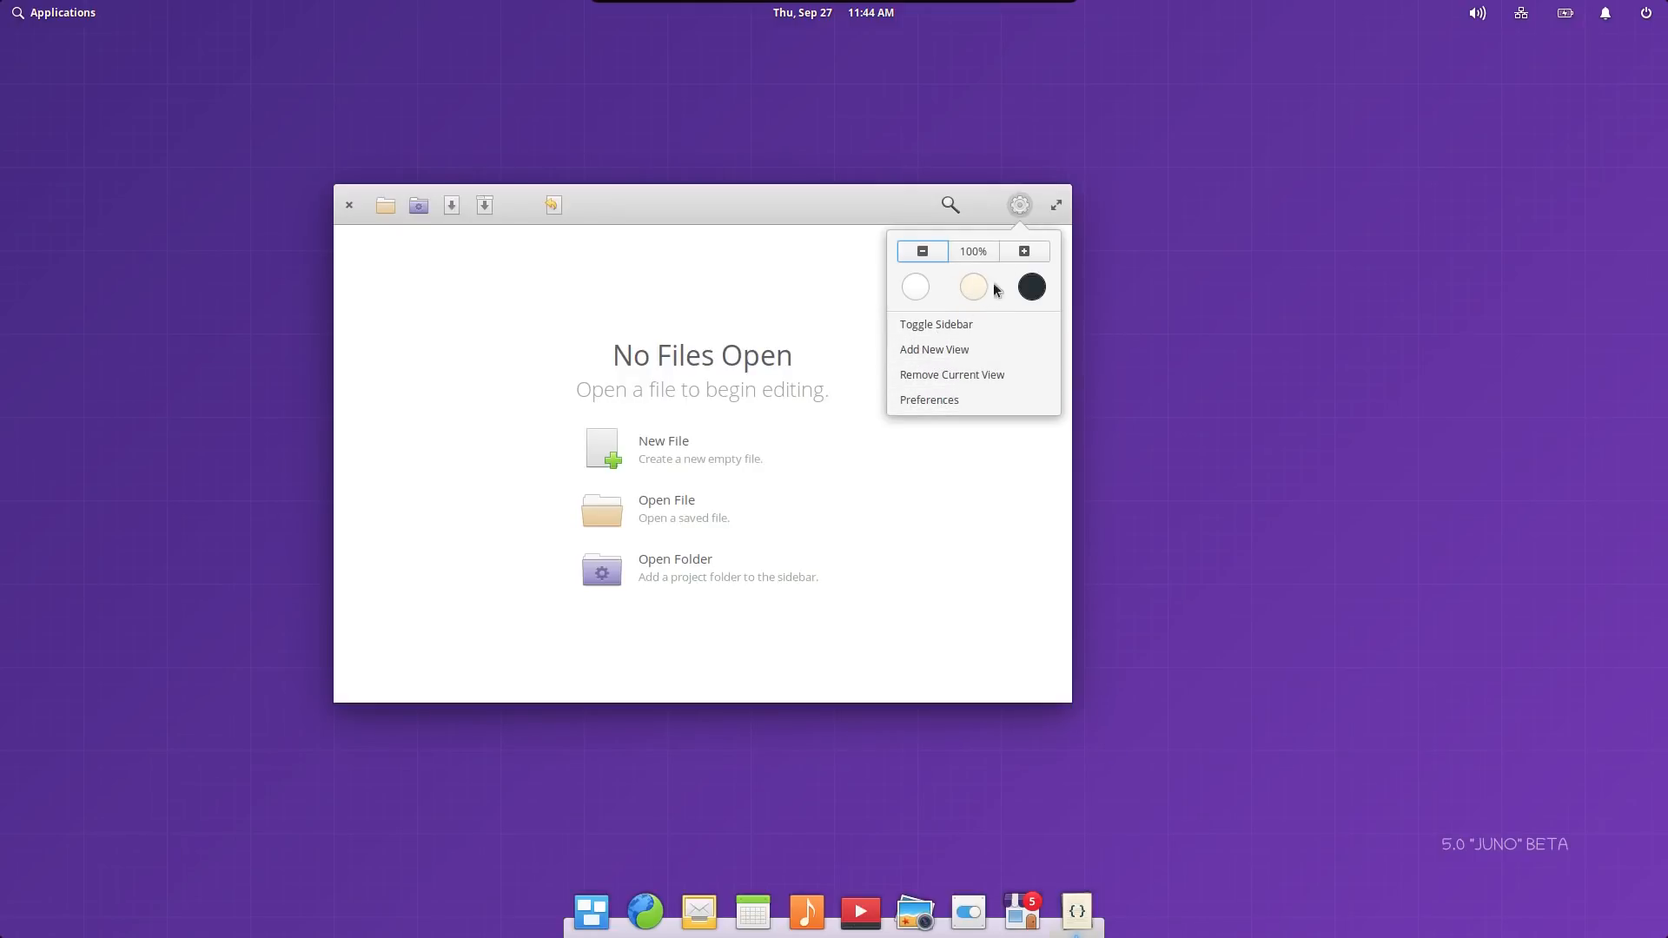
left_click(1032, 285)
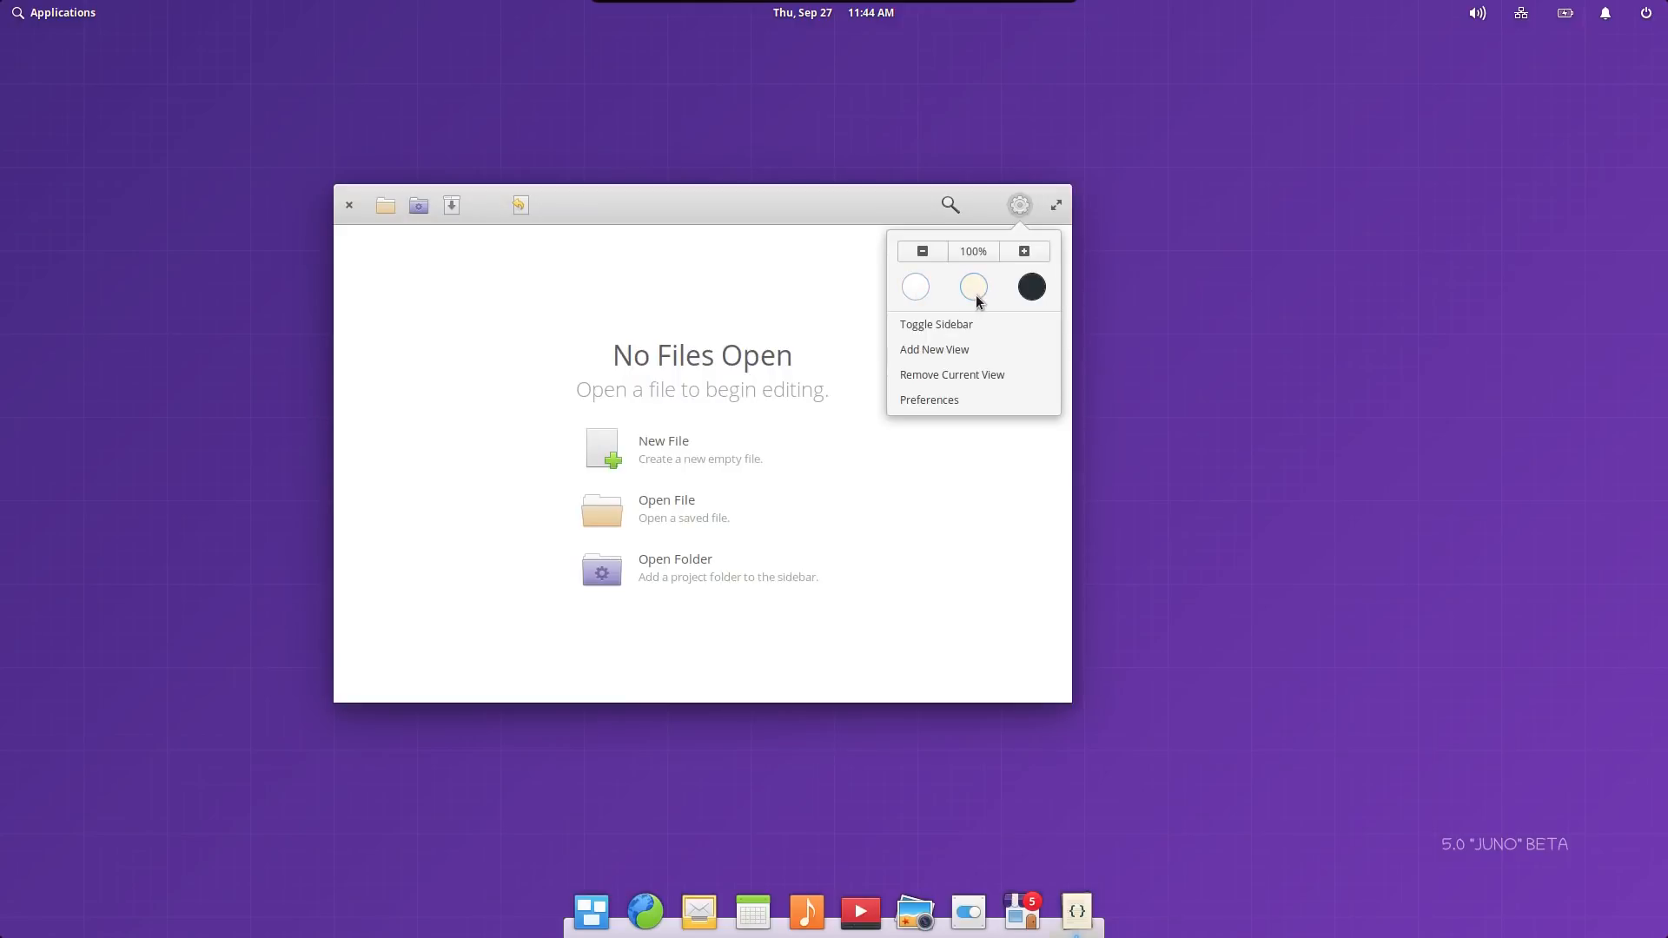
left_click(1028, 286)
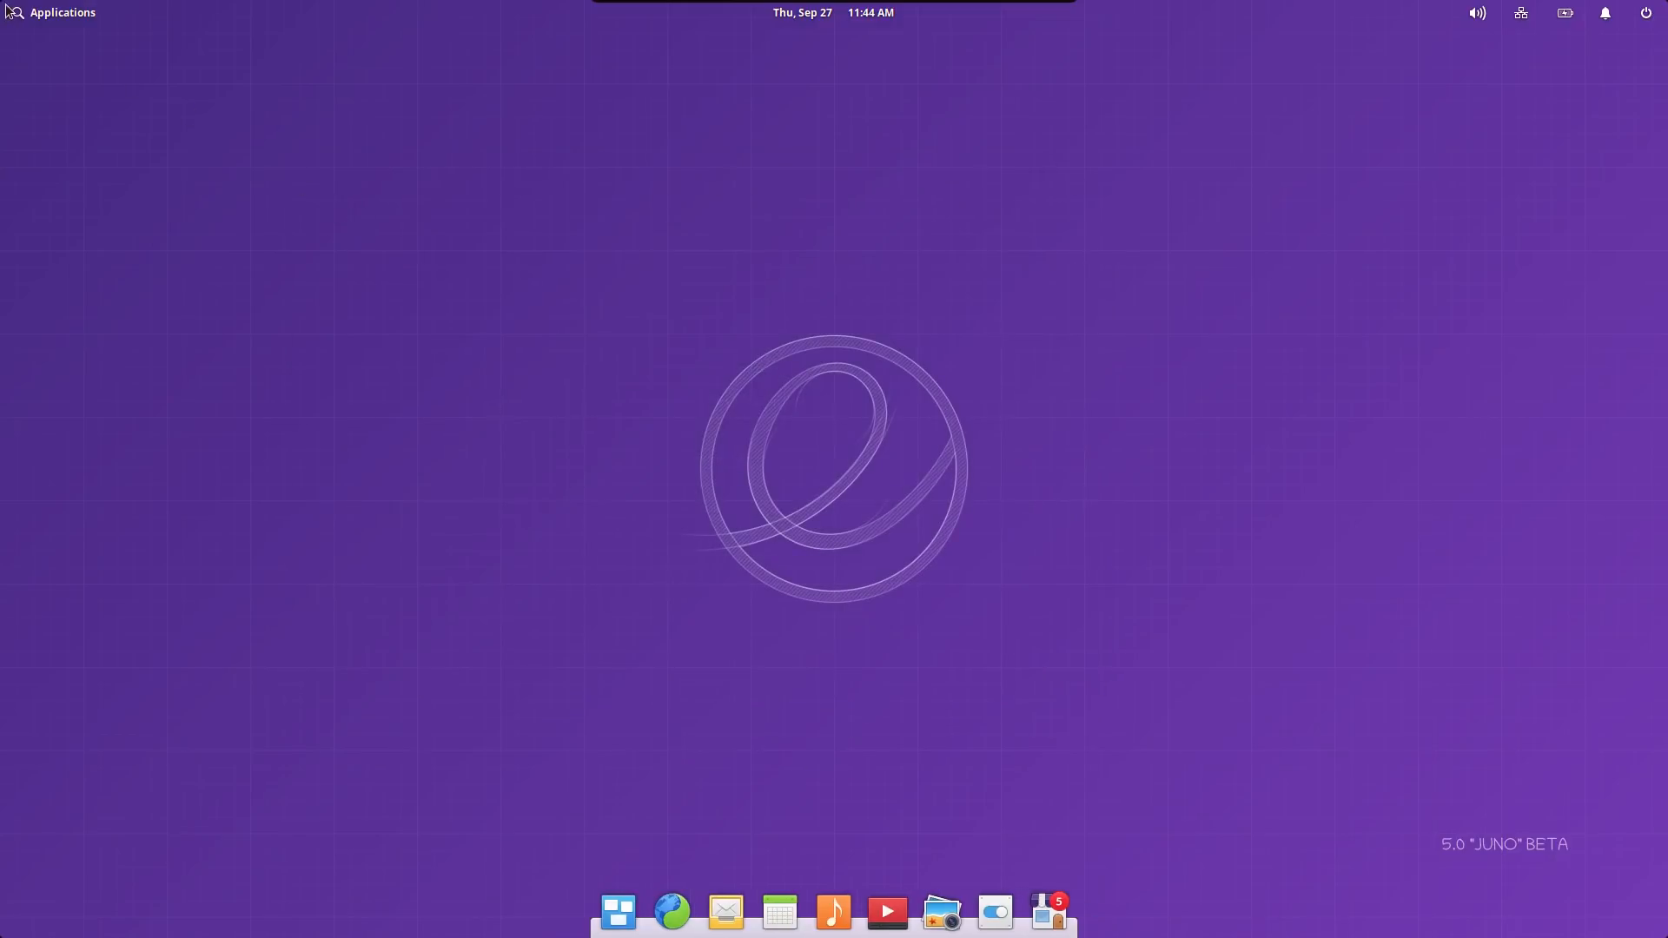
left_click(53, 11)
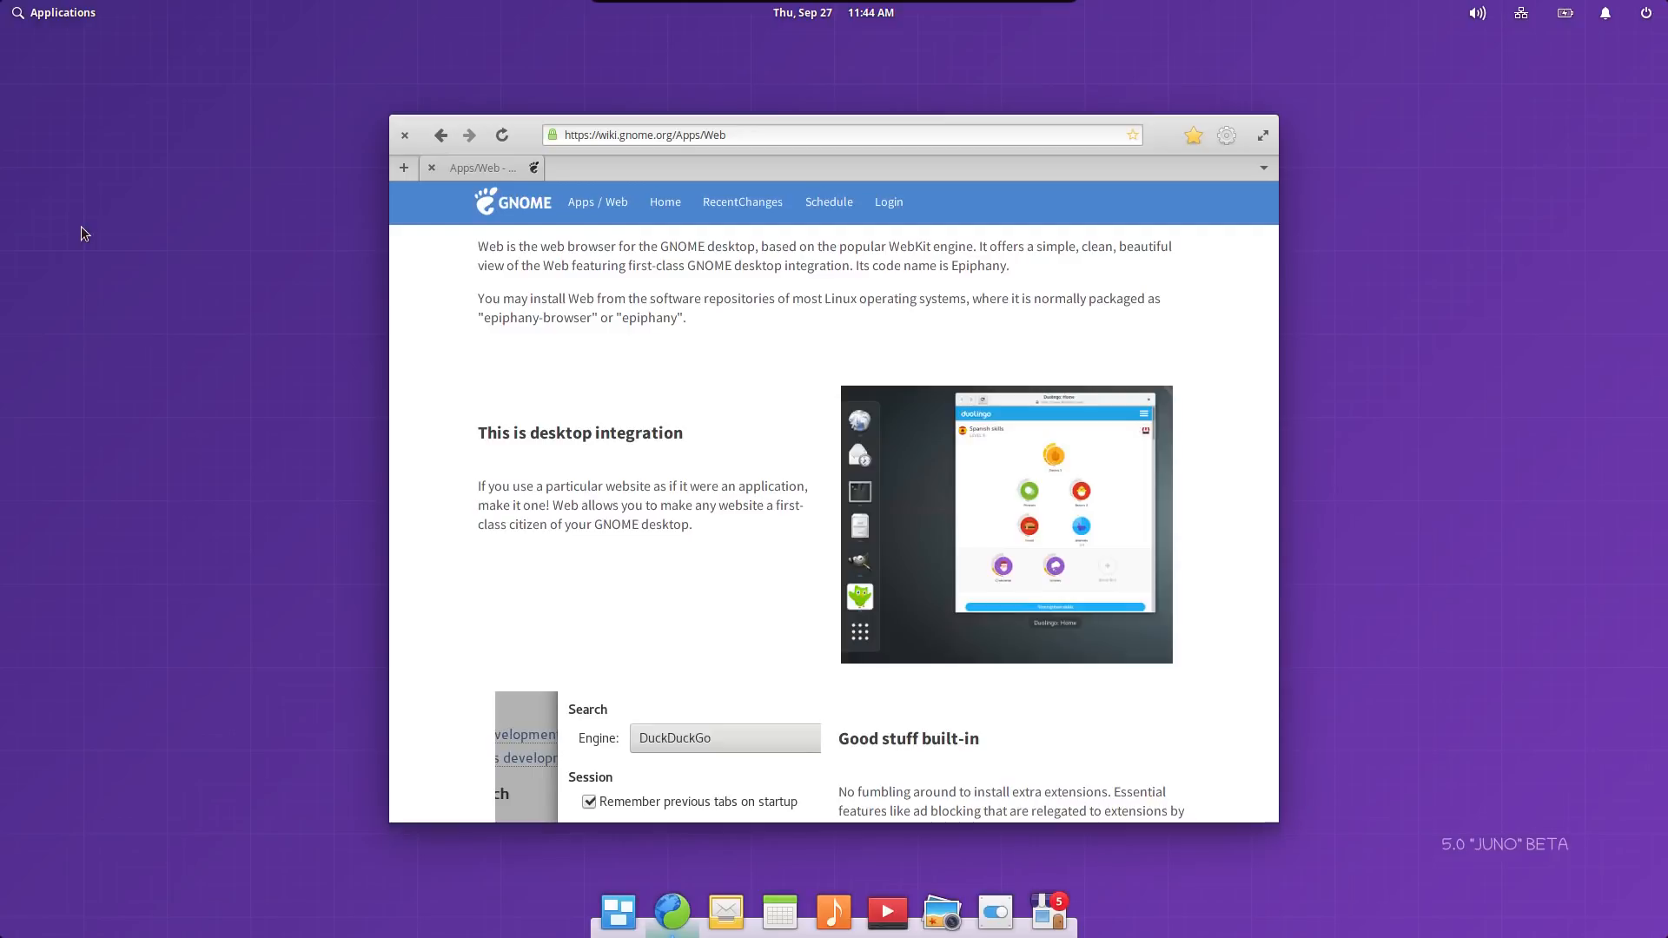
left_click(404, 136)
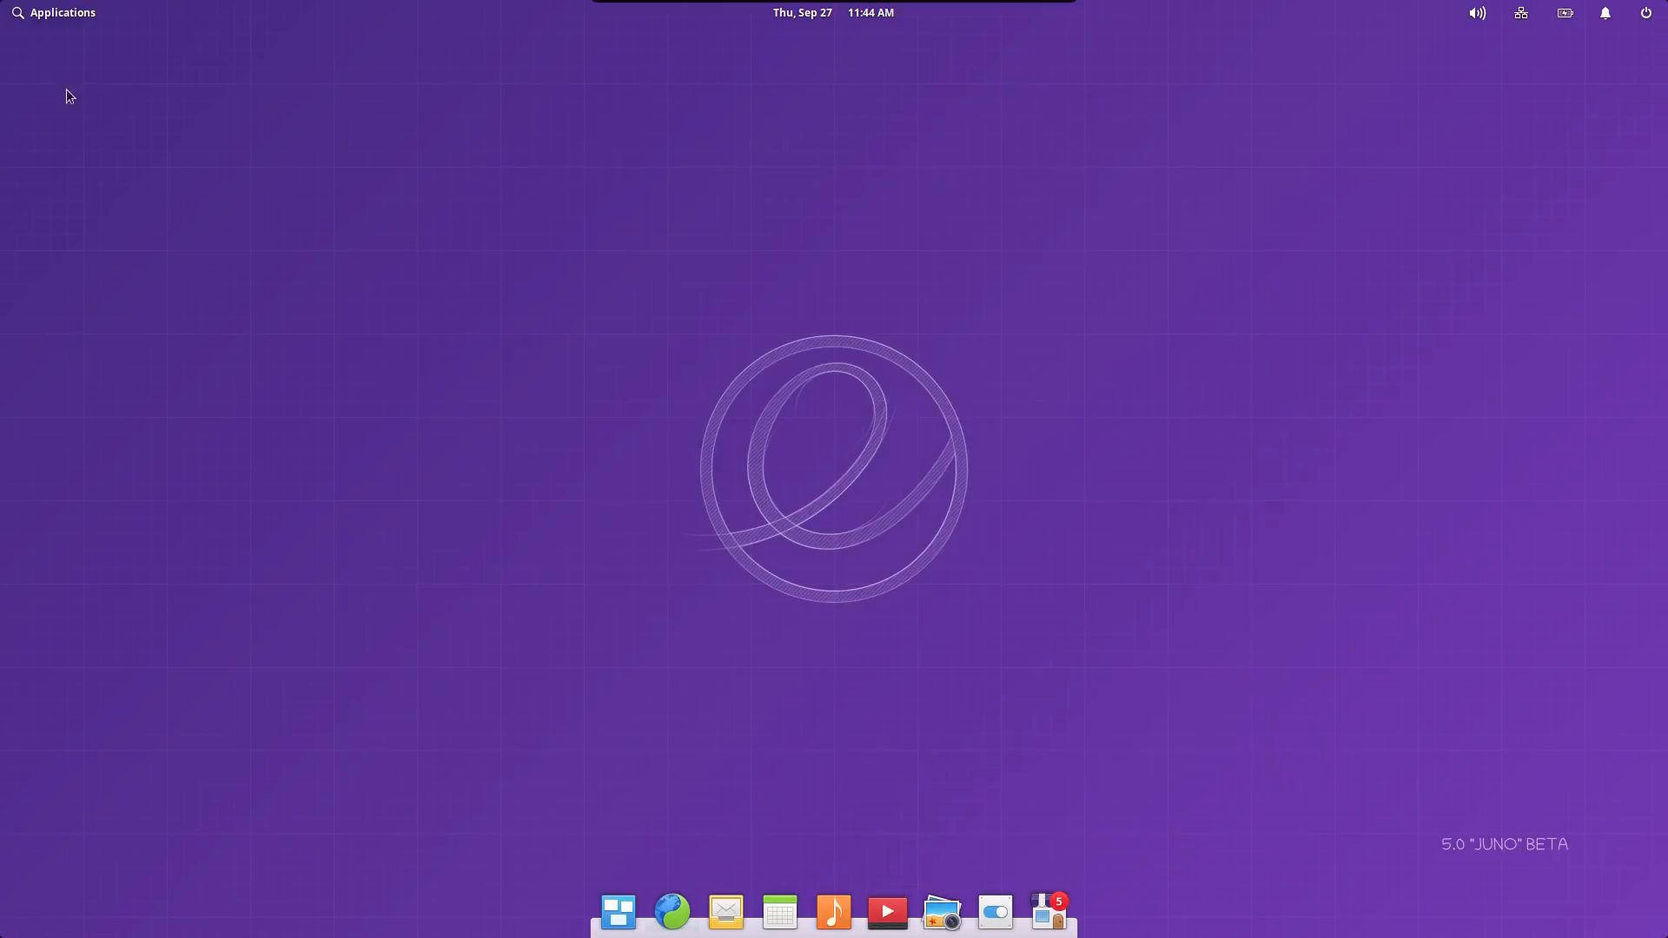
Launch System Settings and view the Applications page's default apps and empty Startup tab.
left_click(54, 11)
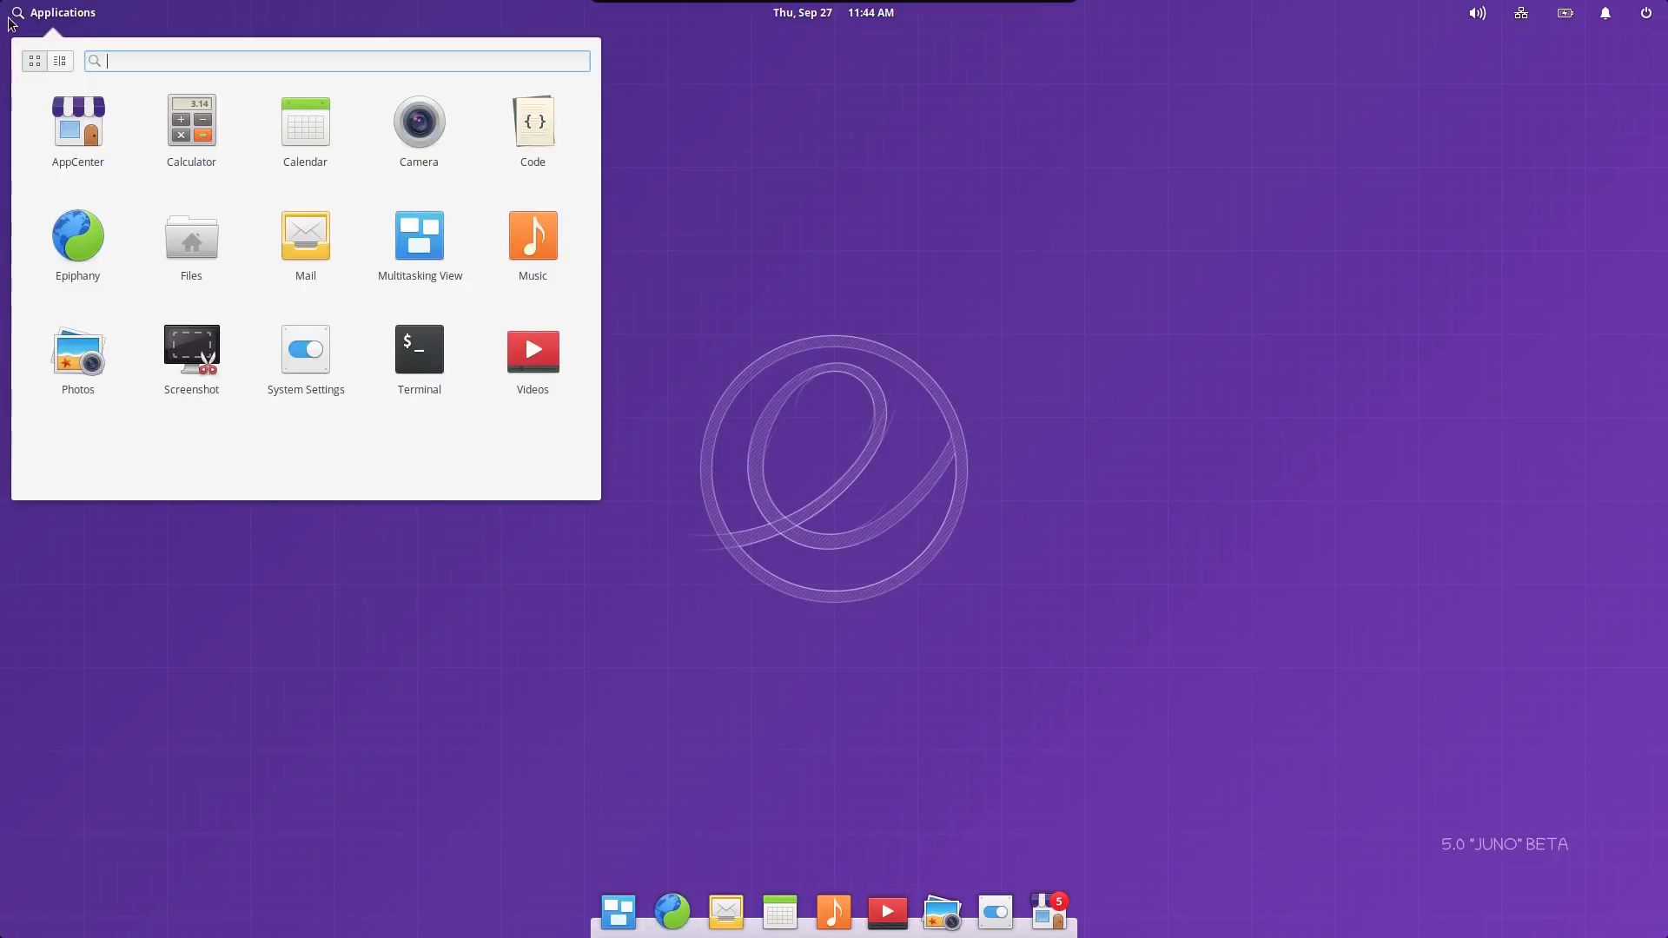
left_click(305, 349)
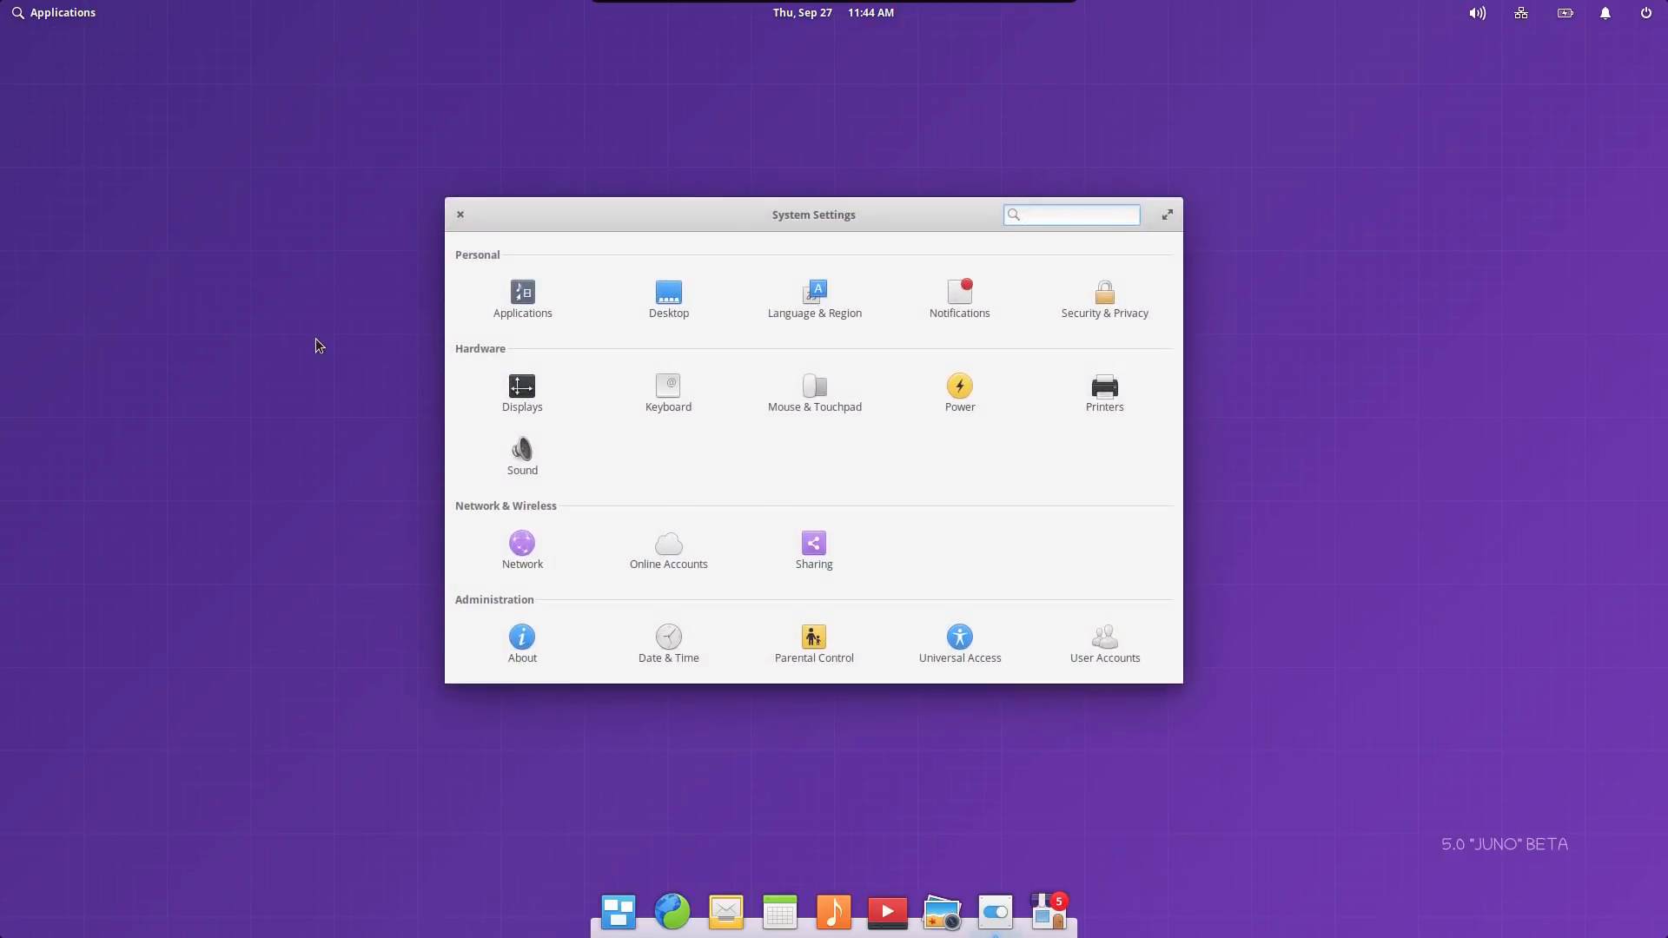
left_click(1070, 214)
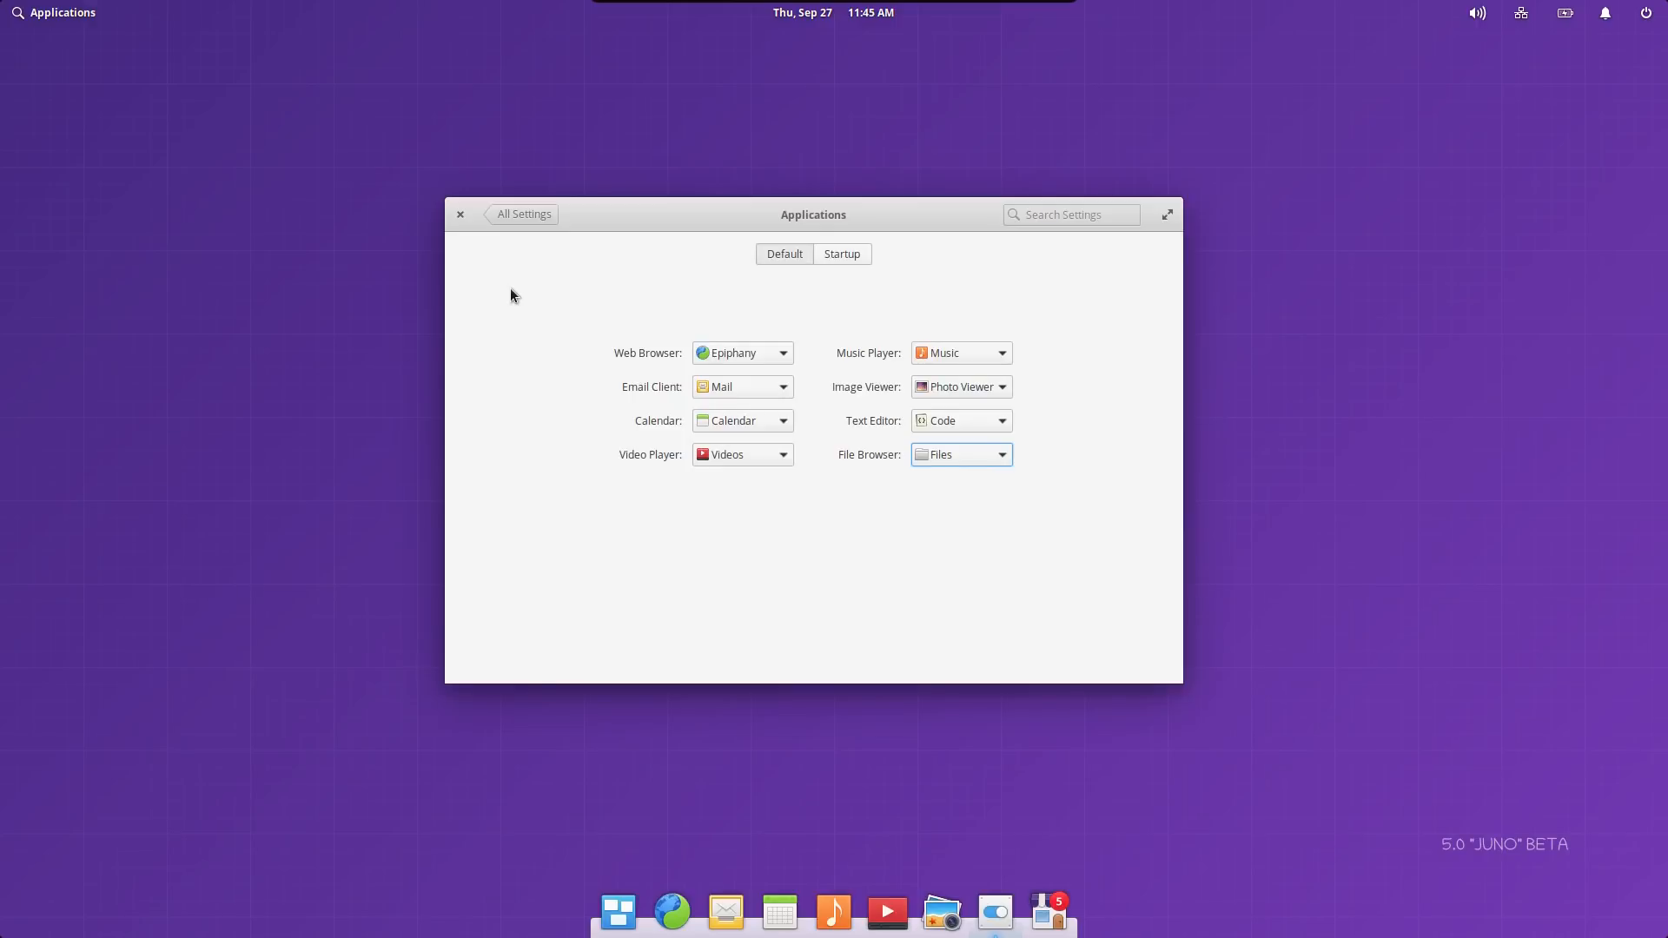
left_click(842, 255)
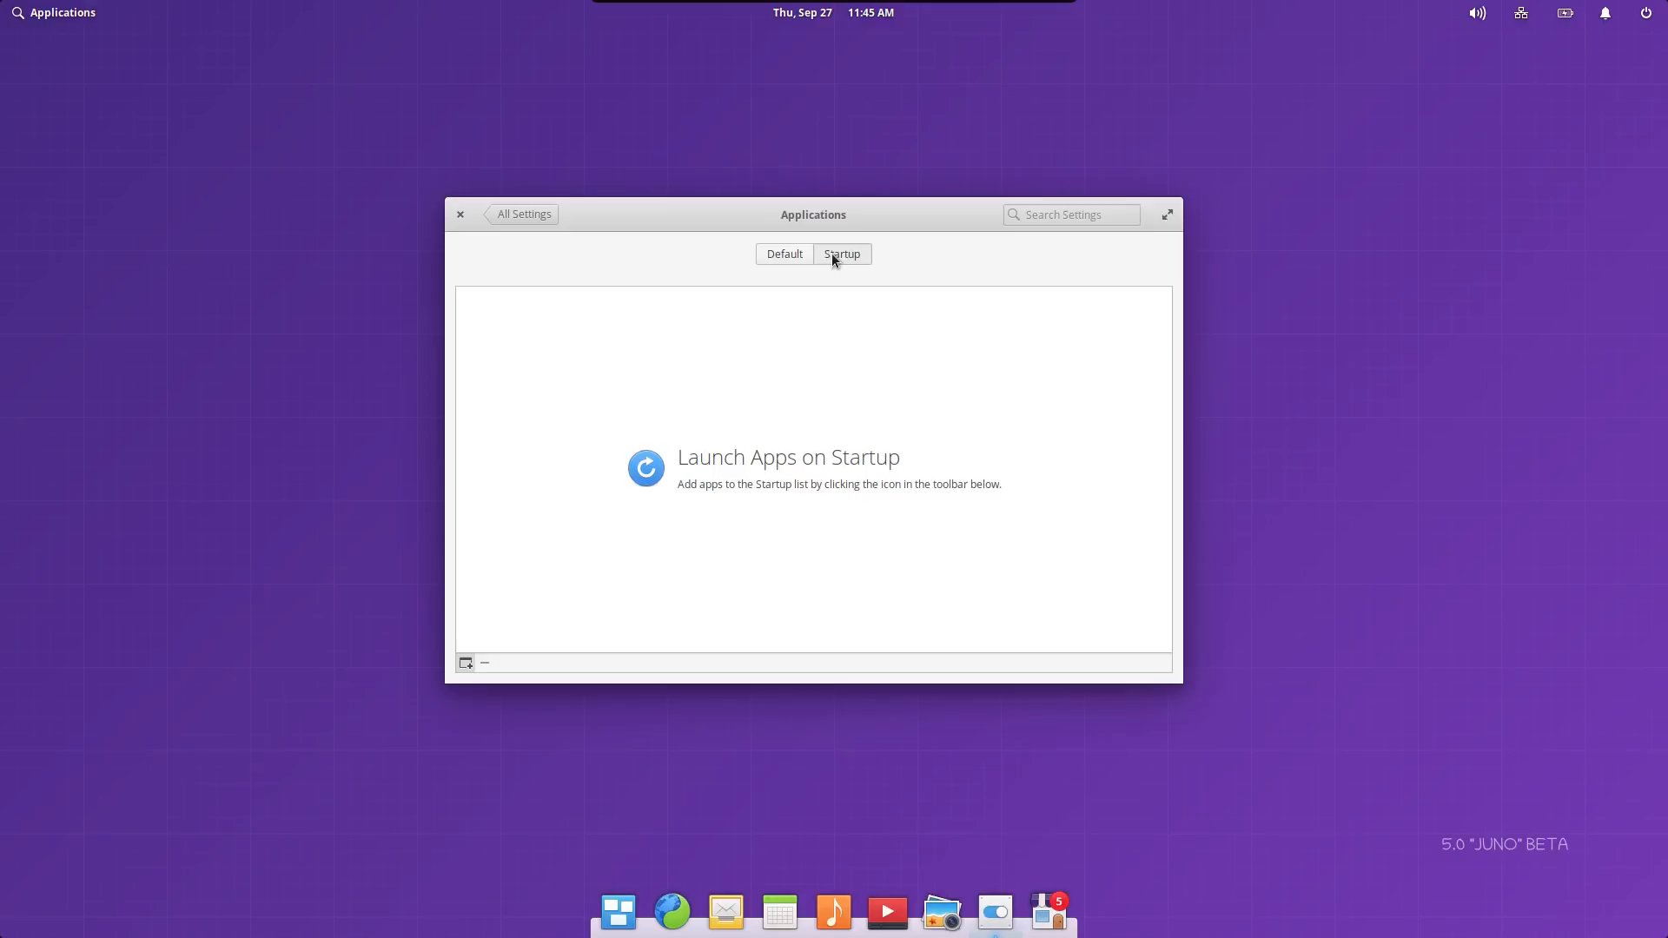
mouse_move(546, 243)
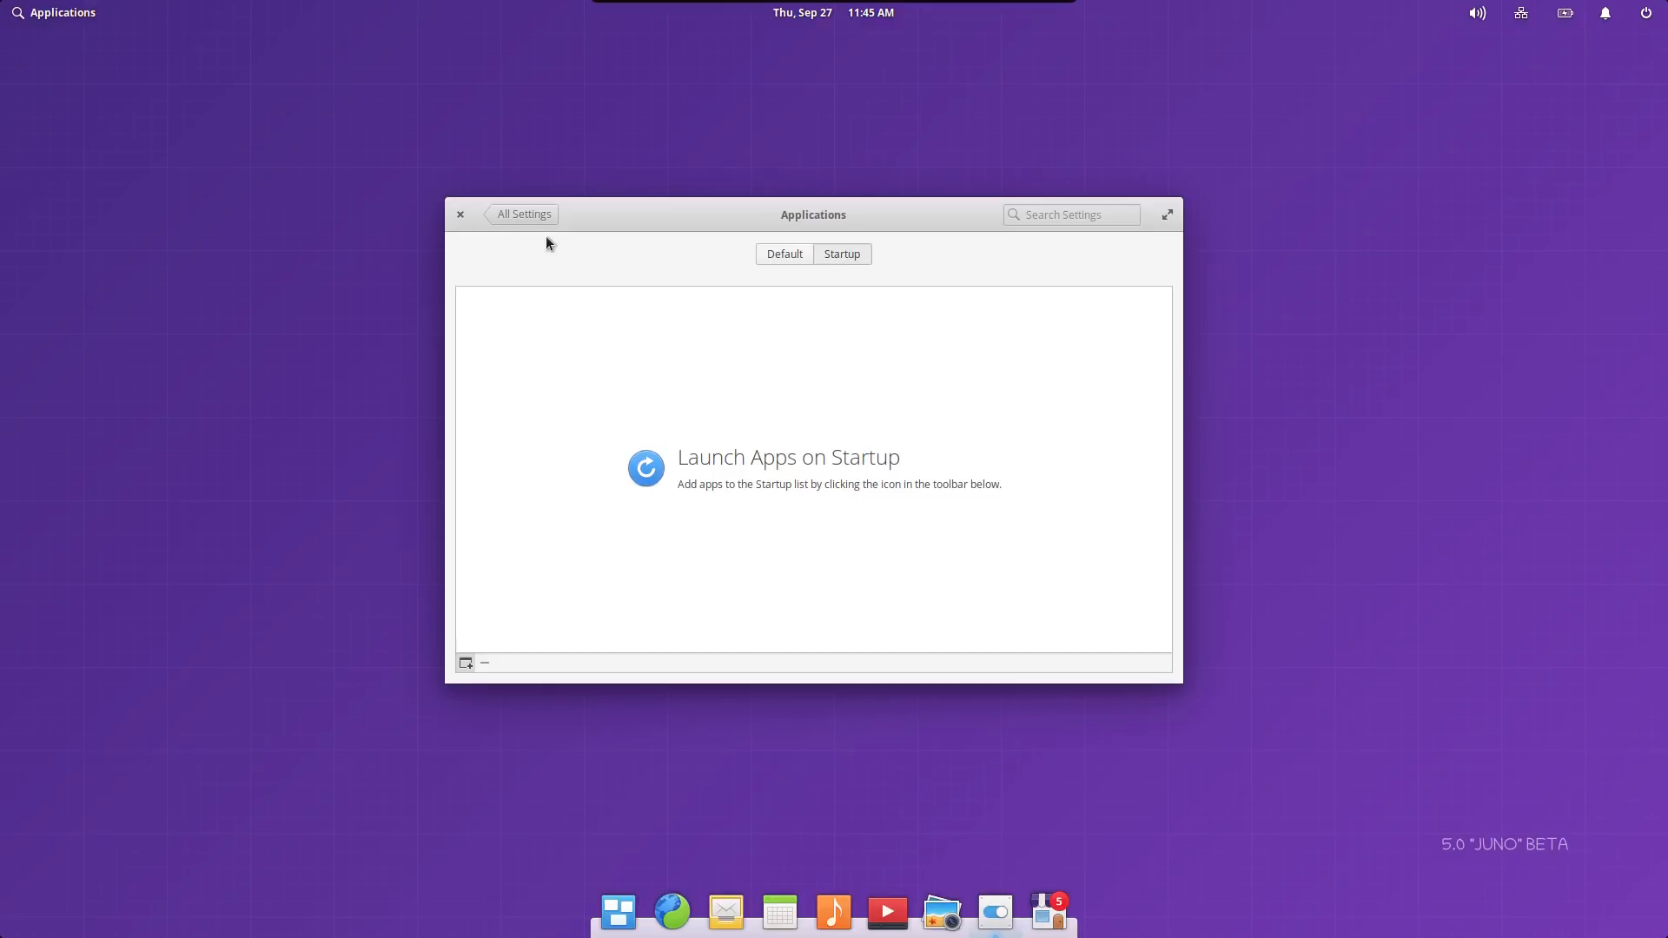
Set dock icons to Small in Desktop settings and review the Hot Corners, all doing nothing.
left_click(522, 214)
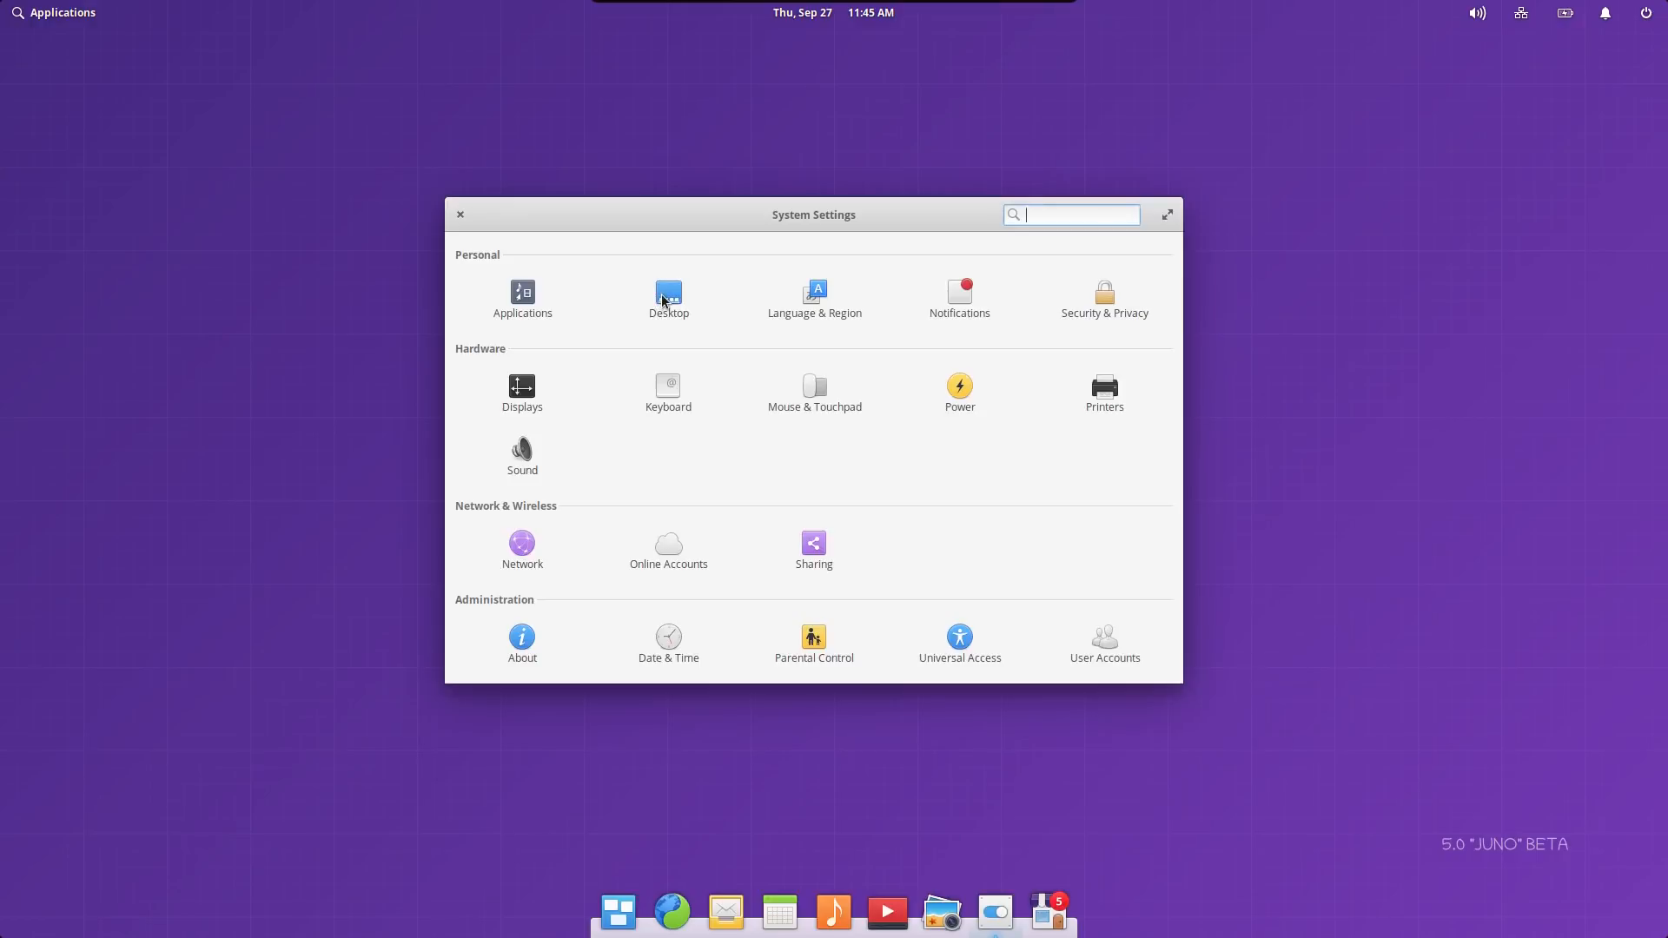
left_click(668, 298)
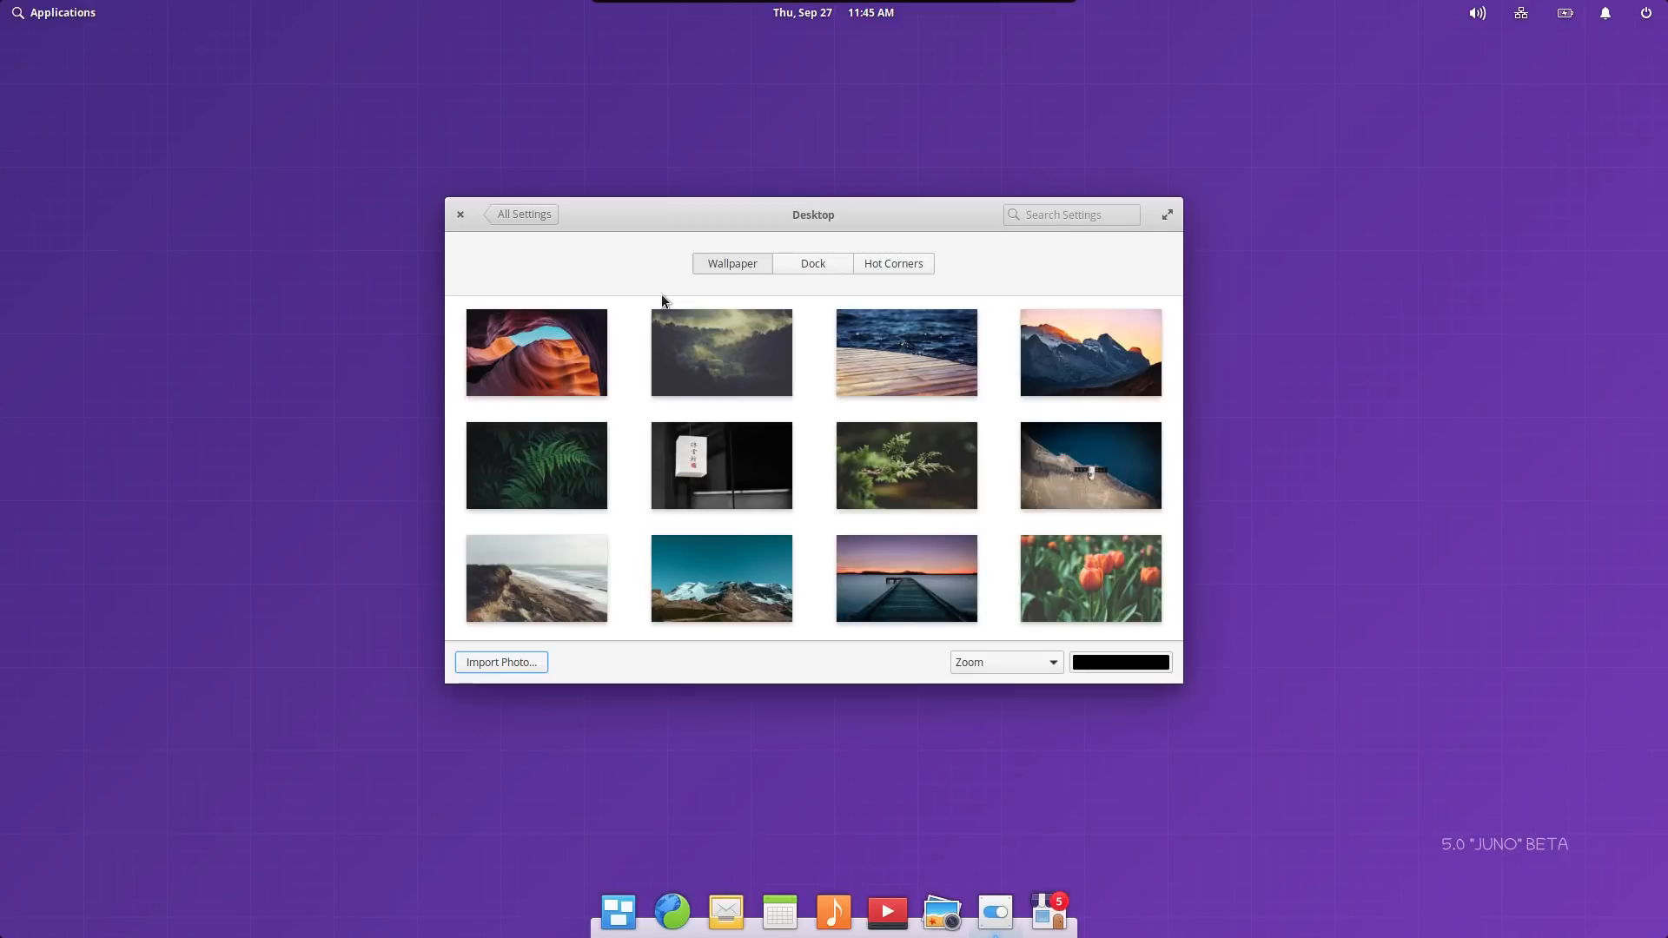
left_click(812, 263)
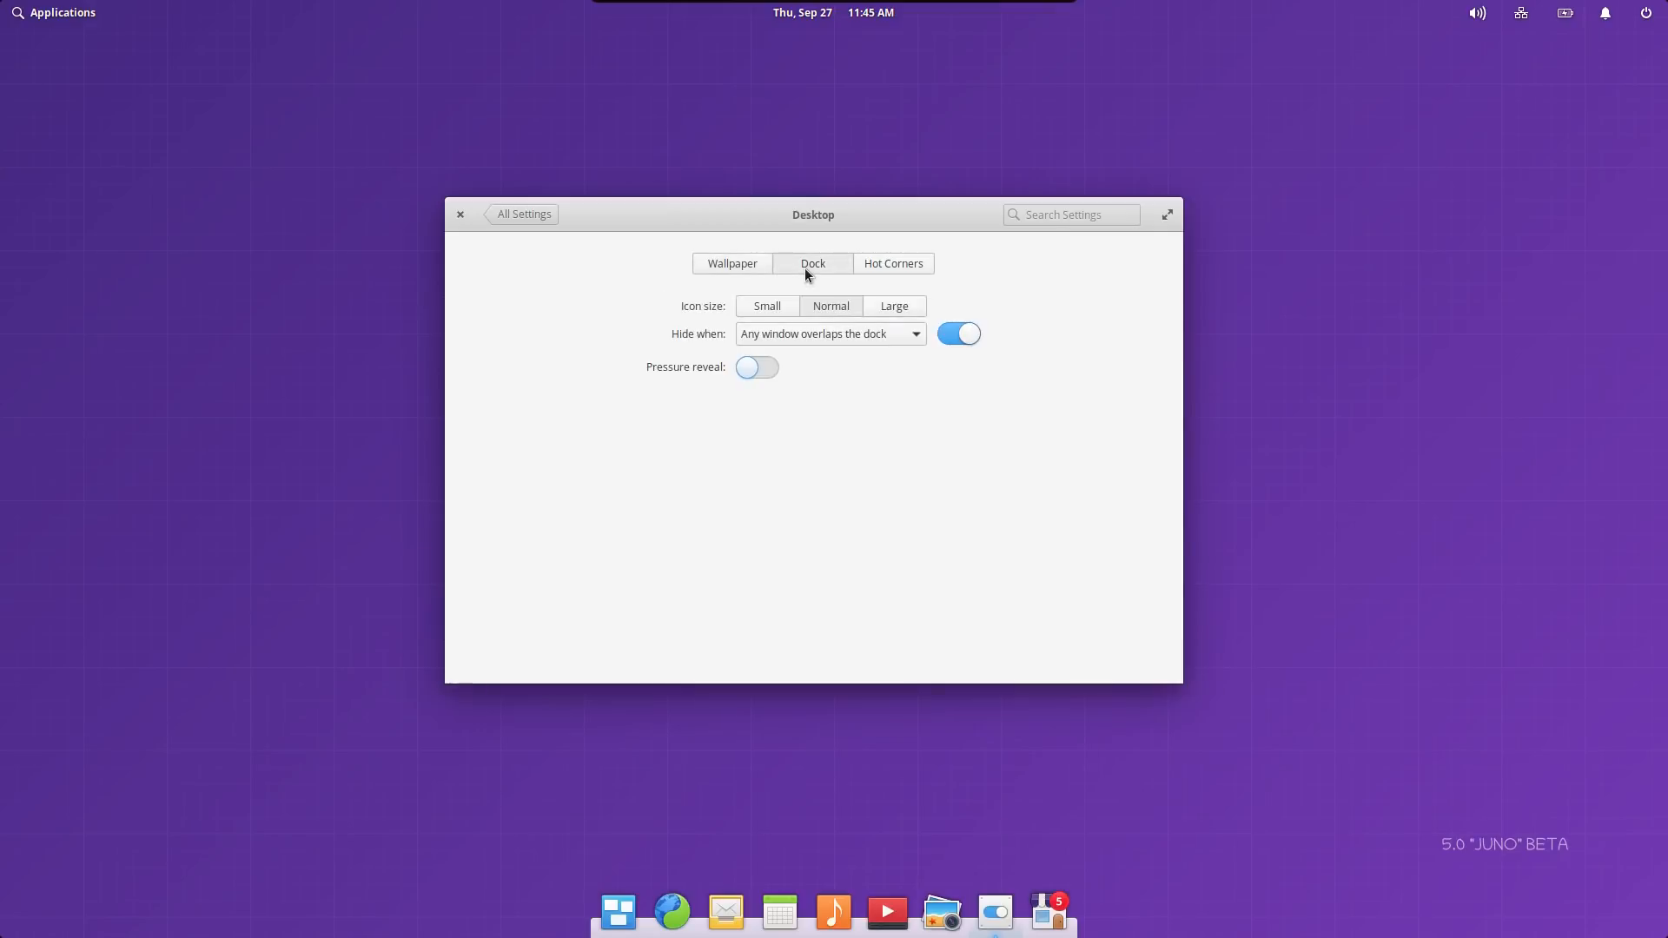
left_click(767, 307)
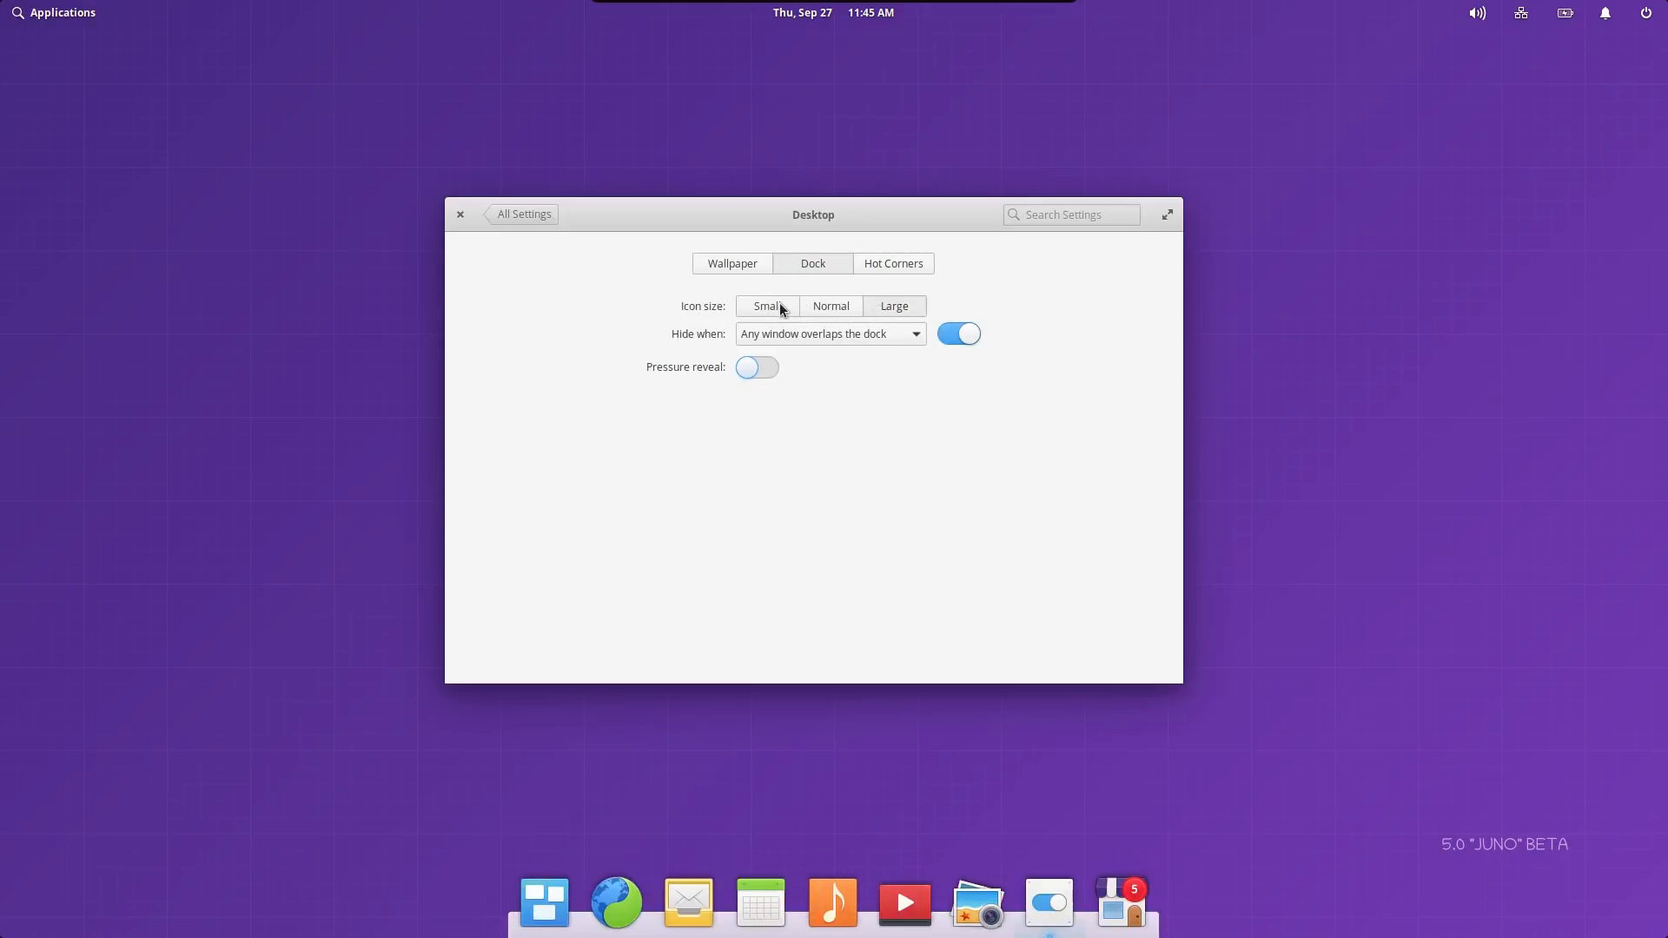
left_click(766, 307)
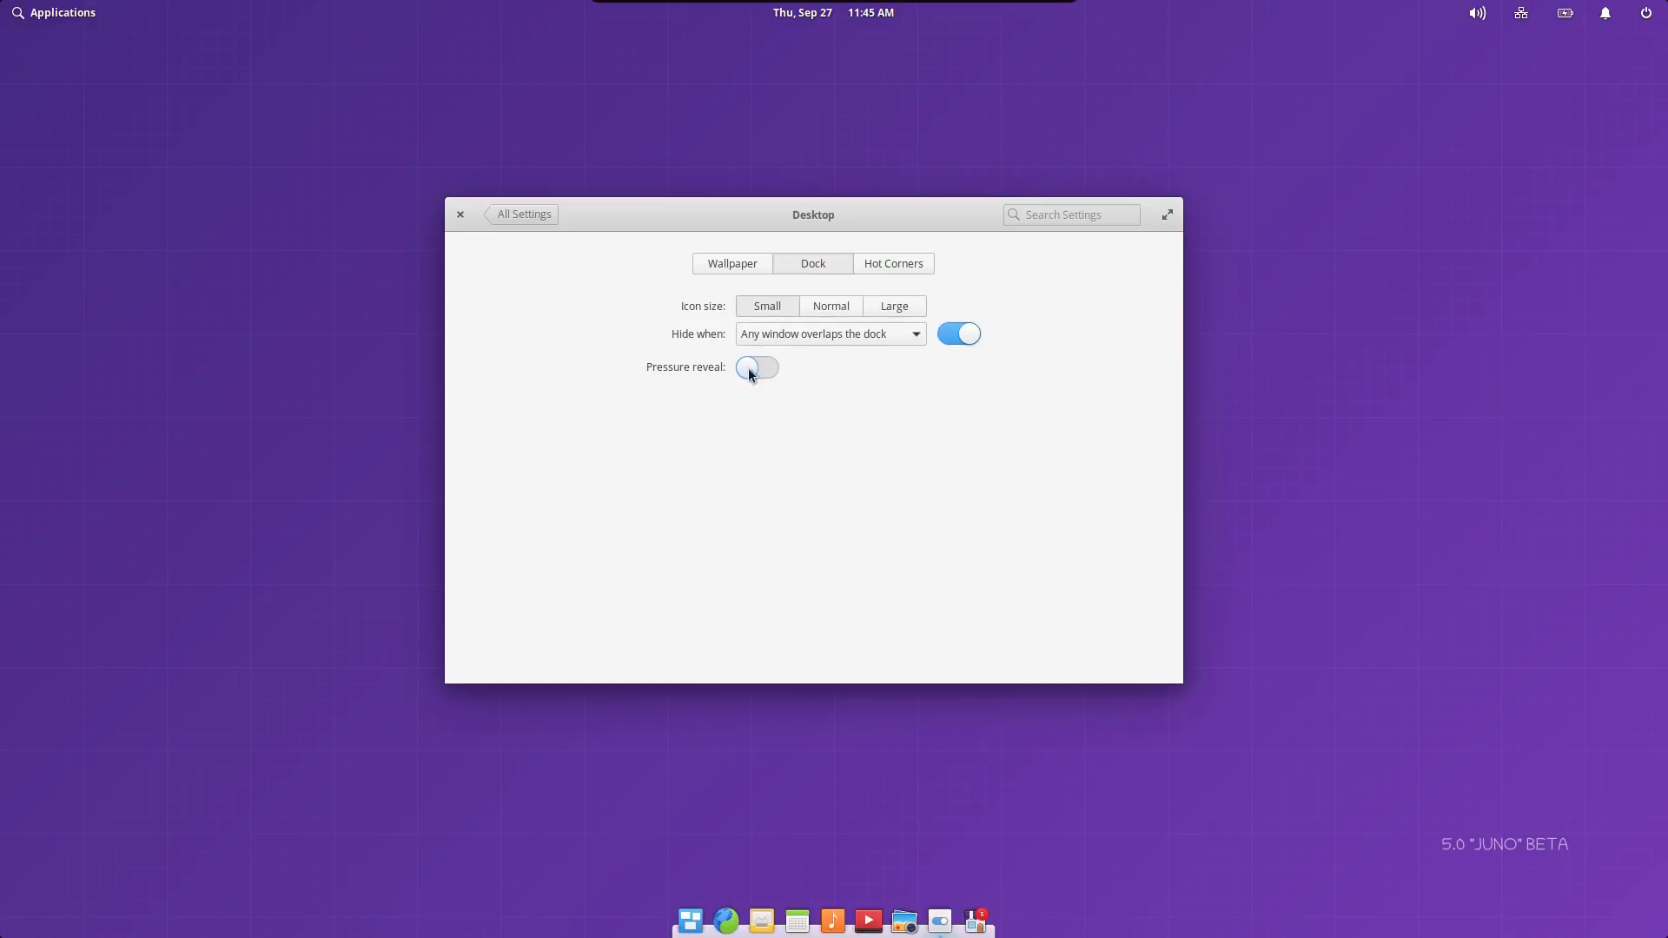
left_click(892, 263)
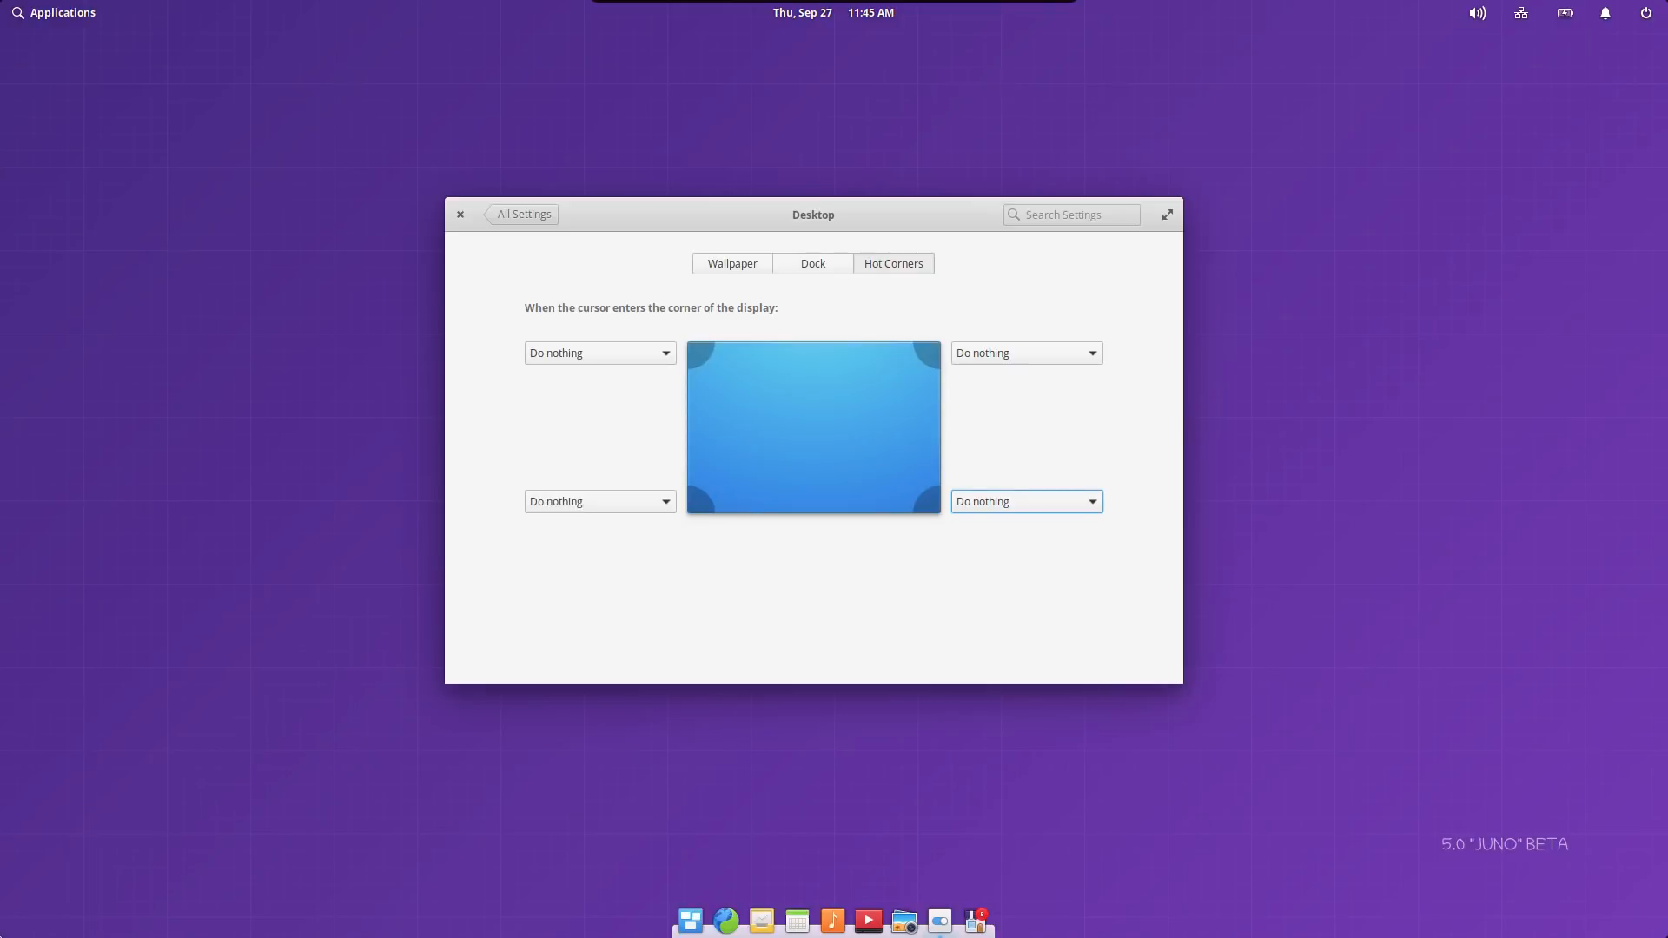
left_click(597, 501)
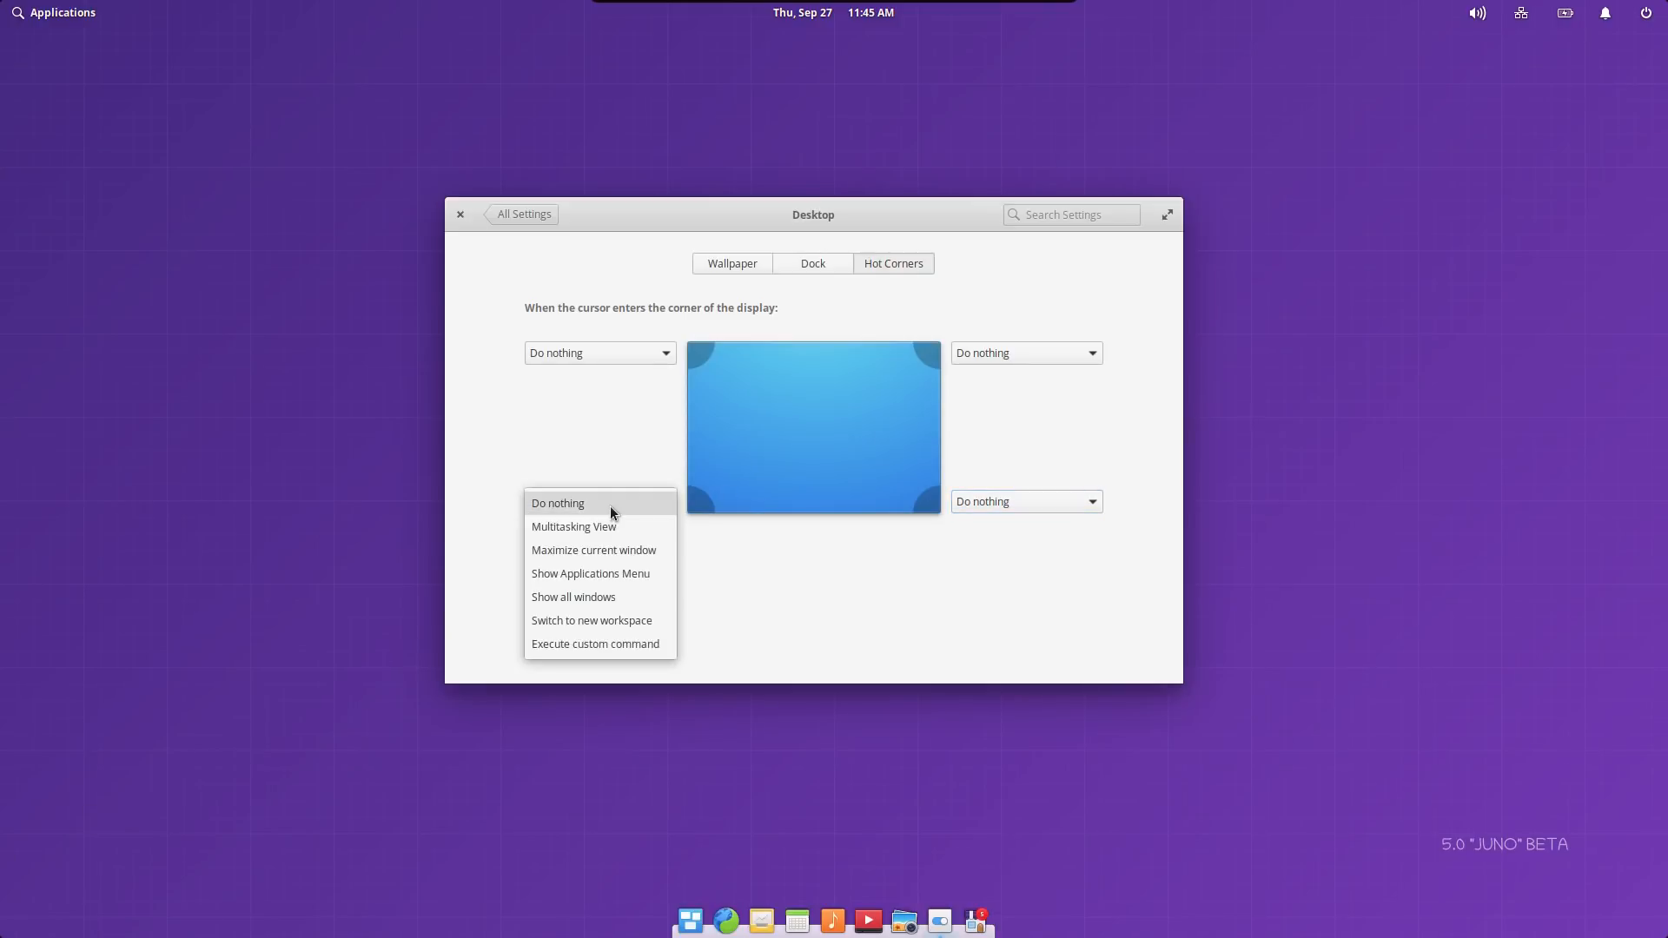
mouse_move(610, 532)
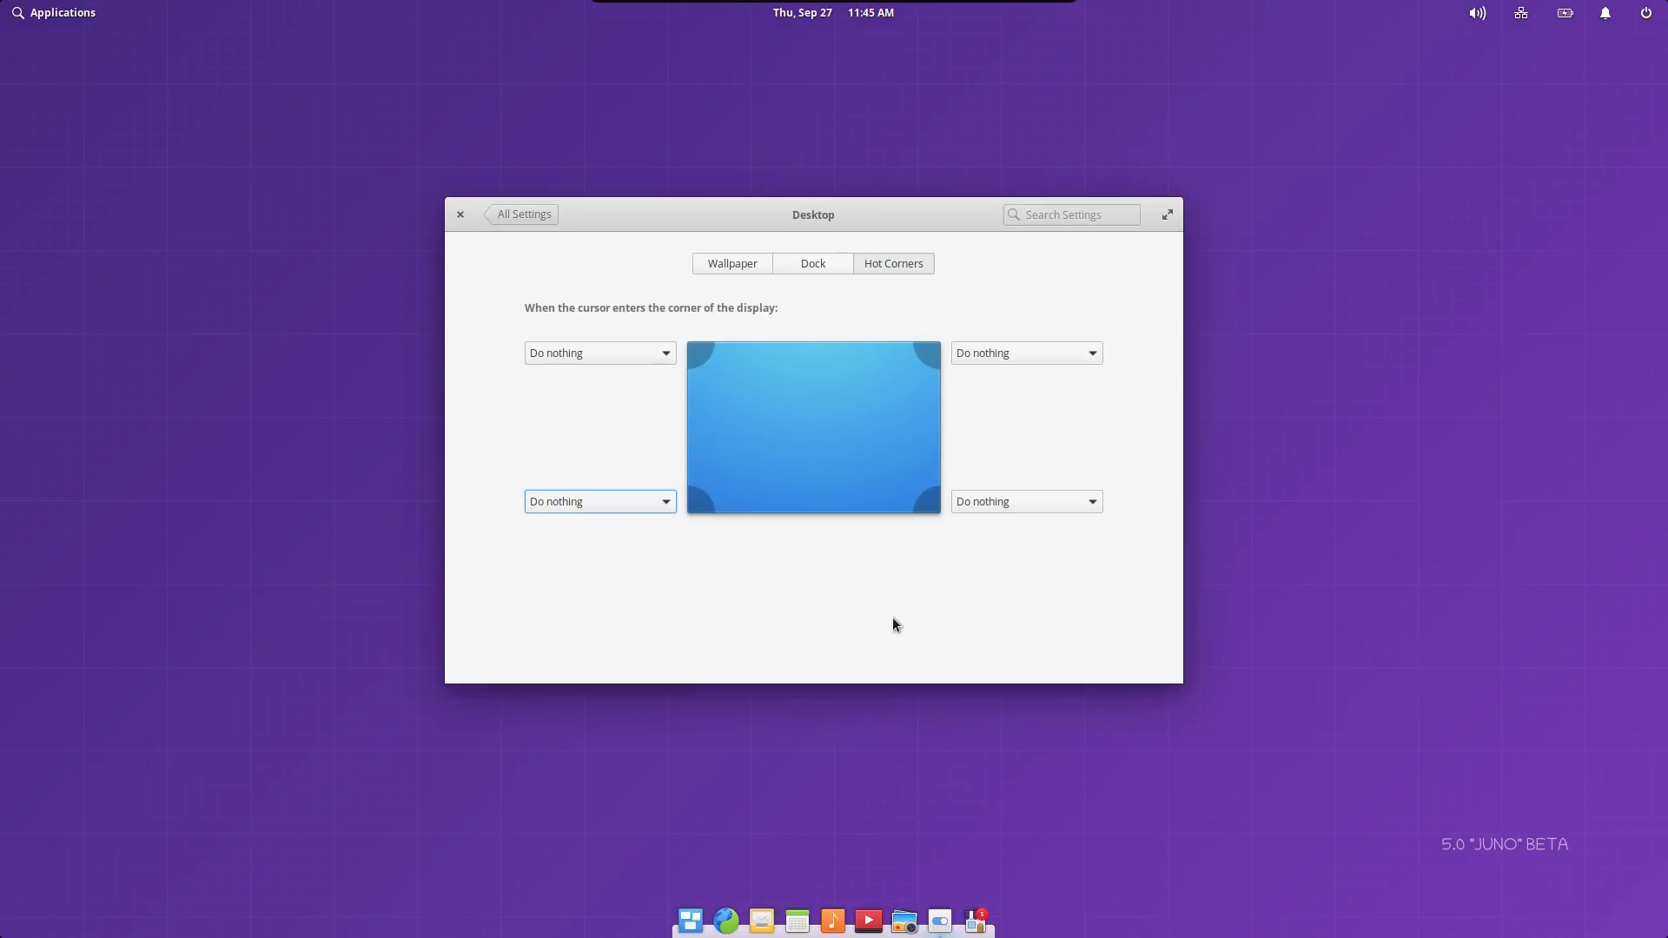
mouse_move(459, 220)
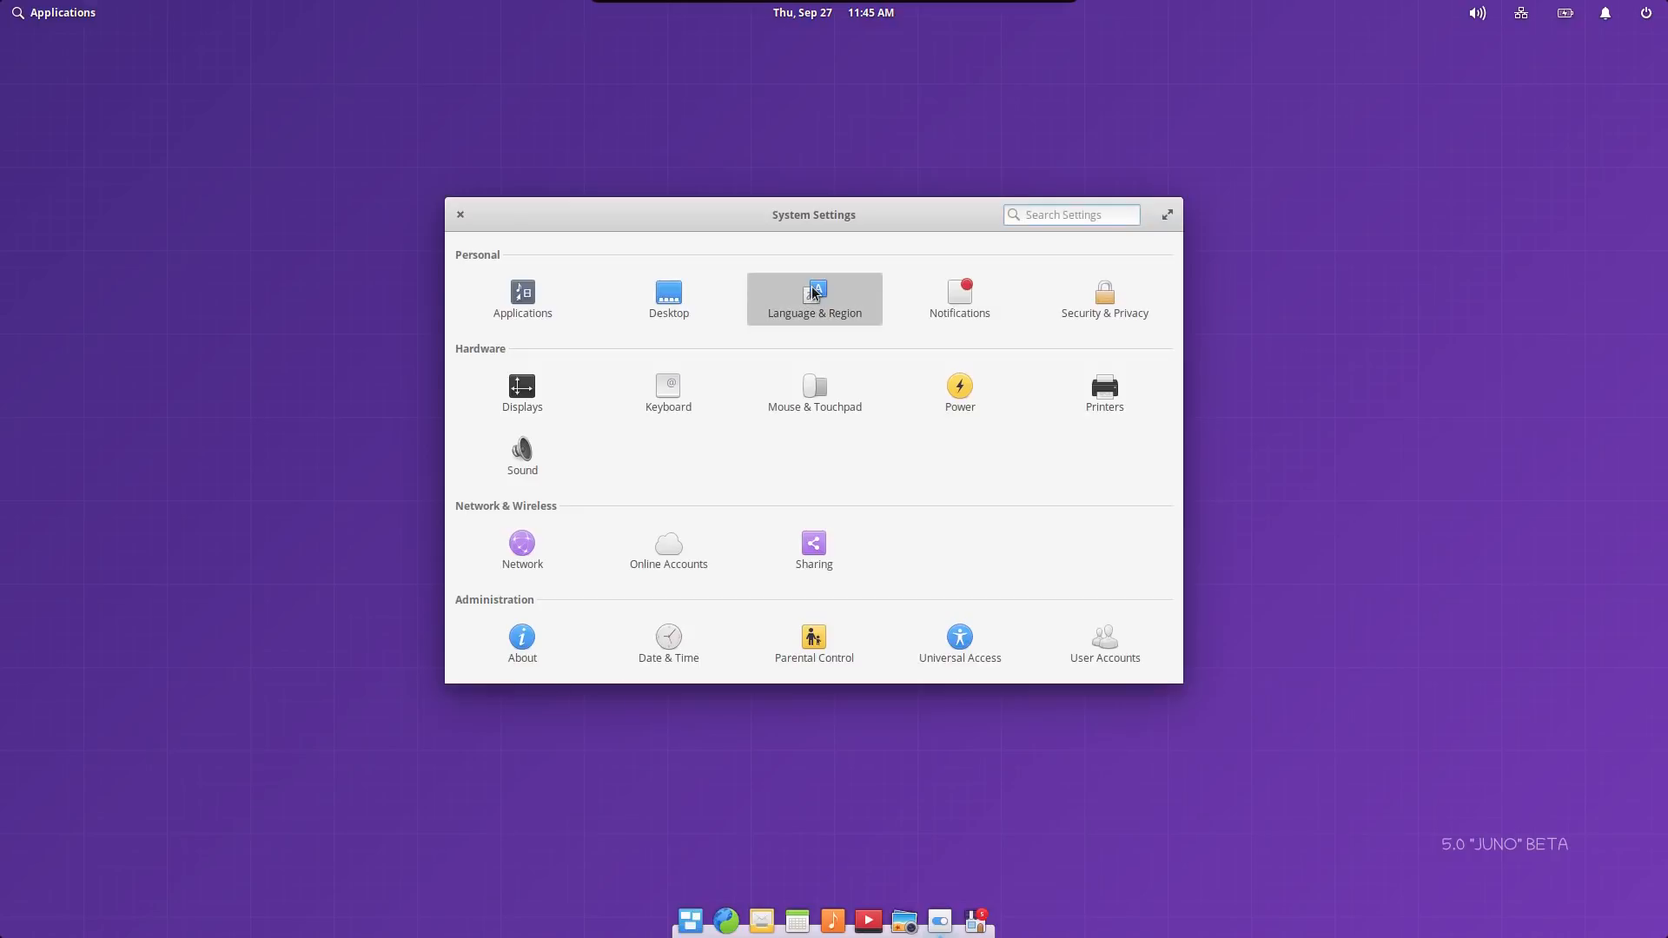
left_click(814, 298)
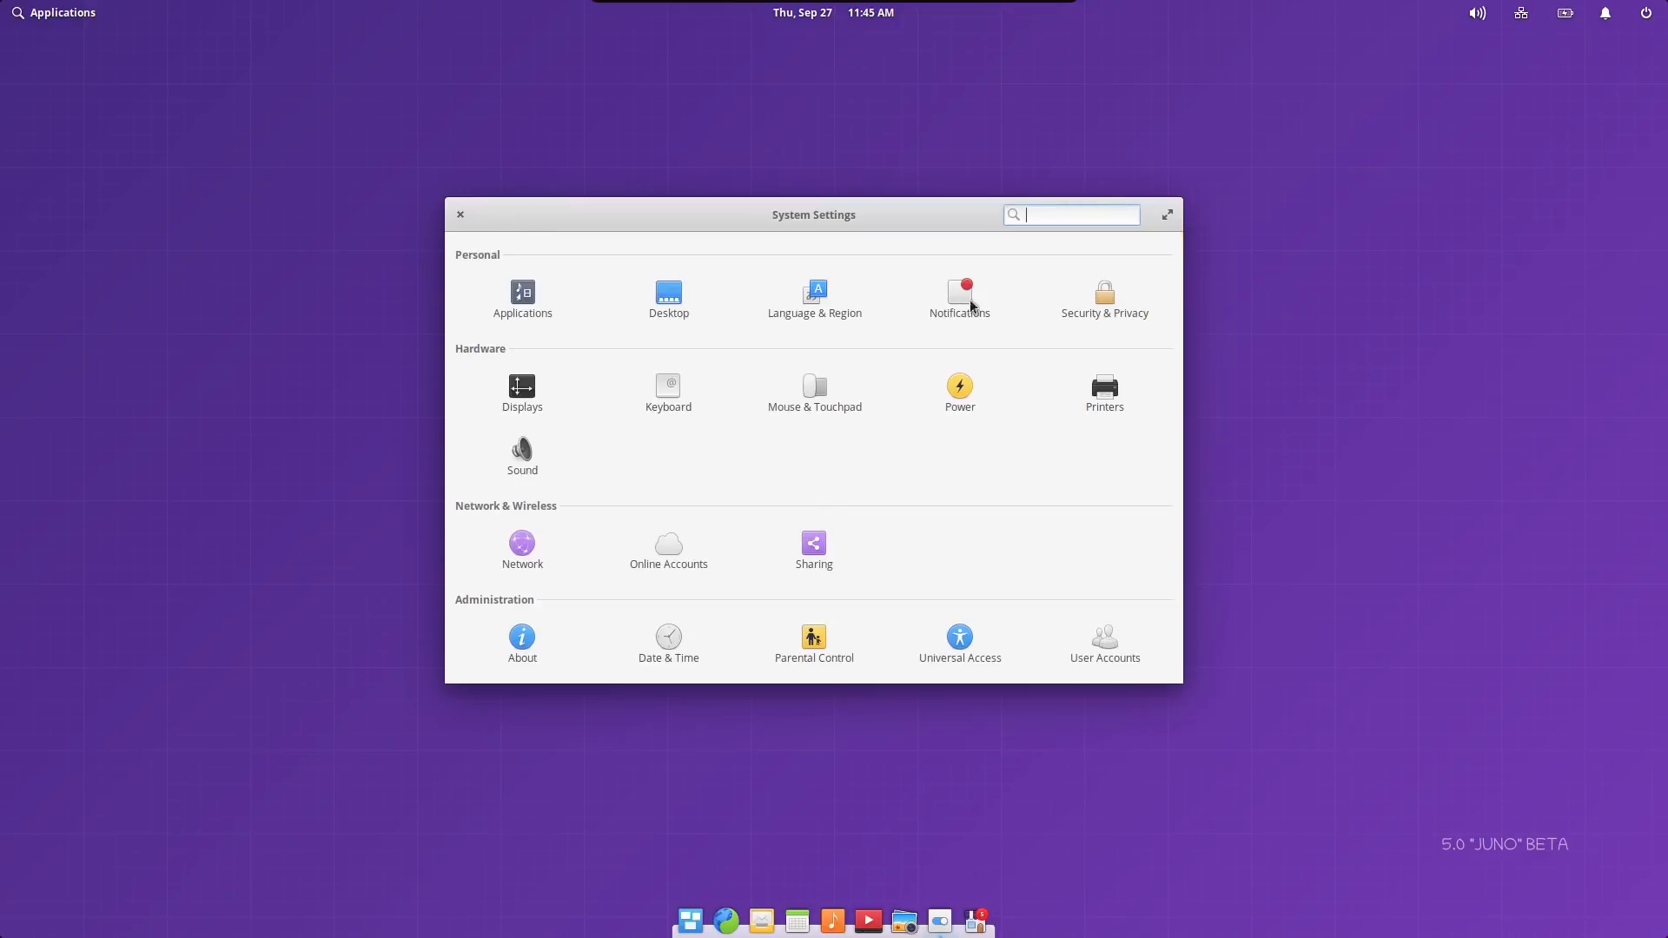
left_click(1103, 296)
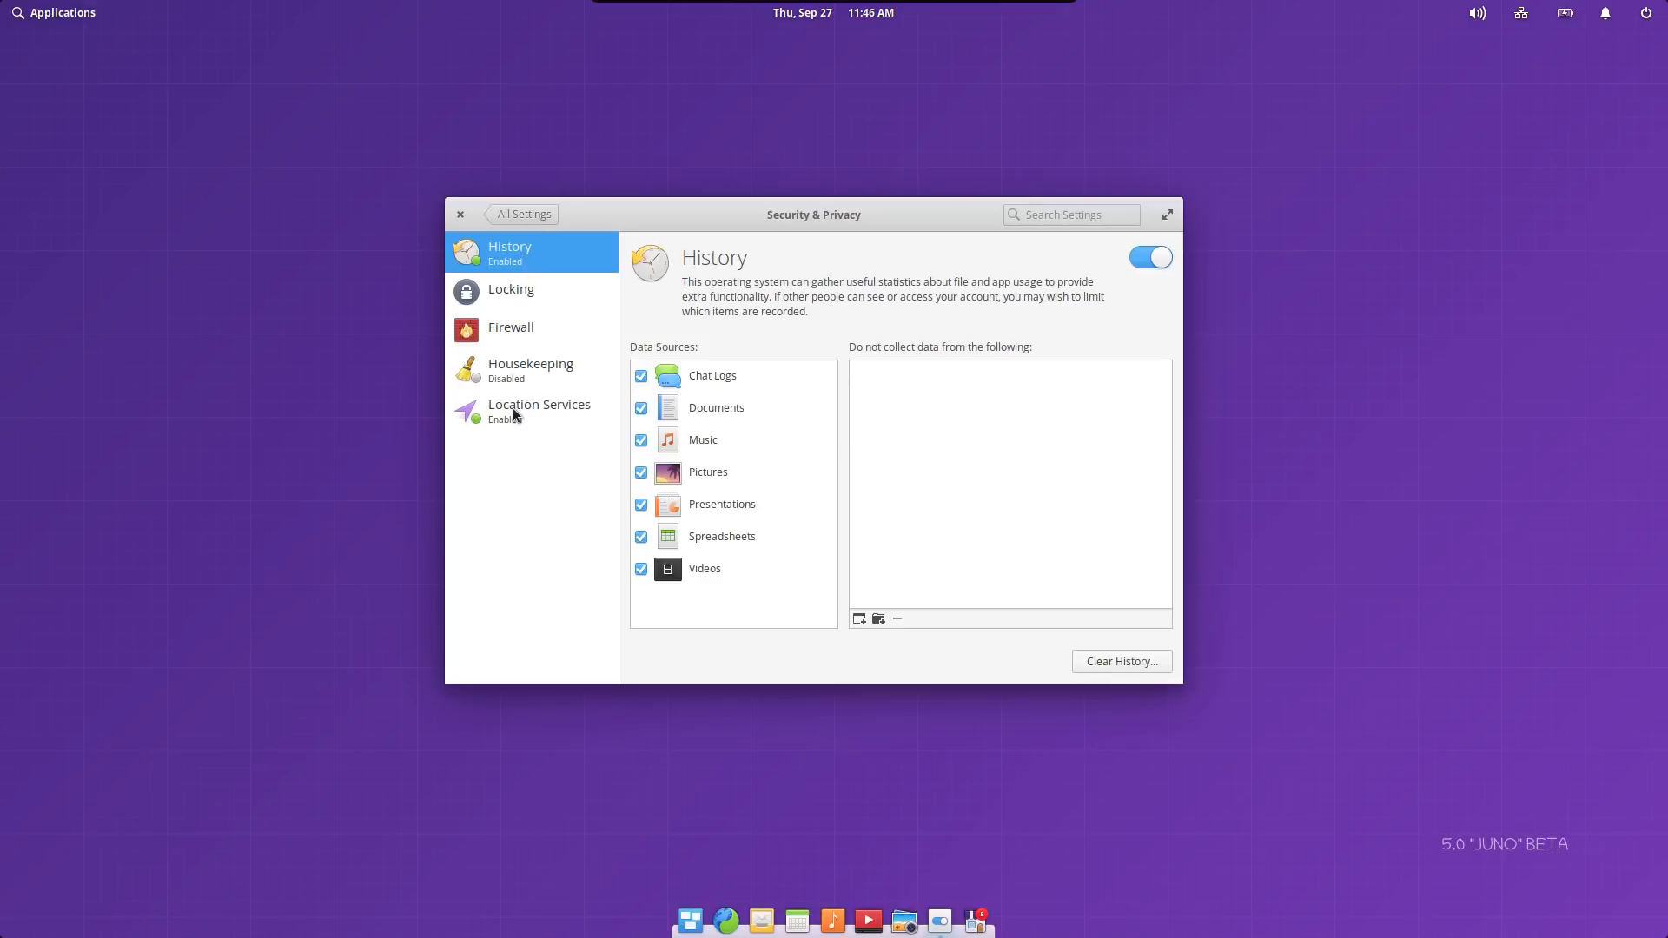
mouse_move(526, 227)
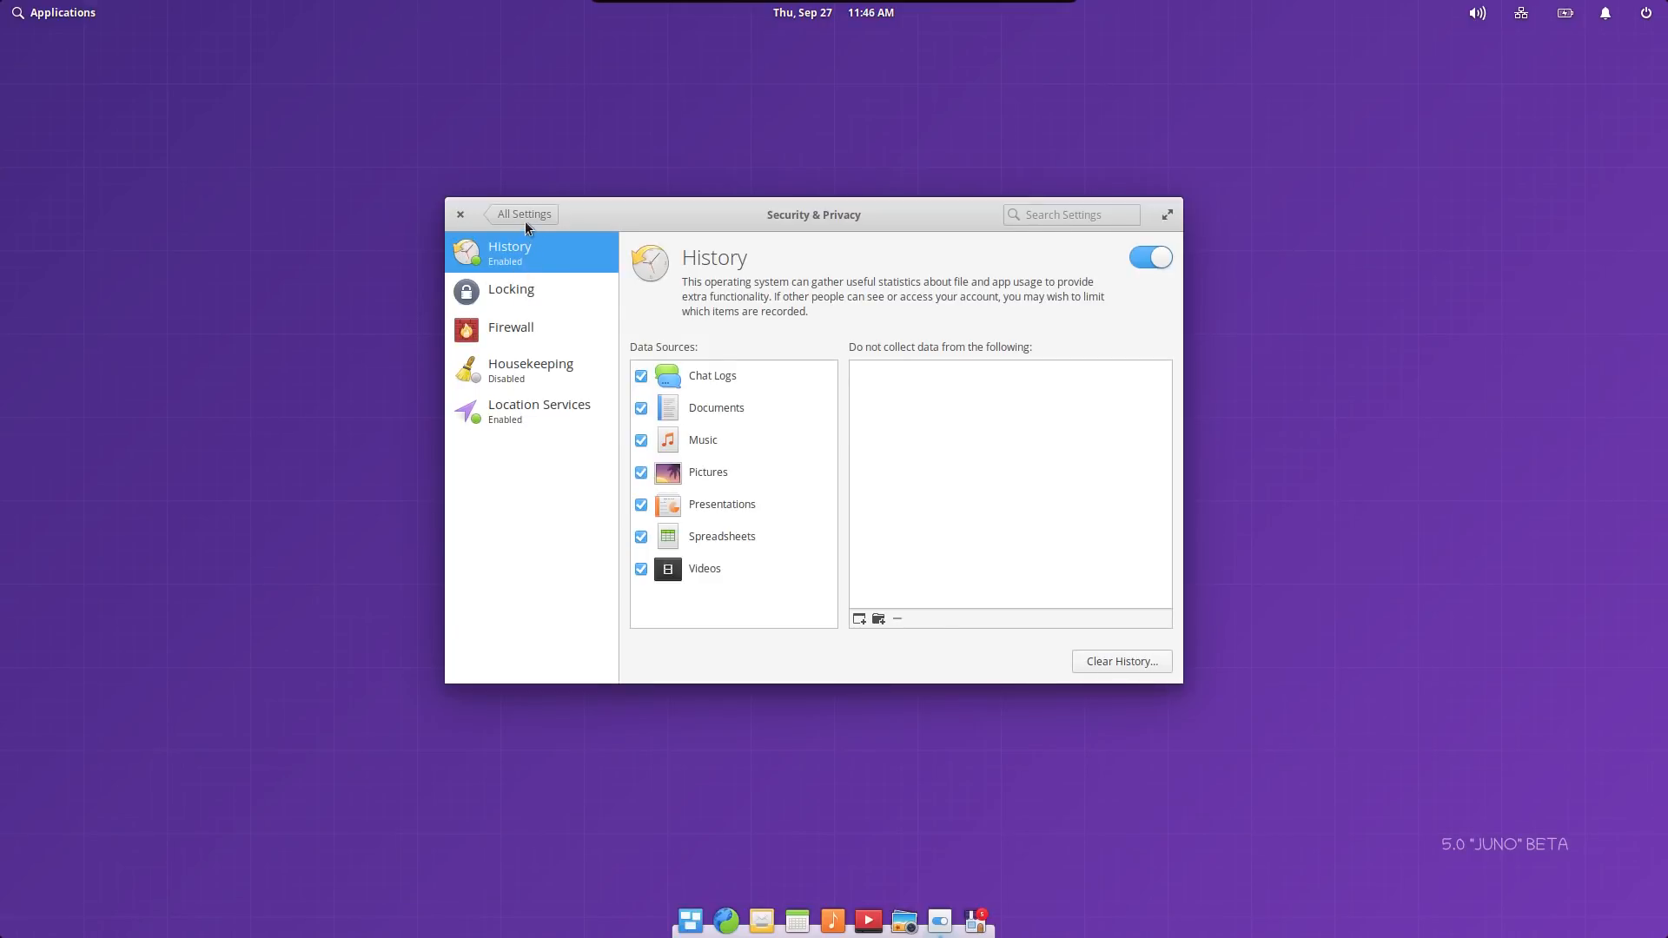
left_click(523, 214)
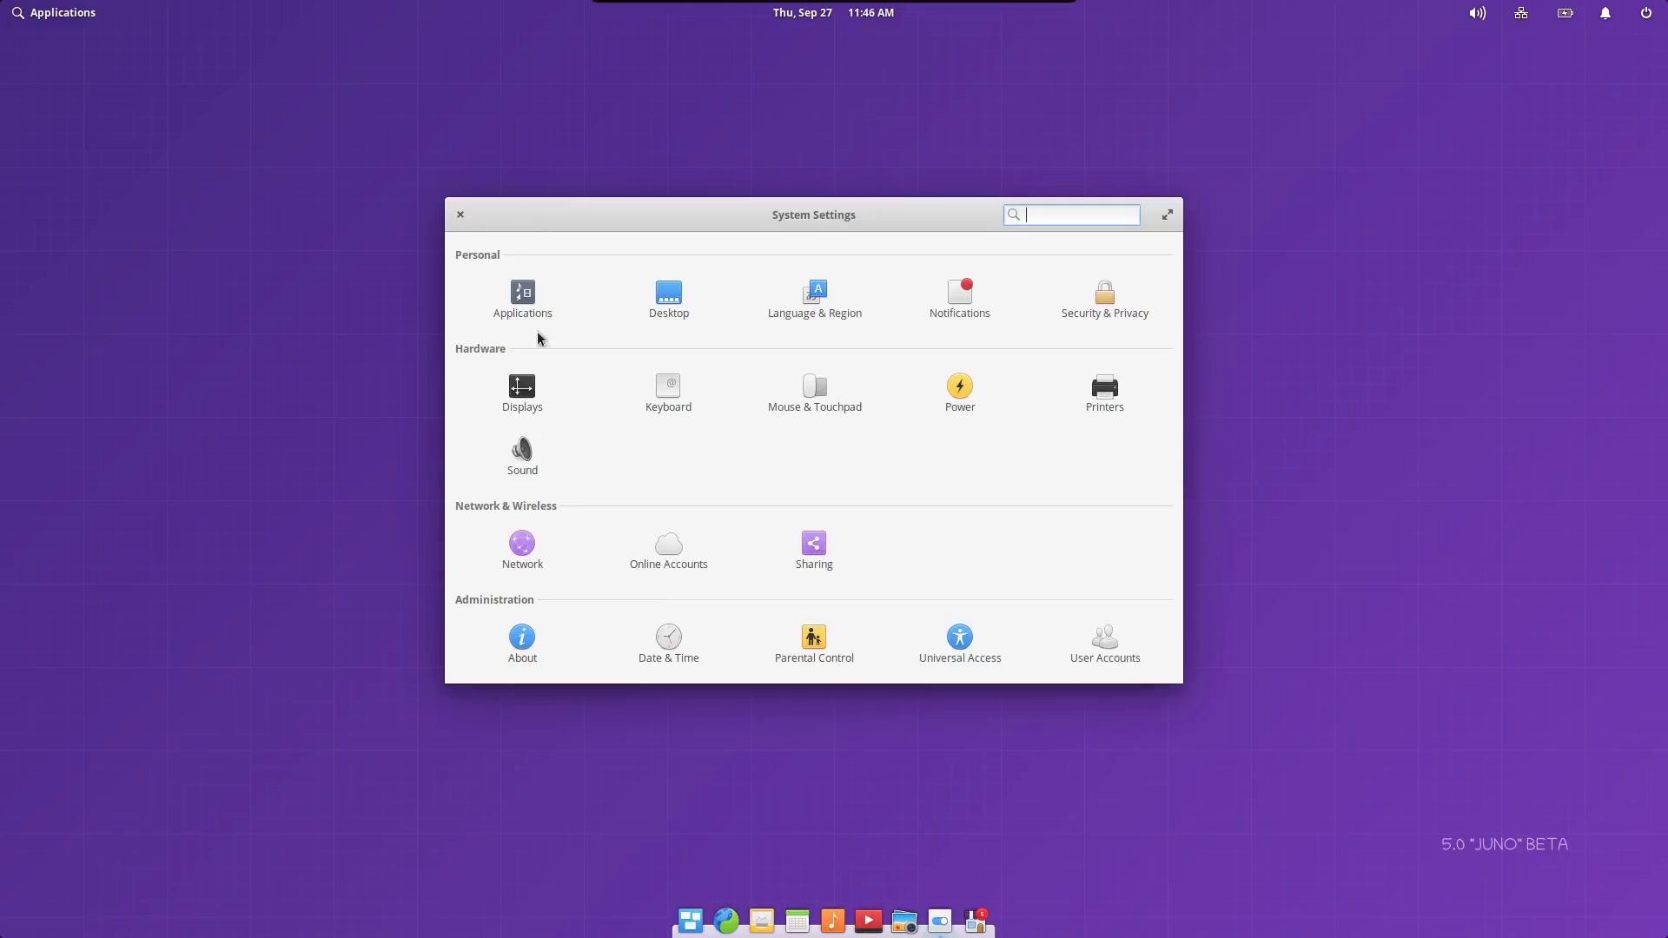
mouse_move(567, 450)
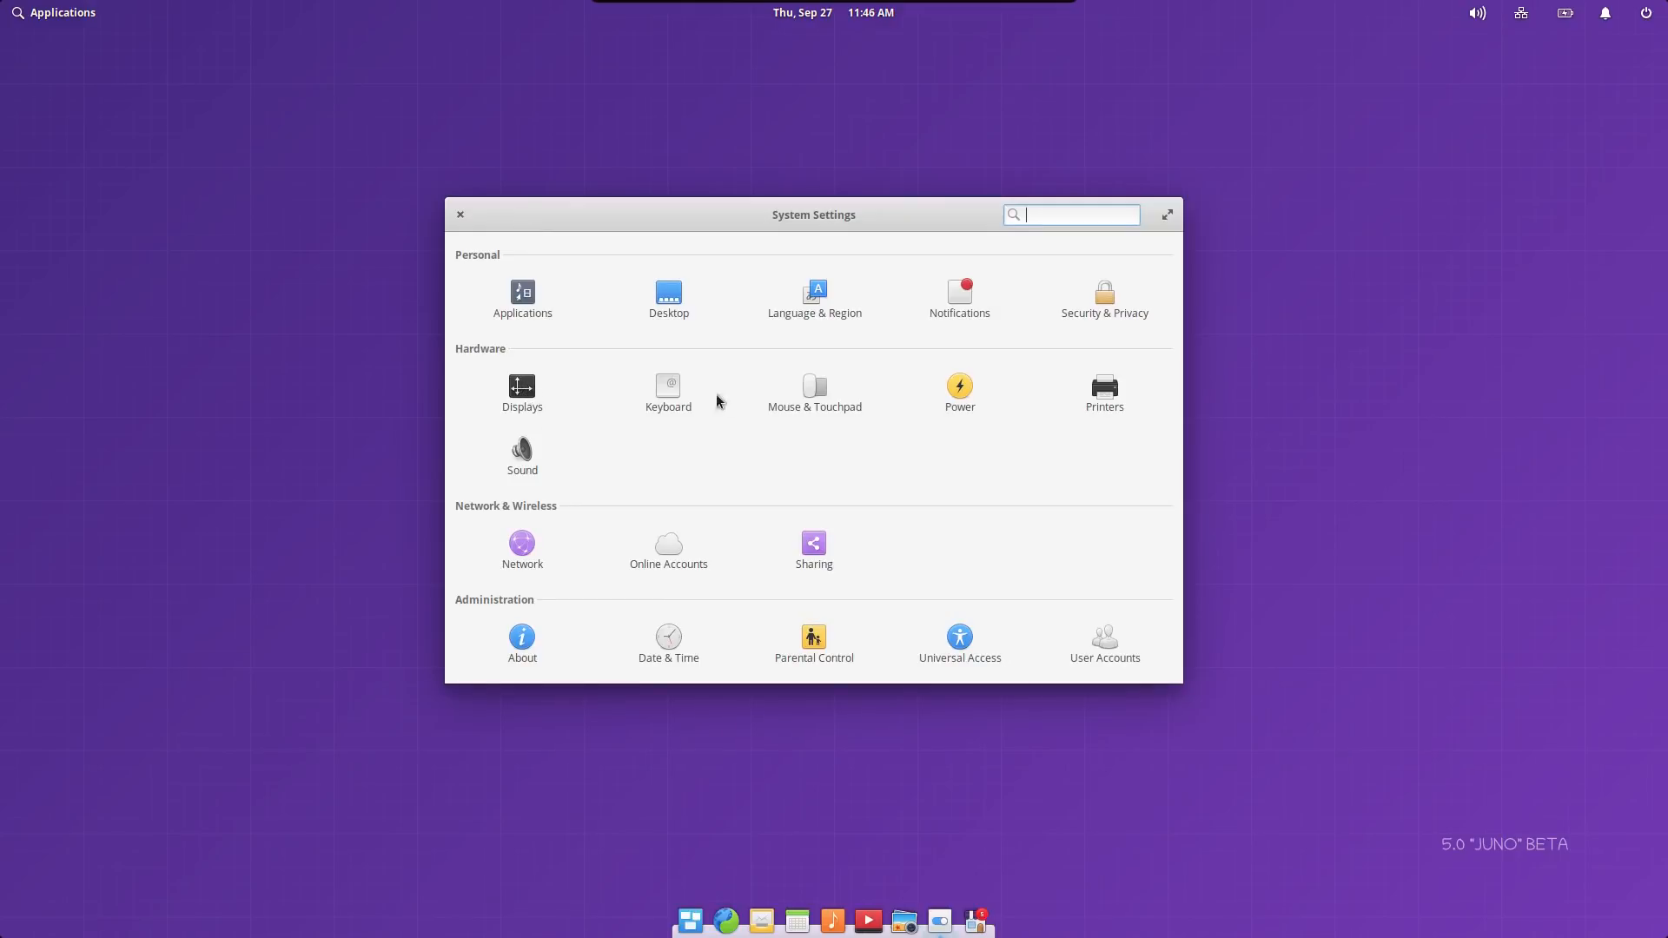
mouse_move(896, 465)
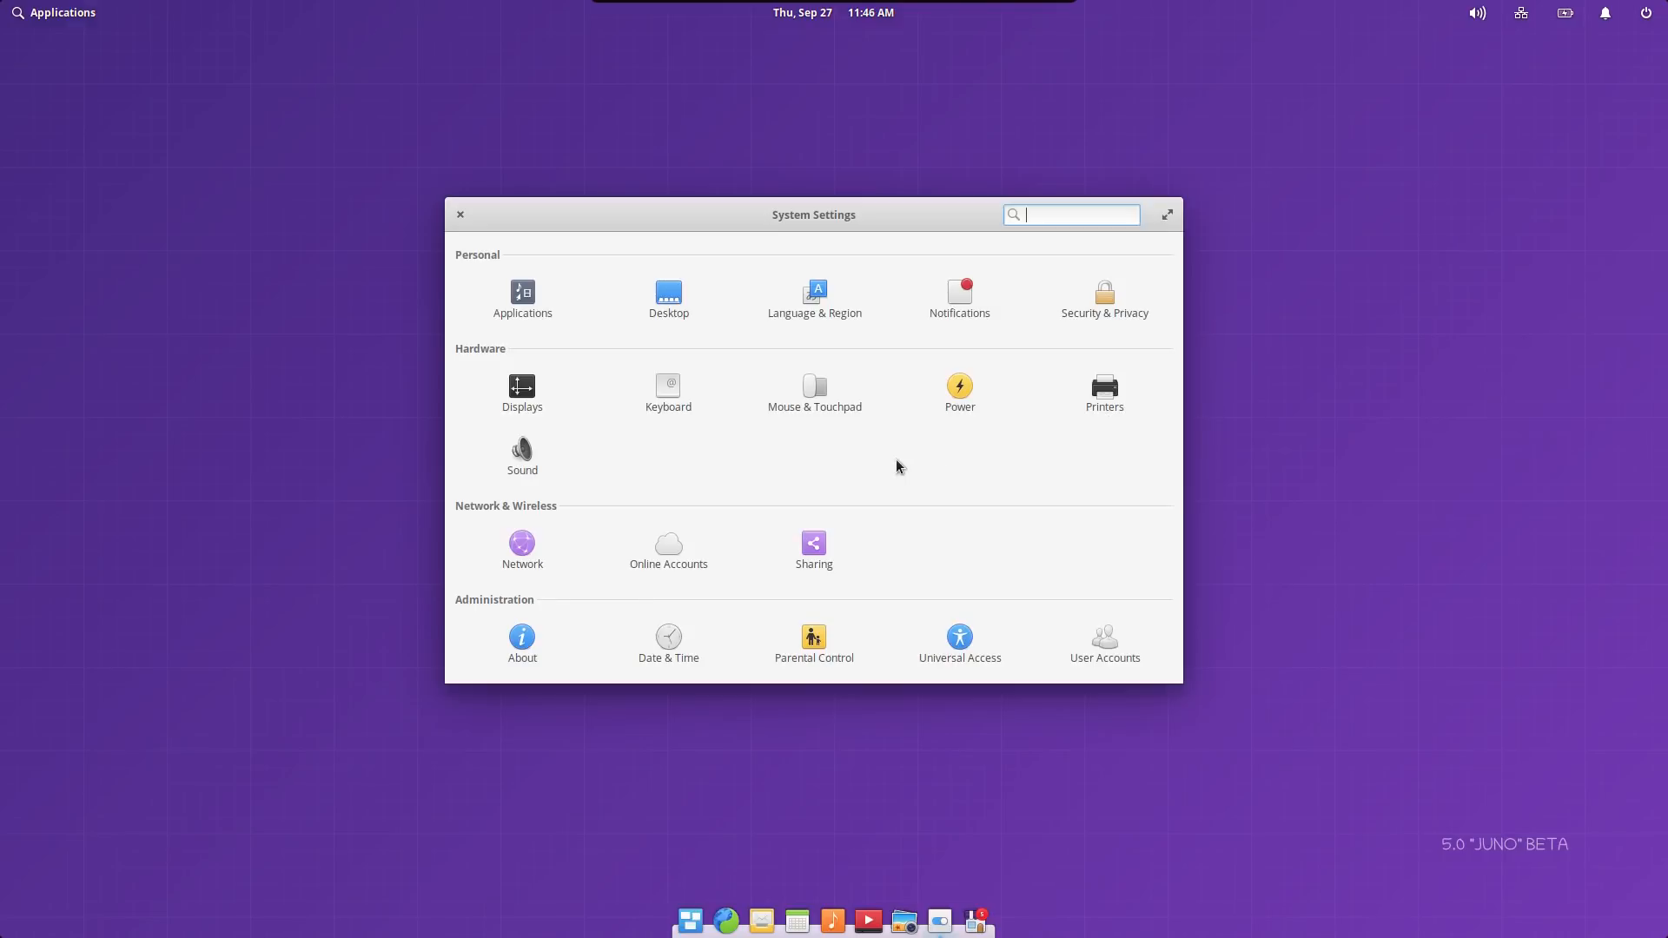
mouse_move(970, 667)
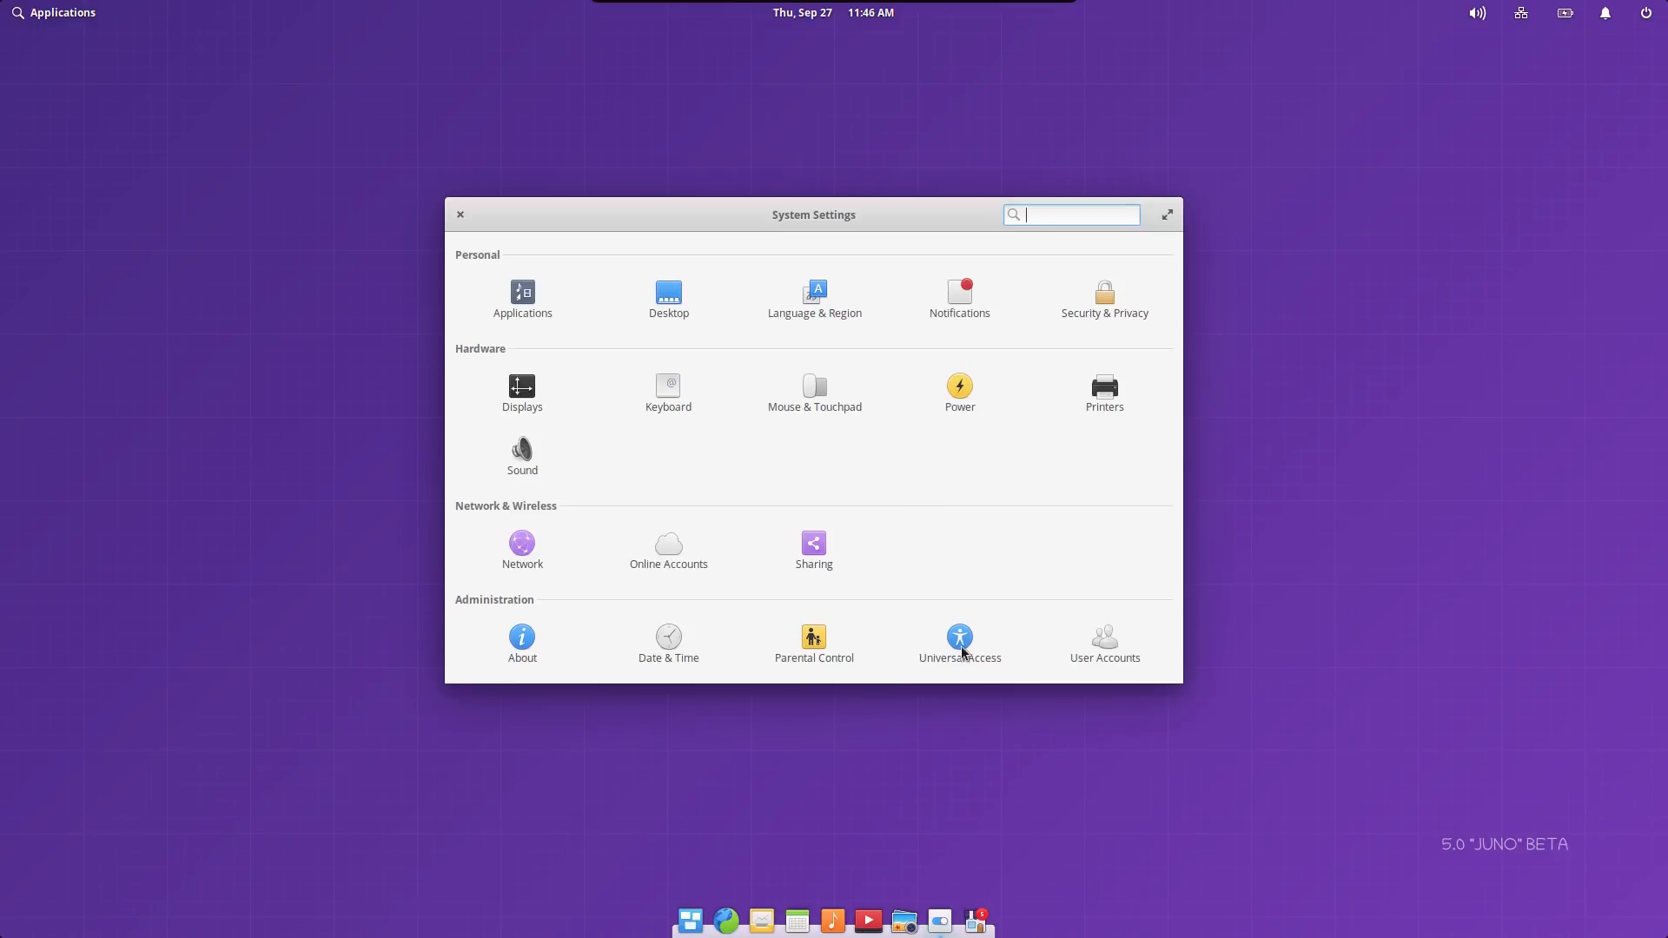
In Universal Access Display options, turn high contrast off and toggle panel transparency off and on.
left_click(958, 637)
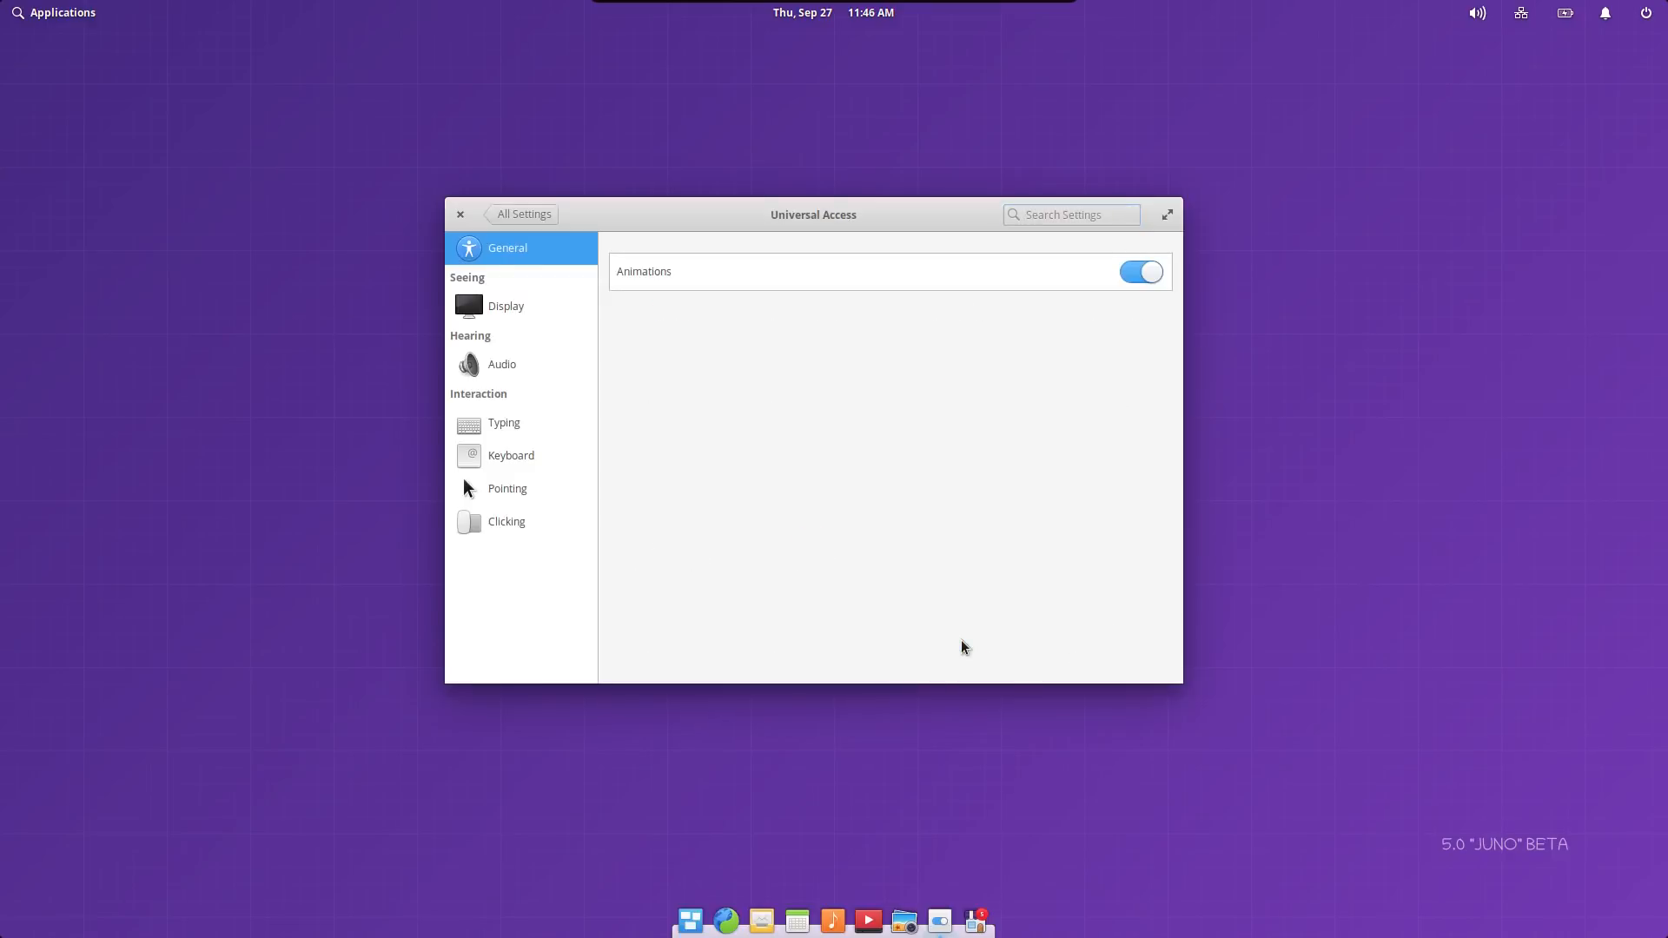
mouse_move(848, 545)
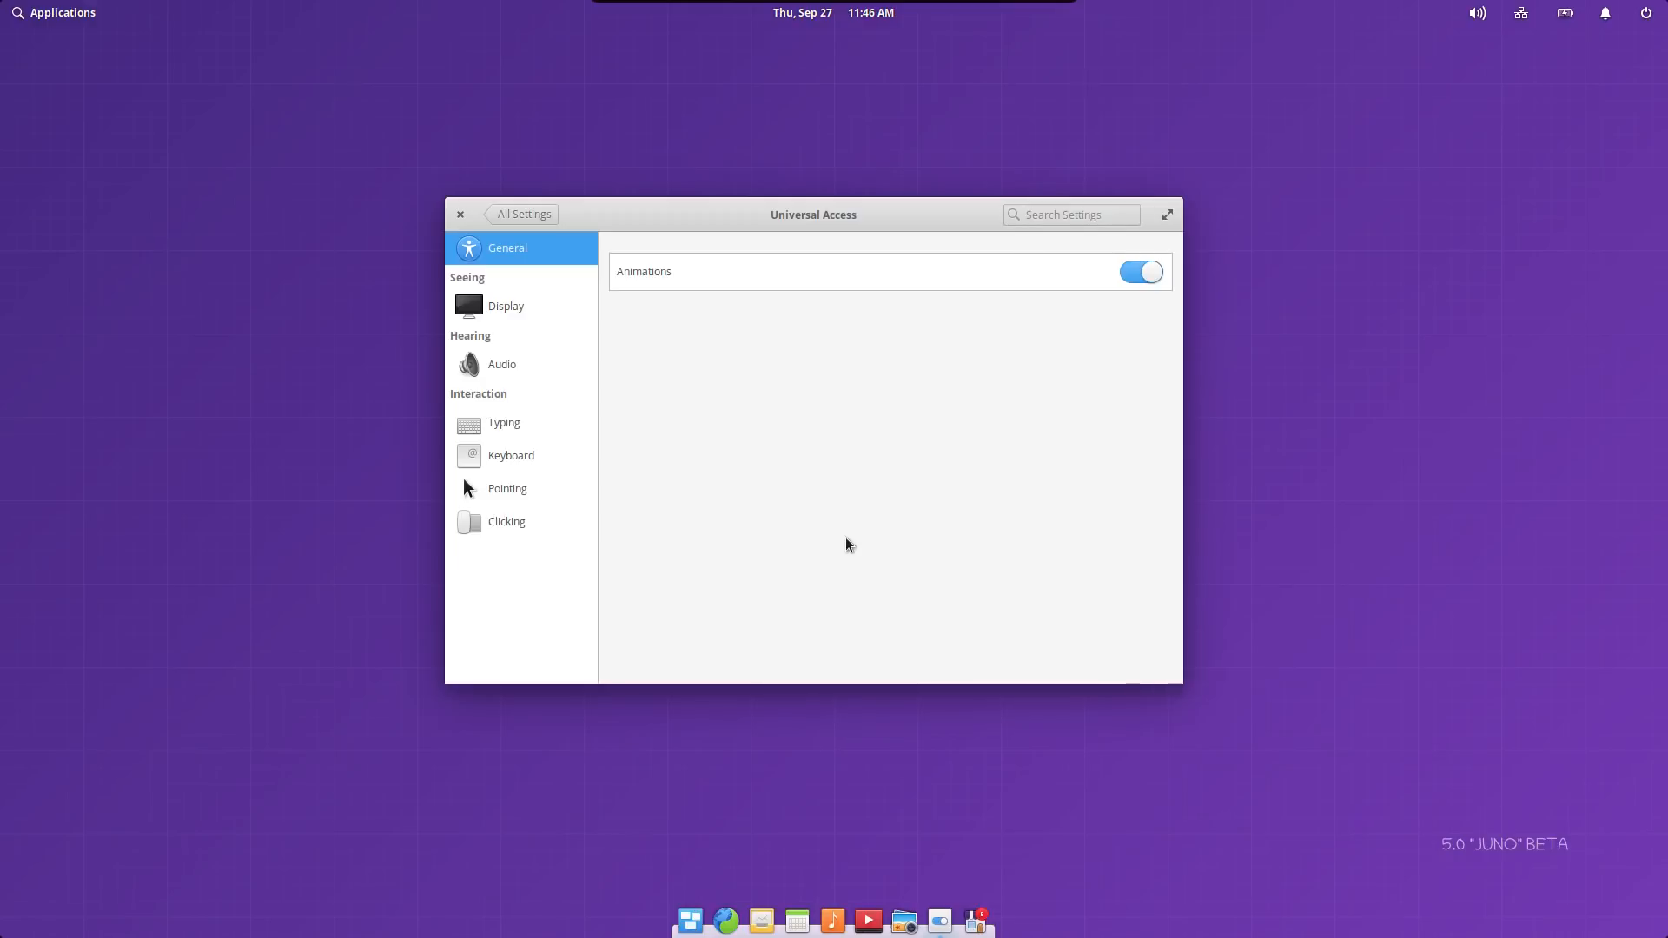
mouse_move(492, 431)
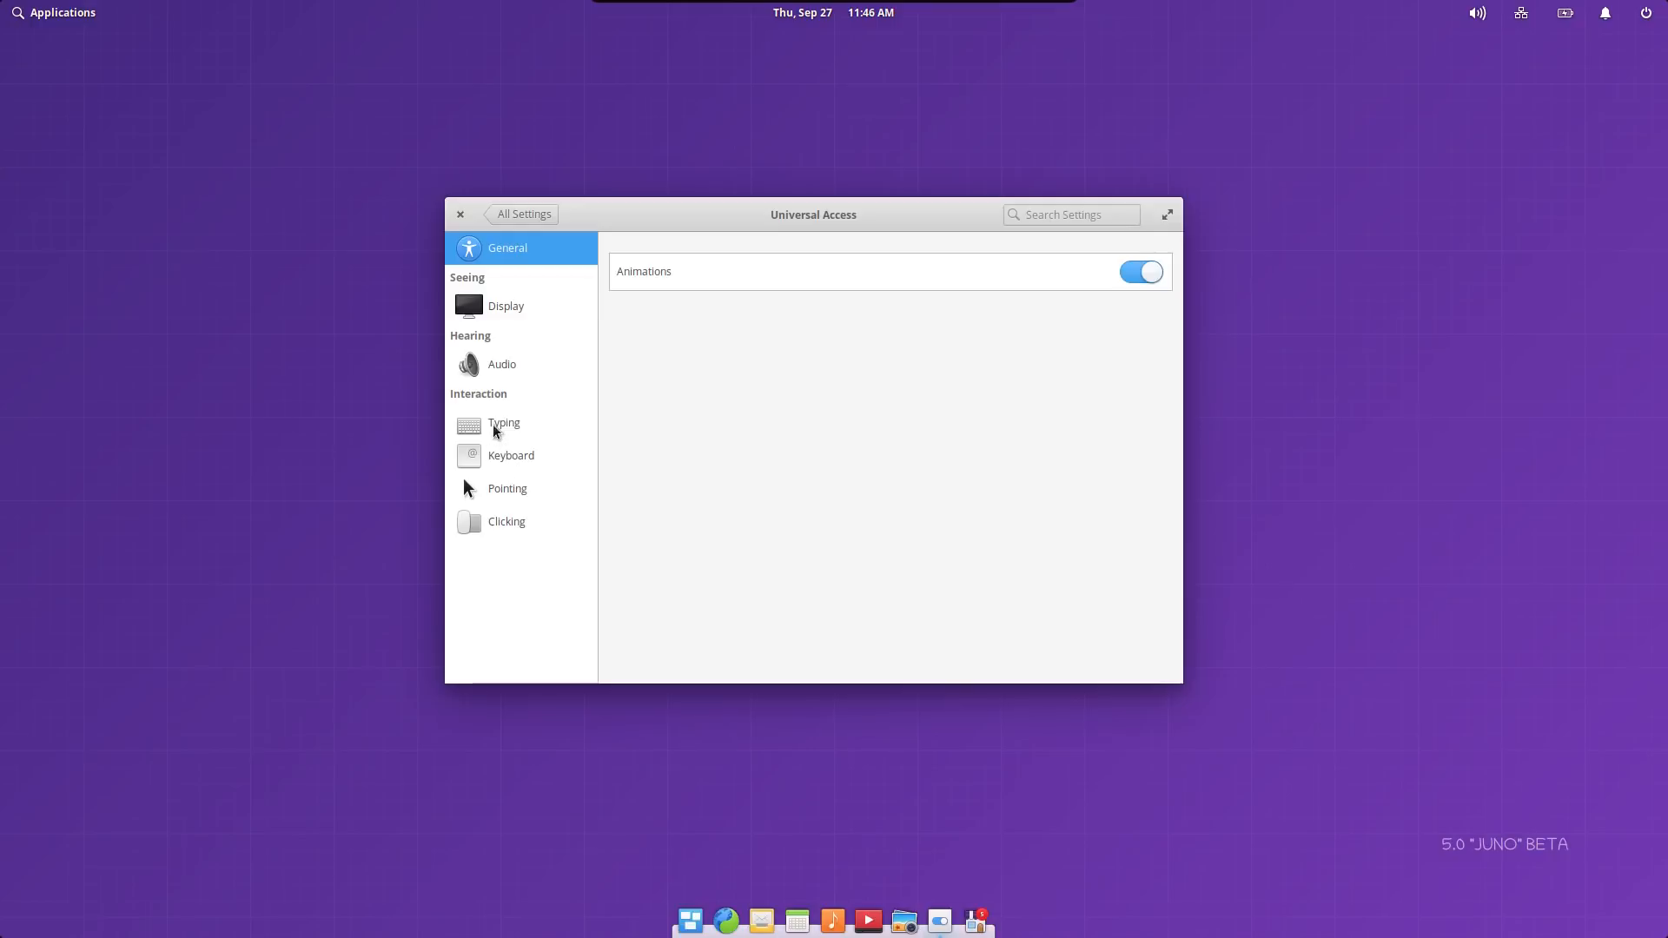
left_click(502, 364)
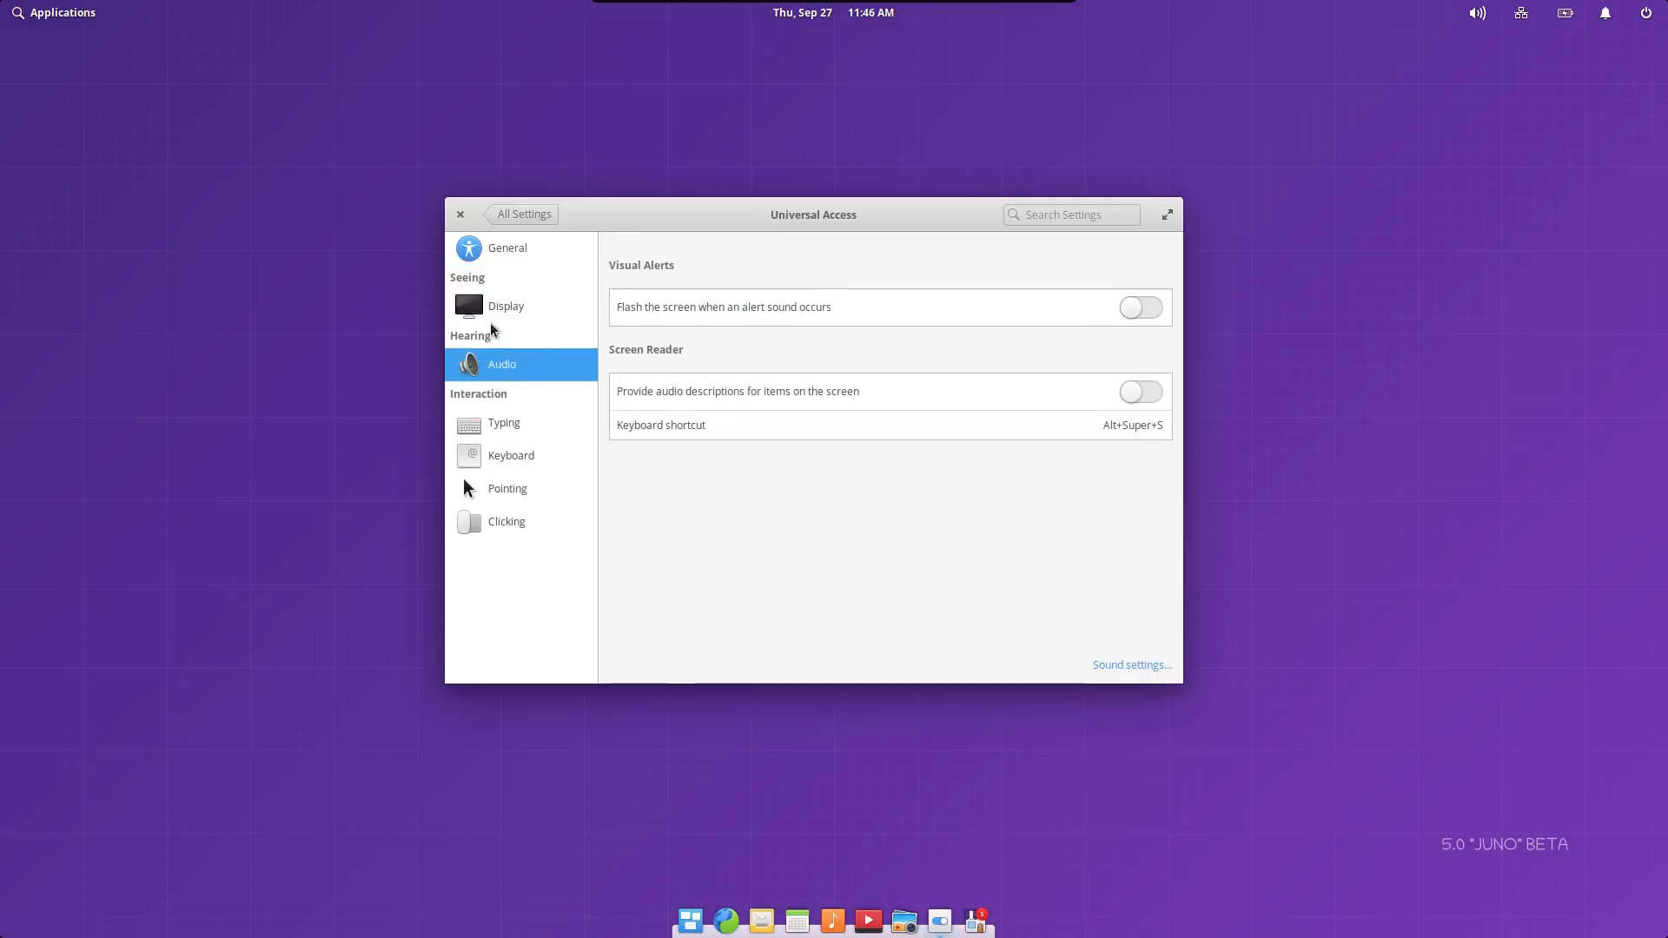
left_click(506, 307)
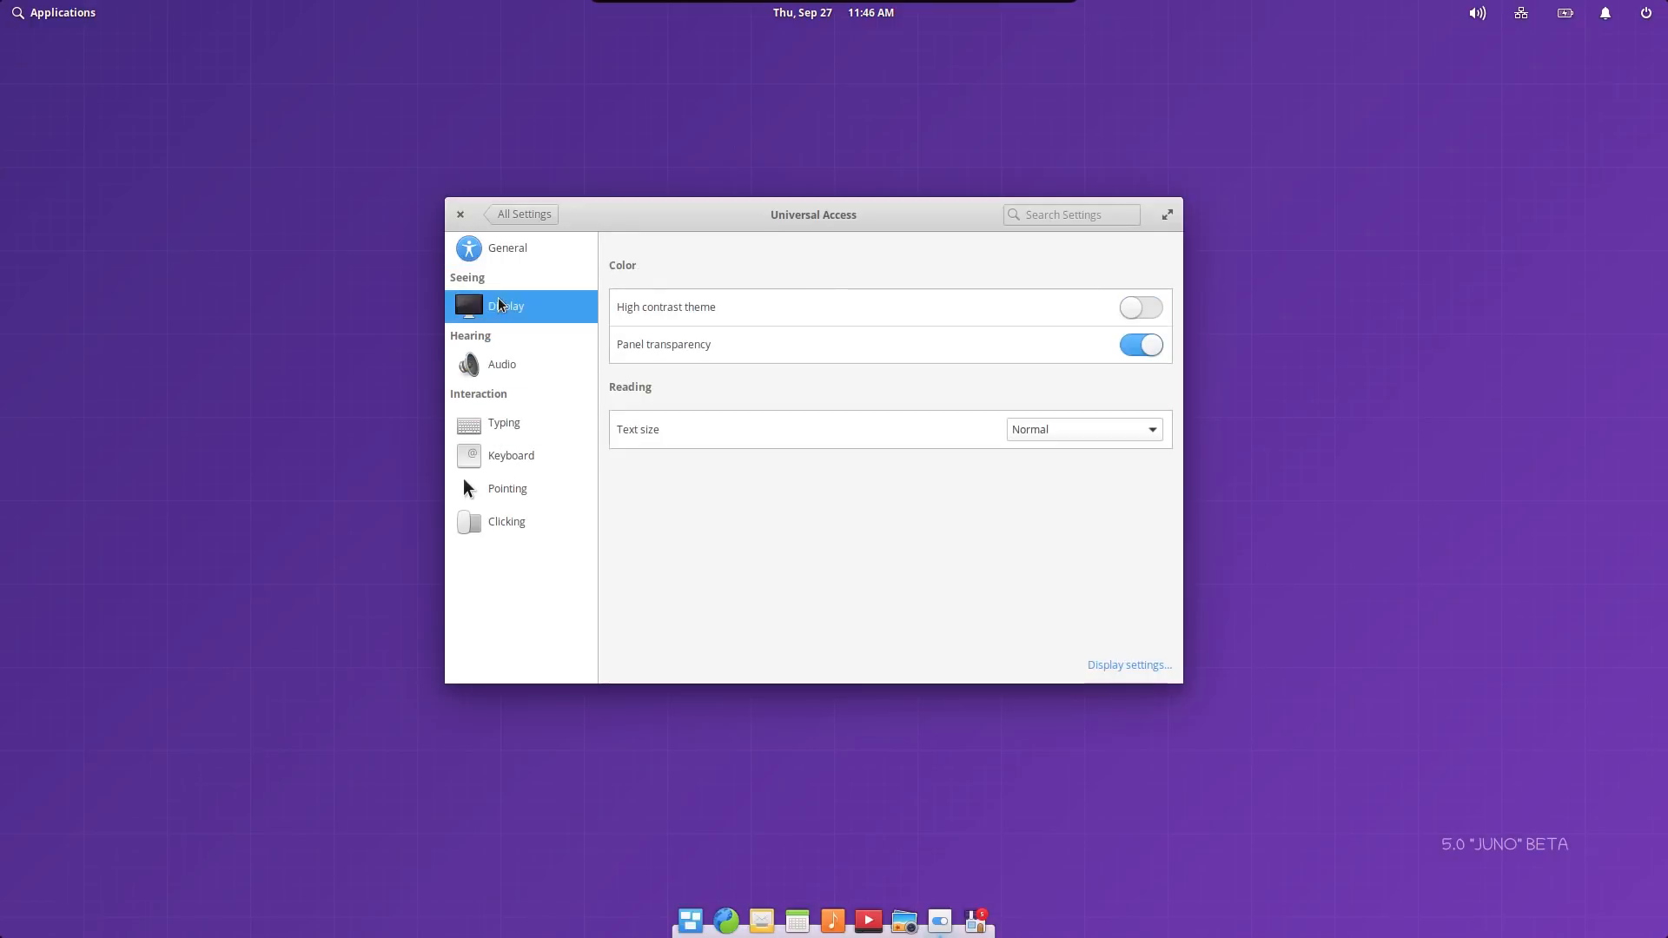
mouse_move(834, 341)
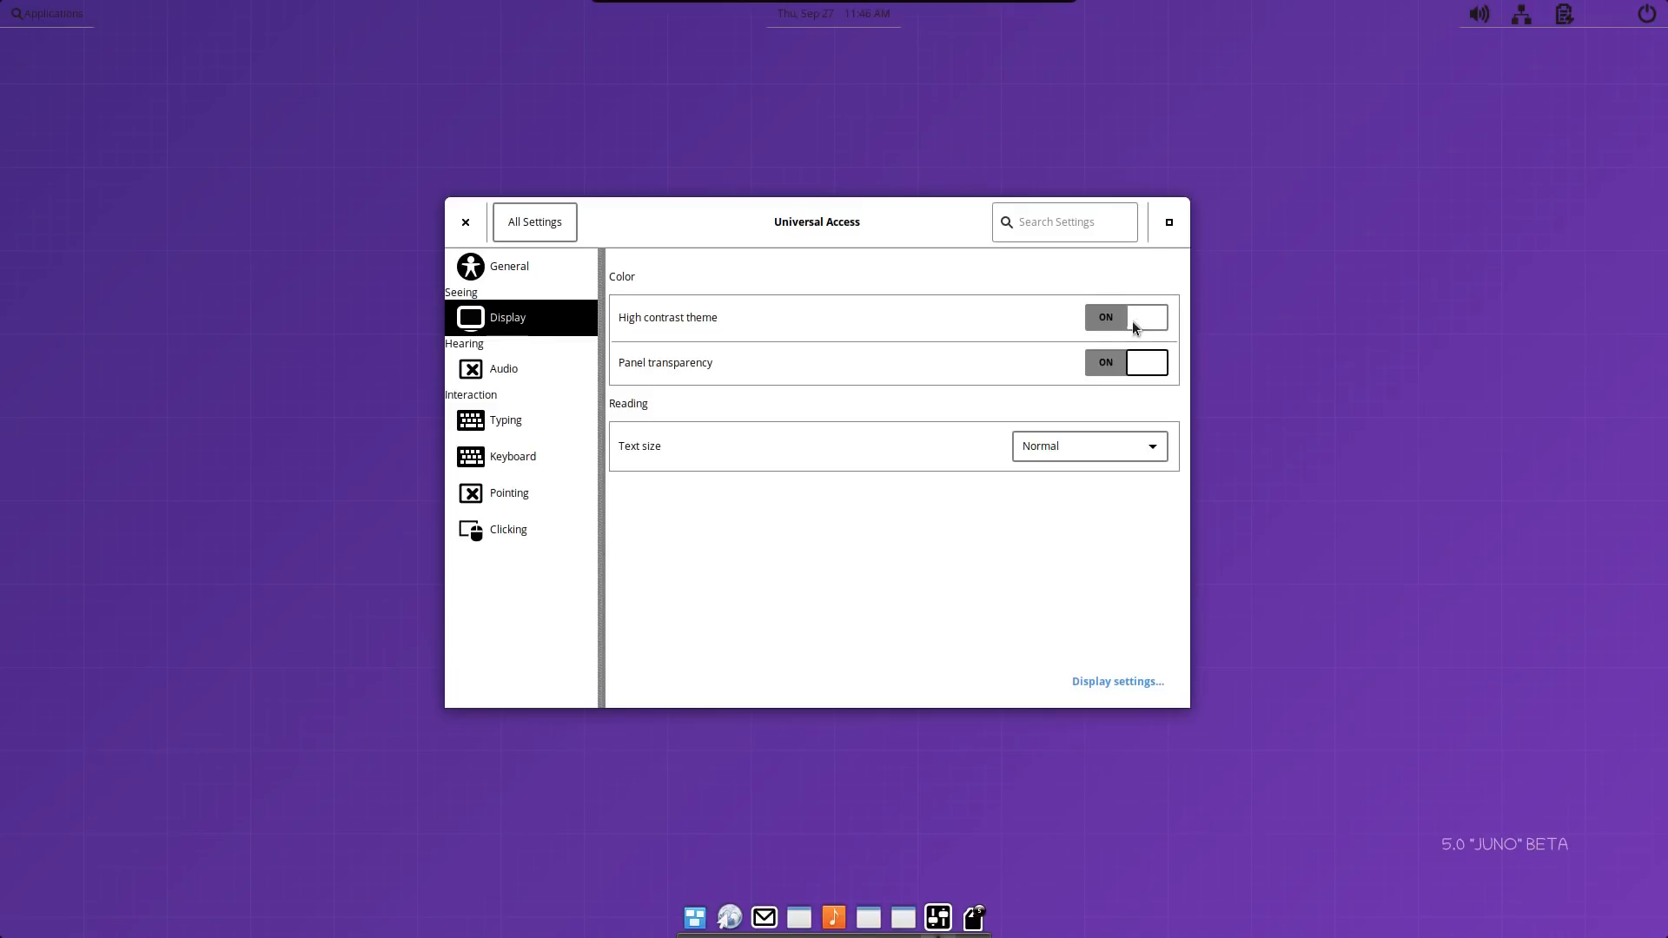
left_click(1125, 317)
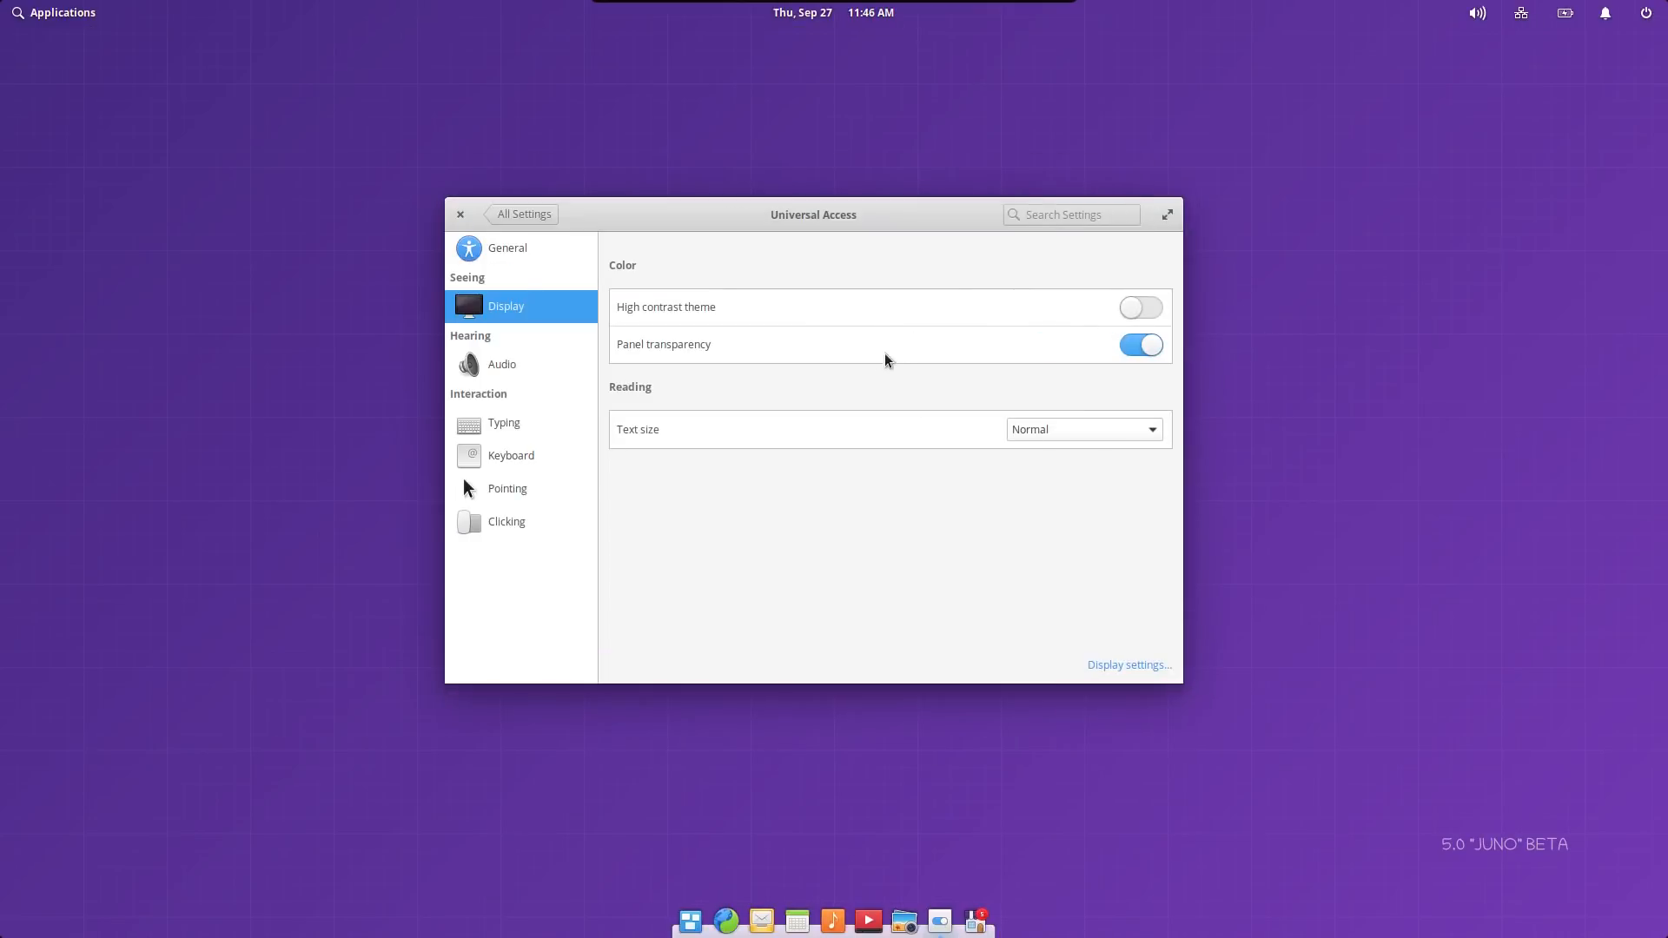
left_click(1140, 344)
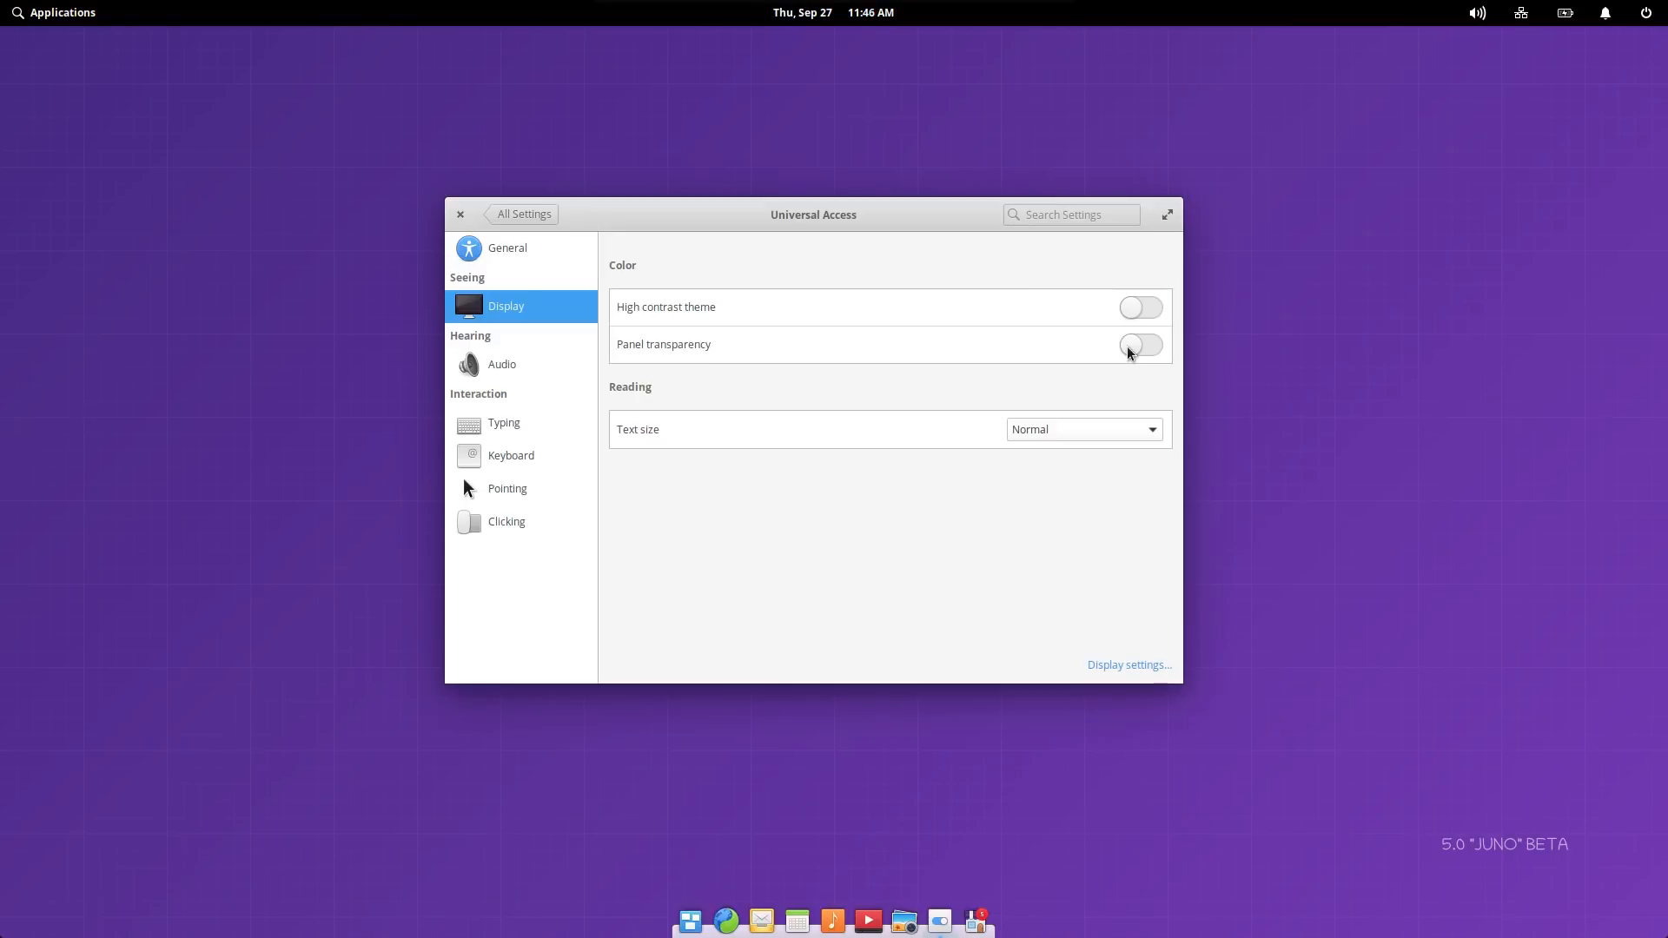
left_click(1139, 344)
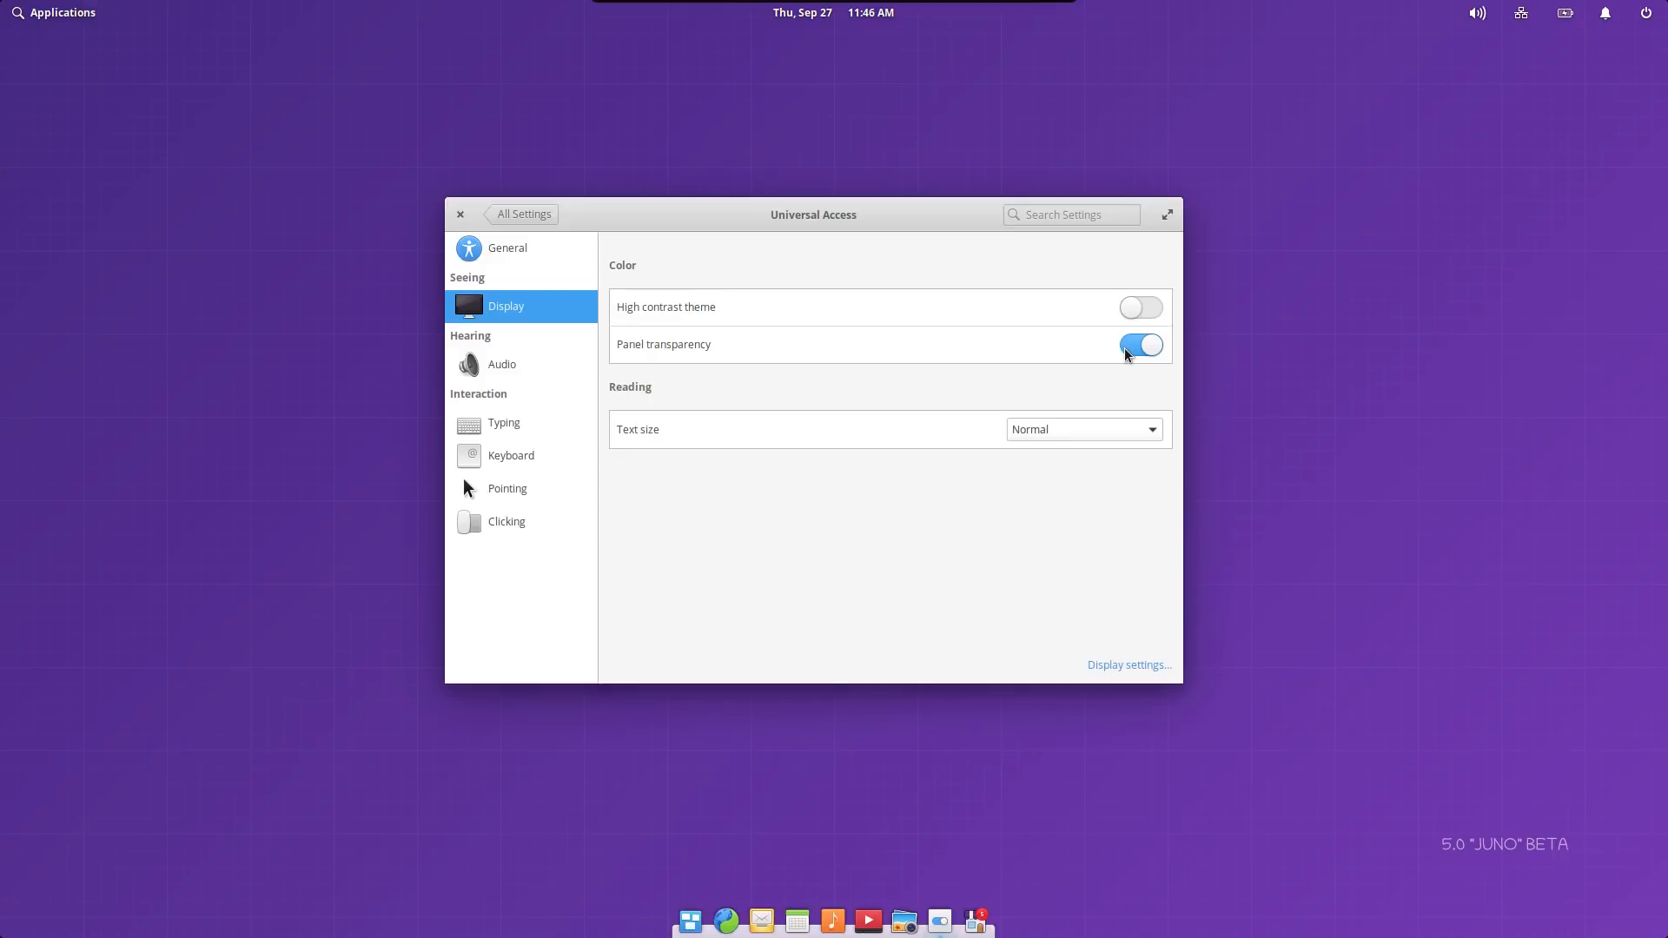
mouse_move(644, 412)
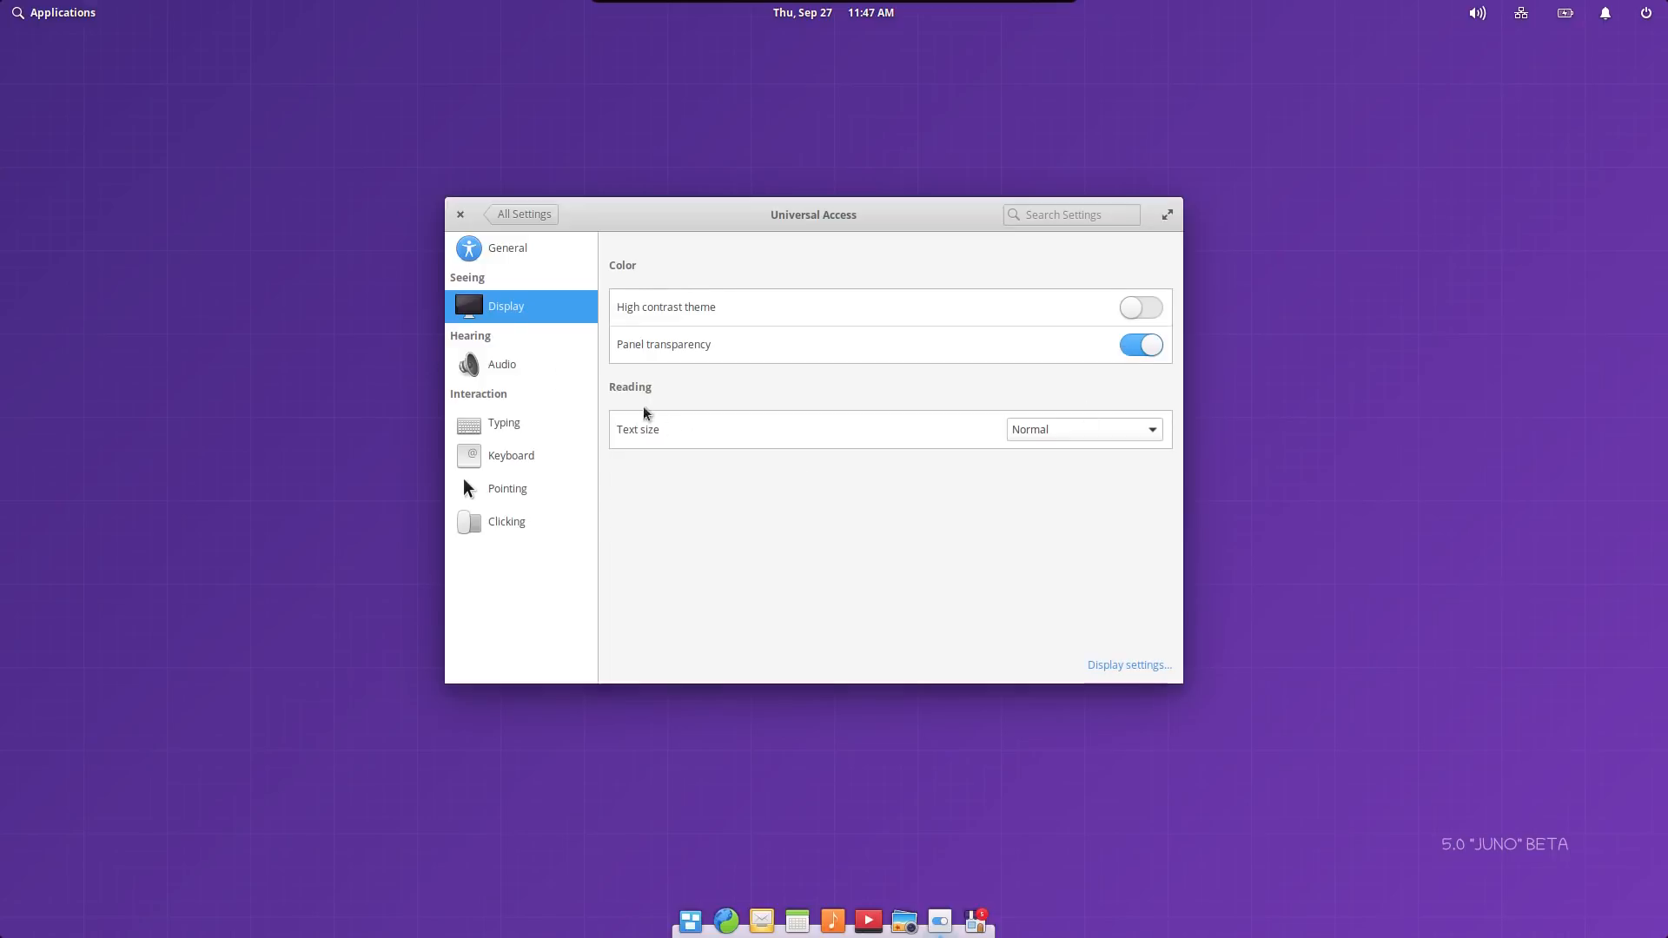
Search all settings for 'theme', then open Desktop settings on the Wallpaper tab.
left_click(522, 213)
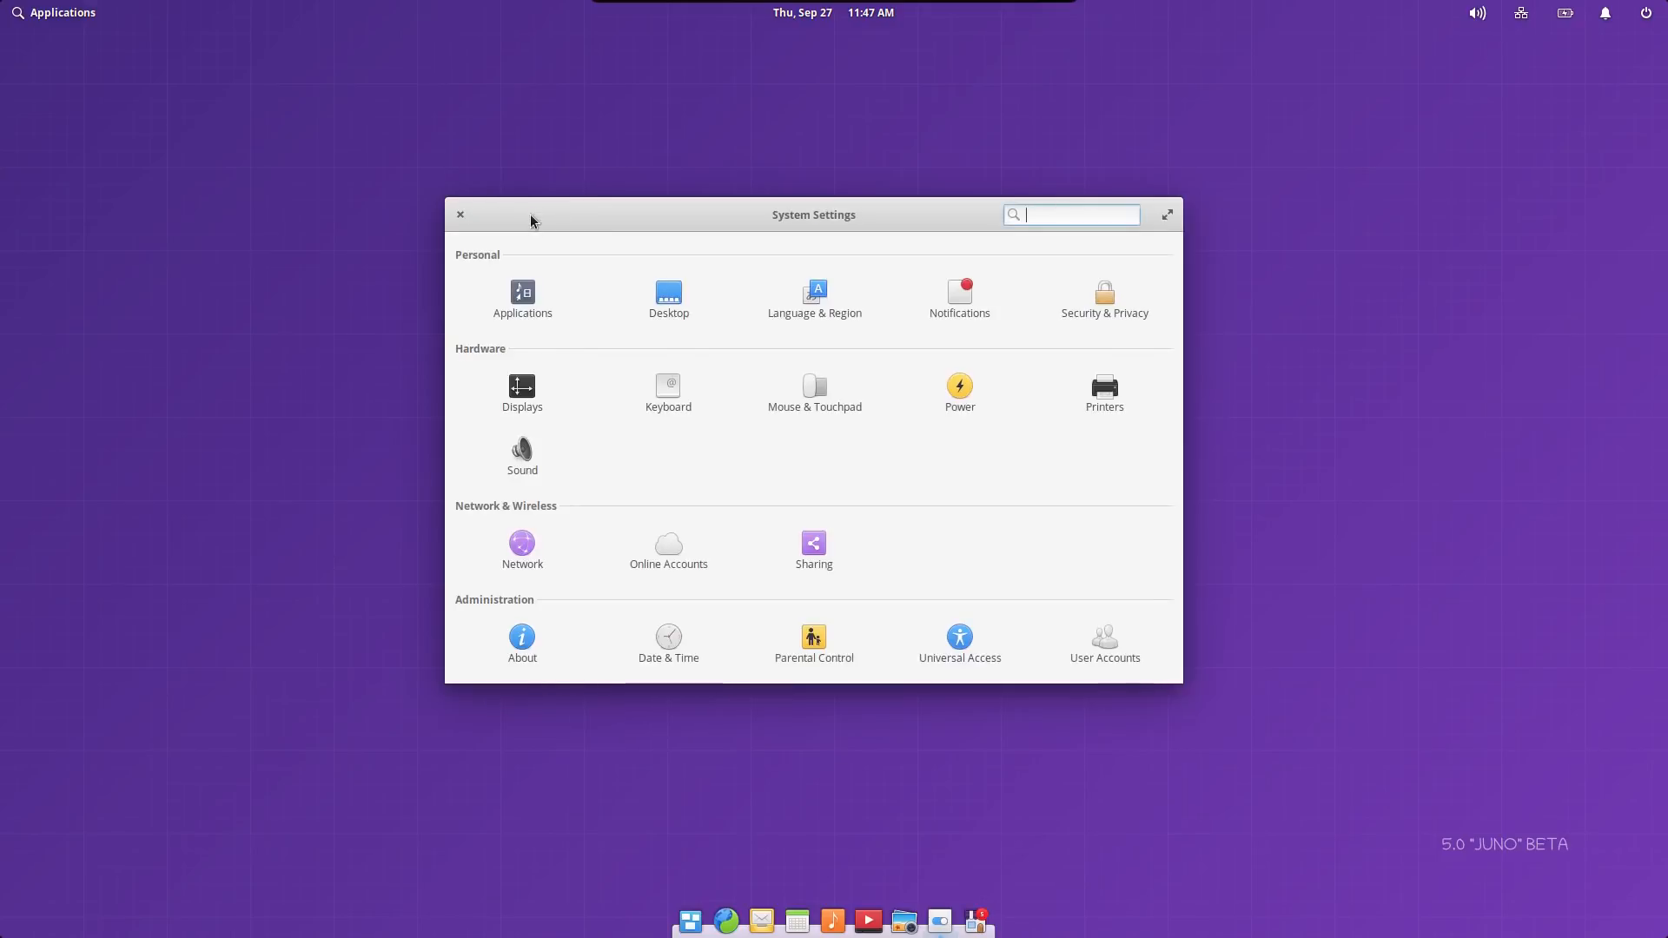
mouse_move(639, 460)
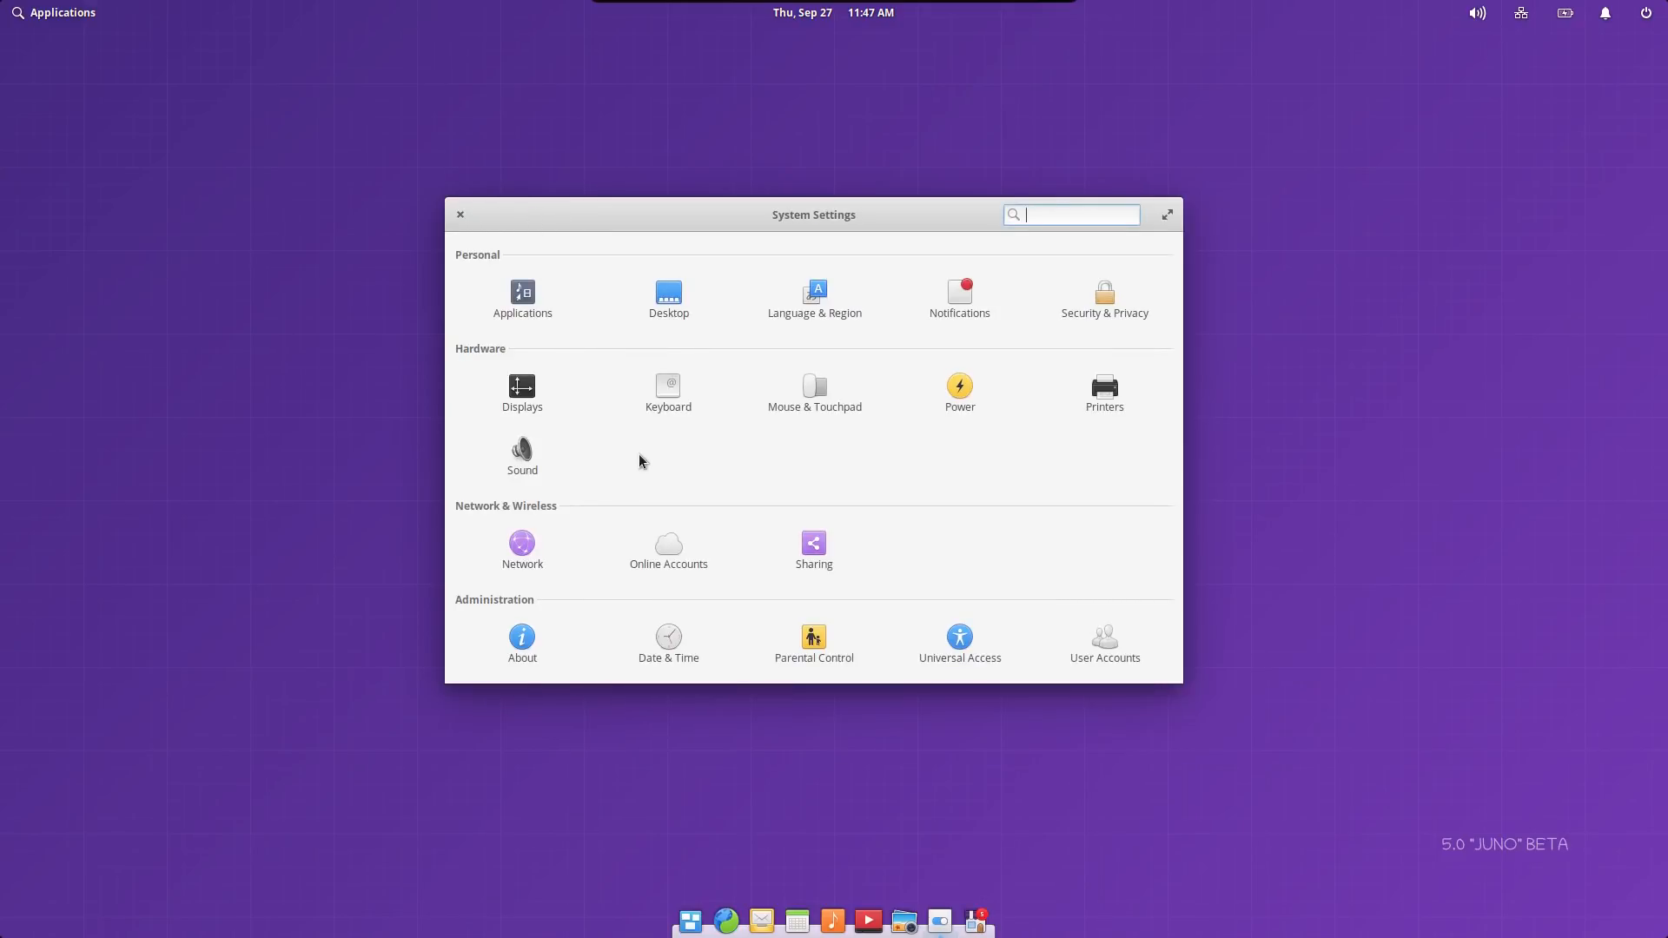
mouse_move(1029, 250)
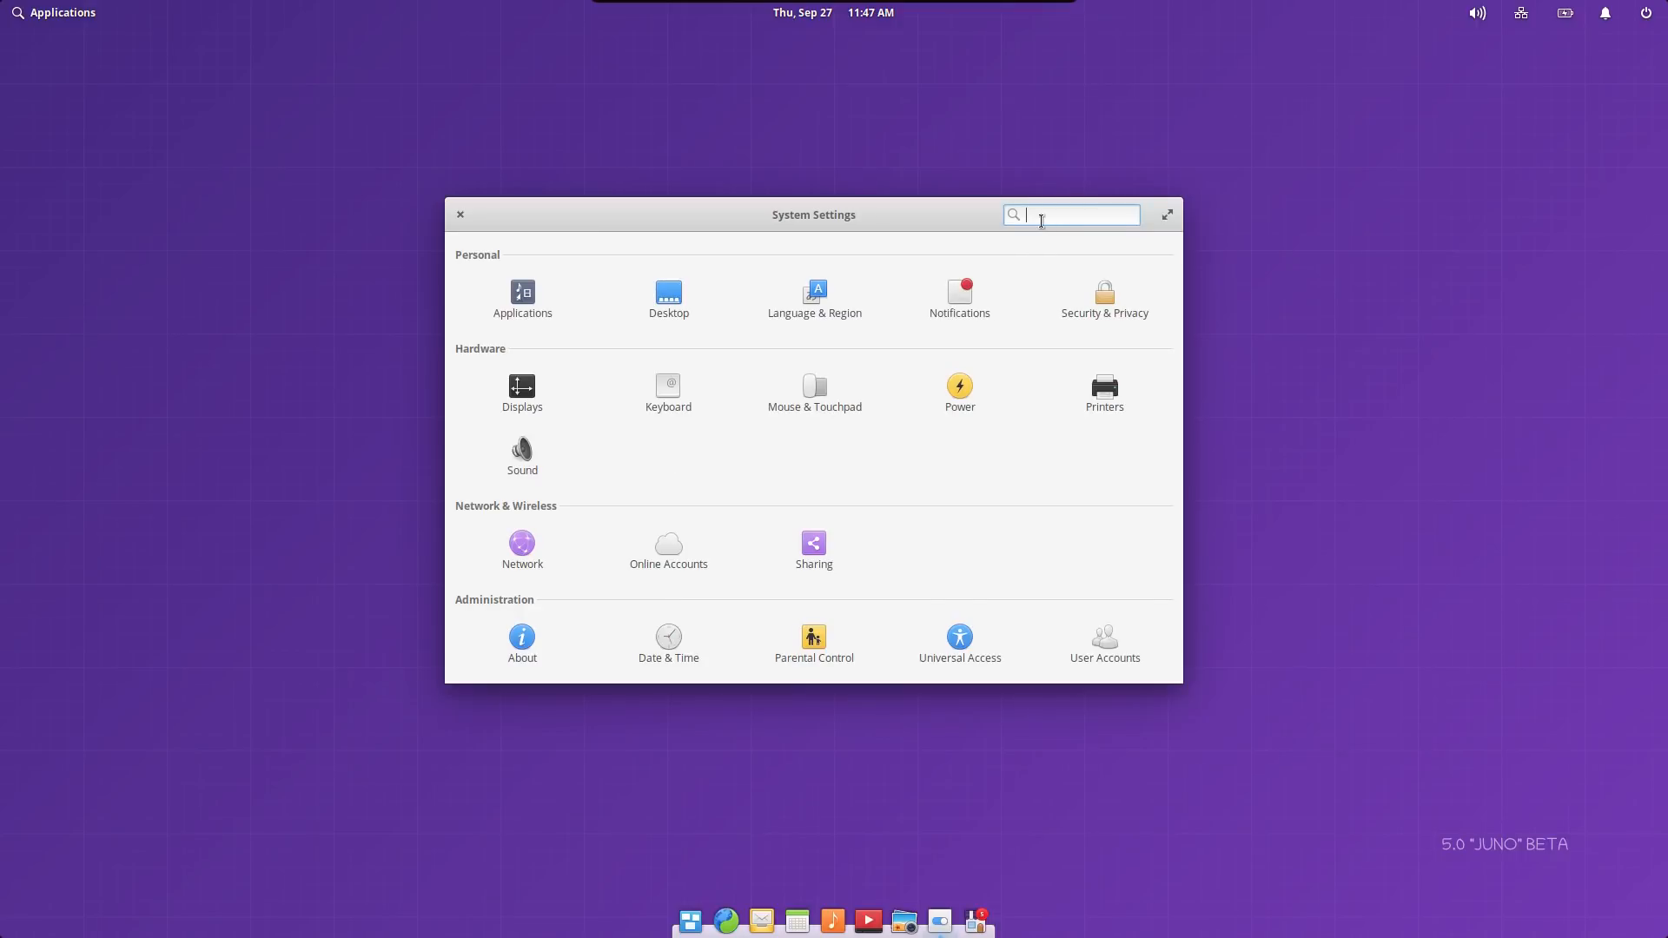
type("theme")
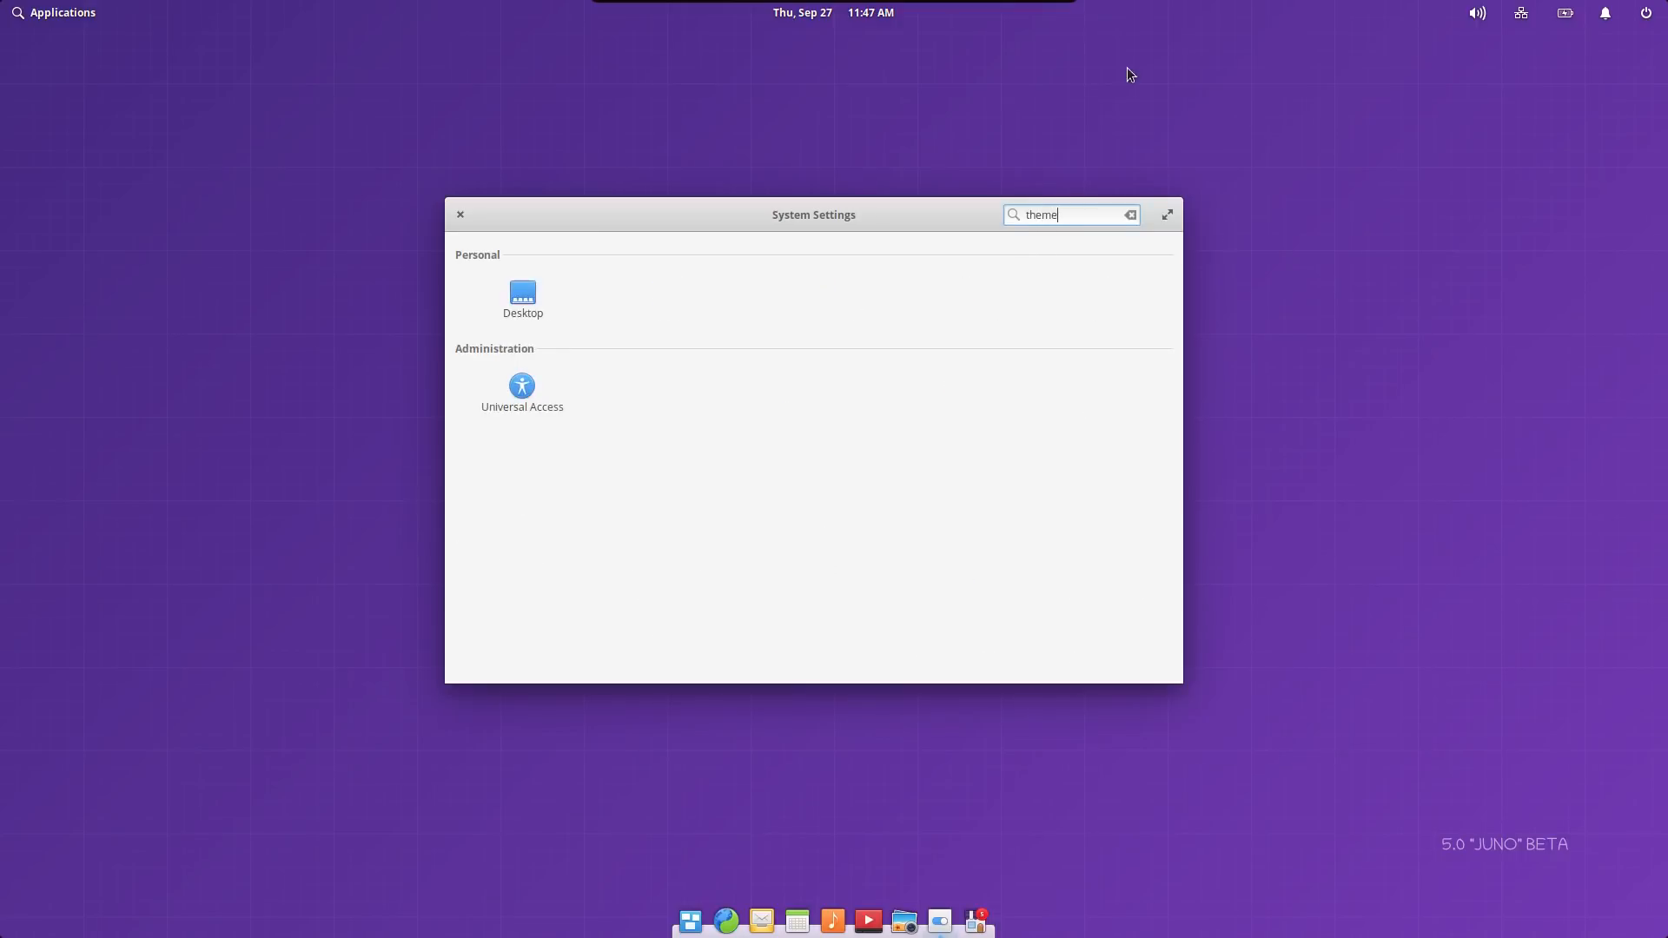
mouse_move(513, 417)
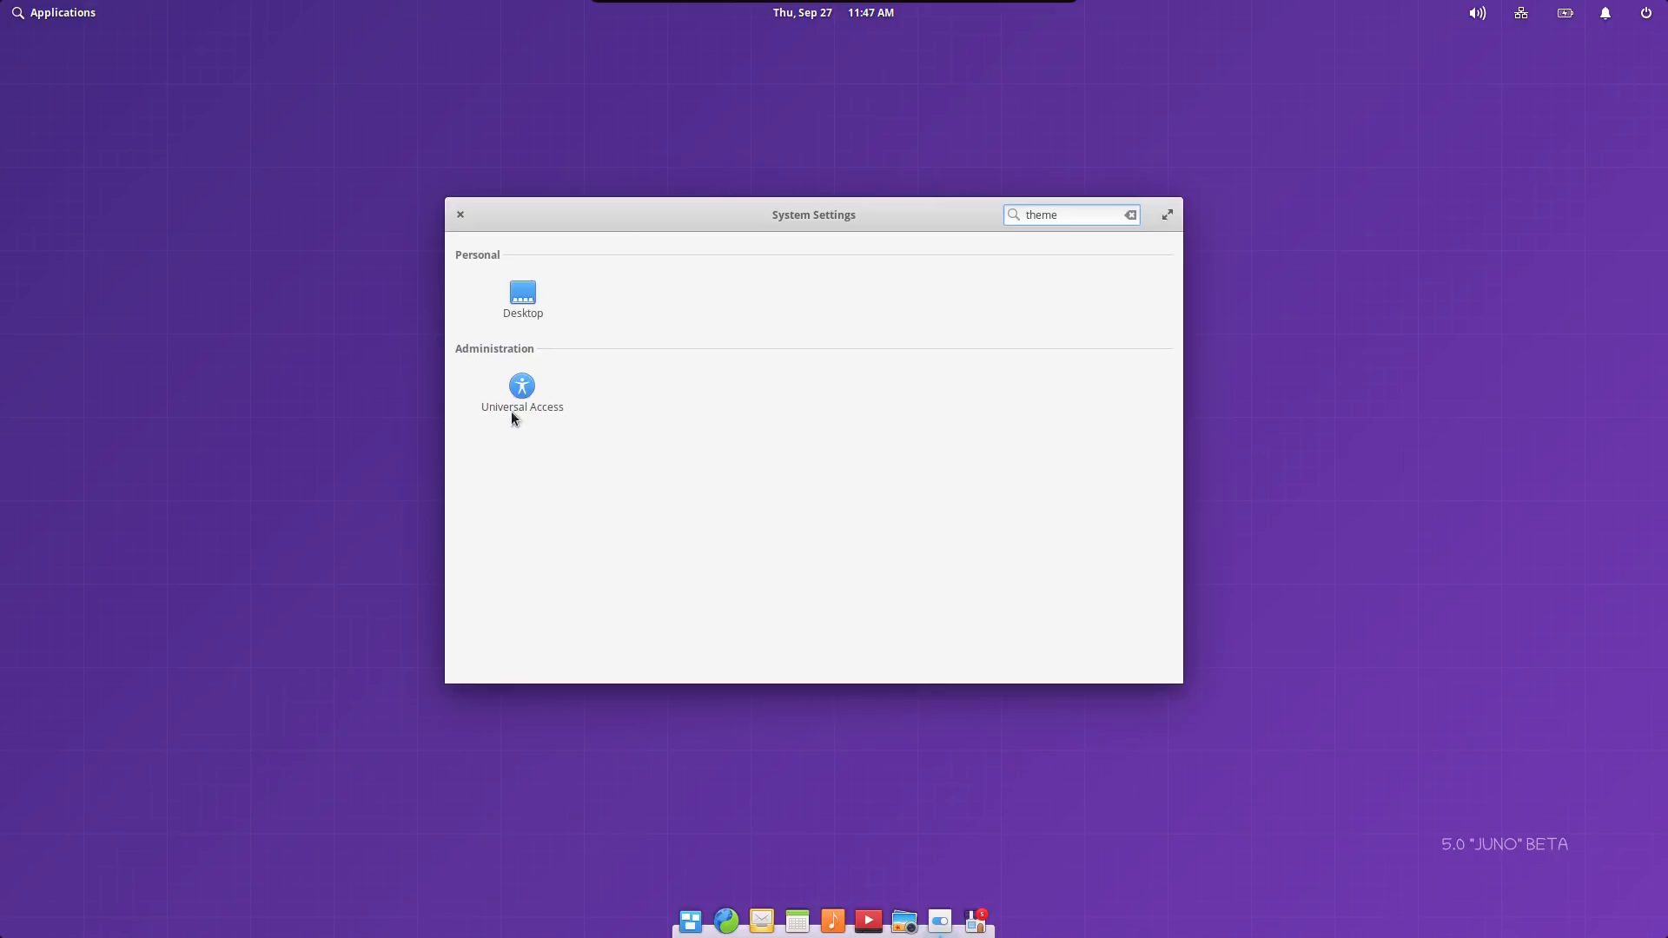
left_click(523, 294)
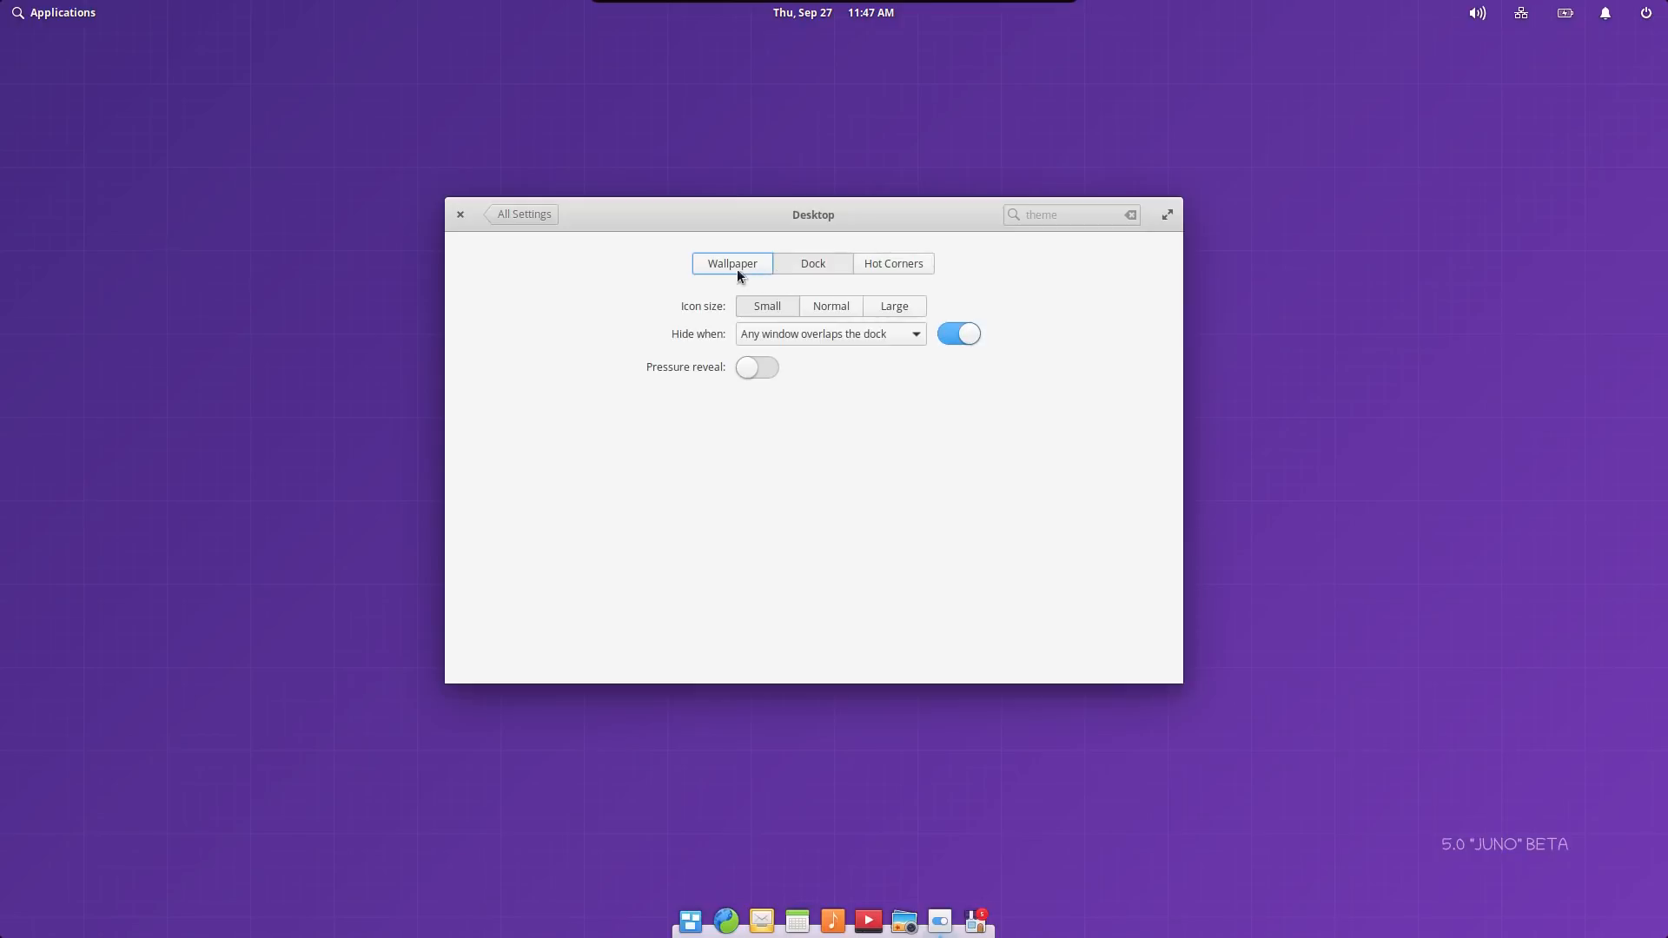
left_click(523, 213)
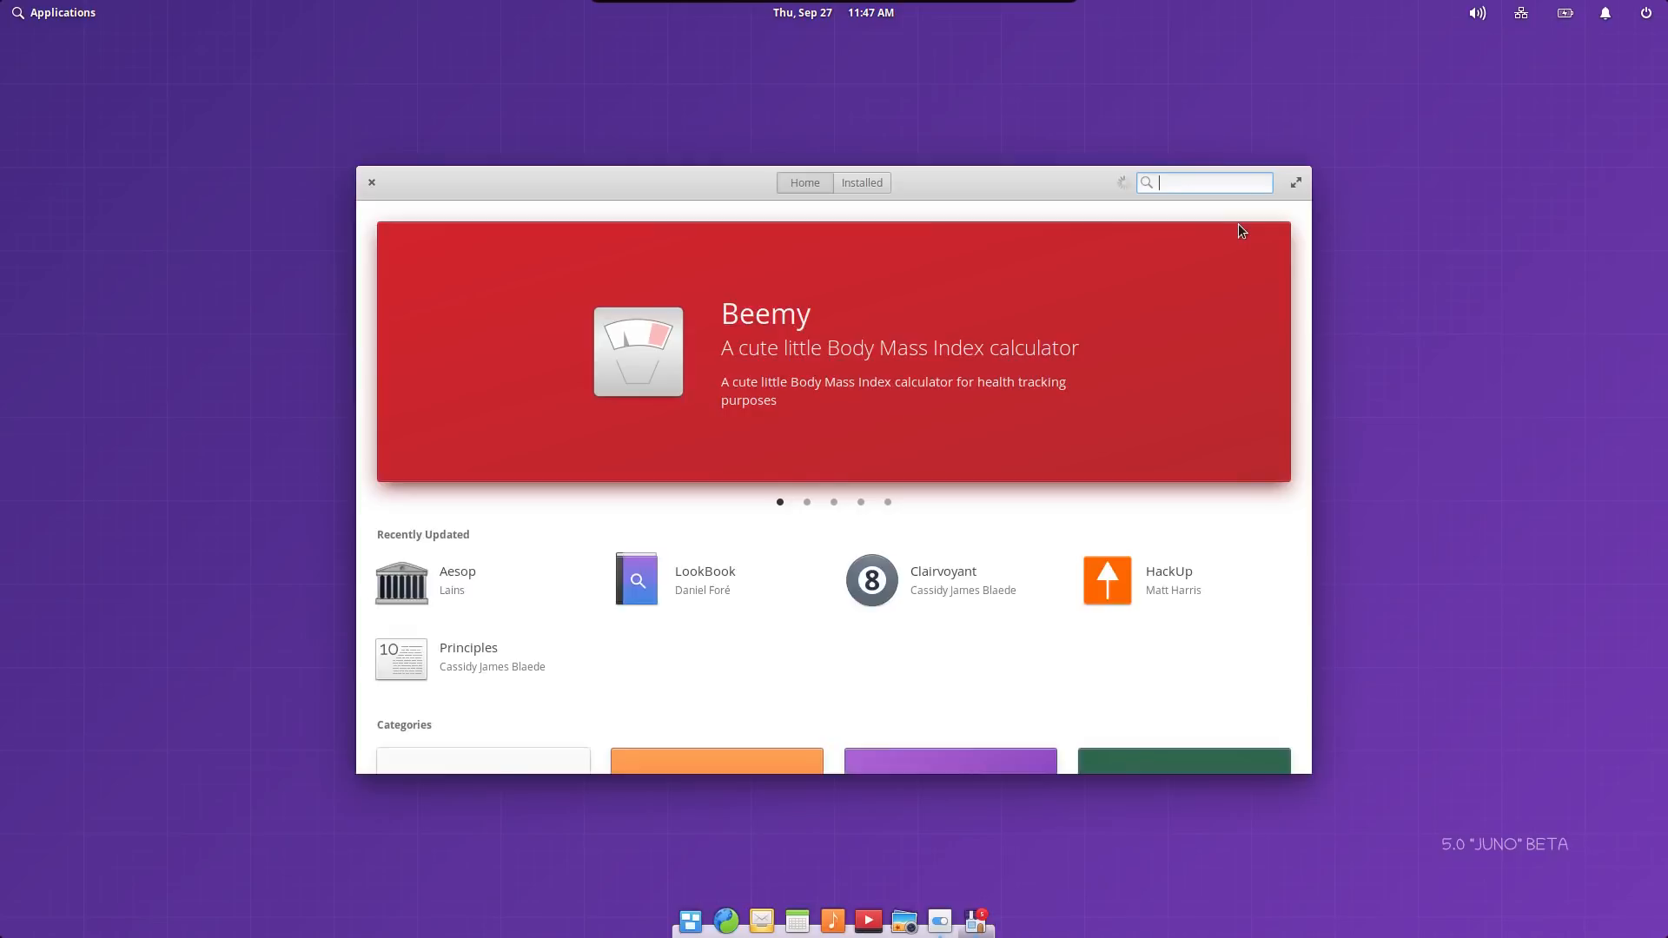
Search AppCenter for 'synap' to list Synapse and Synaptic Package Manager.
type("synap")
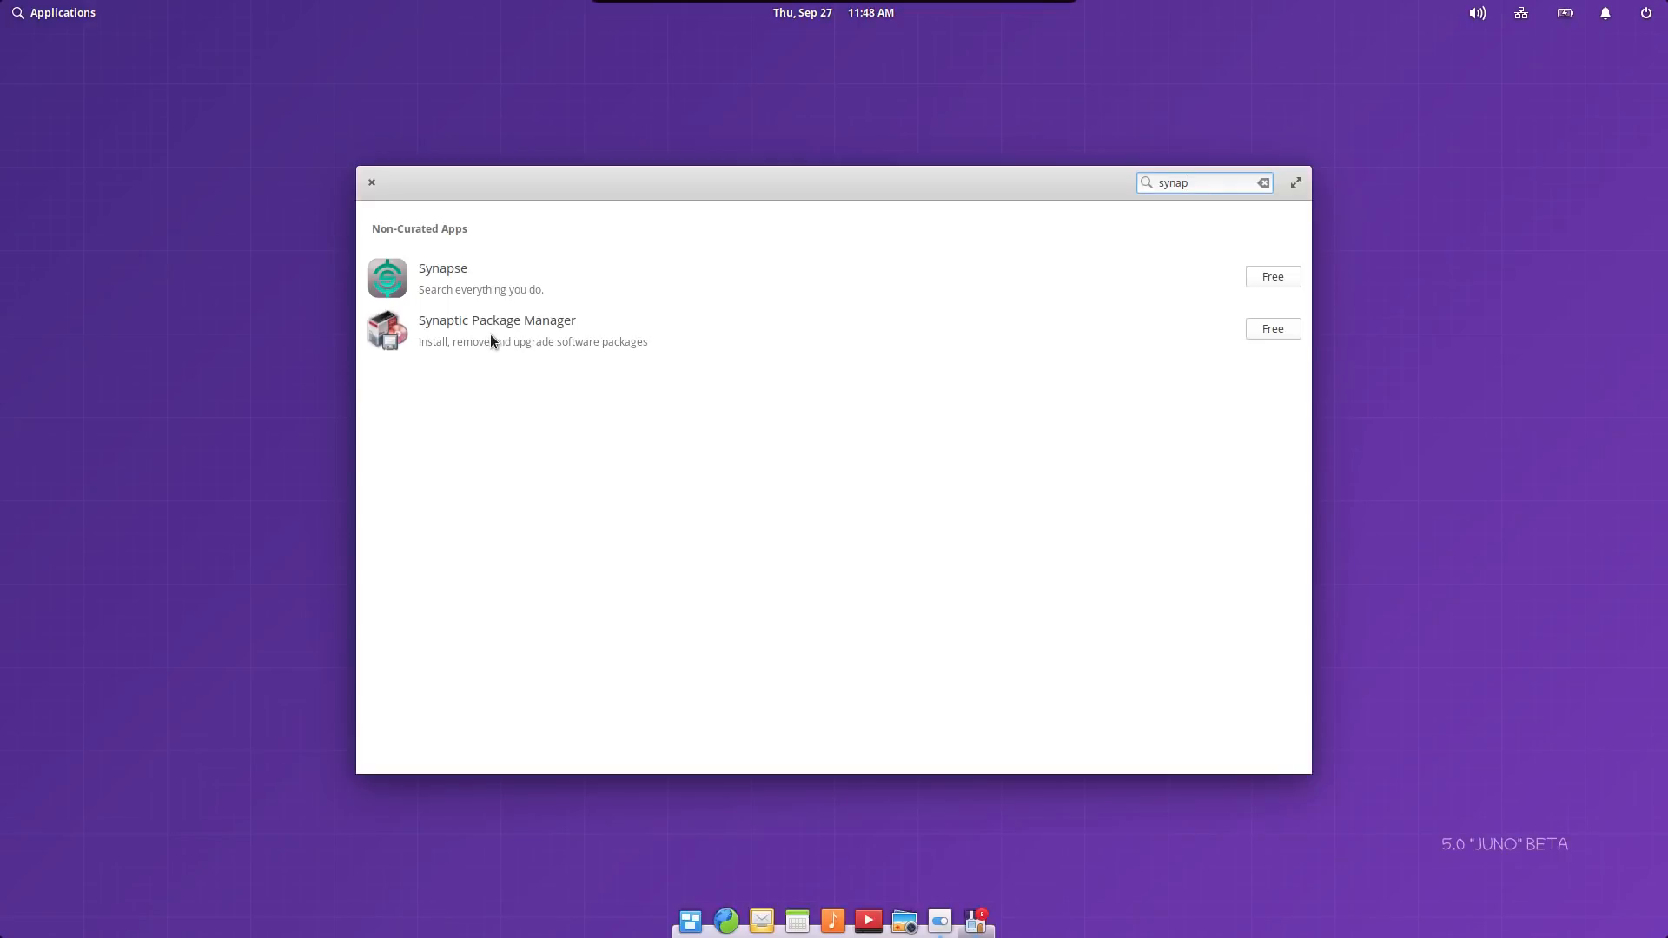
mouse_move(357, 185)
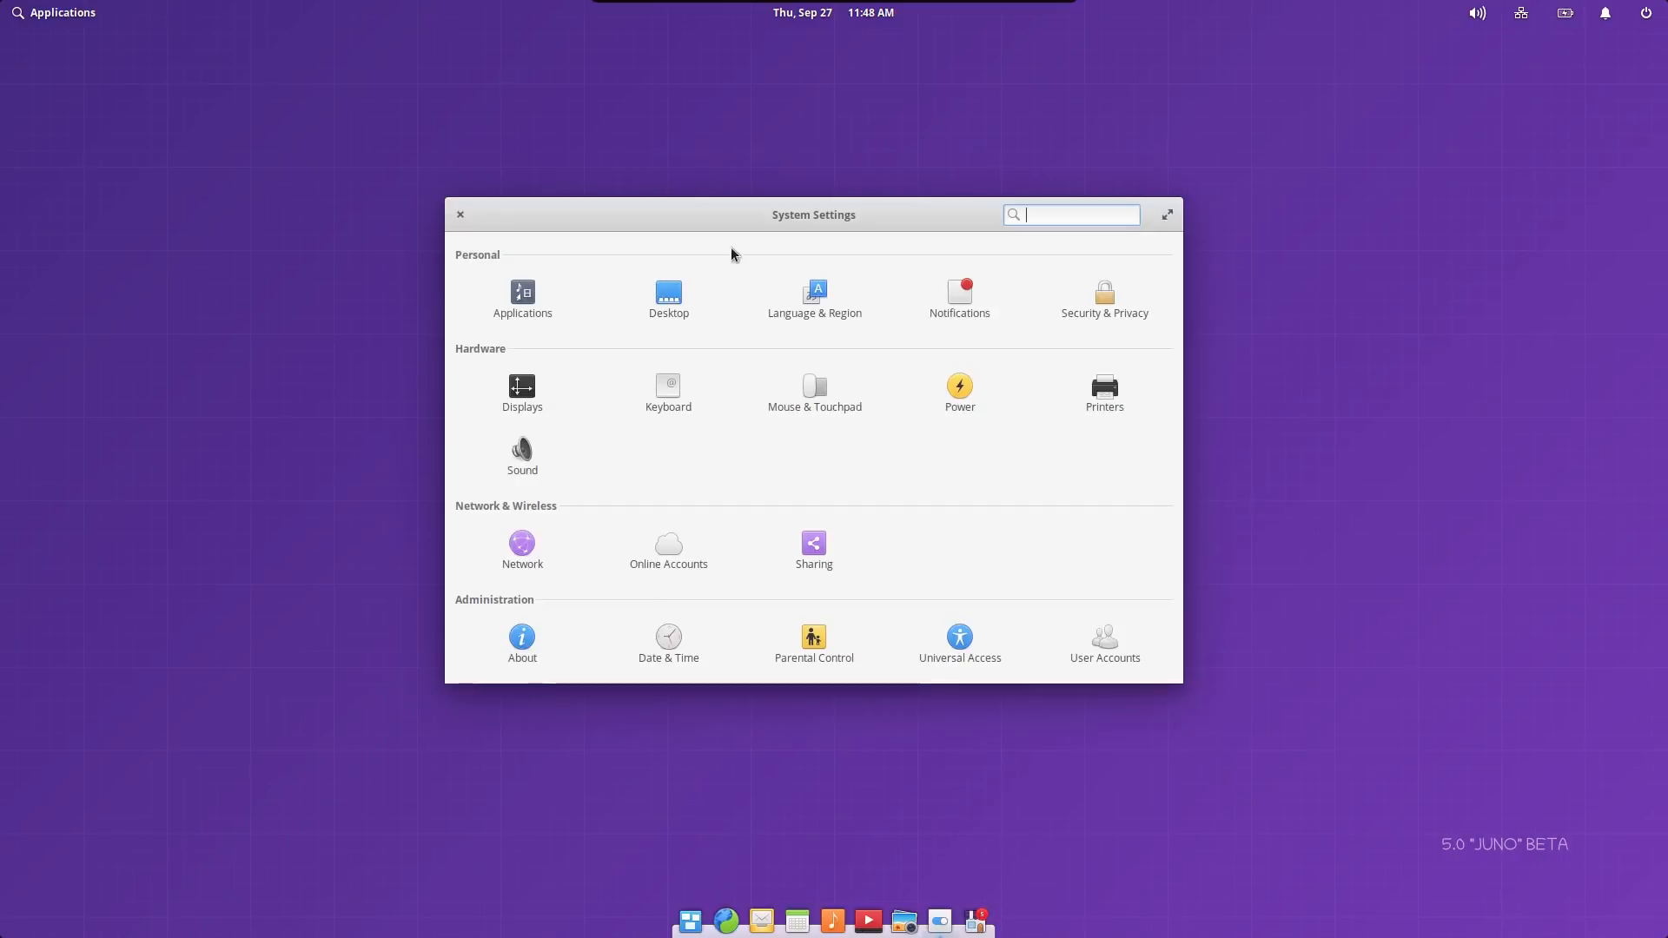
mouse_move(729, 232)
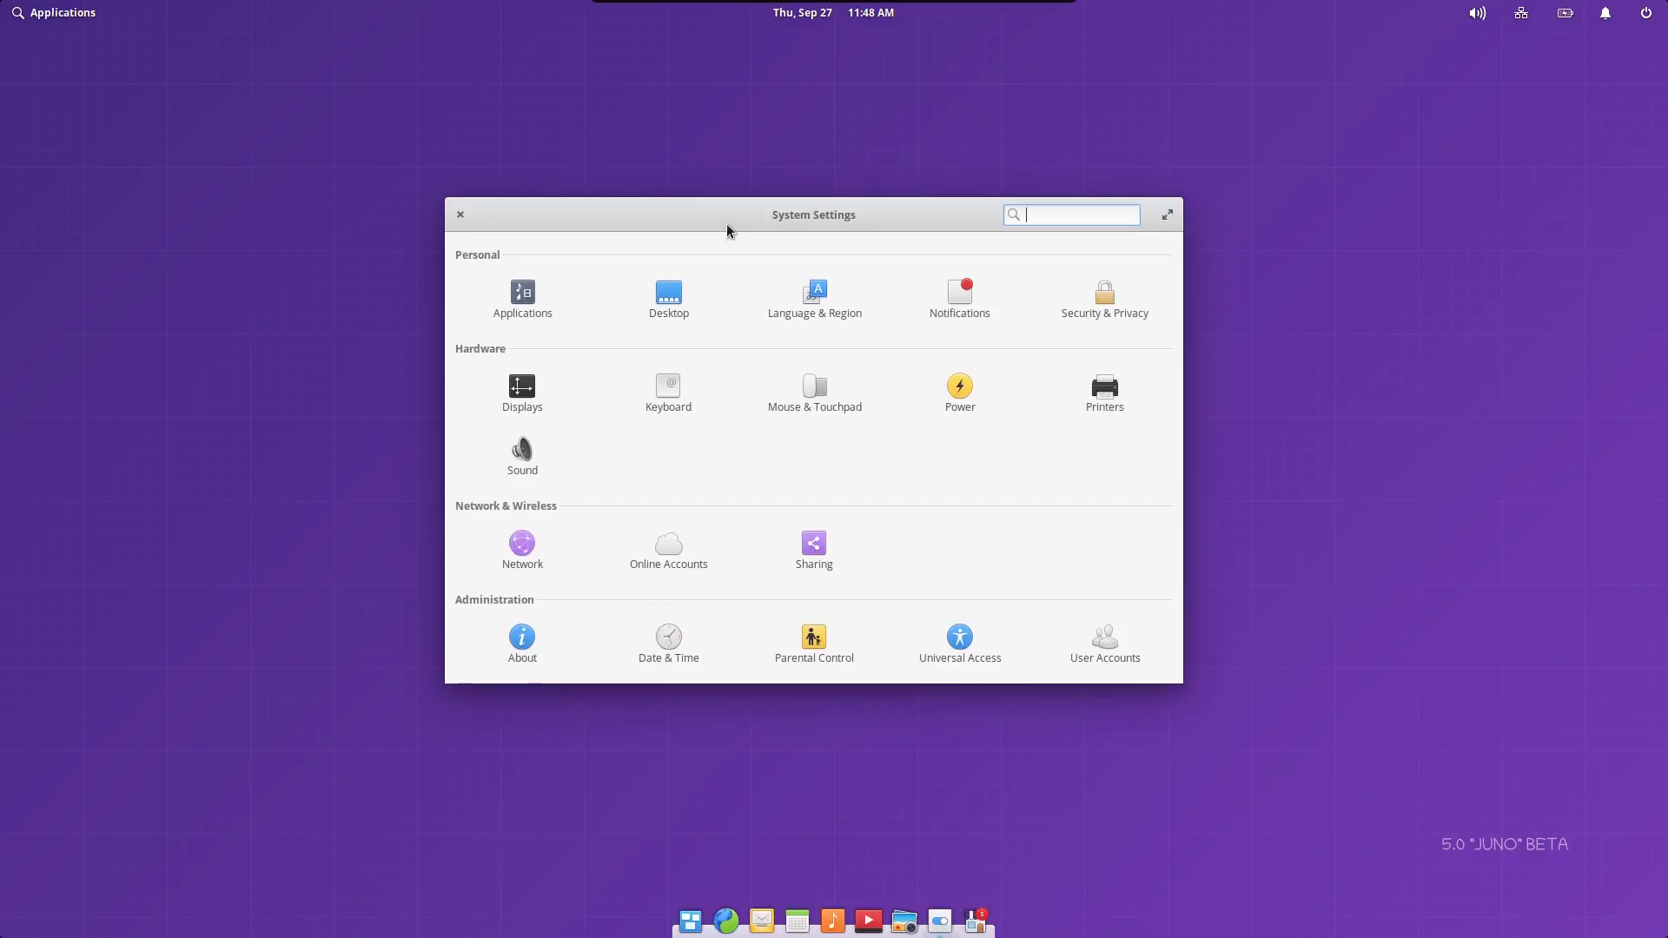
mouse_move(669, 550)
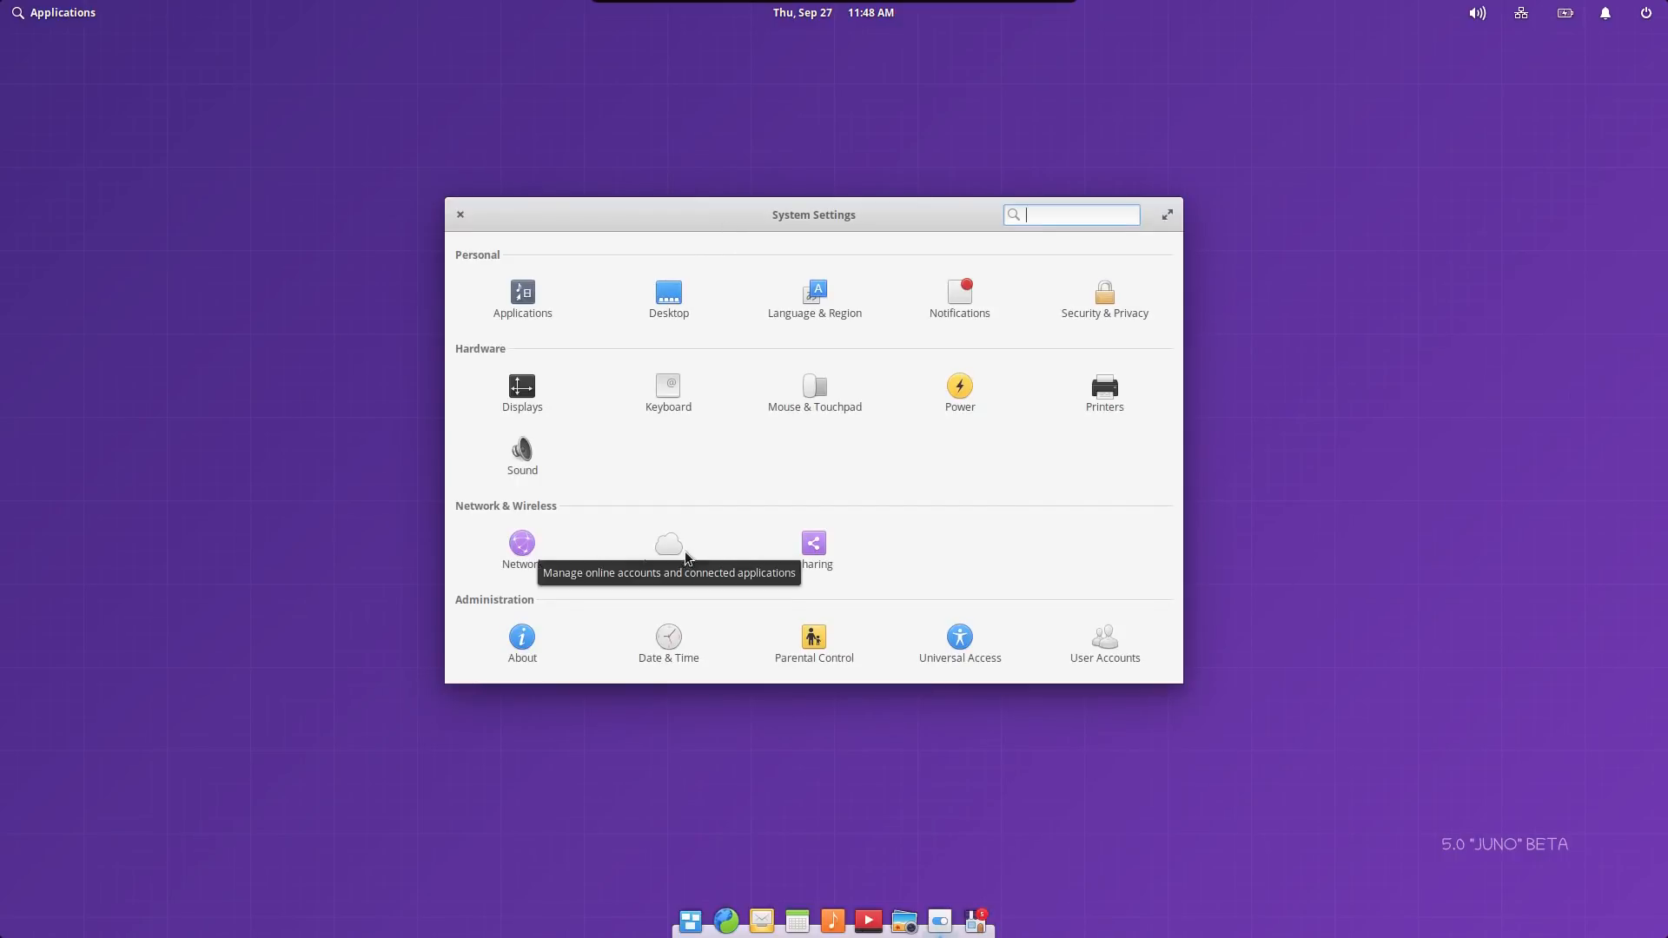
mouse_move(1004, 554)
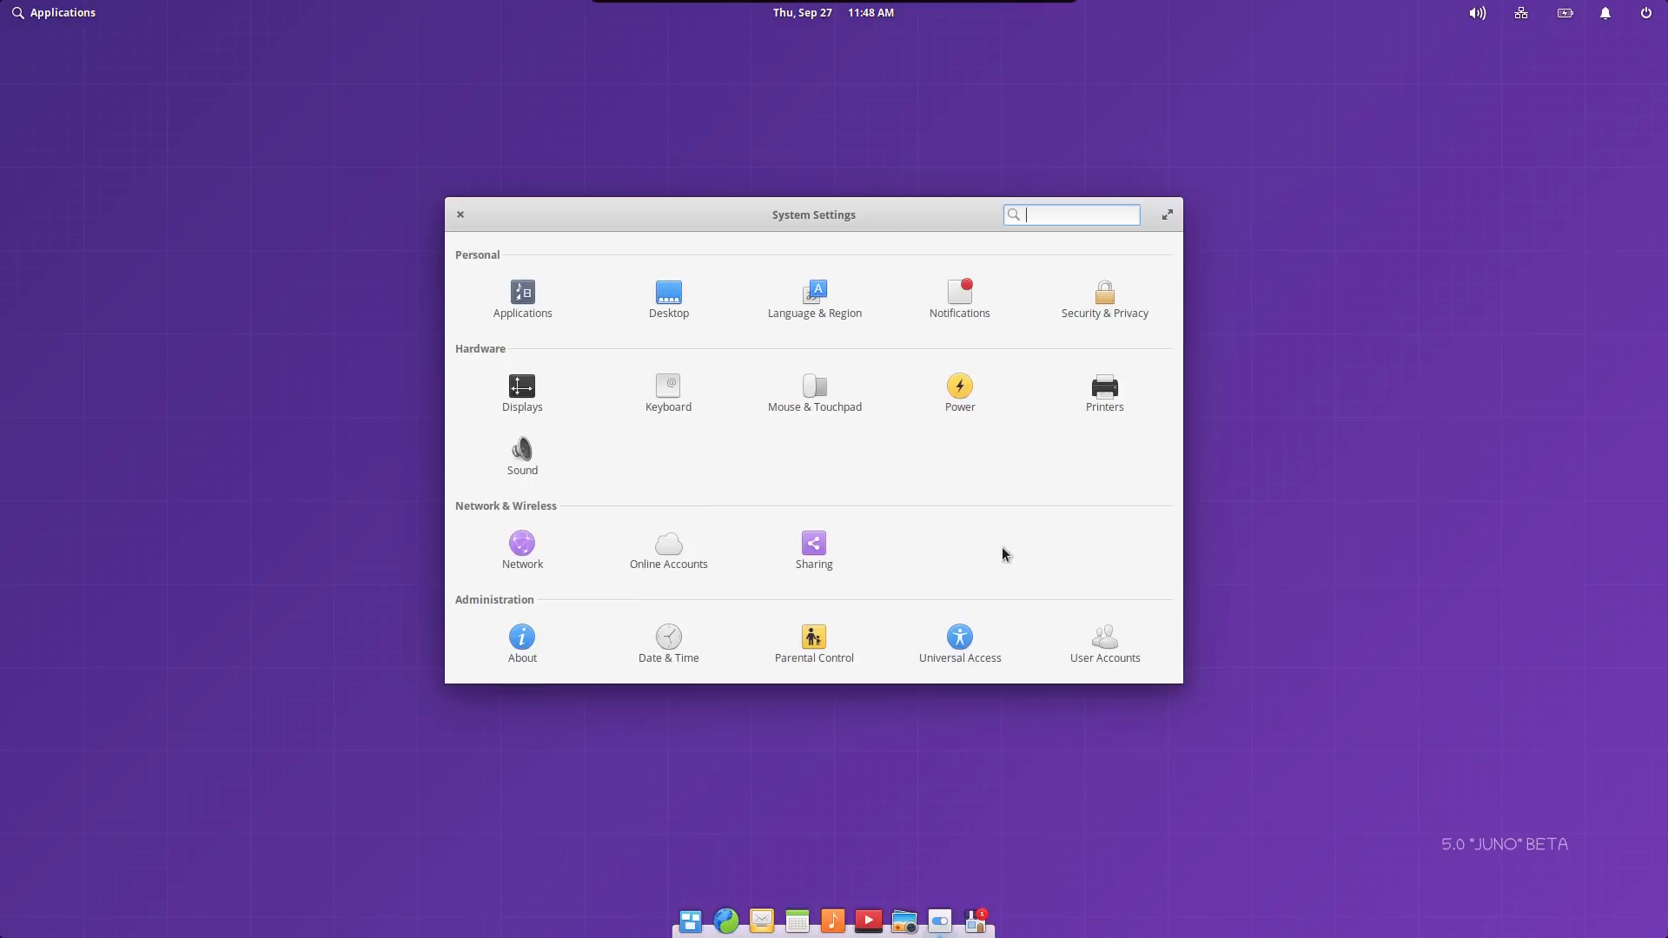